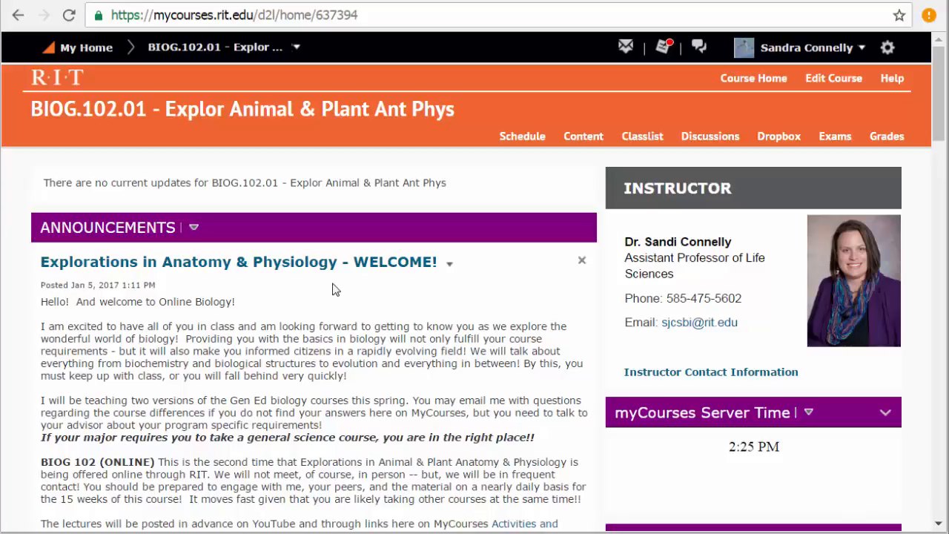
{"action": "mouse_move", "coordinate": [414, 332]}
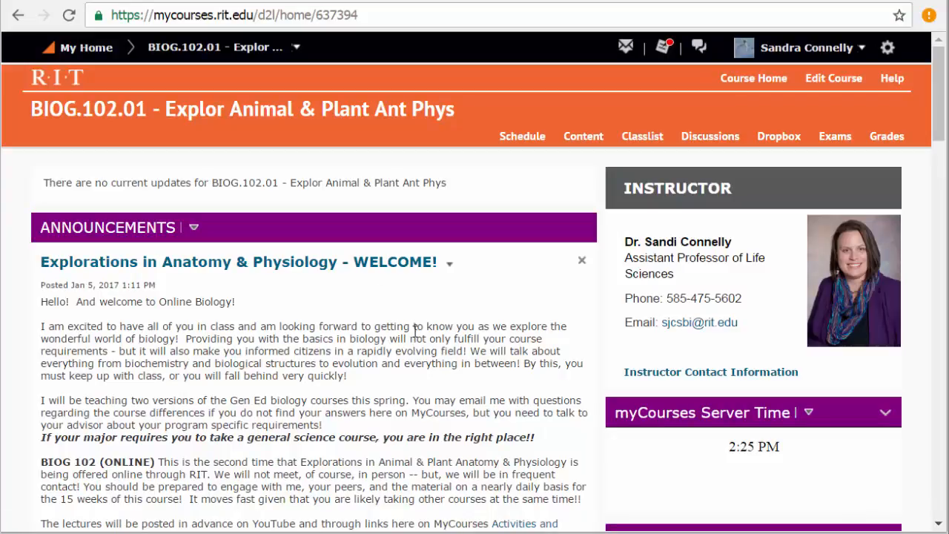
{"action": "mouse_move", "coordinate": [412, 310]}
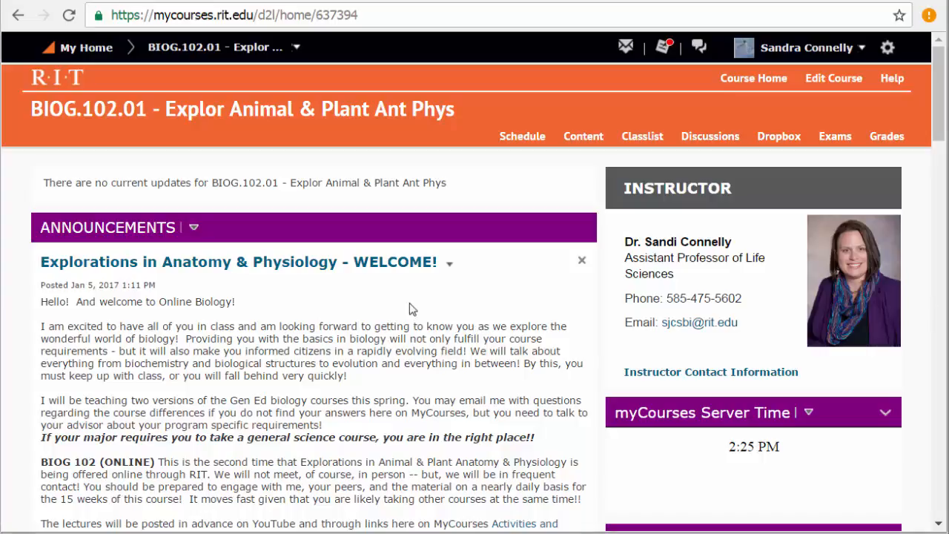
- Scroll through the weekly schedule table, reading its week-by-week entries
{"action": "scroll", "scroll_direction": "down", "scroll_amount": 3}
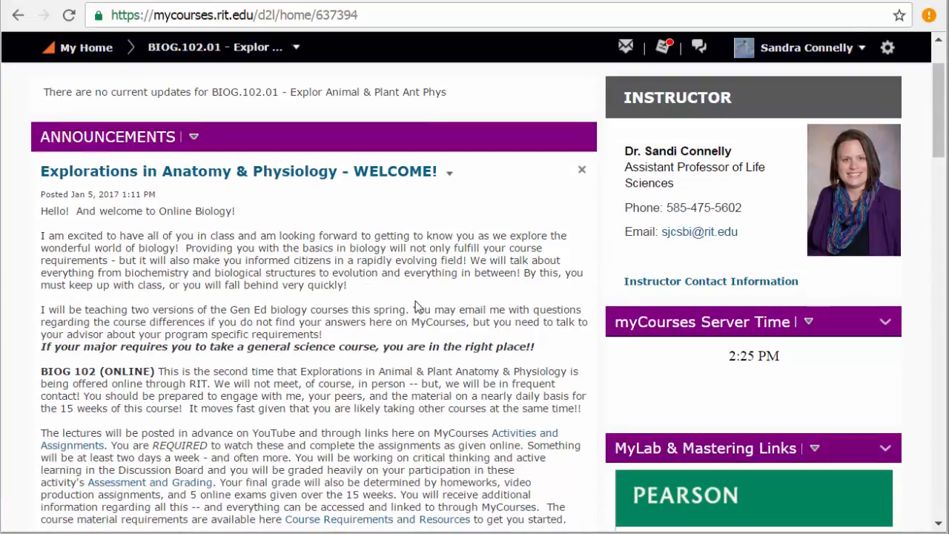
{"action": "mouse_move", "coordinate": [279, 307]}
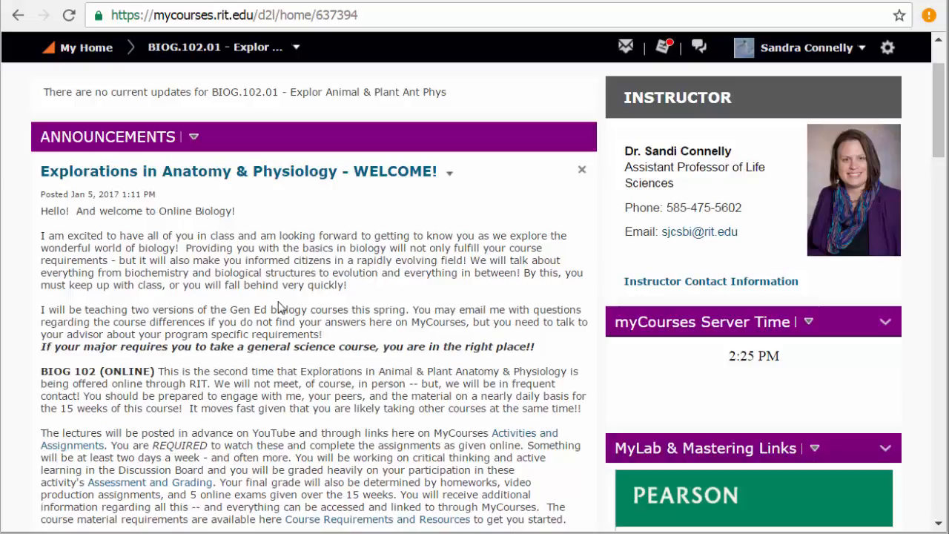
{"action": "mouse_move", "coordinate": [291, 299]}
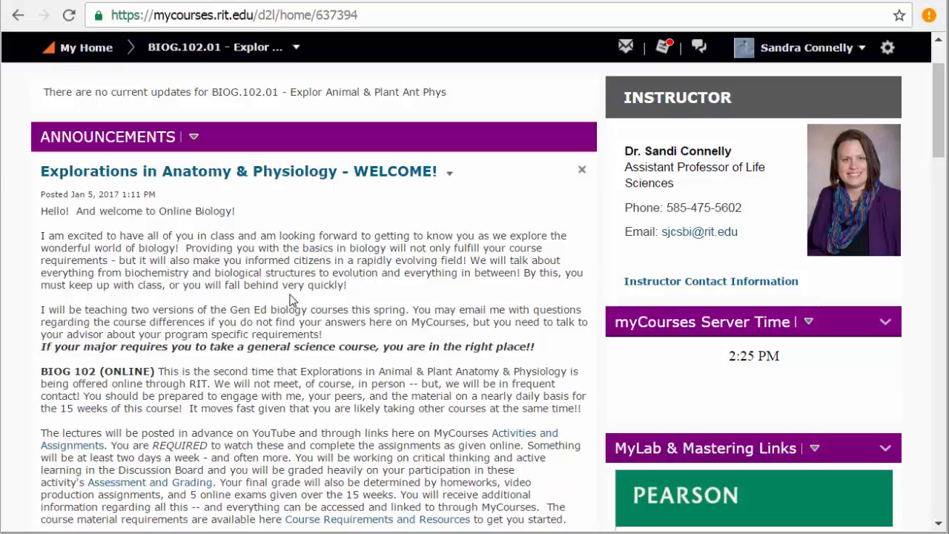
{"action": "mouse_move", "coordinate": [298, 288]}
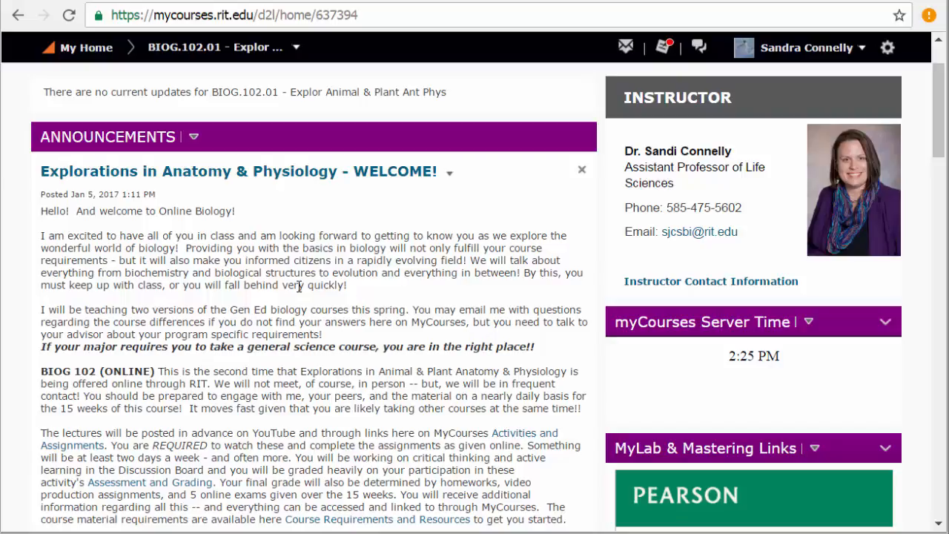
{"action": "scroll", "scroll_direction": "down", "scroll_amount": 3}
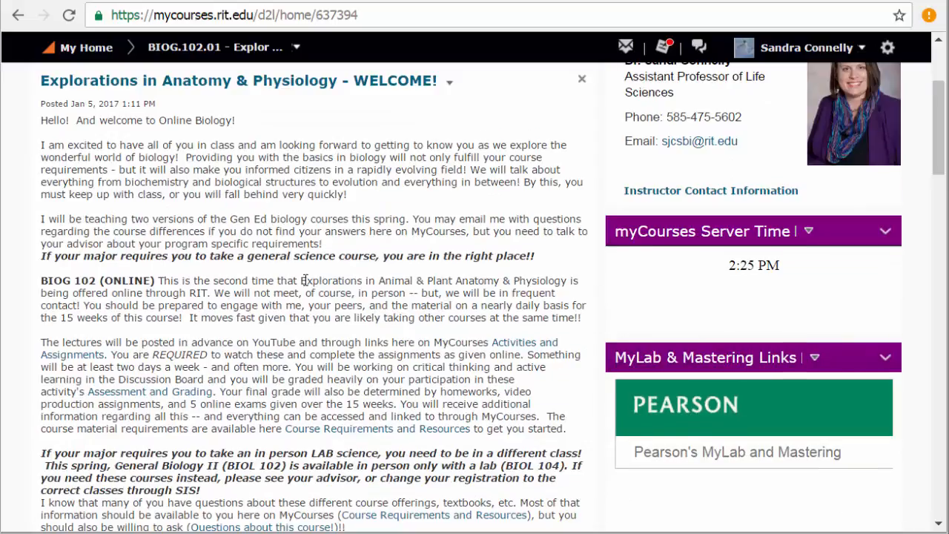
{"action": "scroll", "scroll_direction": "down", "scroll_amount": 3}
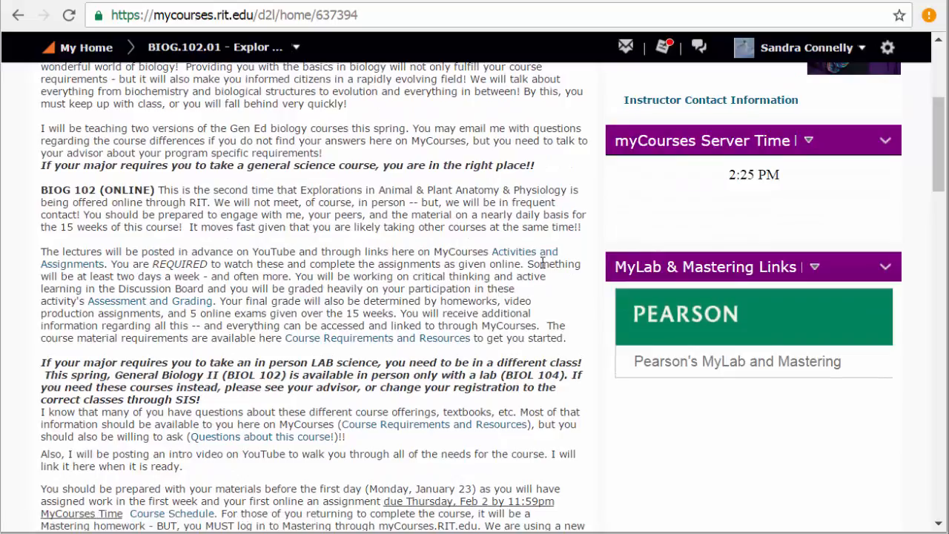
{"action": "scroll", "scroll_direction": "down", "scroll_amount": 3}
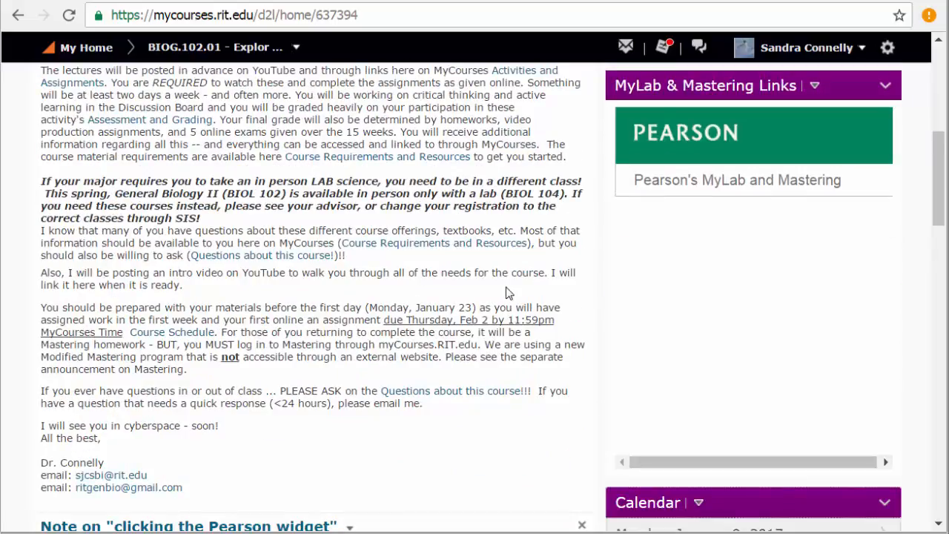
{"action": "scroll", "scroll_direction": "down", "scroll_amount": 3}
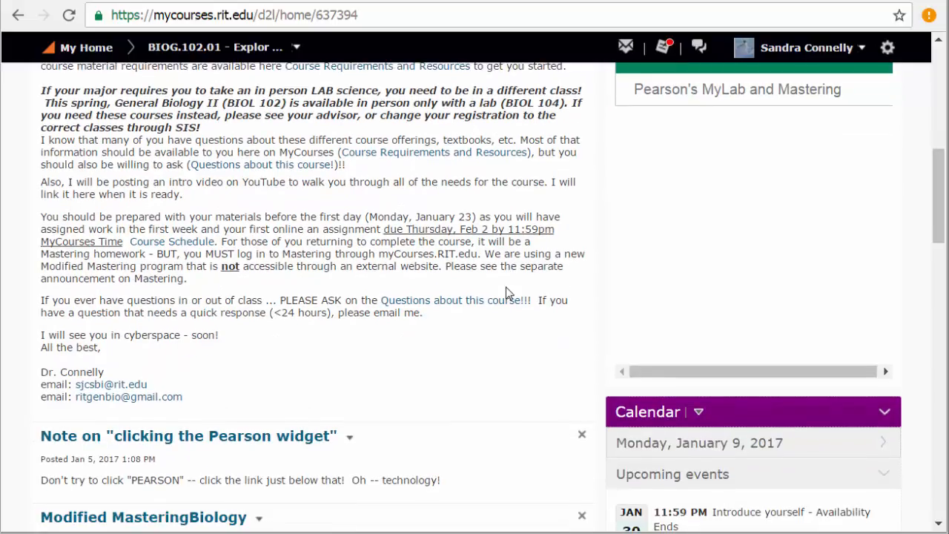
{"action": "scroll", "scroll_direction": "down", "scroll_amount": 3}
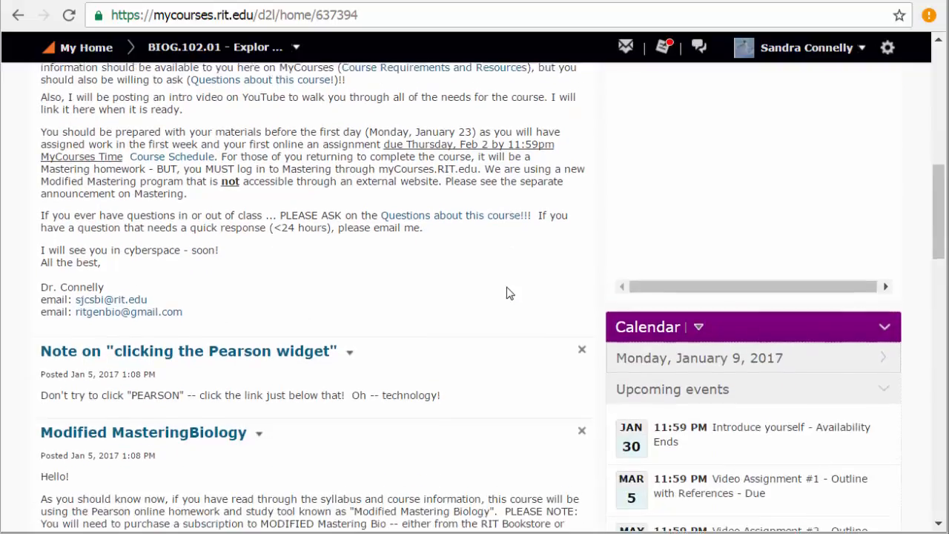
{"action": "scroll", "scroll_direction": "up", "scroll_amount": 3}
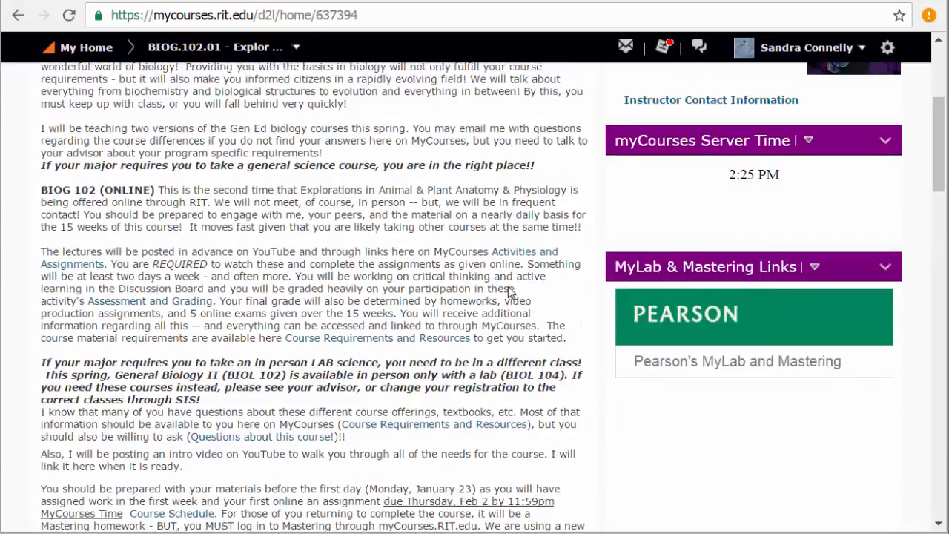
{"action": "scroll", "scroll_direction": "up", "scroll_amount": 3}
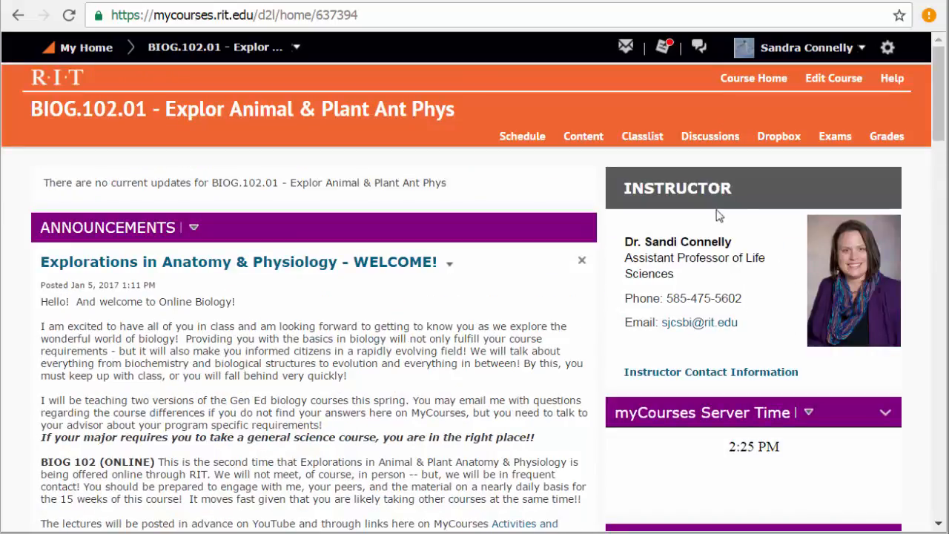
{"action": "mouse_move", "coordinate": [758, 329]}
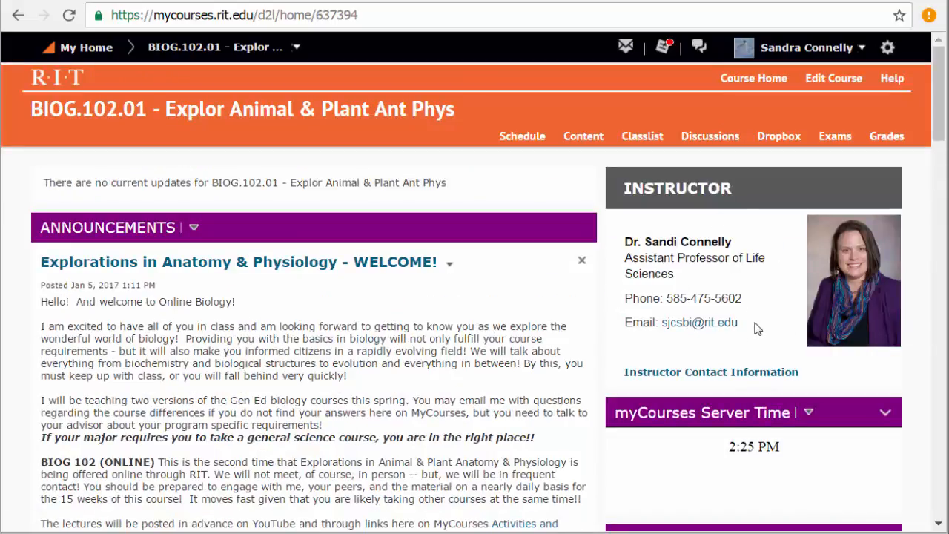
{"action": "mouse_move", "coordinate": [762, 325]}
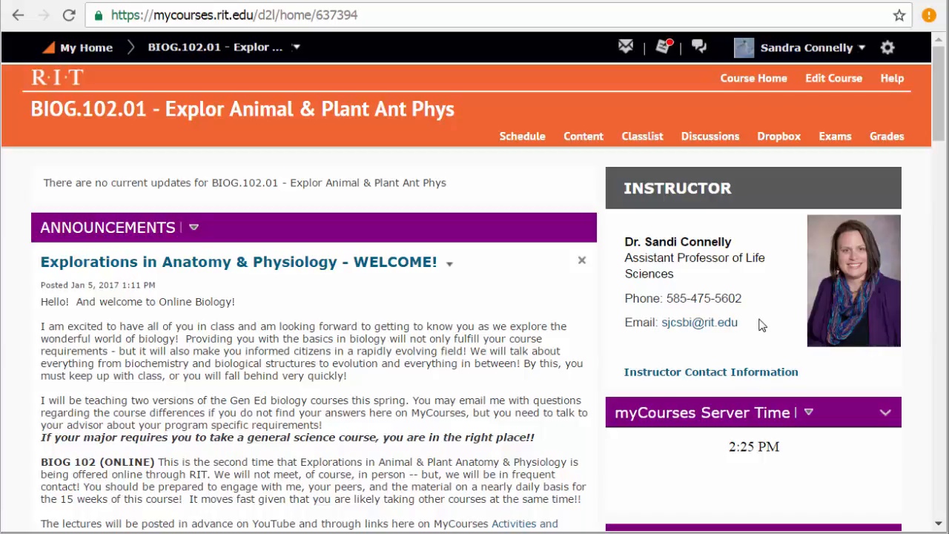
{"action": "scroll", "scroll_direction": "down", "scroll_amount": 3}
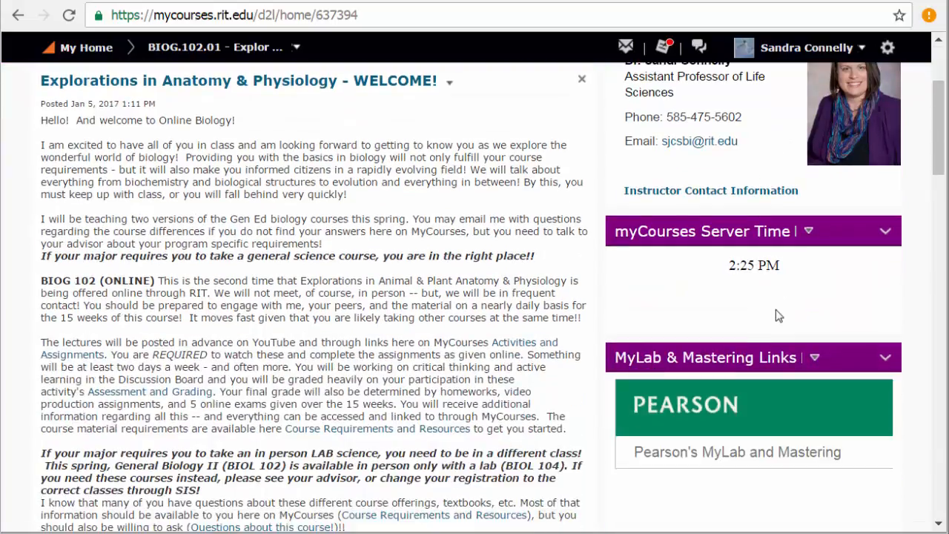
{"action": "scroll", "scroll_direction": "down", "scroll_amount": 3}
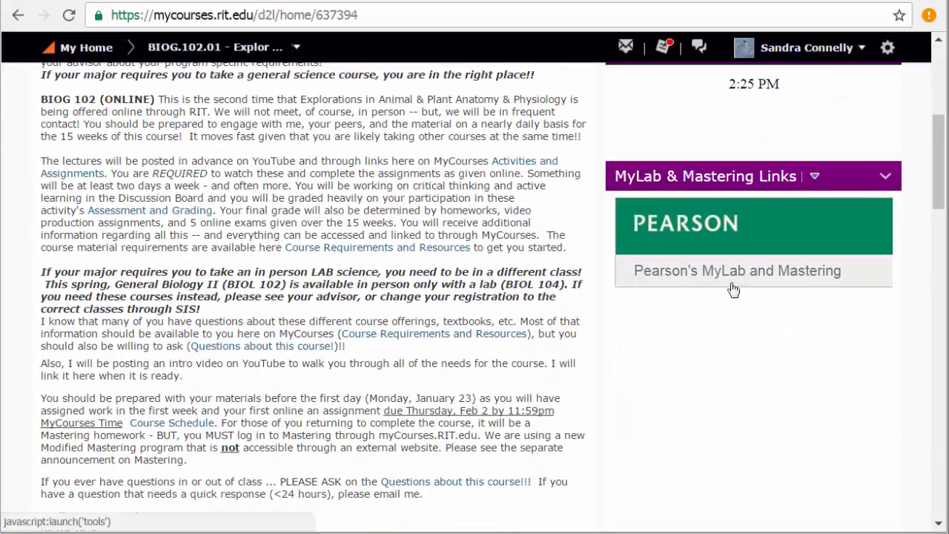
{"action": "mouse_move", "coordinate": [789, 288]}
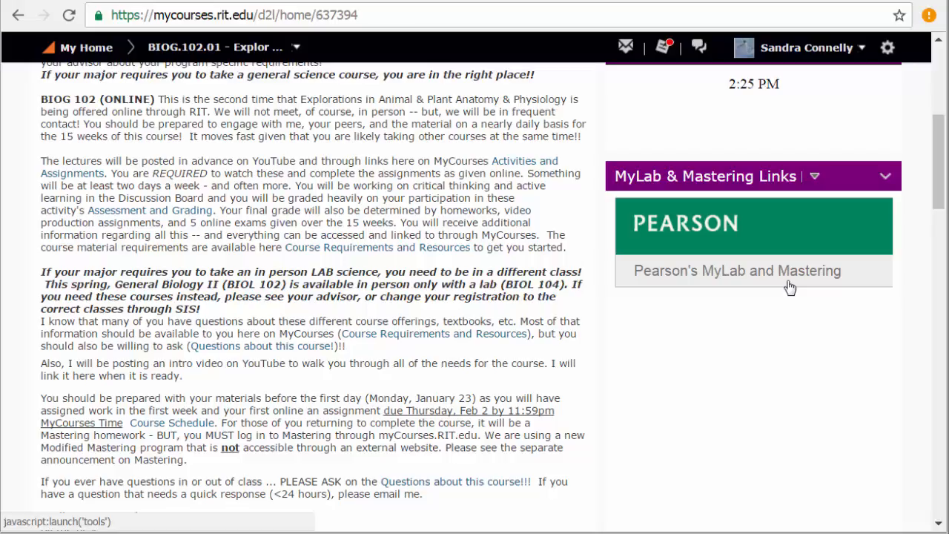
{"action": "mouse_move", "coordinate": [766, 295]}
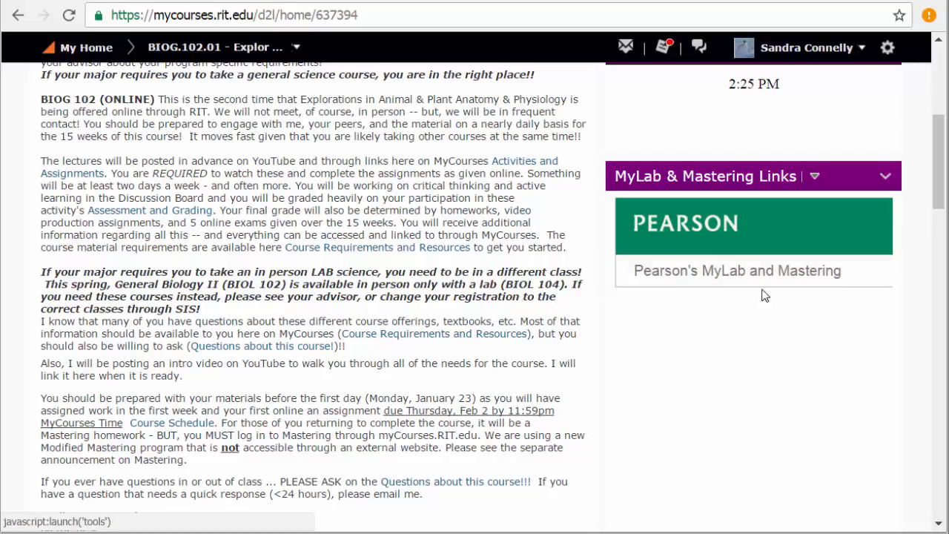
{"action": "mouse_move", "coordinate": [760, 261]}
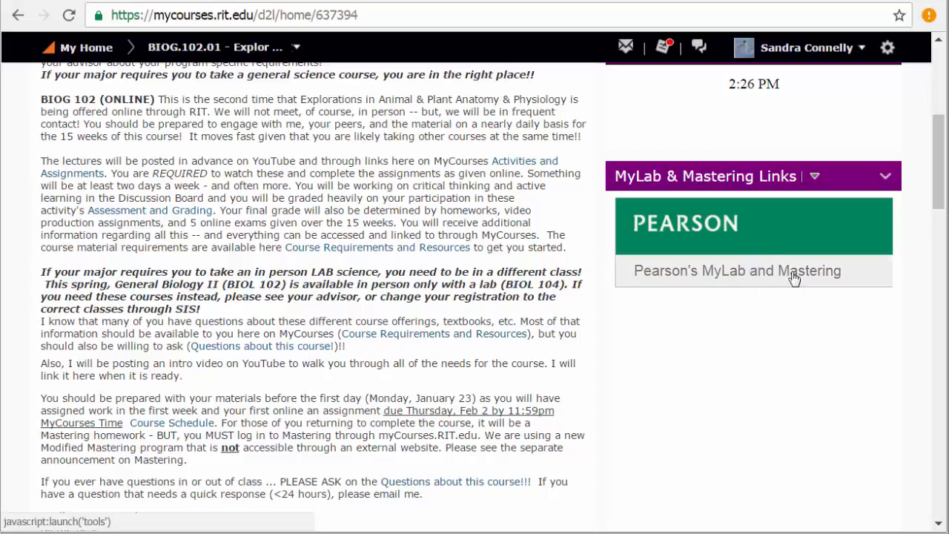
{"action": "mouse_move", "coordinate": [777, 281]}
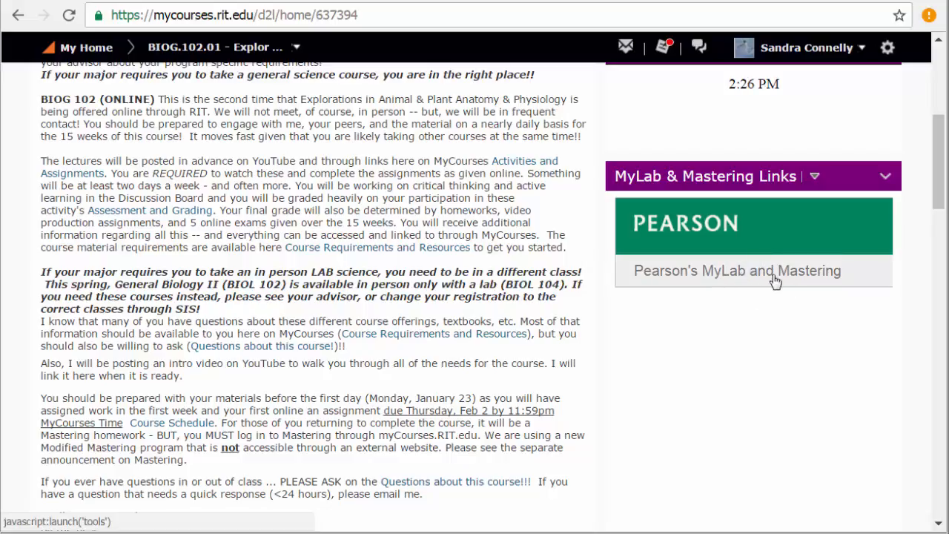
- Bring up the Course Schedule page from the navigation bar and start reading it
{"action": "scroll", "scroll_direction": "down", "scroll_amount": 3}
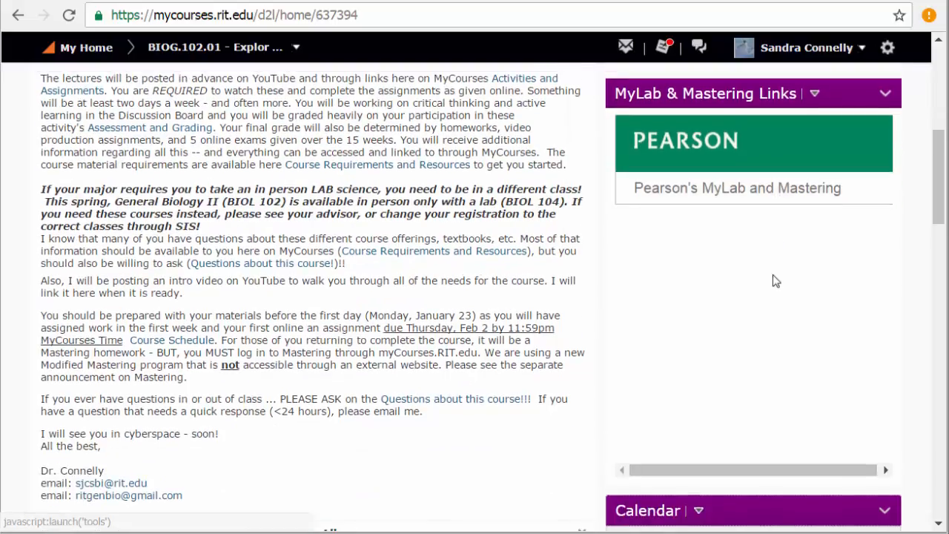
{"action": "scroll", "scroll_direction": "up", "scroll_amount": 3}
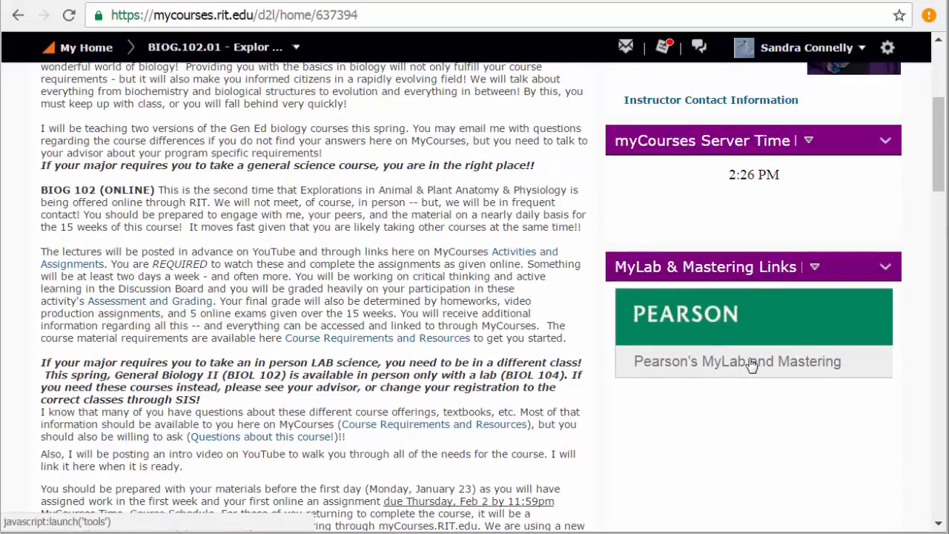
{"action": "scroll", "scroll_direction": "up", "scroll_amount": 3}
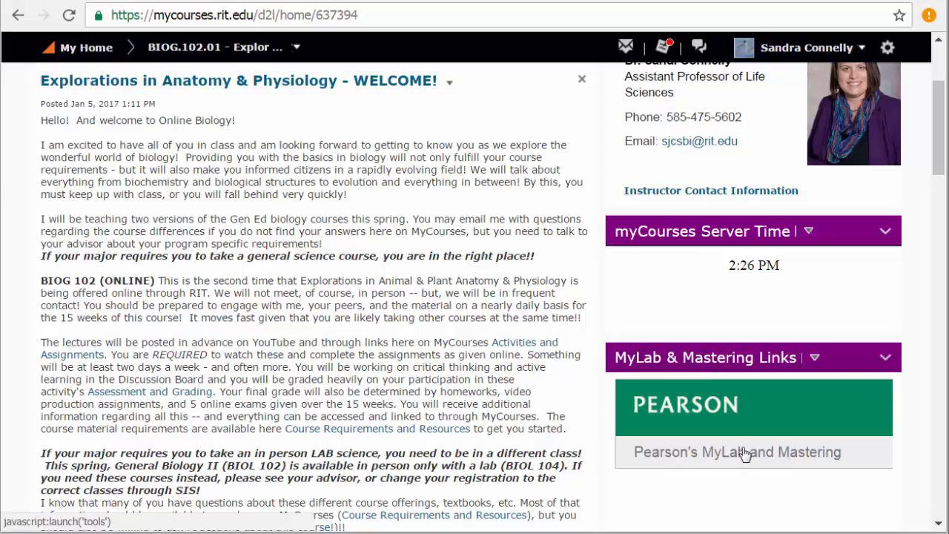
{"action": "scroll", "scroll_direction": "down", "scroll_amount": 3}
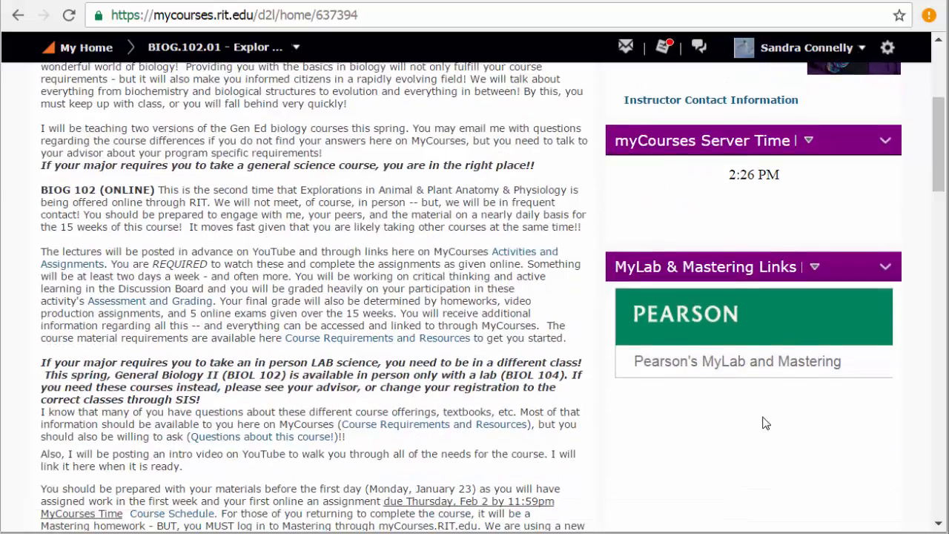
{"action": "left_click", "coordinate": [522, 136]}
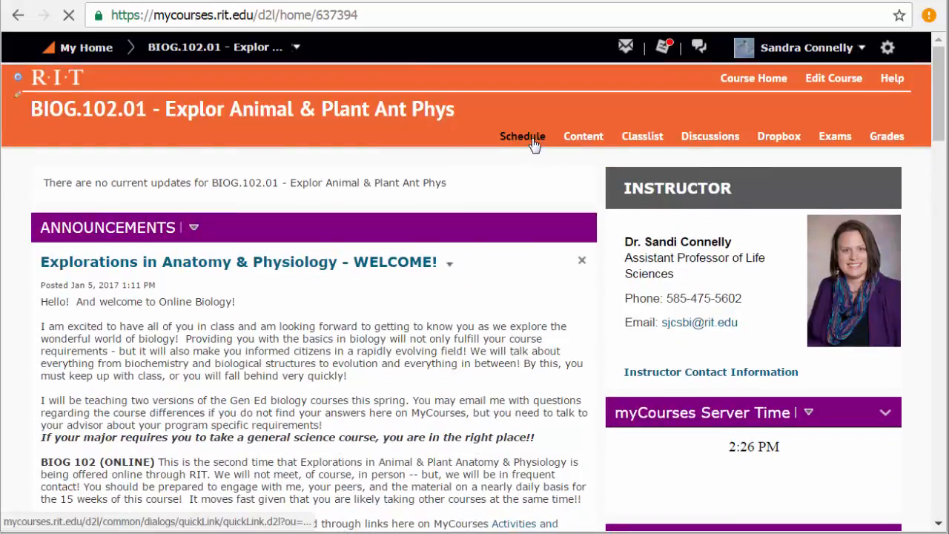
{"action": "left_click", "coordinate": [522, 136]}
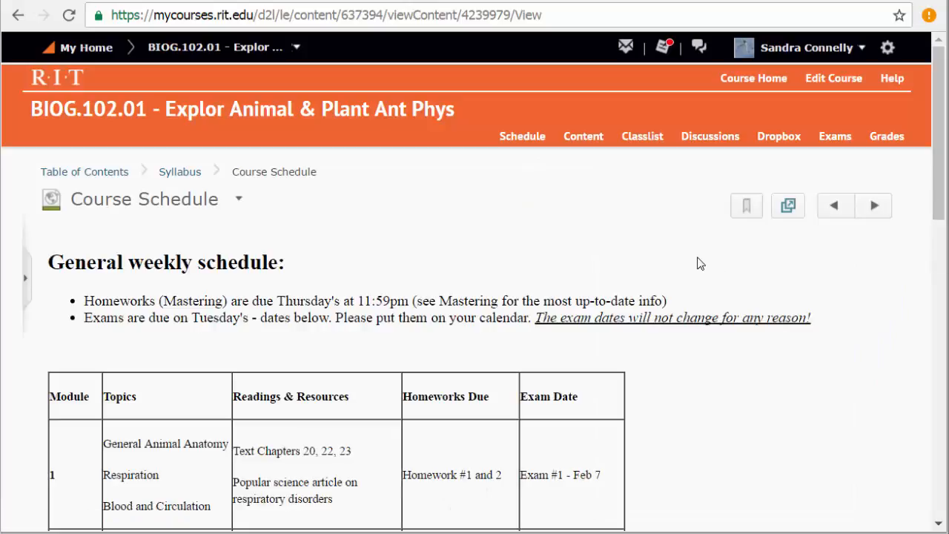
{"action": "scroll", "scroll_direction": "down", "scroll_amount": 3}
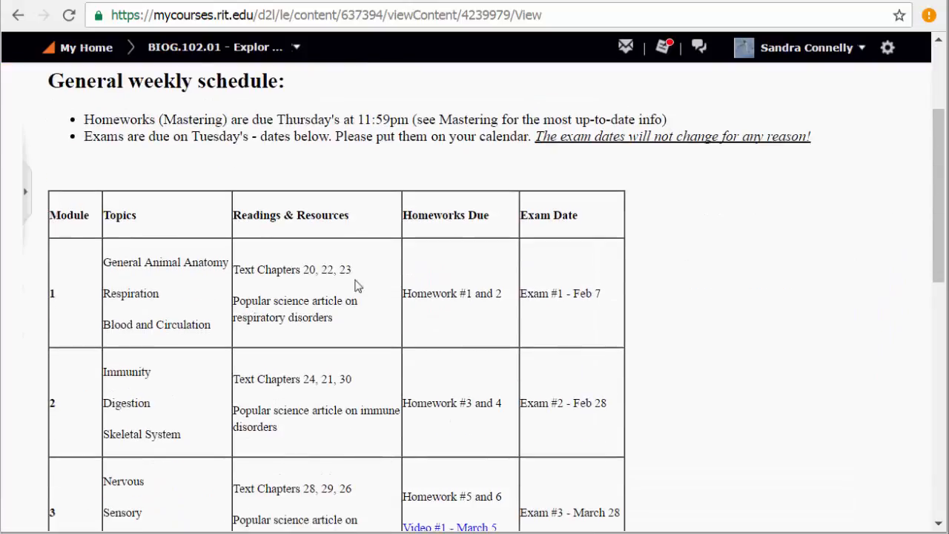
{"action": "mouse_move", "coordinate": [145, 313]}
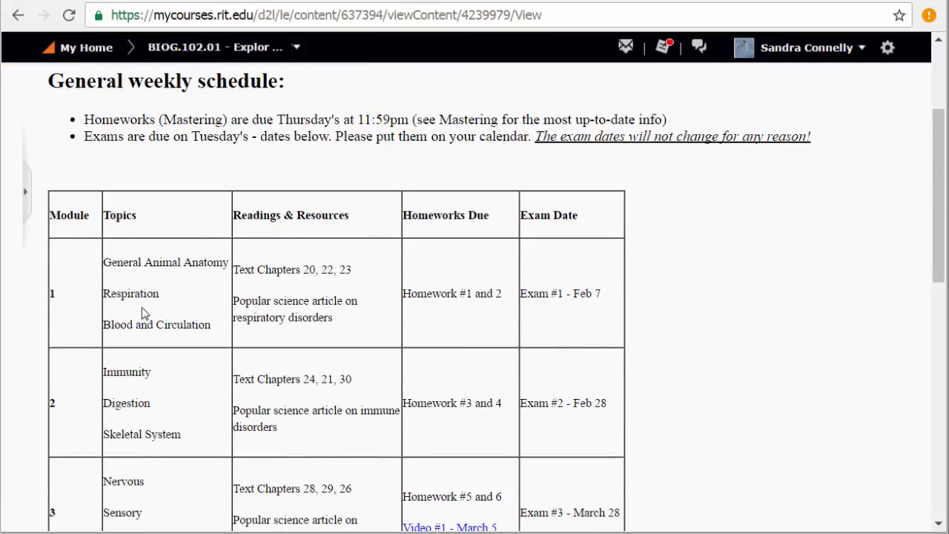
{"action": "mouse_move", "coordinate": [232, 332]}
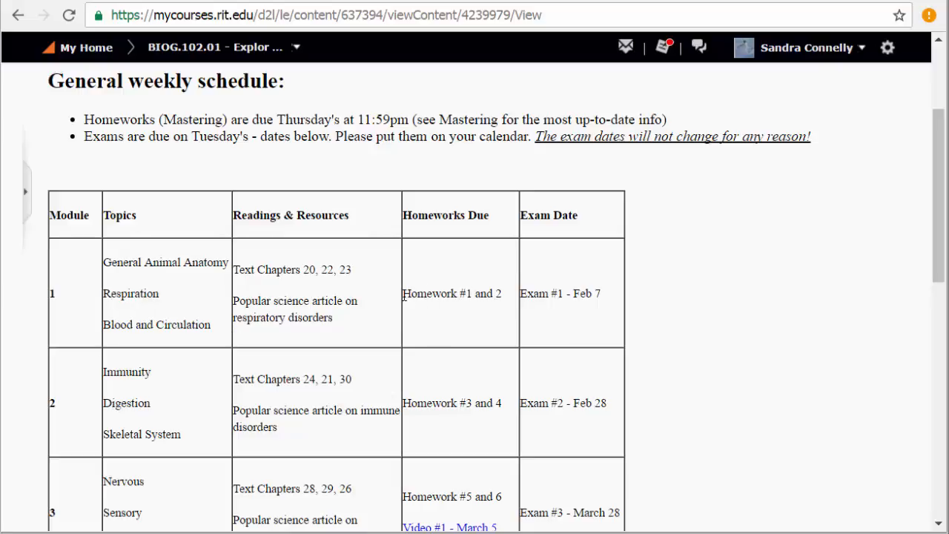
{"action": "double_click", "coordinate": [451, 293]}
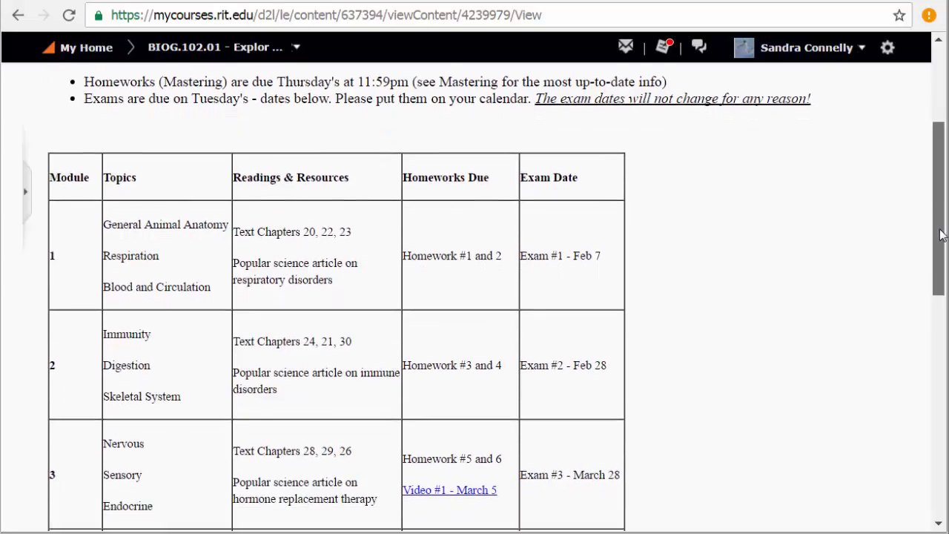
- Review the rest of the schedule including the Exam #5 date, then return to the Syllabus module listing
{"action": "scroll", "scroll_direction": "down", "scroll_amount": 3}
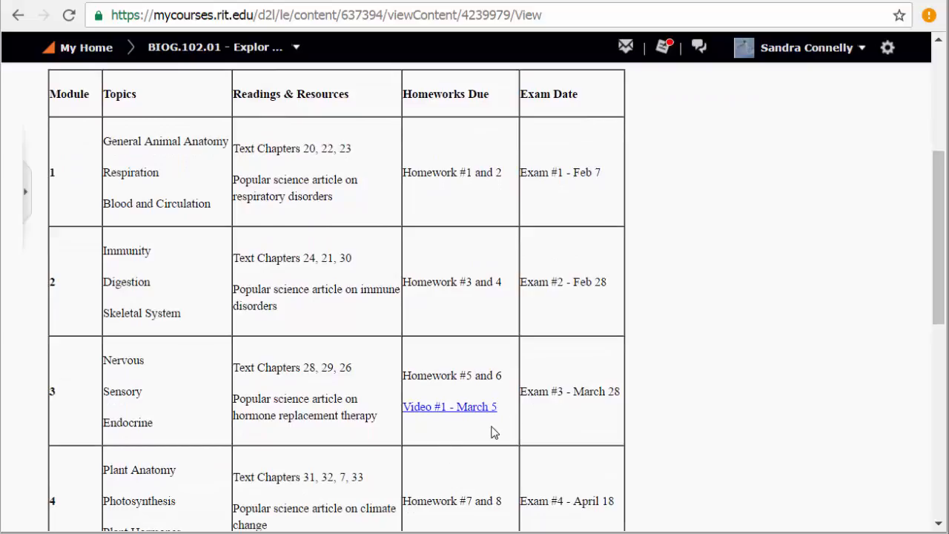
{"action": "mouse_move", "coordinate": [484, 424]}
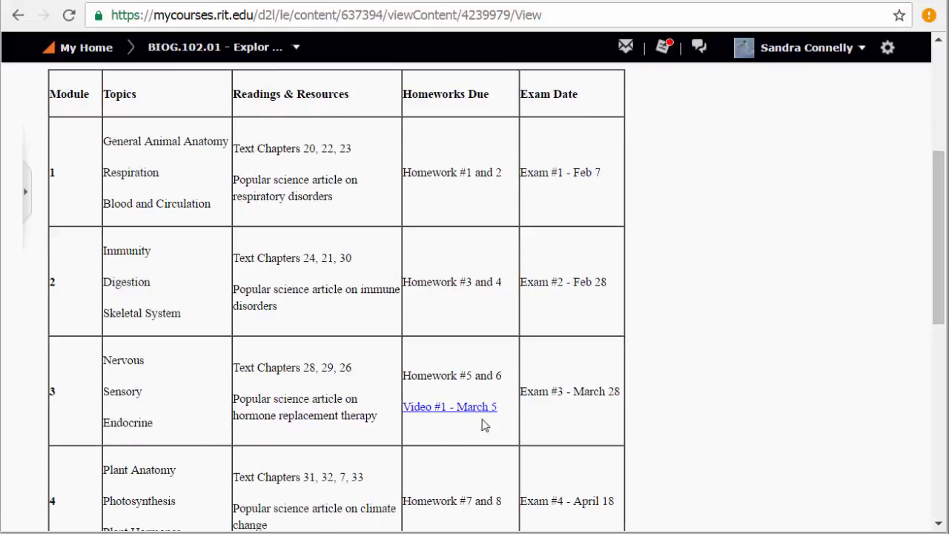
{"action": "scroll", "scroll_direction": "up", "scroll_amount": 3}
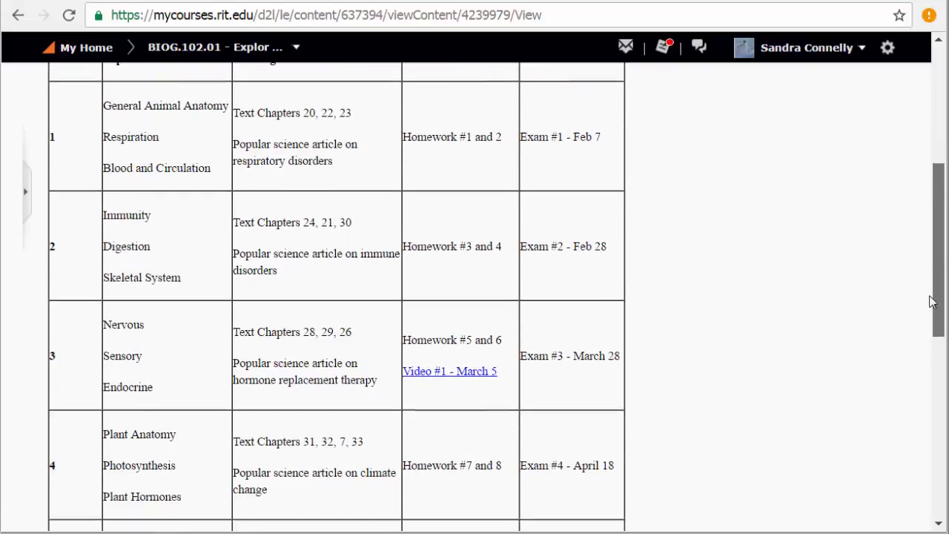
{"action": "scroll", "scroll_direction": "down", "scroll_amount": 3}
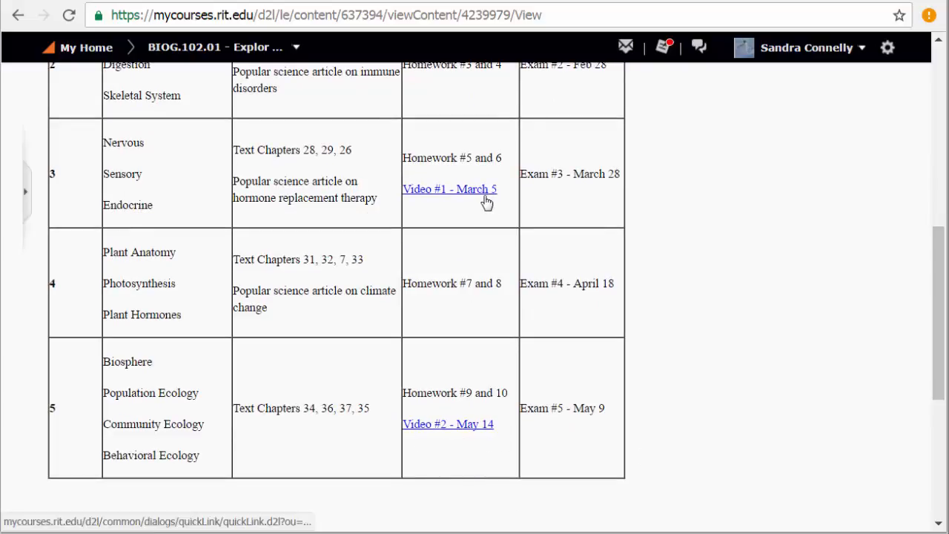
{"action": "mouse_move", "coordinate": [878, 413]}
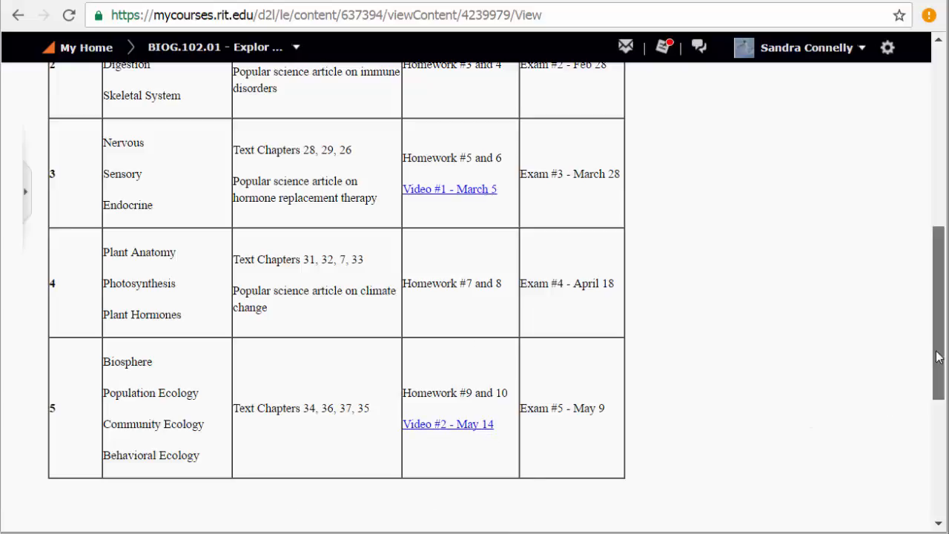
{"action": "scroll", "scroll_direction": "up", "scroll_amount": 3}
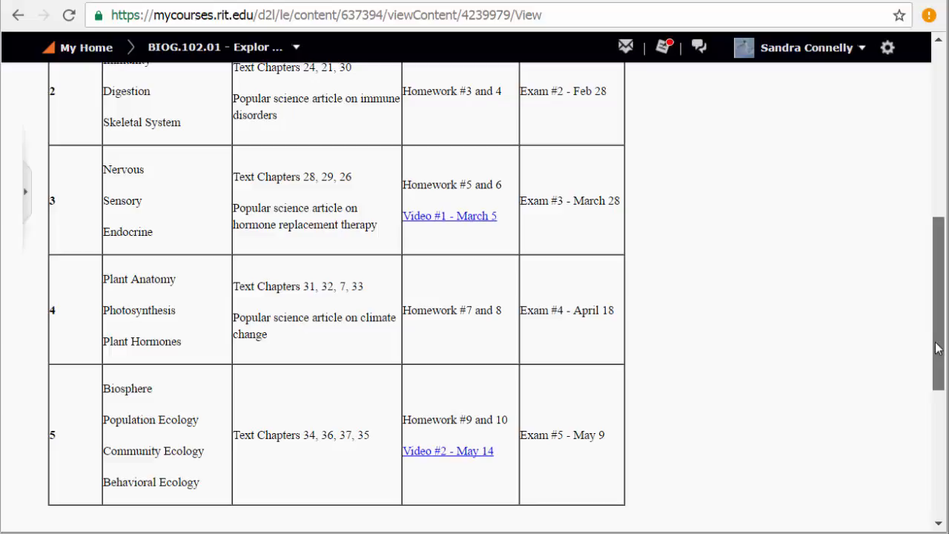
{"action": "scroll", "scroll_direction": "up", "scroll_amount": 3}
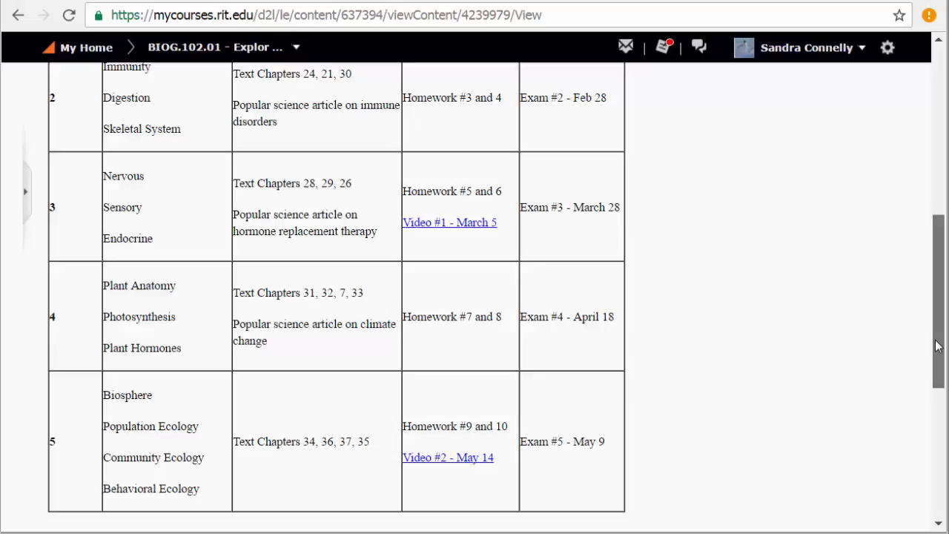
{"action": "scroll", "scroll_direction": "down", "scroll_amount": 3}
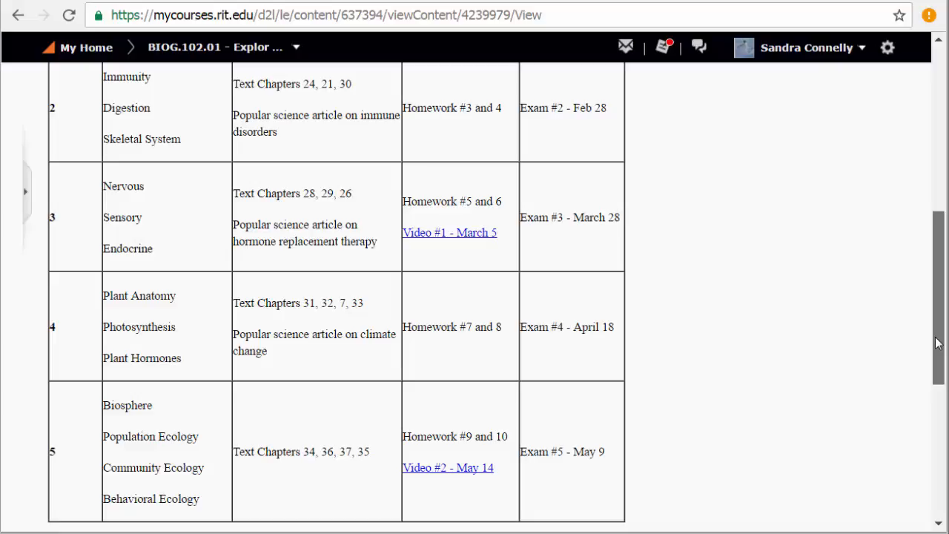
{"action": "mouse_move", "coordinate": [540, 478]}
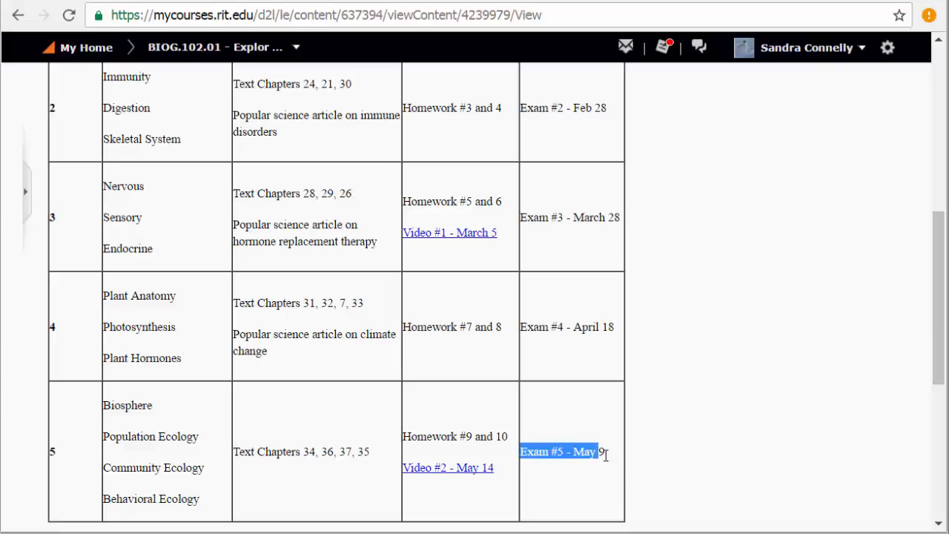
{"action": "left_click", "coordinate": [453, 501]}
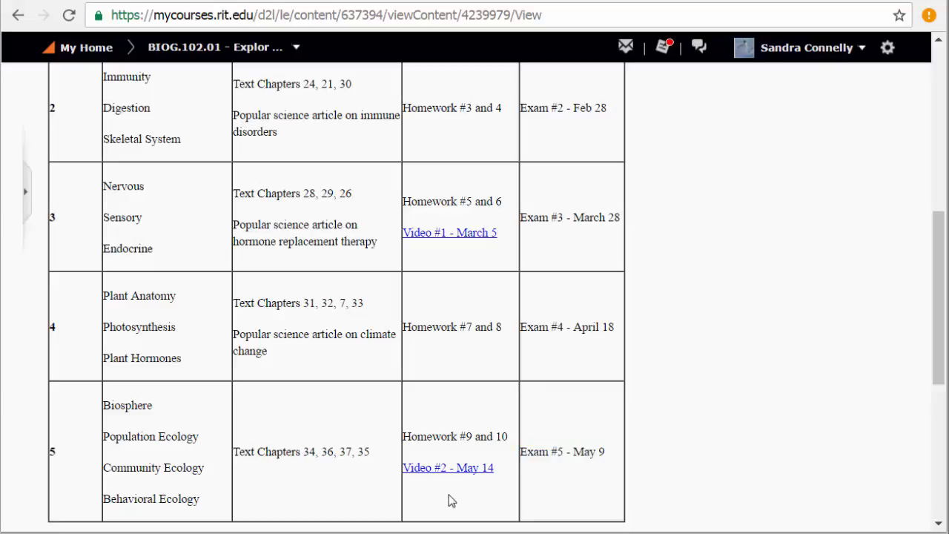
{"action": "mouse_move", "coordinate": [493, 466]}
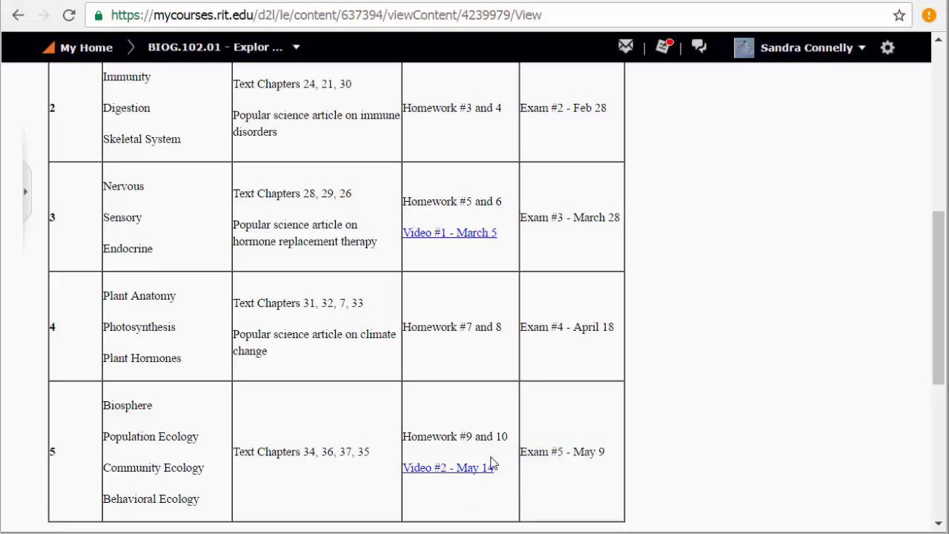
{"action": "mouse_move", "coordinate": [497, 483]}
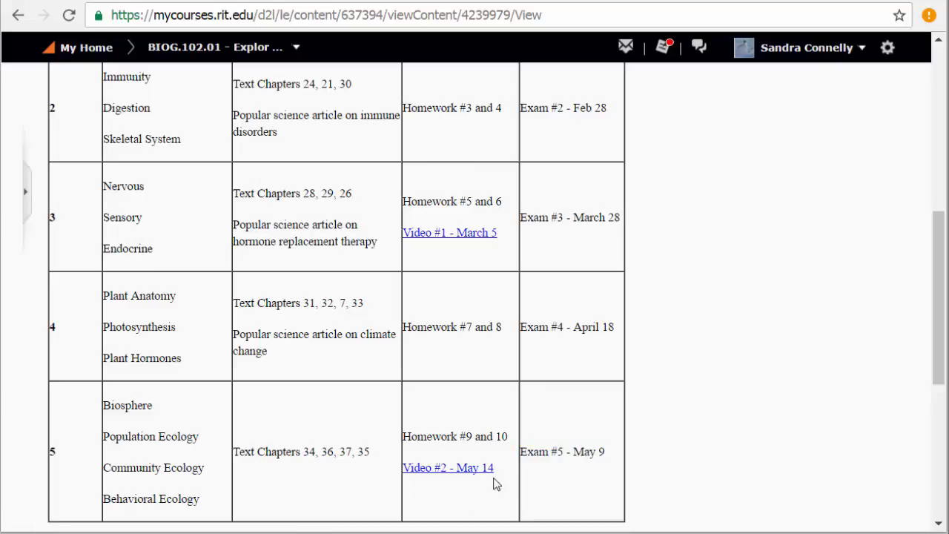
{"action": "scroll", "scroll_direction": "up", "scroll_amount": 3}
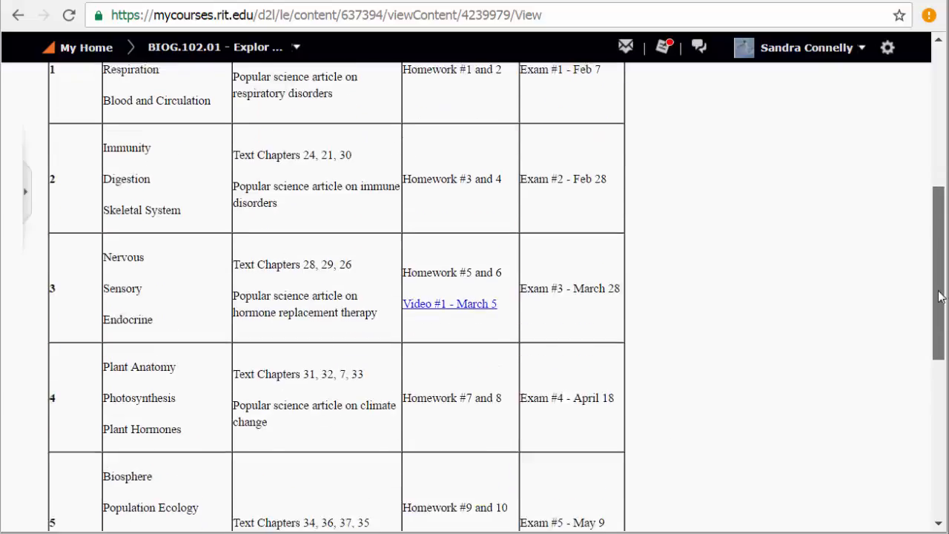
{"action": "scroll", "scroll_direction": "up", "scroll_amount": 3}
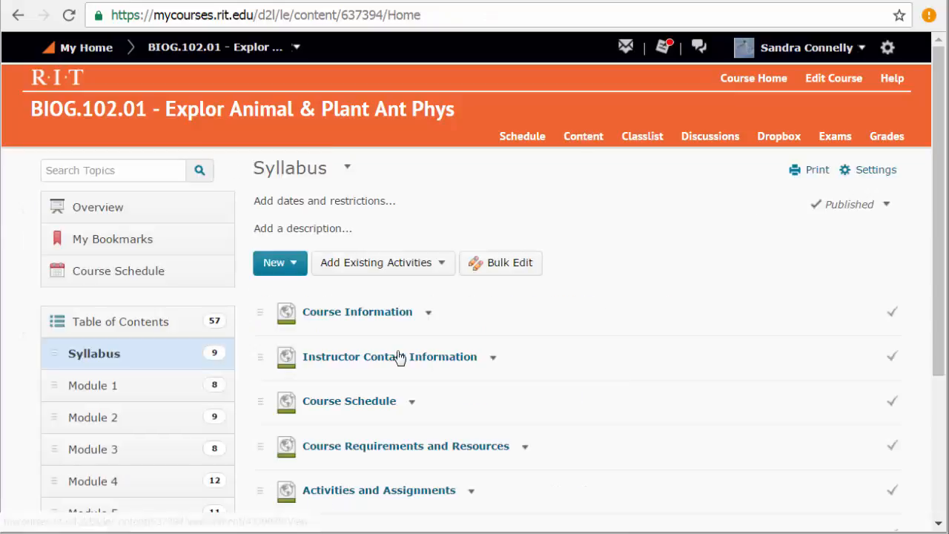
{"action": "scroll", "scroll_direction": "down", "scroll_amount": 3}
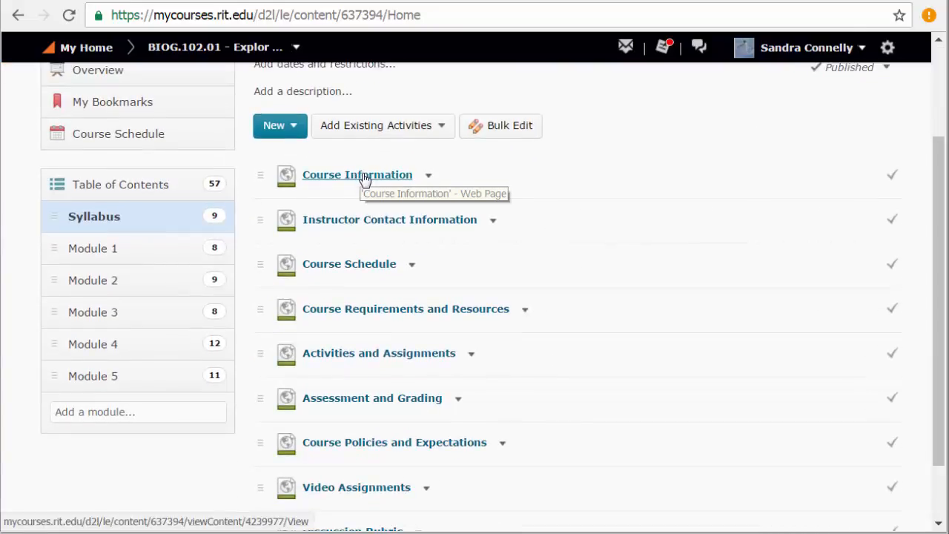
{"action": "mouse_move", "coordinate": [348, 264]}
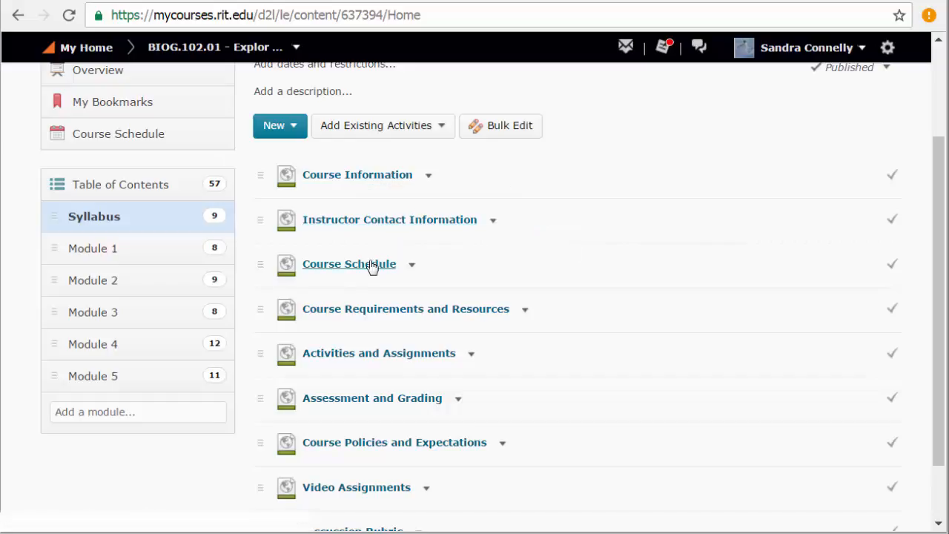
{"action": "scroll", "scroll_direction": "down", "scroll_amount": 3}
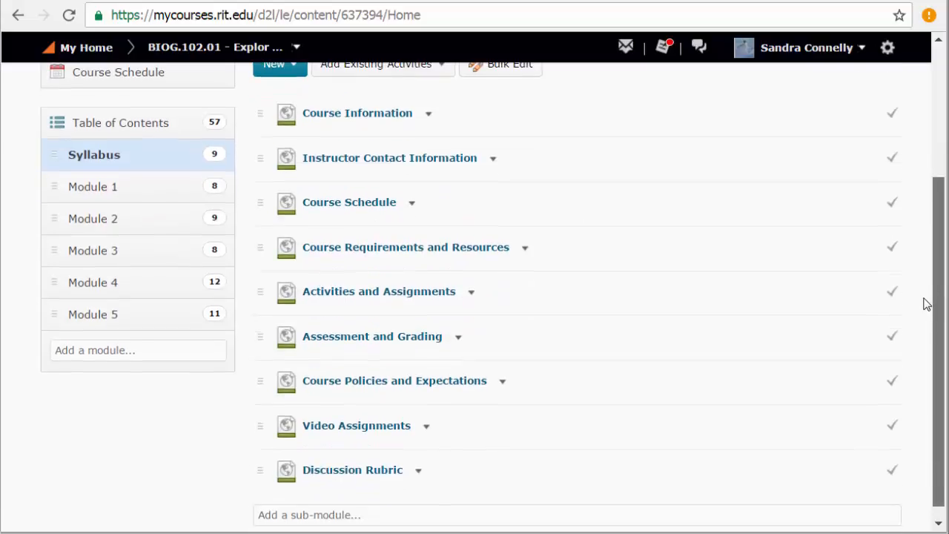
{"action": "left_click", "coordinate": [406, 246]}
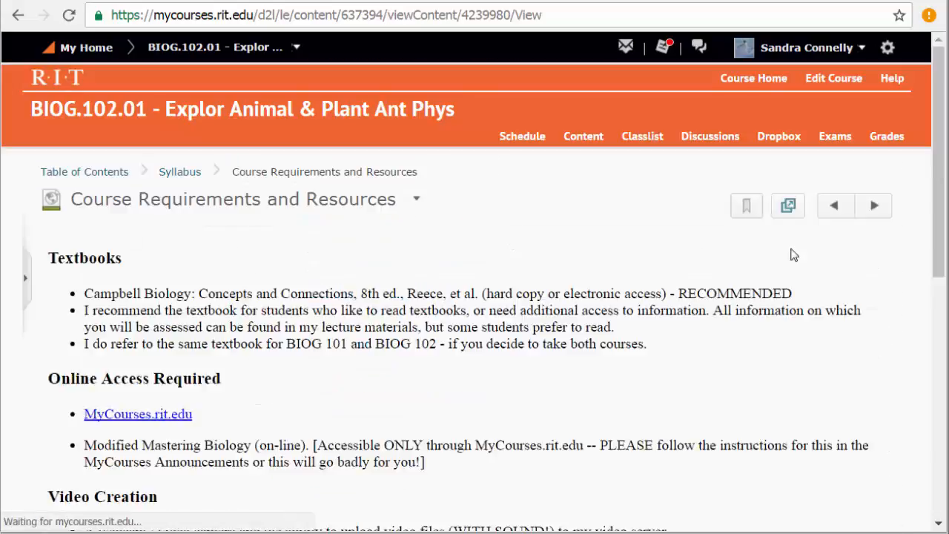
{"action": "scroll", "scroll_direction": "down", "scroll_amount": 3}
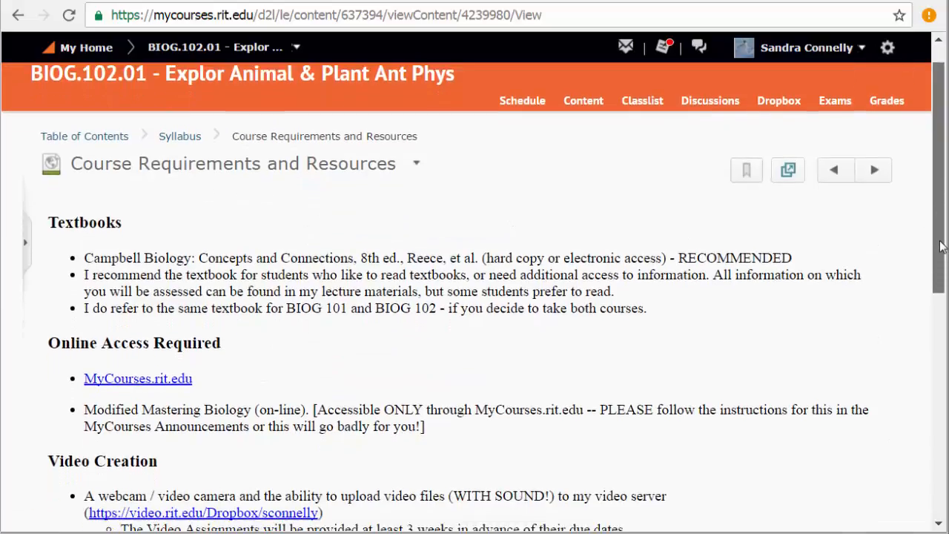
{"action": "scroll", "scroll_direction": "down", "scroll_amount": 3}
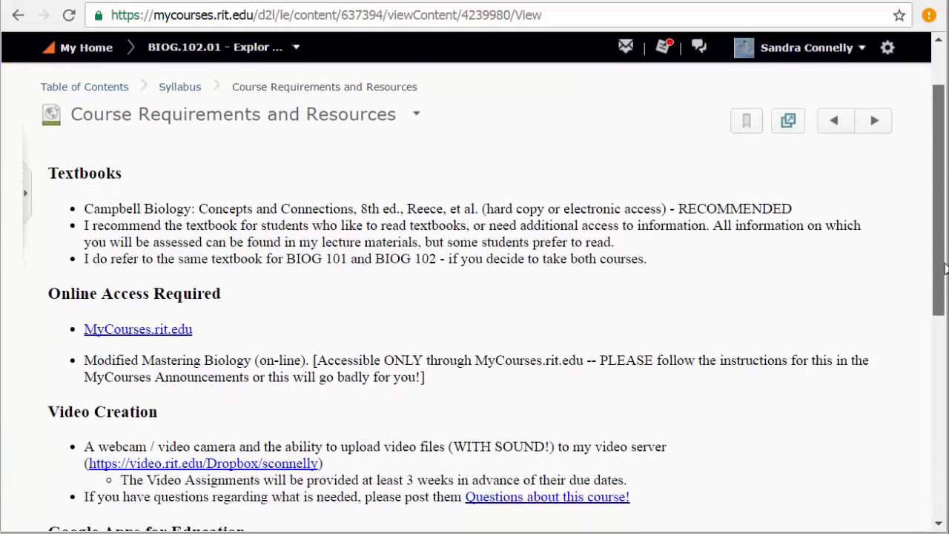
{"action": "scroll", "scroll_direction": "down", "scroll_amount": 3}
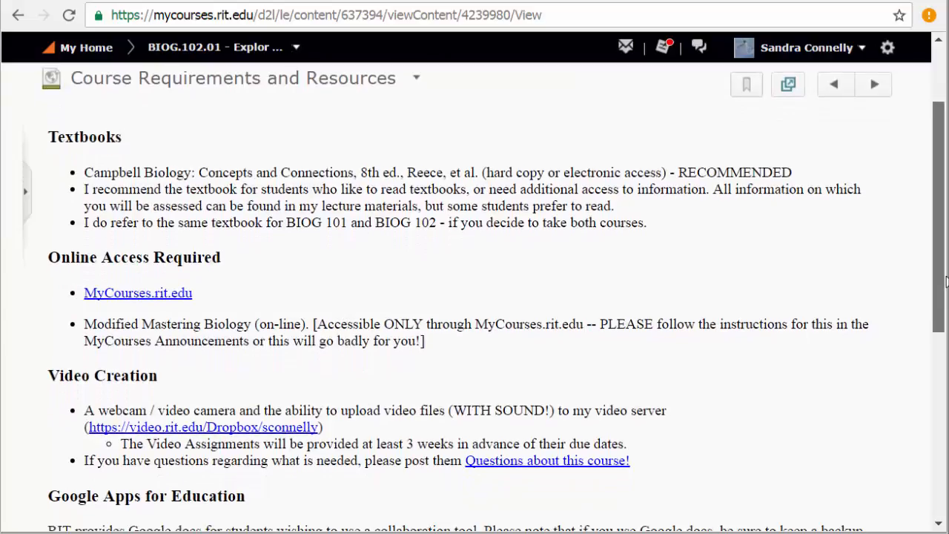
{"action": "mouse_move", "coordinate": [770, 244]}
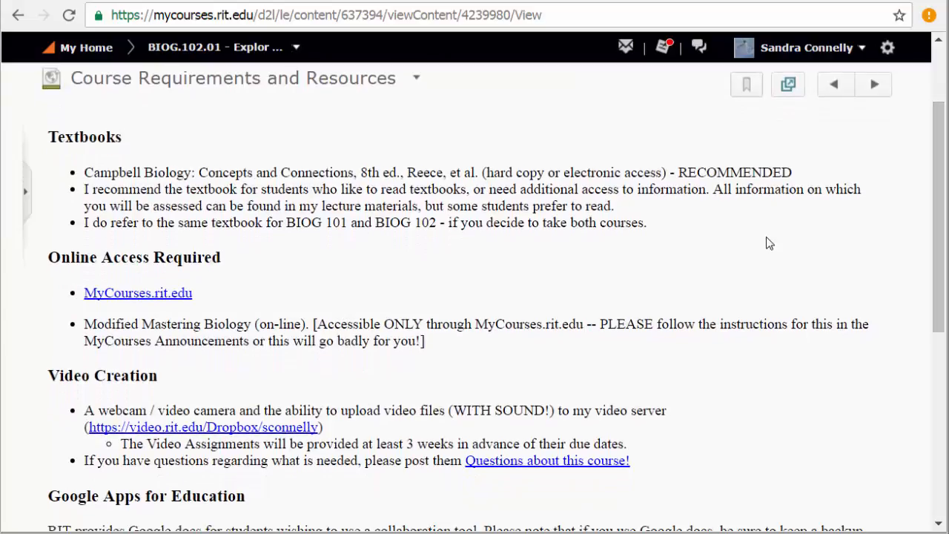
{"action": "mouse_move", "coordinate": [721, 236]}
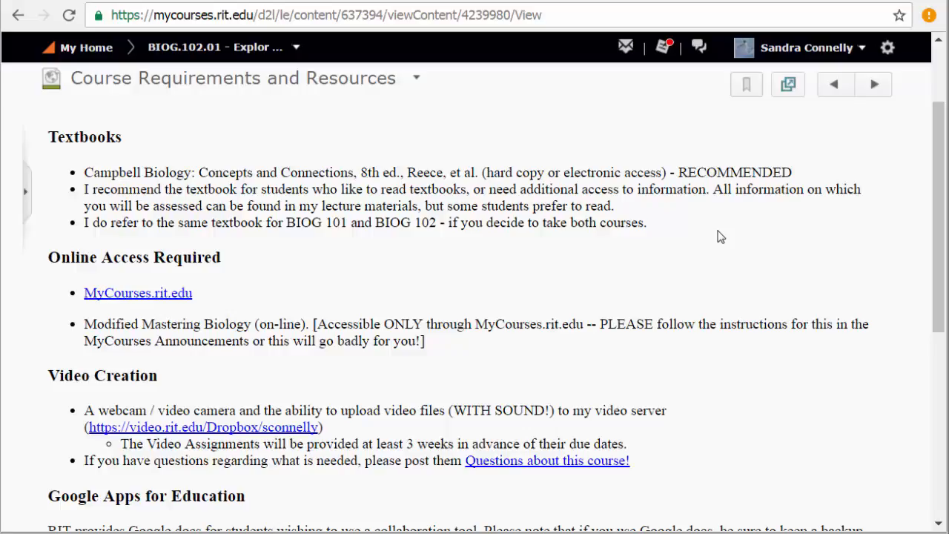
{"action": "scroll", "scroll_direction": "down", "scroll_amount": 3}
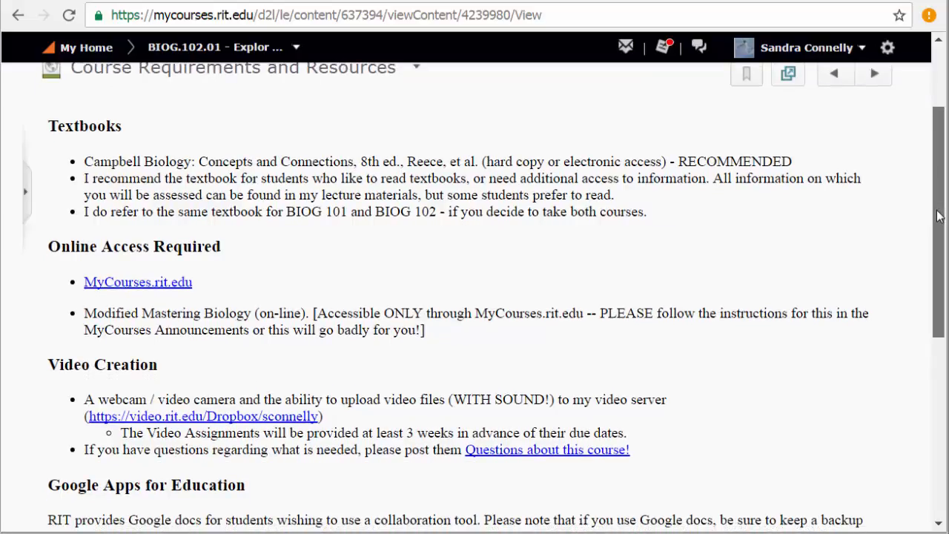
{"action": "mouse_move", "coordinate": [685, 206]}
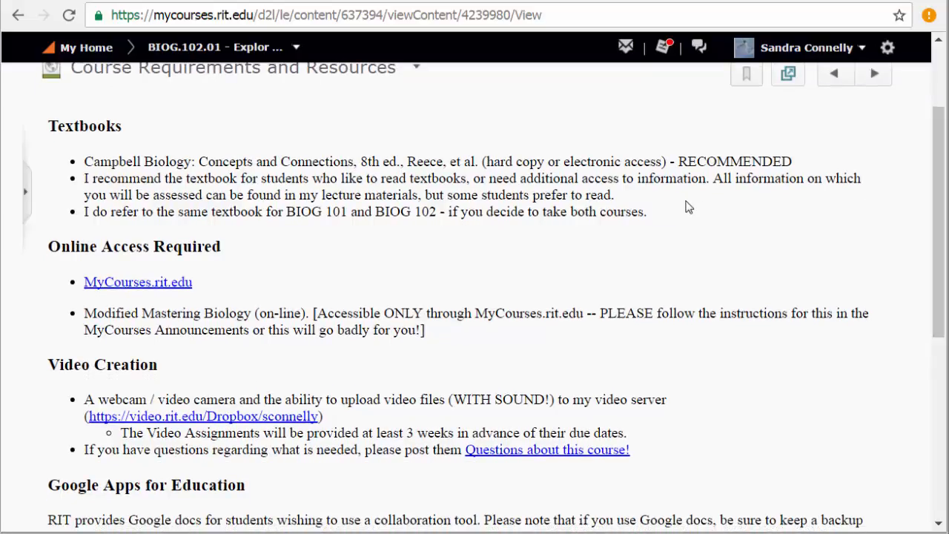
{"action": "scroll", "scroll_direction": "down", "scroll_amount": 3}
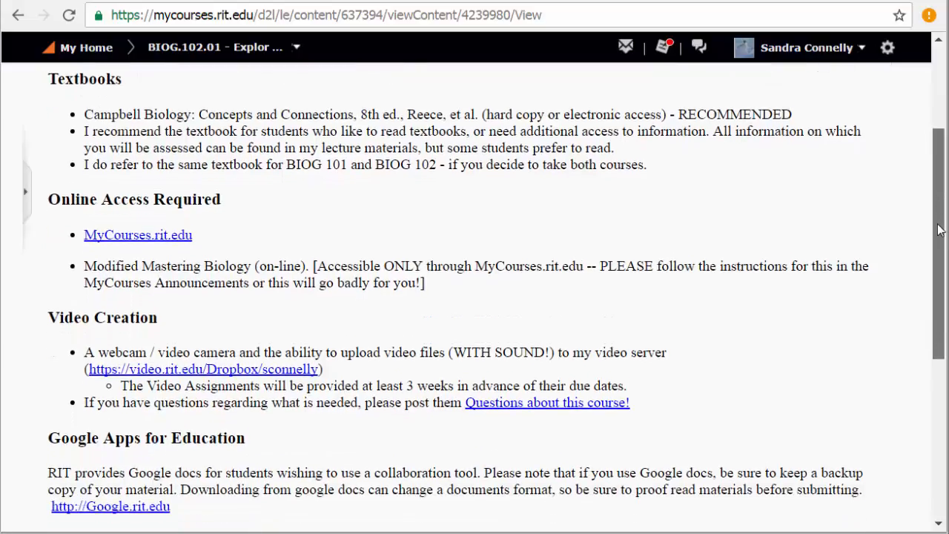
{"action": "scroll", "scroll_direction": "down", "scroll_amount": 3}
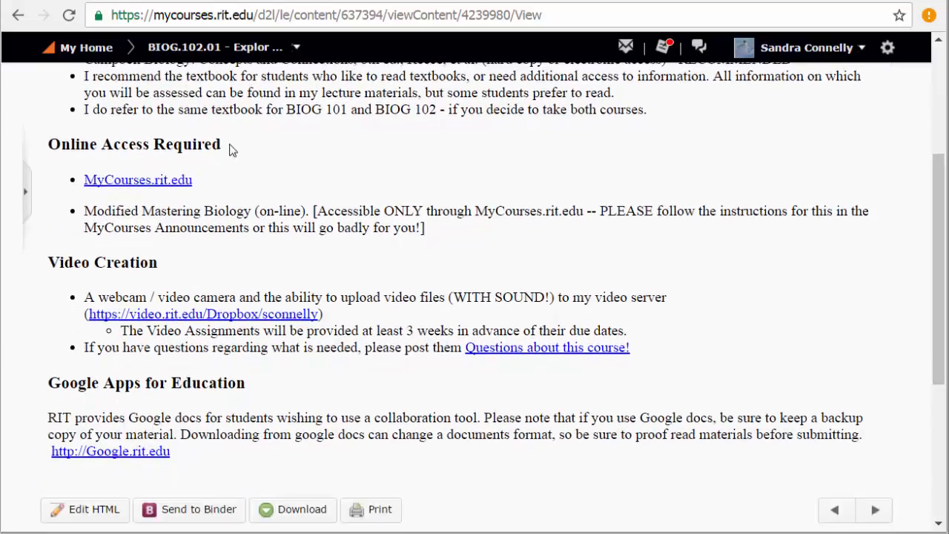
{"action": "mouse_move", "coordinate": [37, 148]}
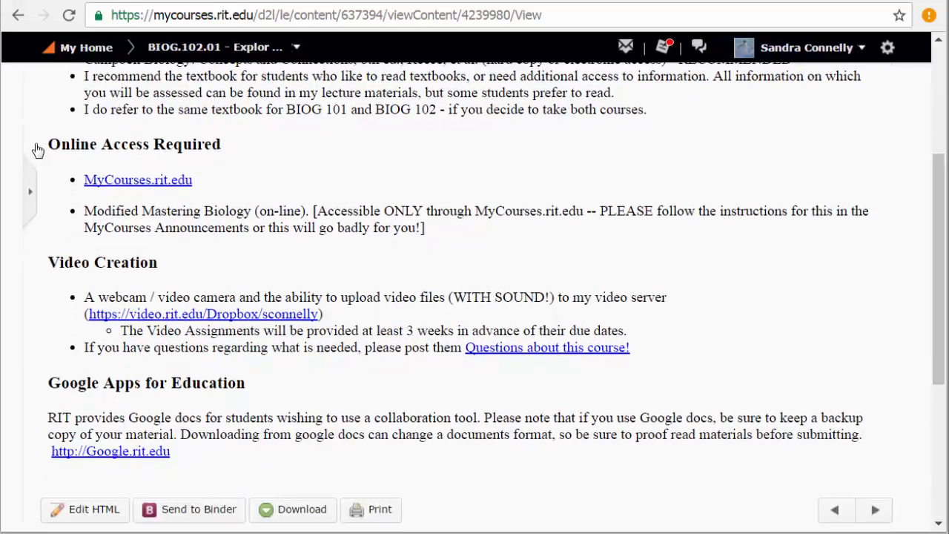
{"action": "double_click", "coordinate": [134, 144]}
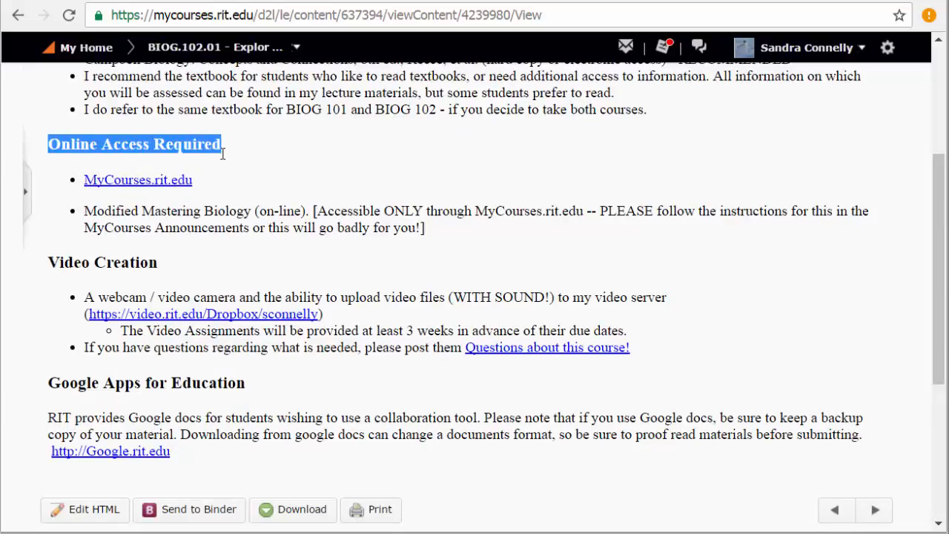
{"action": "mouse_move", "coordinate": [145, 211]}
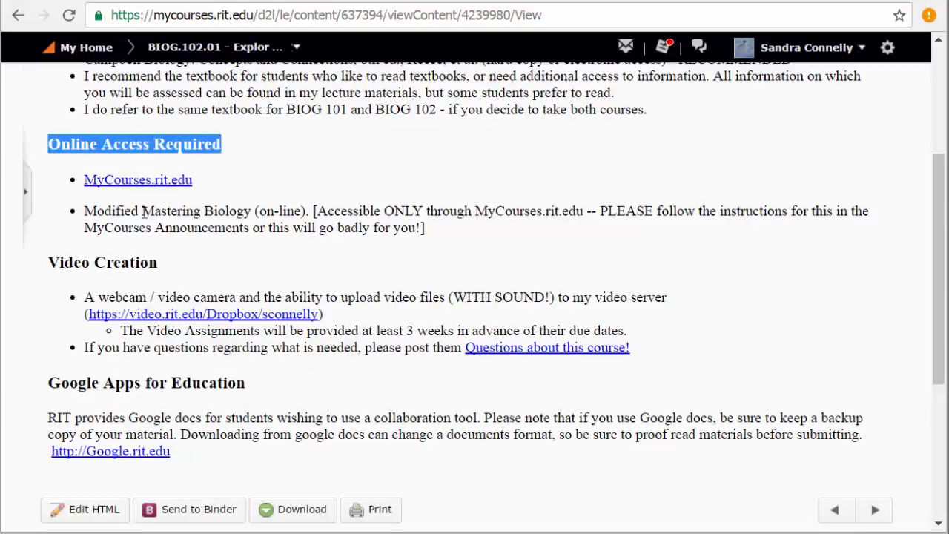
{"action": "mouse_move", "coordinate": [215, 214]}
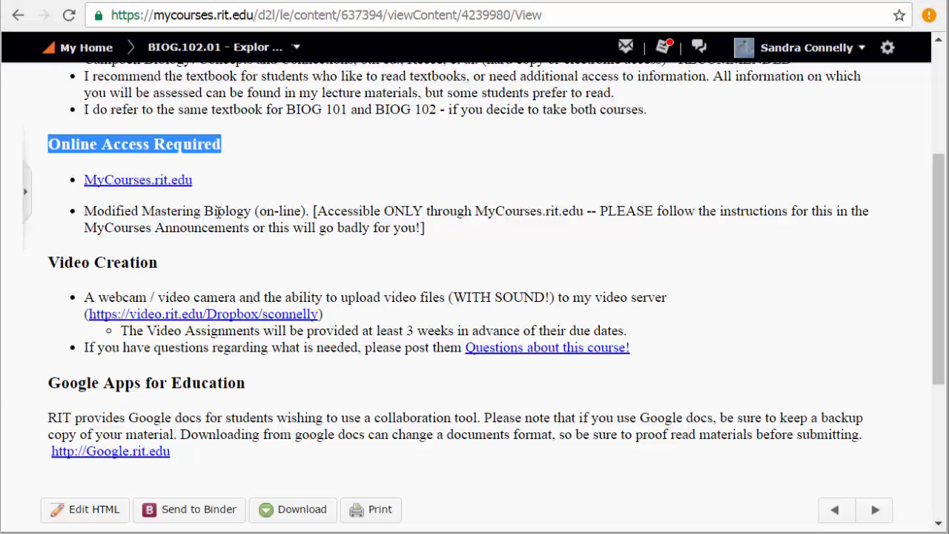
{"action": "scroll", "scroll_direction": "down", "scroll_amount": 3}
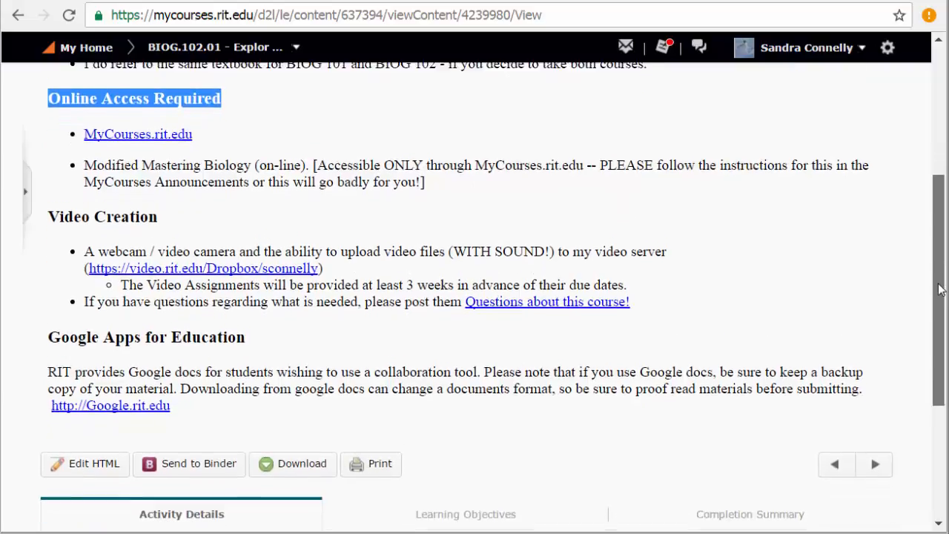
{"action": "scroll", "scroll_direction": "down", "scroll_amount": 3}
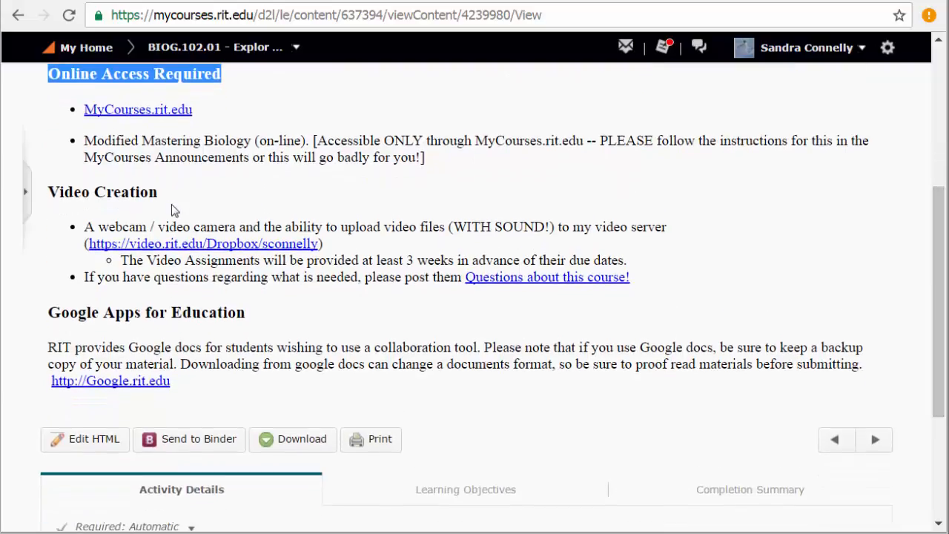
{"action": "mouse_move", "coordinate": [444, 219]}
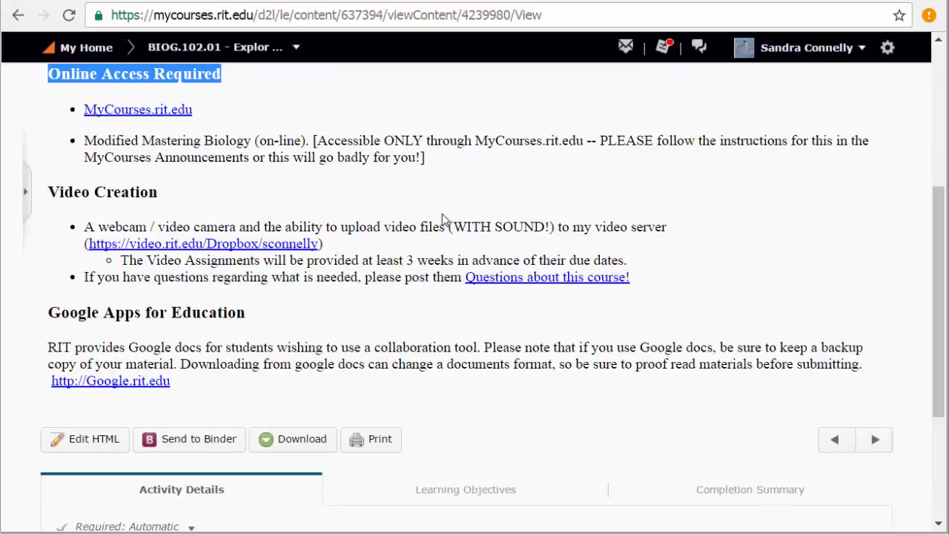
{"action": "mouse_move", "coordinate": [403, 236]}
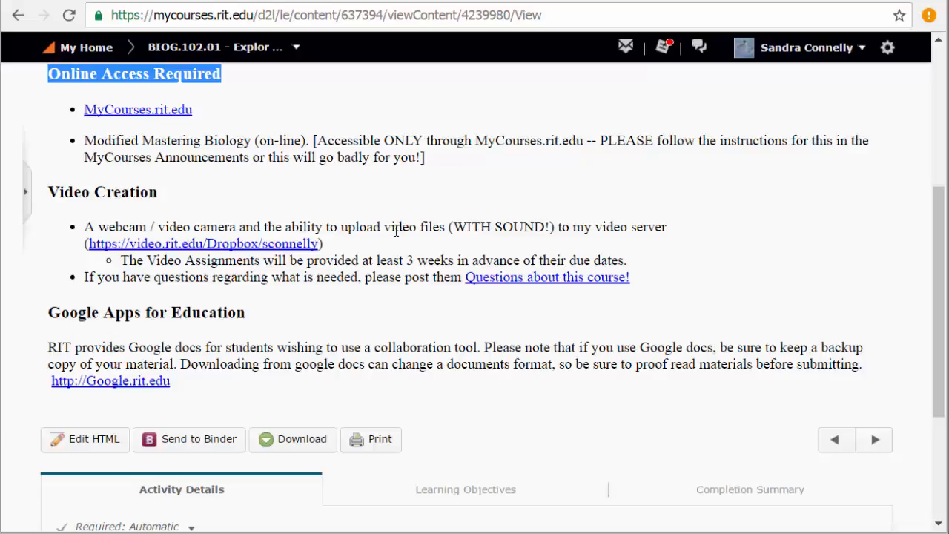
{"action": "mouse_move", "coordinate": [323, 231]}
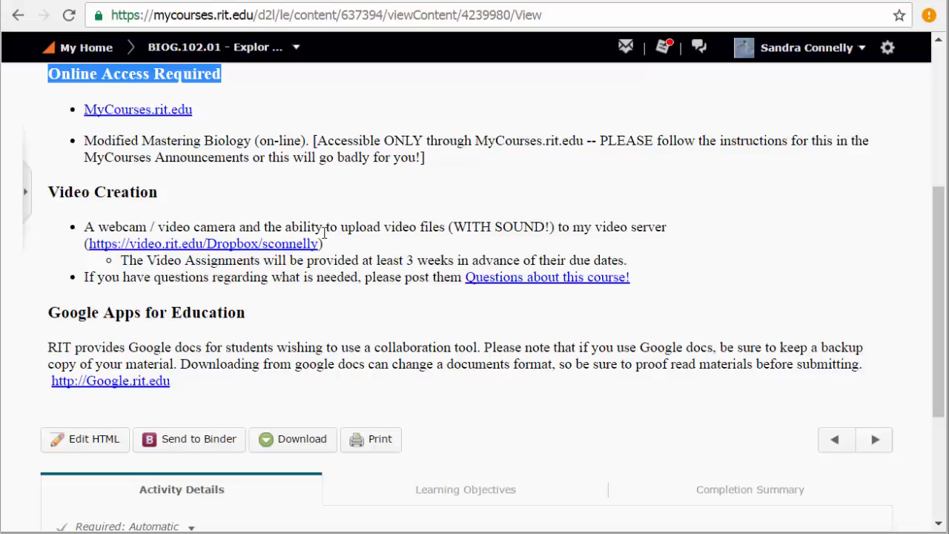
{"action": "mouse_move", "coordinate": [177, 266]}
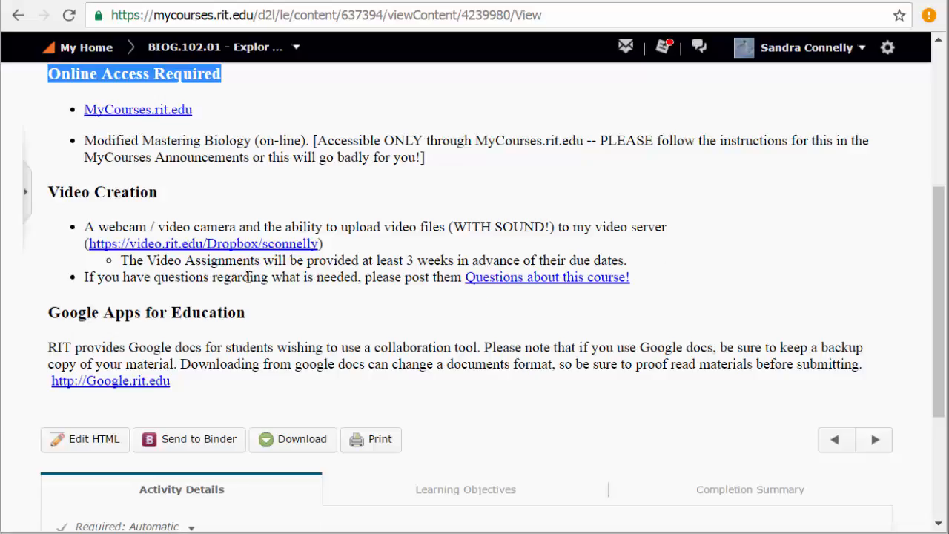
{"action": "mouse_move", "coordinate": [936, 353]}
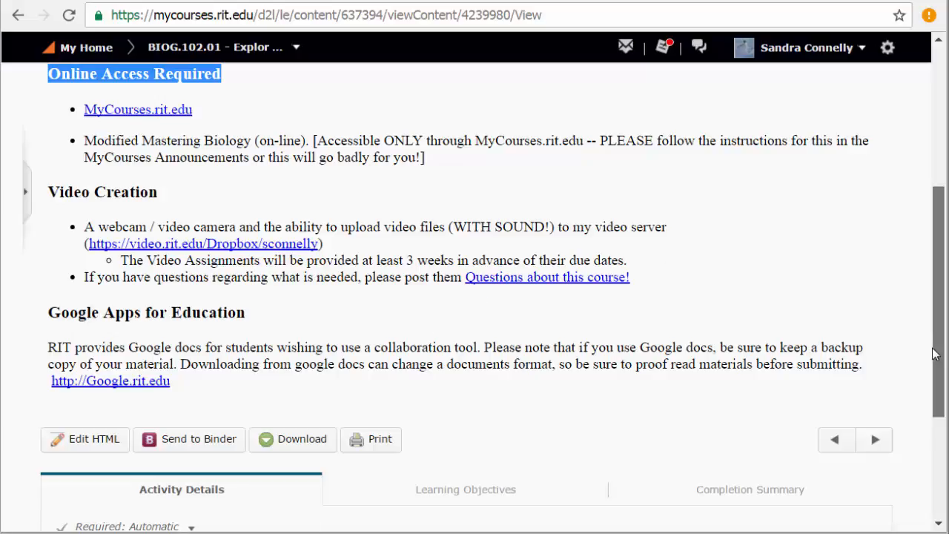
{"action": "scroll", "scroll_direction": "up", "scroll_amount": 3}
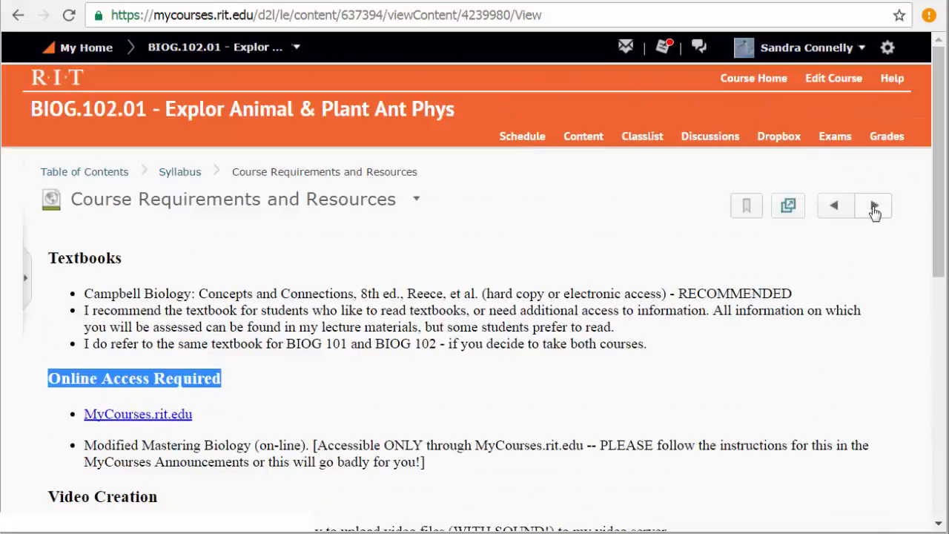
- Move to the Activities and Assignments syllabus page and read its general weekly schedule
{"action": "left_click", "coordinate": [874, 204]}
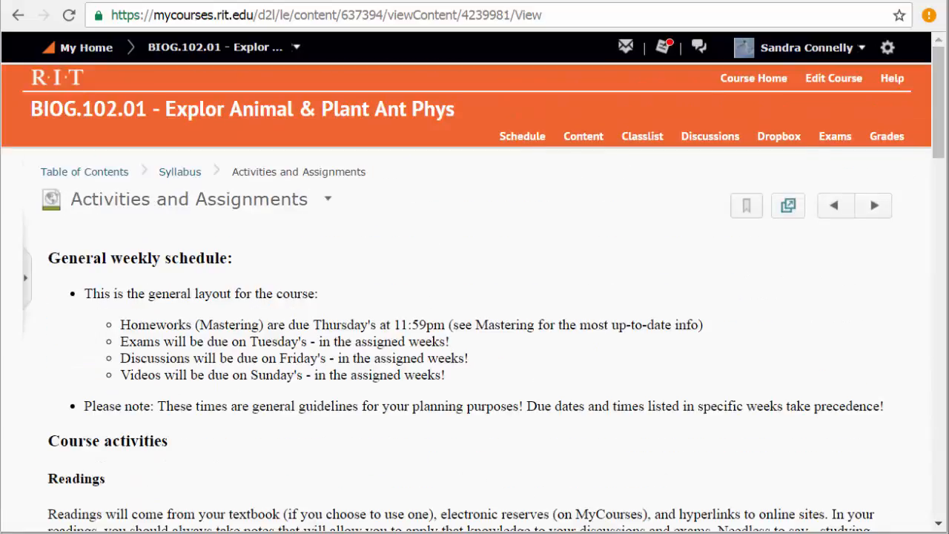
{"action": "scroll", "scroll_direction": "down", "scroll_amount": 3}
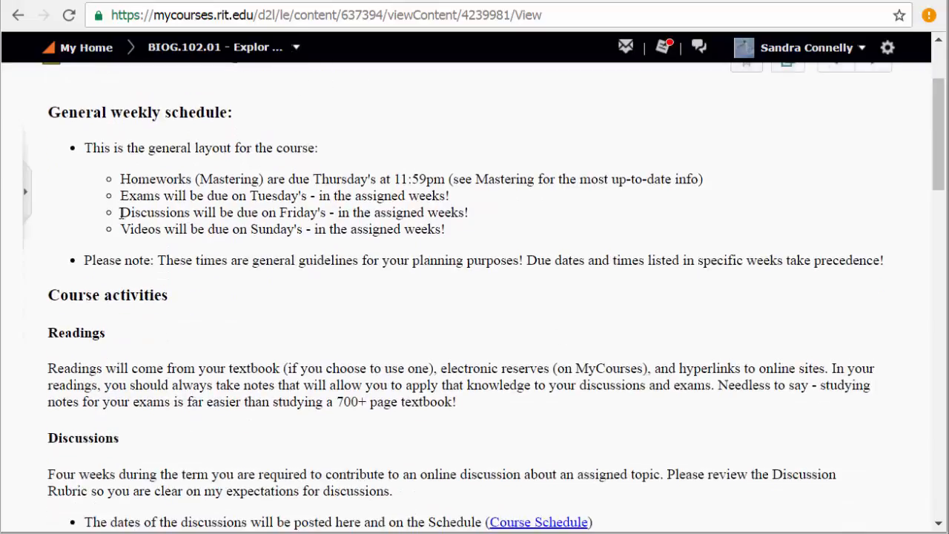
{"action": "triple_click", "coordinate": [294, 212]}
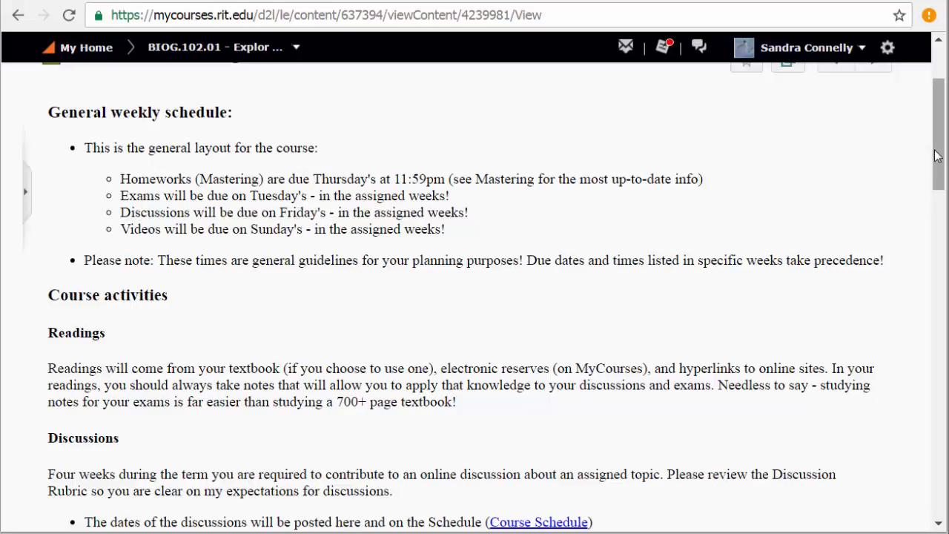
{"action": "scroll", "scroll_direction": "down", "scroll_amount": 3}
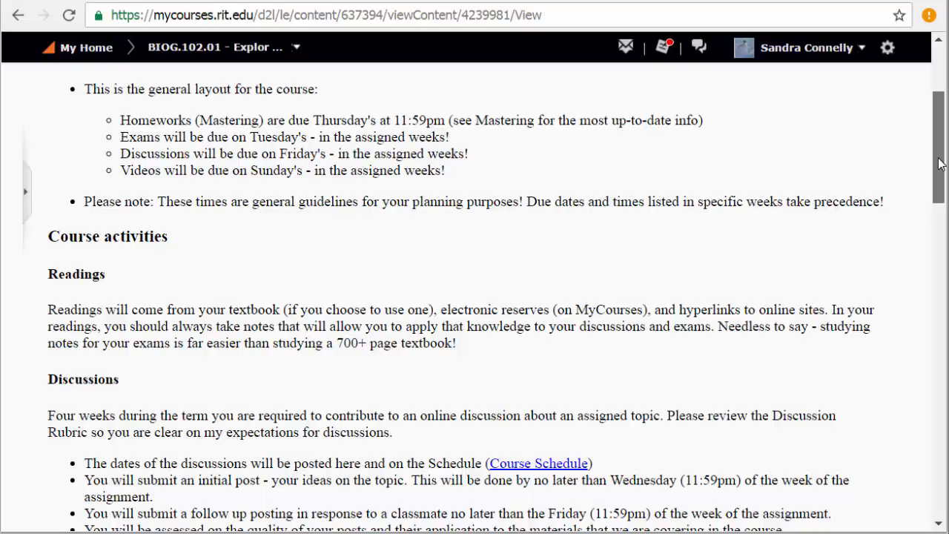
{"action": "scroll", "scroll_direction": "up", "scroll_amount": 3}
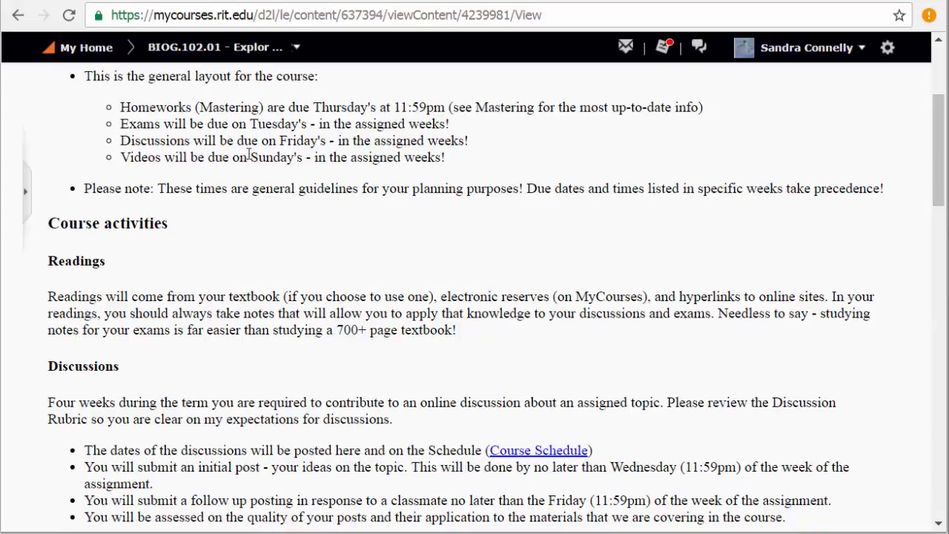
{"action": "mouse_move", "coordinate": [436, 175]}
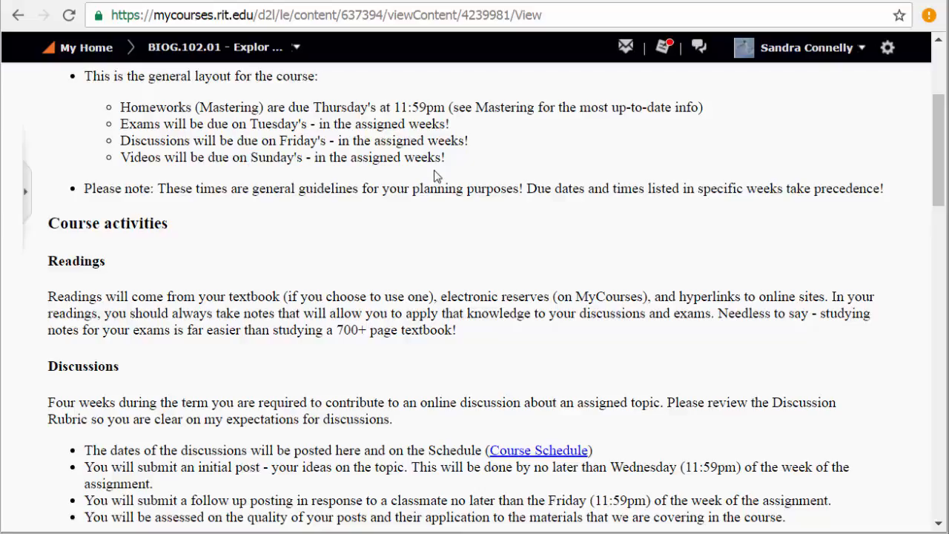
- Scroll down through the course activities to the Exams section
{"action": "scroll", "scroll_direction": "down", "scroll_amount": 3}
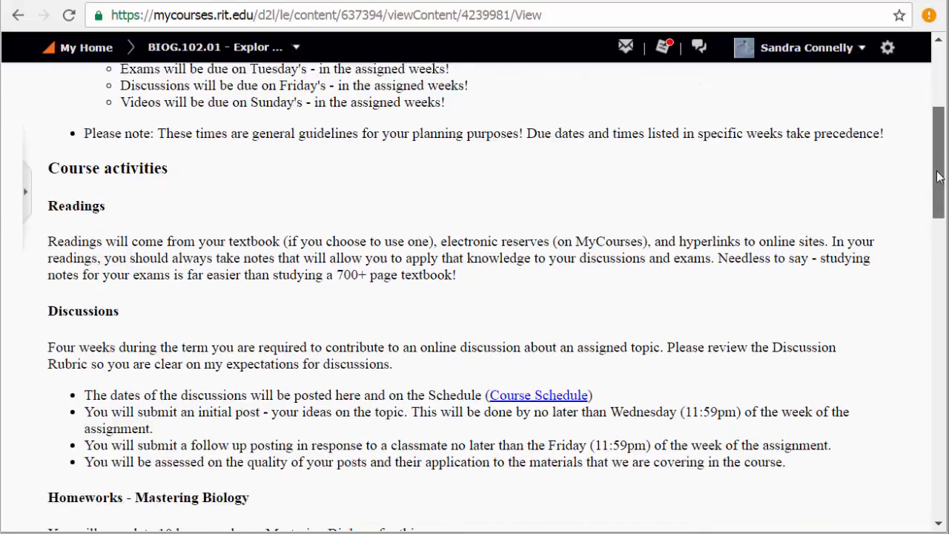
{"action": "scroll", "scroll_direction": "down", "scroll_amount": 3}
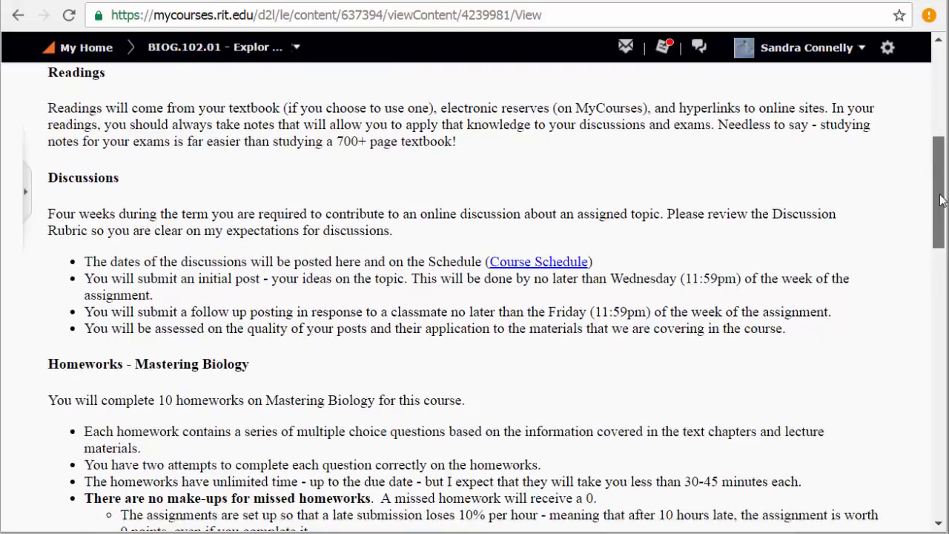
{"action": "scroll", "scroll_direction": "down", "scroll_amount": 3}
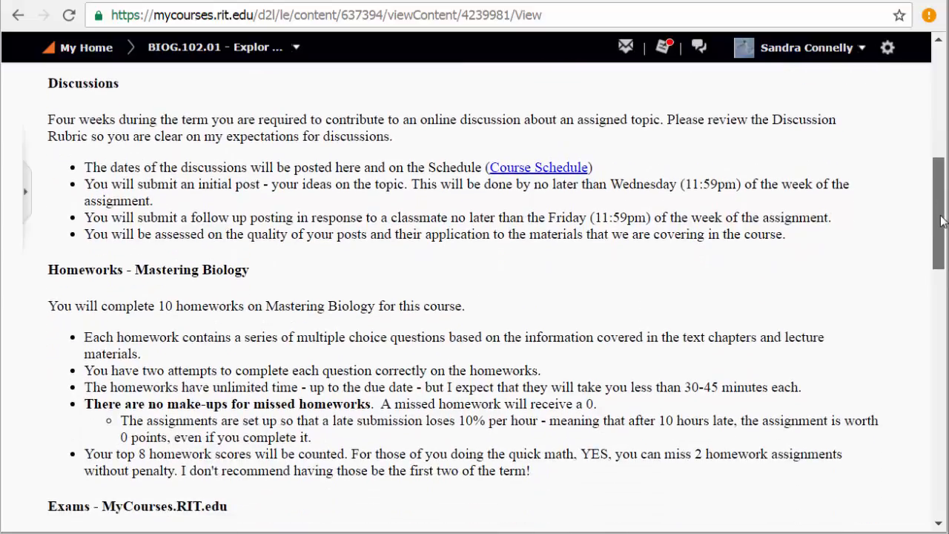
{"action": "scroll", "scroll_direction": "down", "scroll_amount": 3}
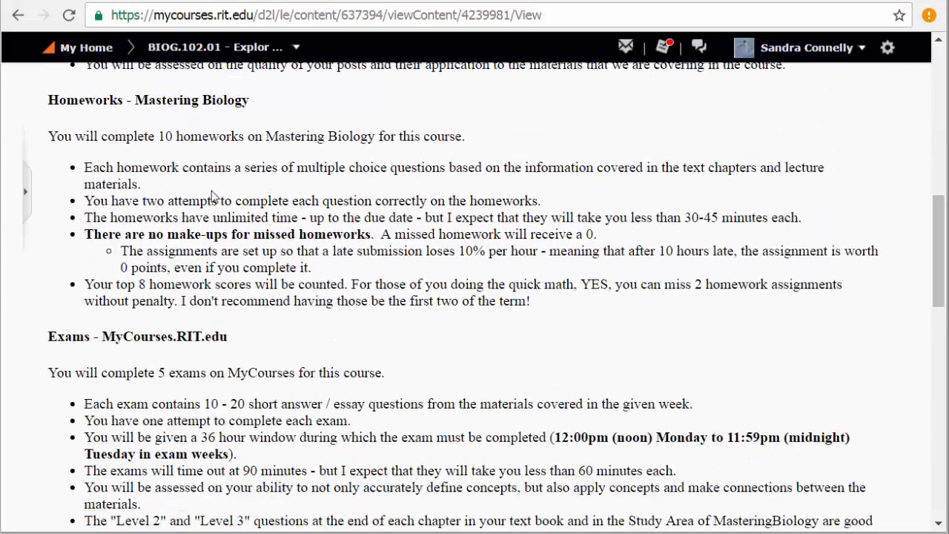
{"action": "mouse_move", "coordinate": [813, 338]}
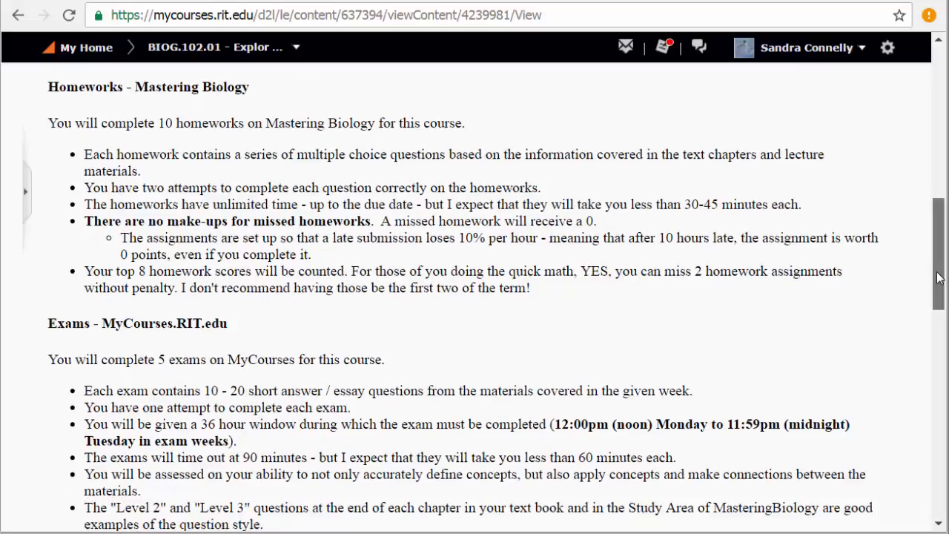
{"action": "scroll", "scroll_direction": "down", "scroll_amount": 3}
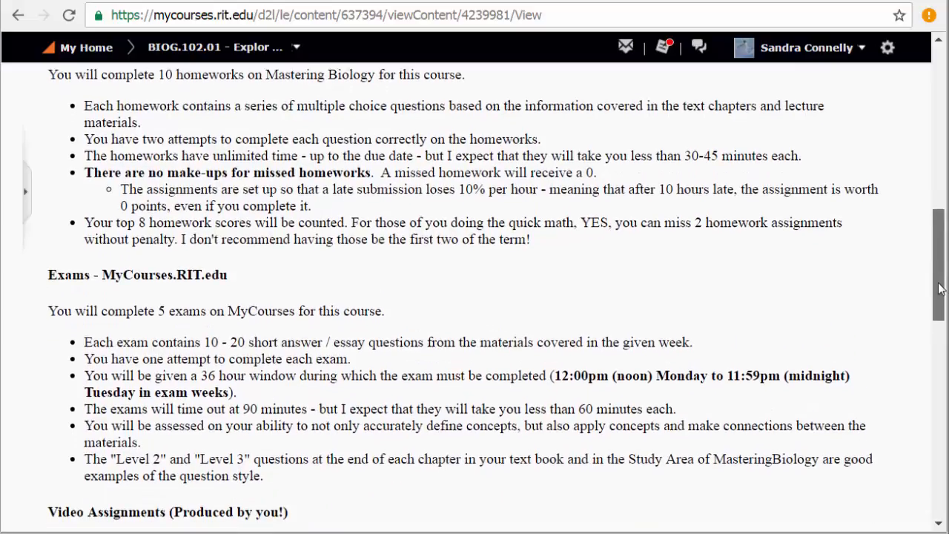
{"action": "scroll", "scroll_direction": "down", "scroll_amount": 3}
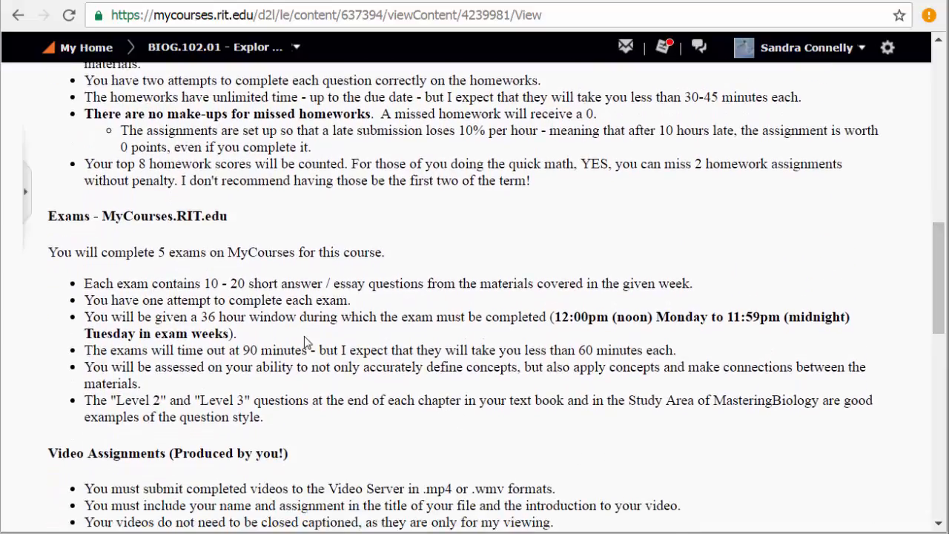
{"action": "mouse_move", "coordinate": [507, 335]}
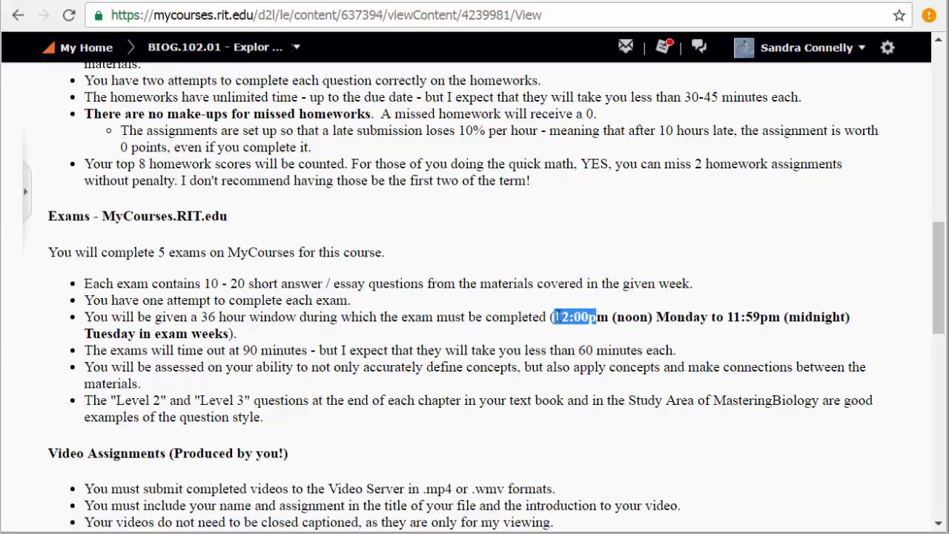
- Highlight the exam window of 12:00pm to 11:59pm and the 90-minute time limit
{"action": "left_click_drag", "start_coordinate": [552, 317], "coordinate": [626, 317]}
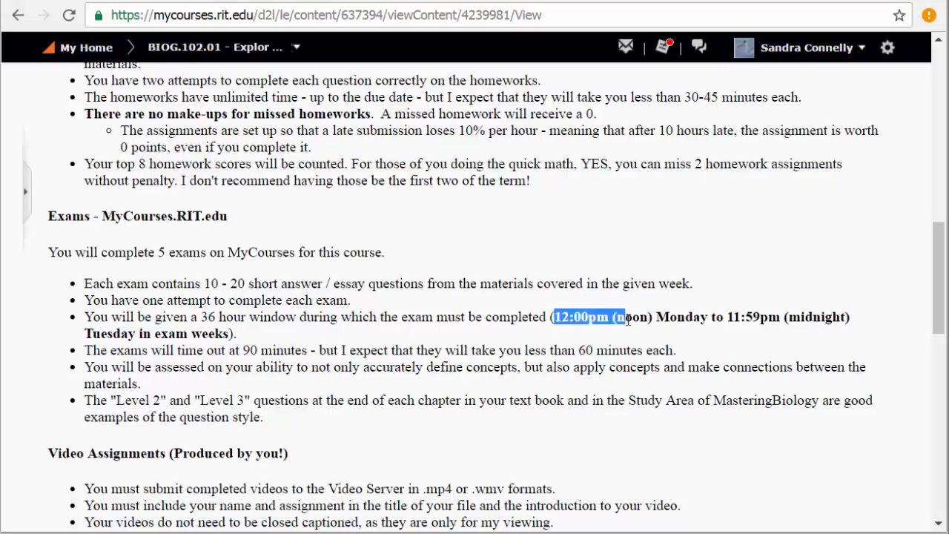
{"action": "left_click_drag", "start_coordinate": [625, 318], "coordinate": [709, 317]}
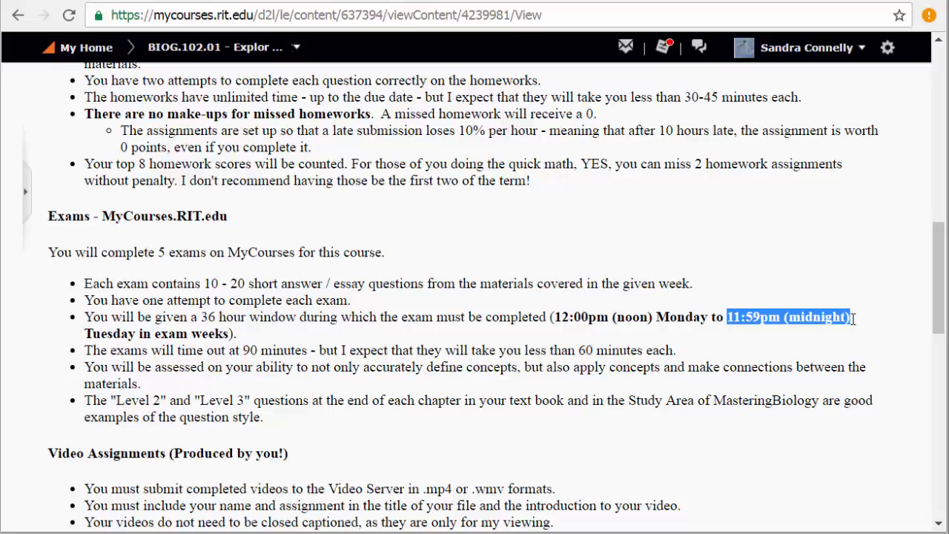
{"action": "left_click", "coordinate": [229, 333]}
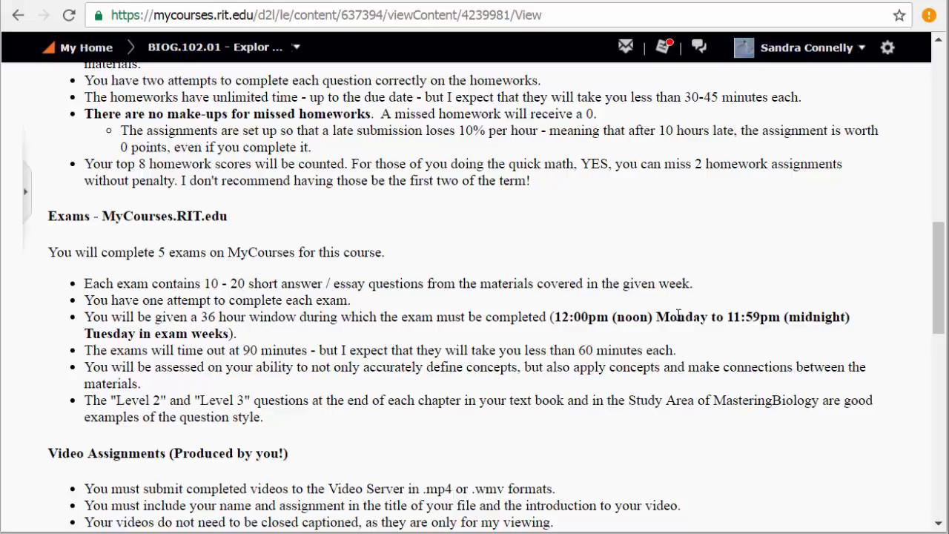
{"action": "mouse_move", "coordinate": [555, 314]}
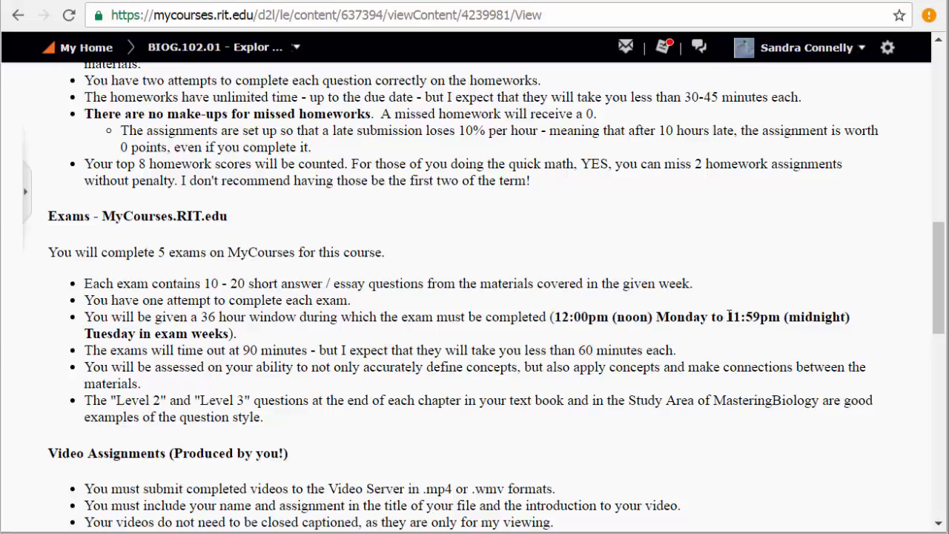
{"action": "double_click", "coordinate": [753, 318]}
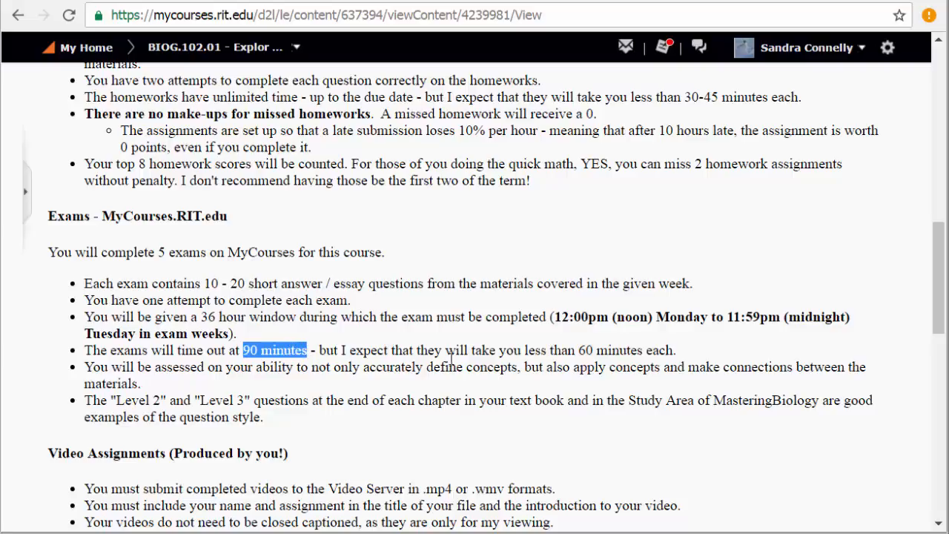
{"action": "mouse_move", "coordinate": [519, 350]}
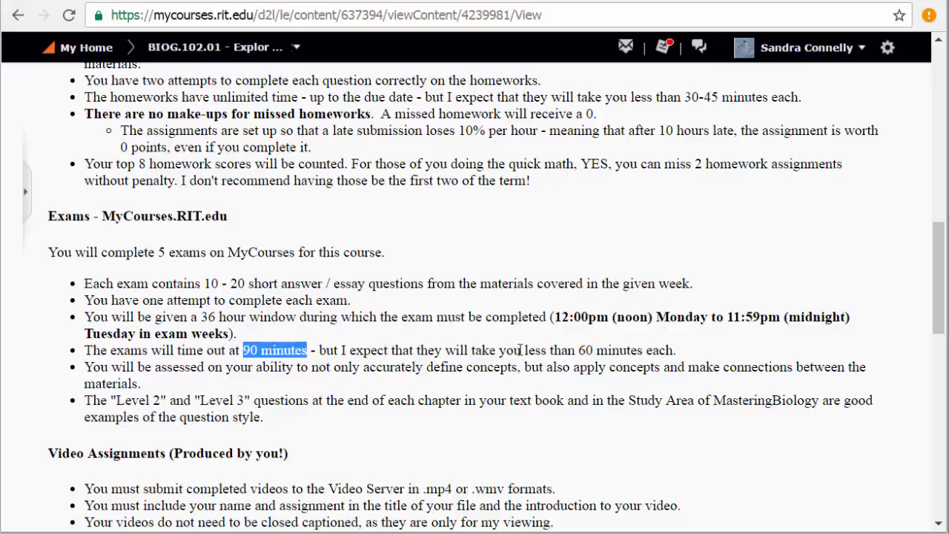
- Read through the Video Assignments section, then return to the top of the page
{"action": "scroll", "scroll_direction": "down", "scroll_amount": 3}
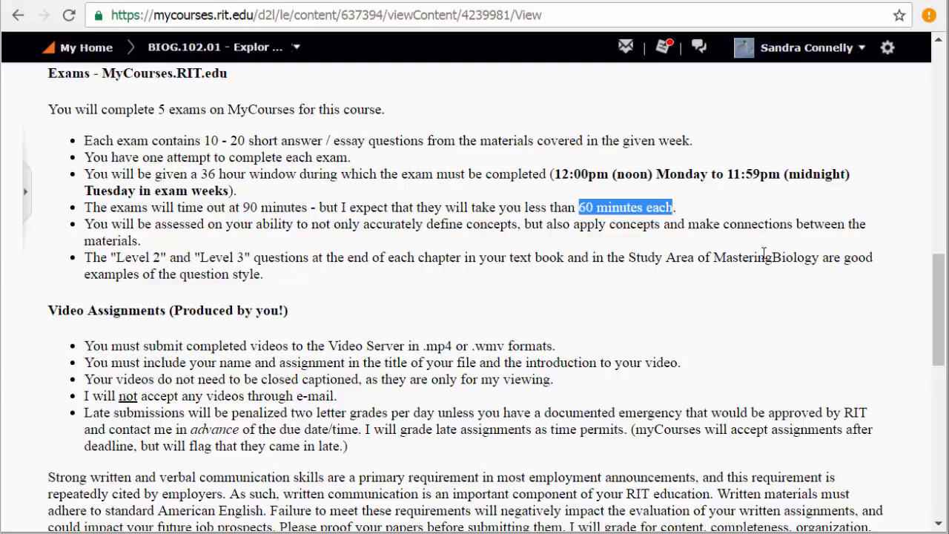
{"action": "scroll", "scroll_direction": "down", "scroll_amount": 3}
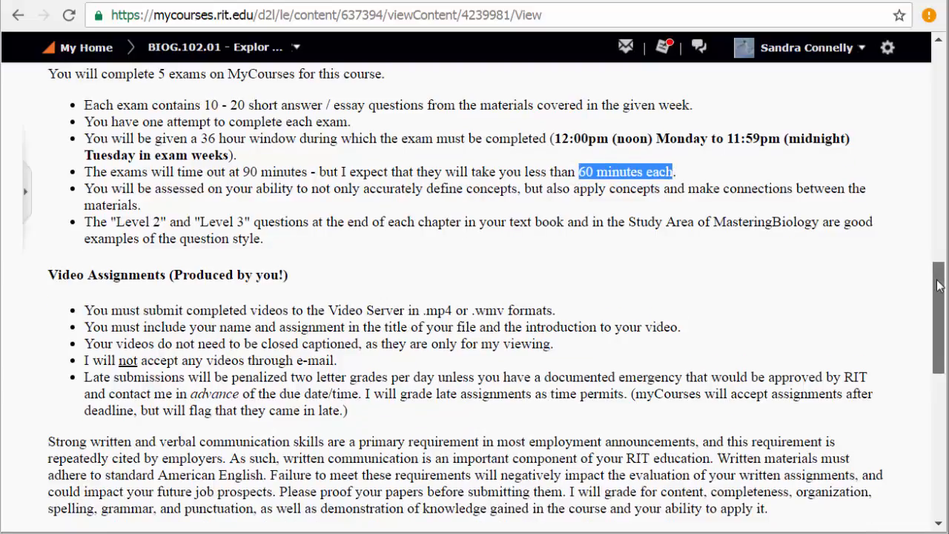
{"action": "scroll", "scroll_direction": "down", "scroll_amount": 3}
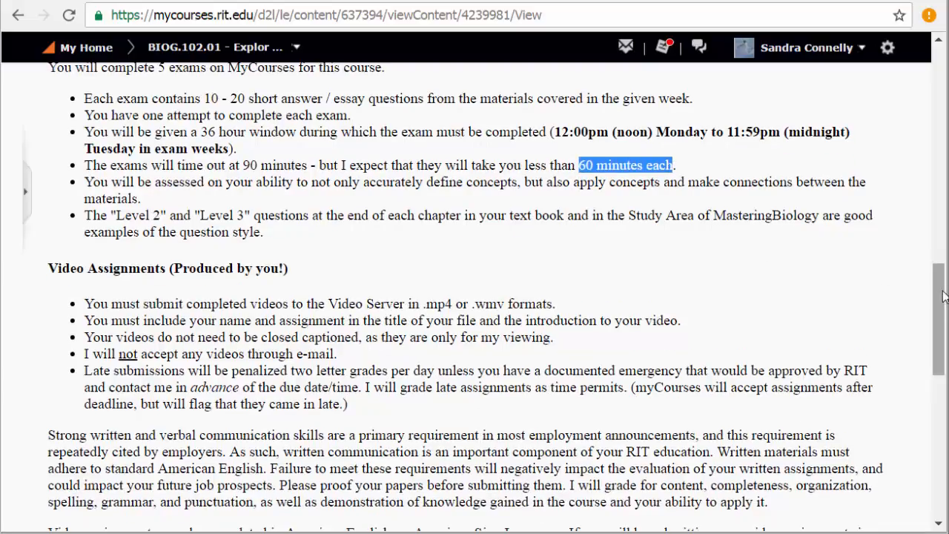
{"action": "scroll", "scroll_direction": "down", "scroll_amount": 3}
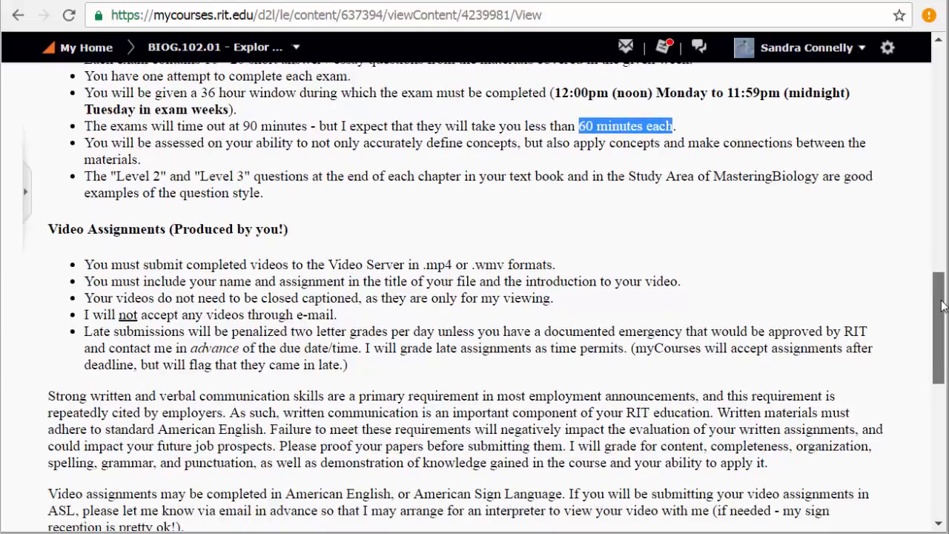
{"action": "scroll", "scroll_direction": "down", "scroll_amount": 3}
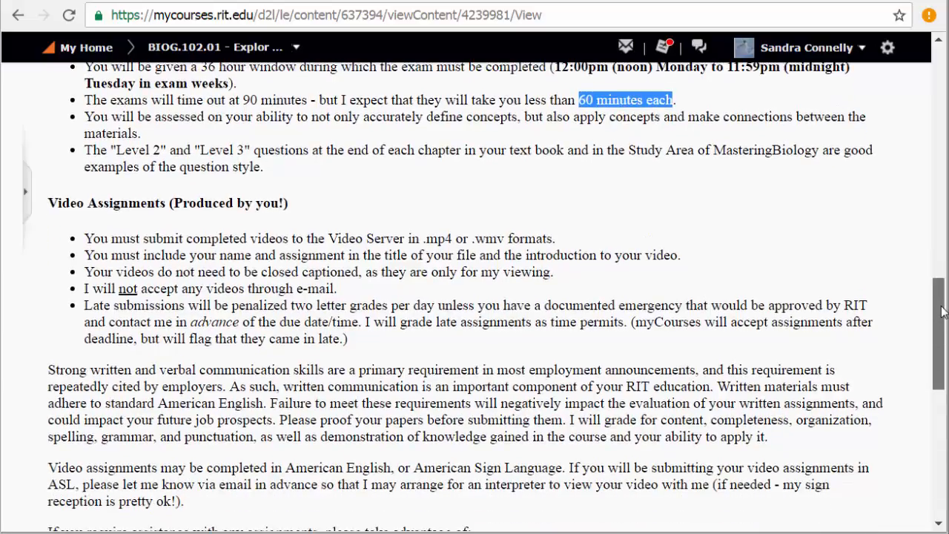
{"action": "scroll", "scroll_direction": "down", "scroll_amount": 3}
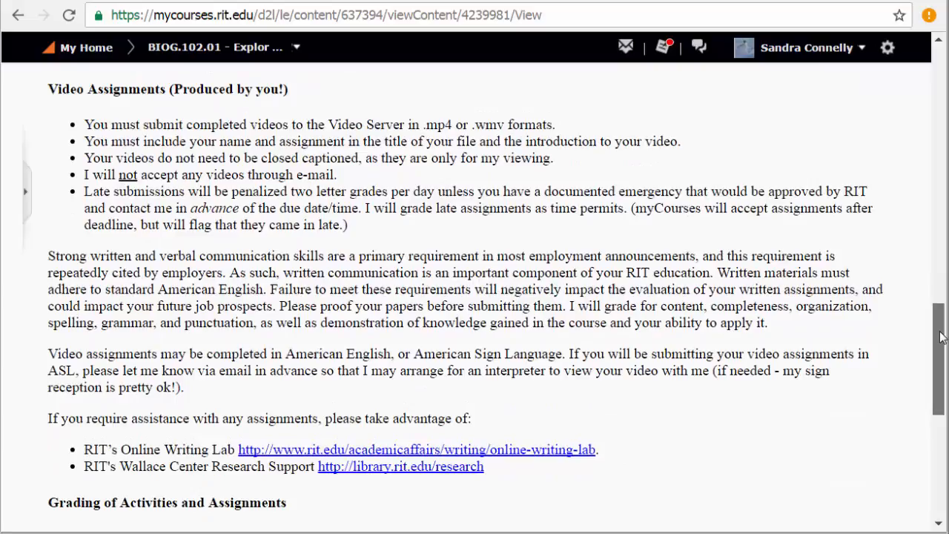
{"action": "scroll", "scroll_direction": "down", "scroll_amount": 3}
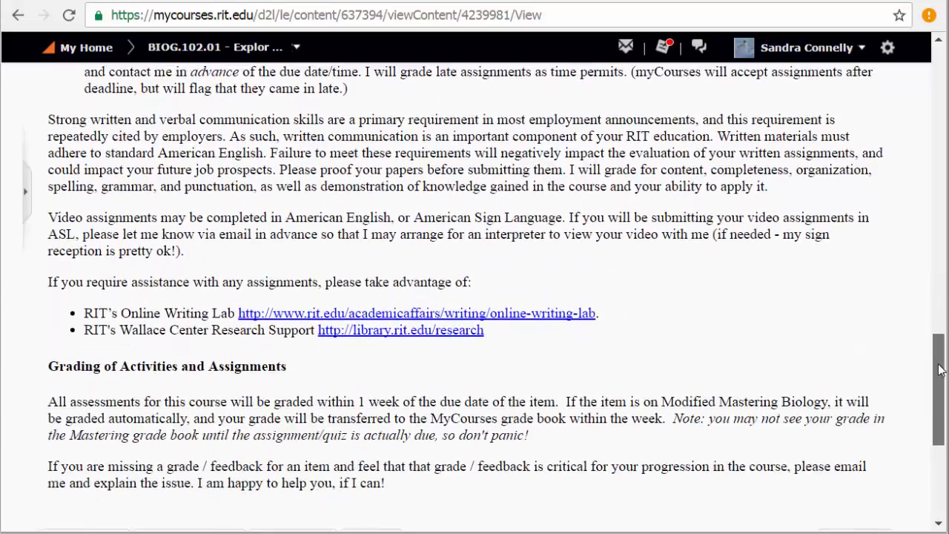
{"action": "scroll", "scroll_direction": "down", "scroll_amount": 3}
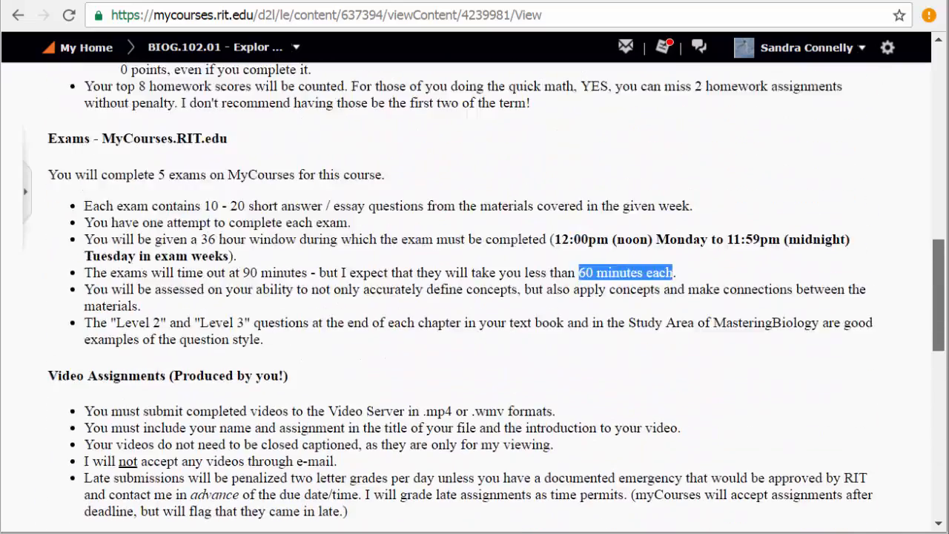
{"action": "left_click", "coordinate": [872, 206]}
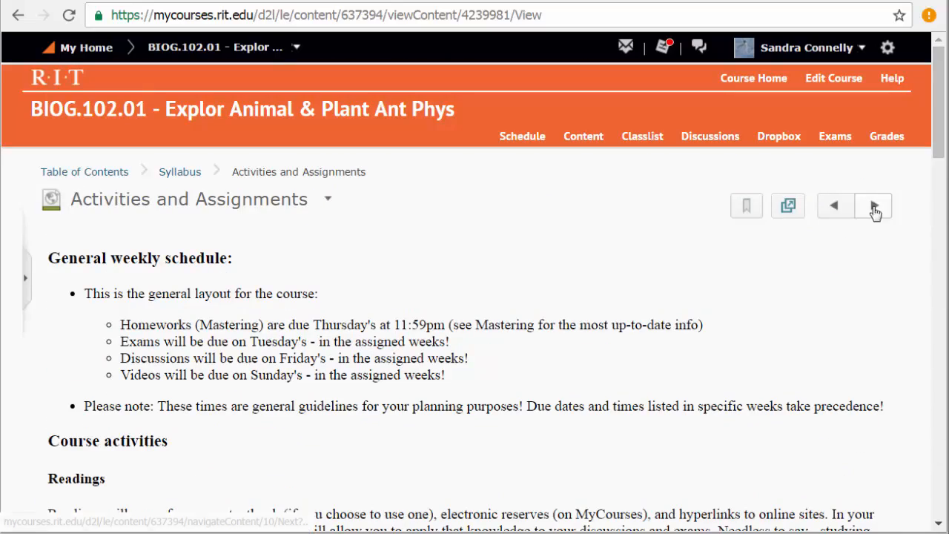
{"action": "mouse_move", "coordinate": [874, 204]}
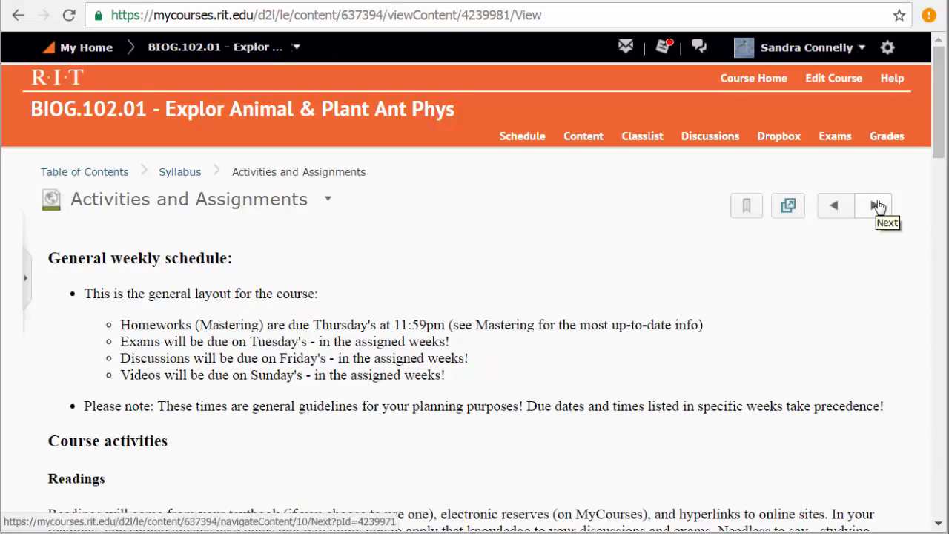
- Move to the Assessment and Grading syllabus page and scroll to the grading summary
{"action": "left_click", "coordinate": [874, 204]}
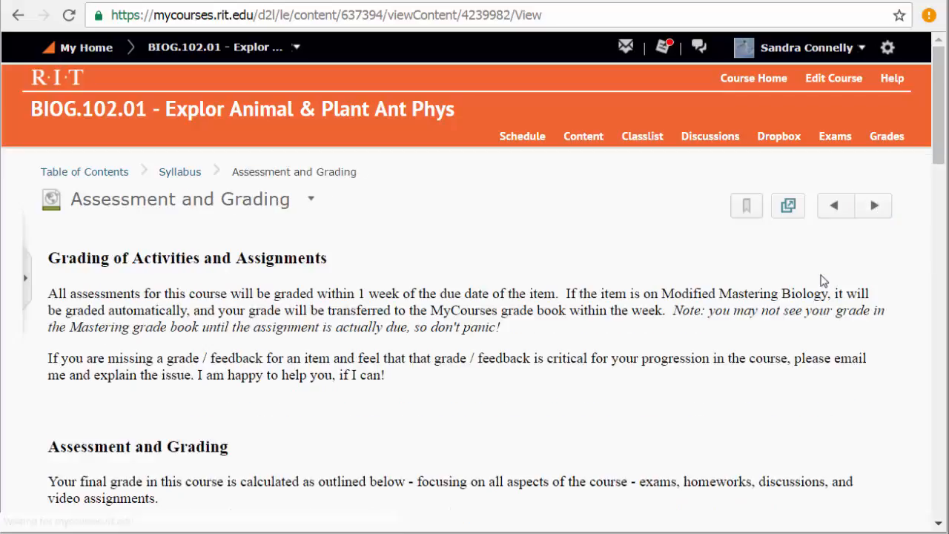
{"action": "scroll", "scroll_direction": "down", "scroll_amount": 3}
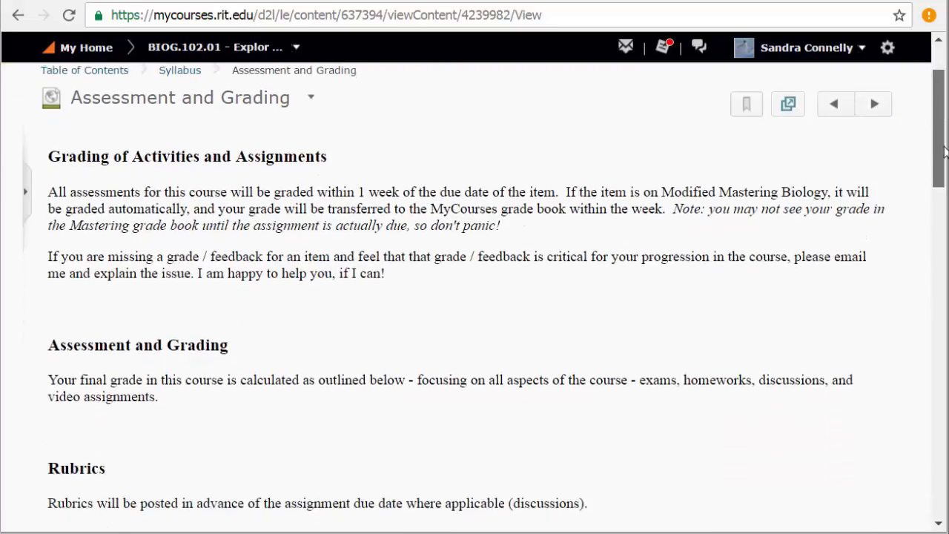
{"action": "scroll", "scroll_direction": "down", "scroll_amount": 3}
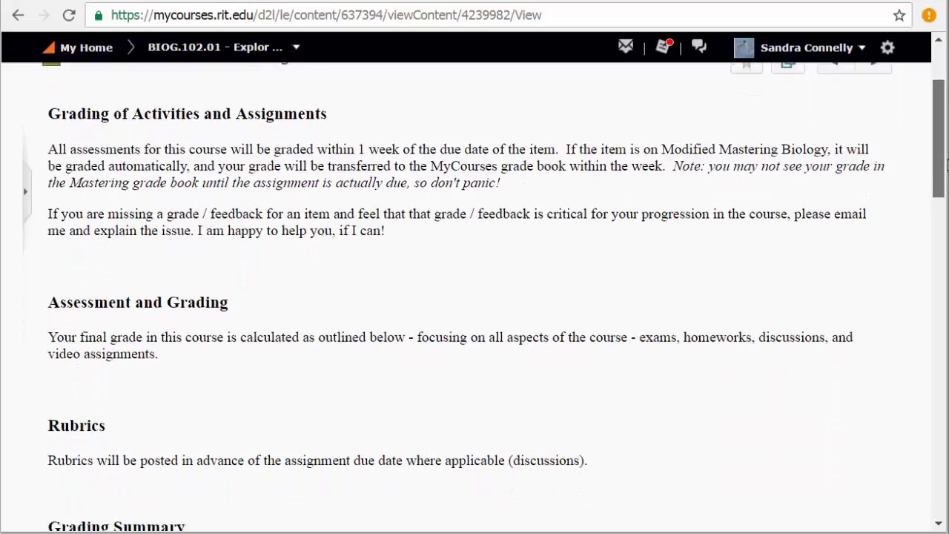
{"action": "scroll", "scroll_direction": "down", "scroll_amount": 3}
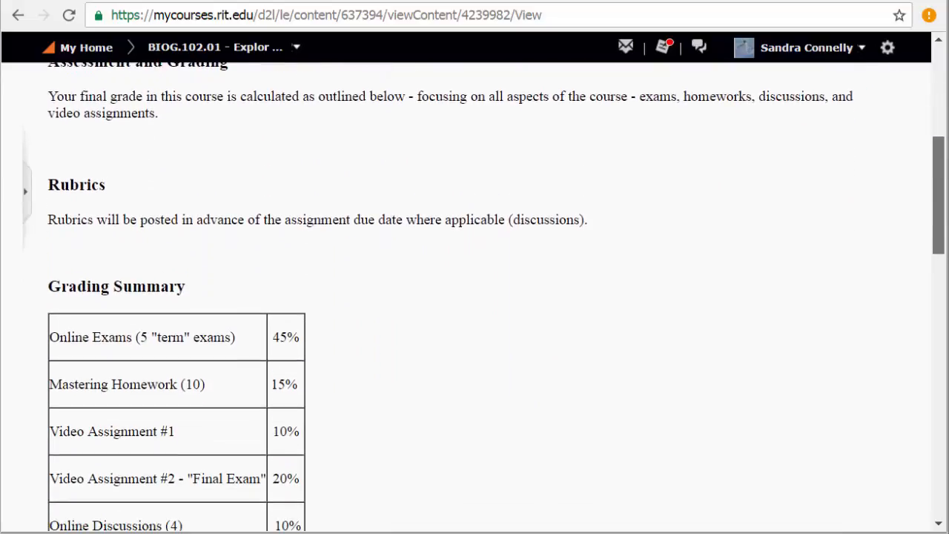
{"action": "scroll", "scroll_direction": "up", "scroll_amount": 3}
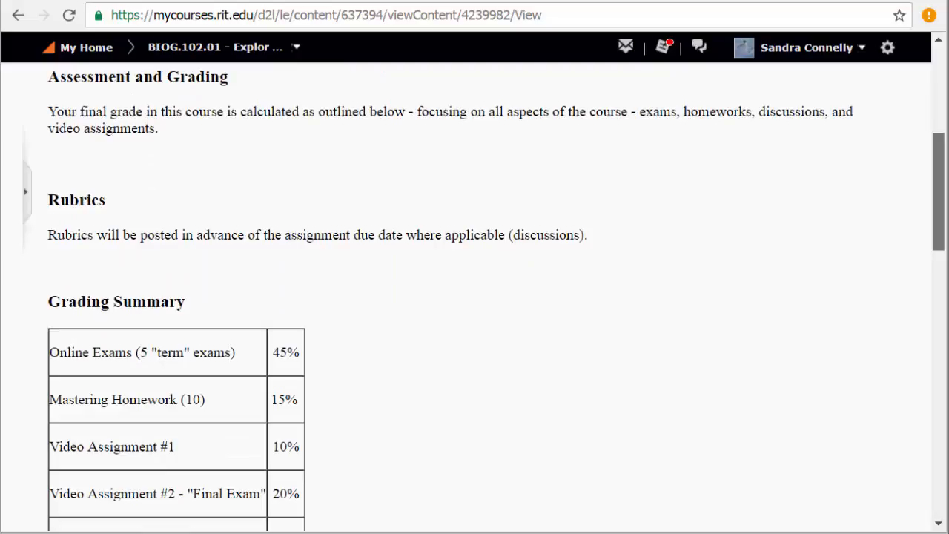
{"action": "scroll", "scroll_direction": "down", "scroll_amount": 3}
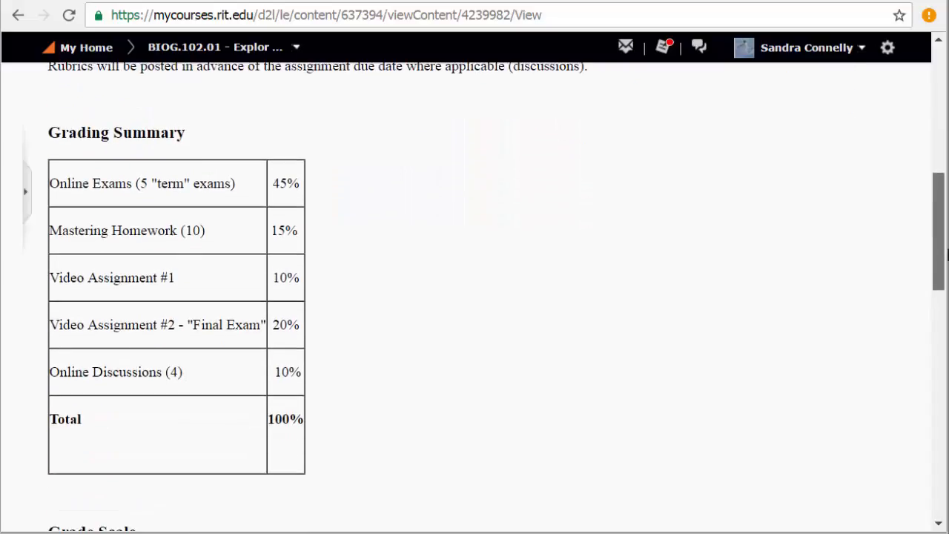
{"action": "mouse_move", "coordinate": [272, 184]}
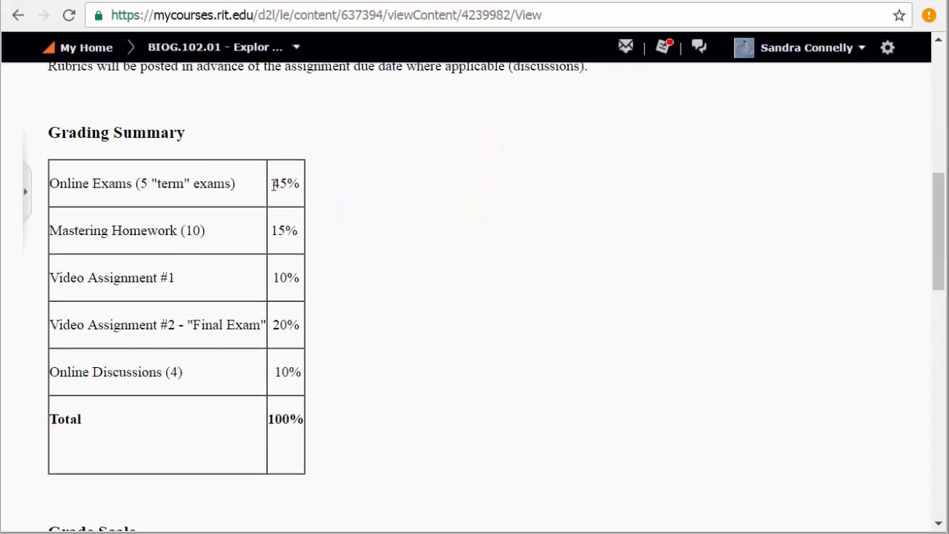
- Highlight the grade components: 5 term exams, 10 homework assignments, and video assignment two as the Final Exam
{"action": "double_click", "coordinate": [285, 184]}
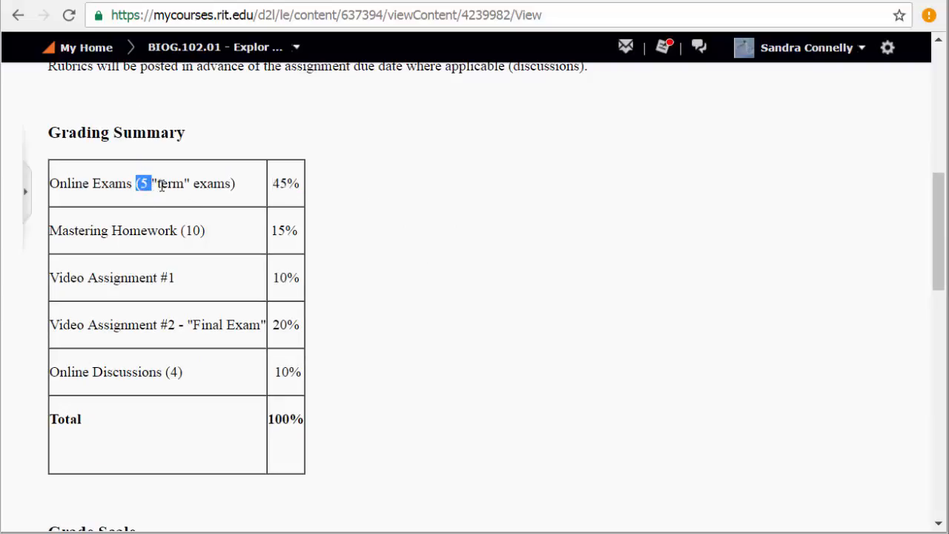
{"action": "left_click_drag", "start_coordinate": [145, 184], "coordinate": [234, 184]}
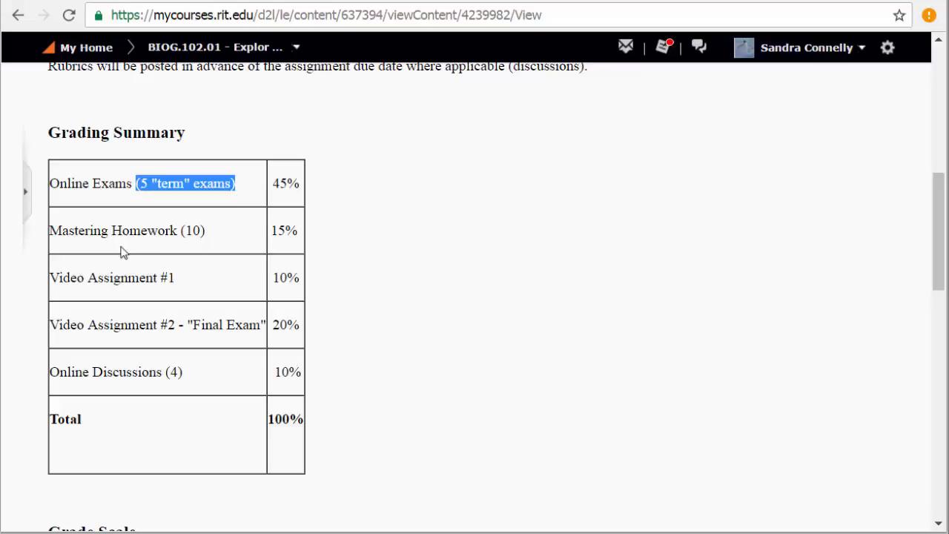
{"action": "double_click", "coordinate": [193, 231]}
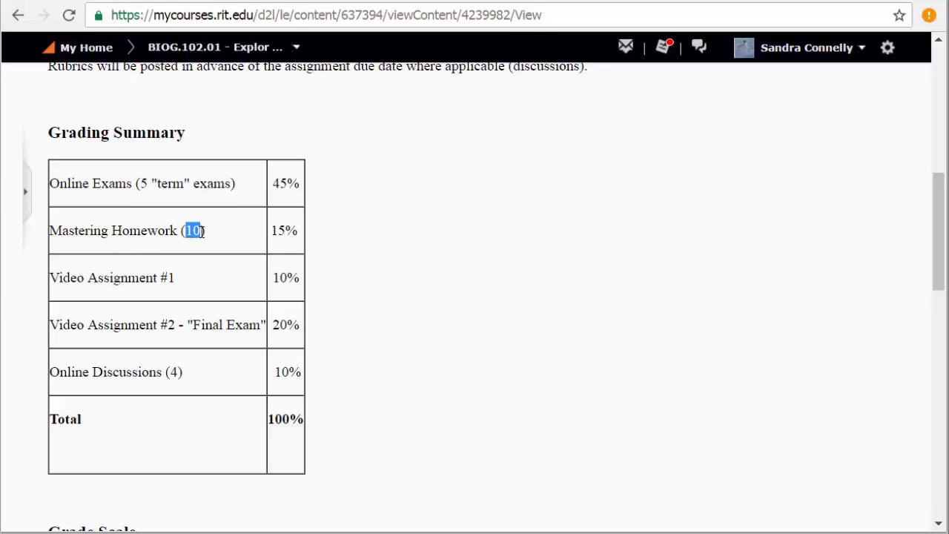
{"action": "mouse_move", "coordinate": [224, 290]}
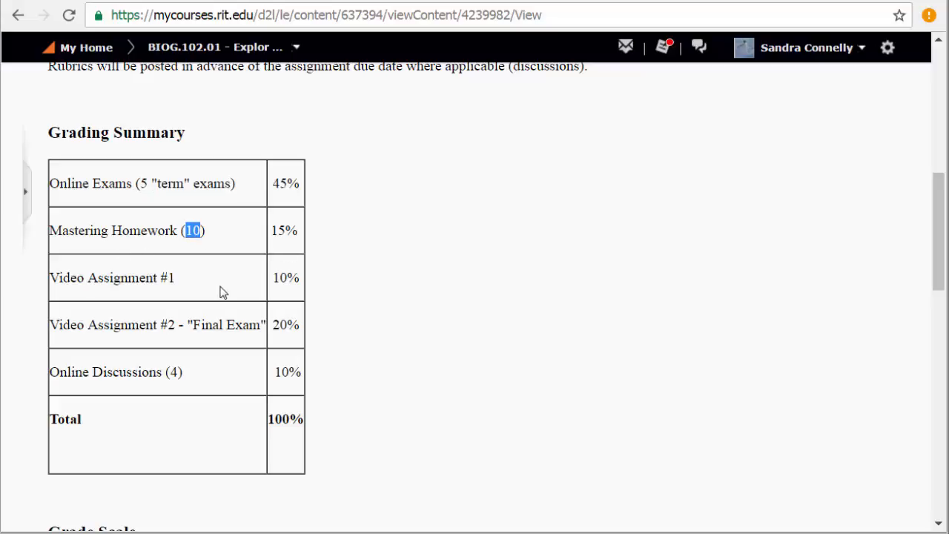
{"action": "mouse_move", "coordinate": [187, 282]}
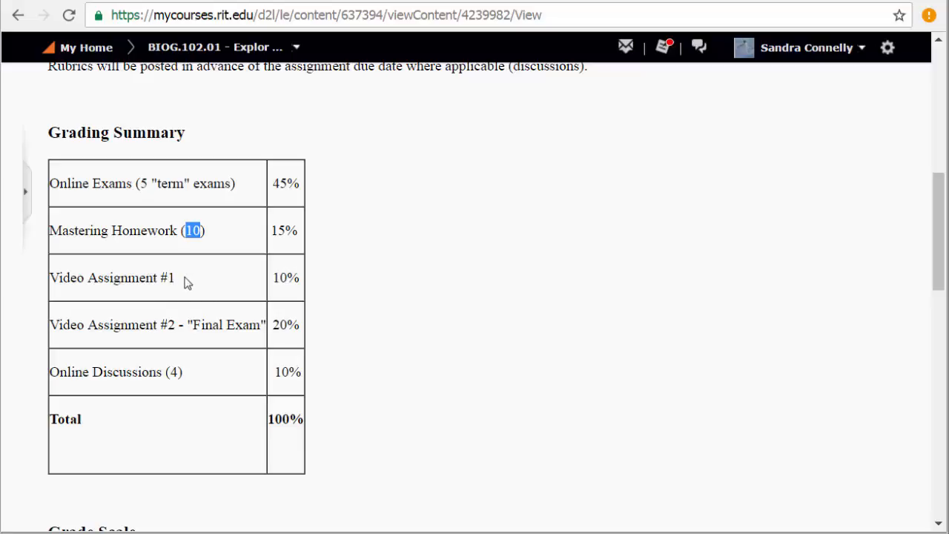
{"action": "mouse_move", "coordinate": [117, 307]}
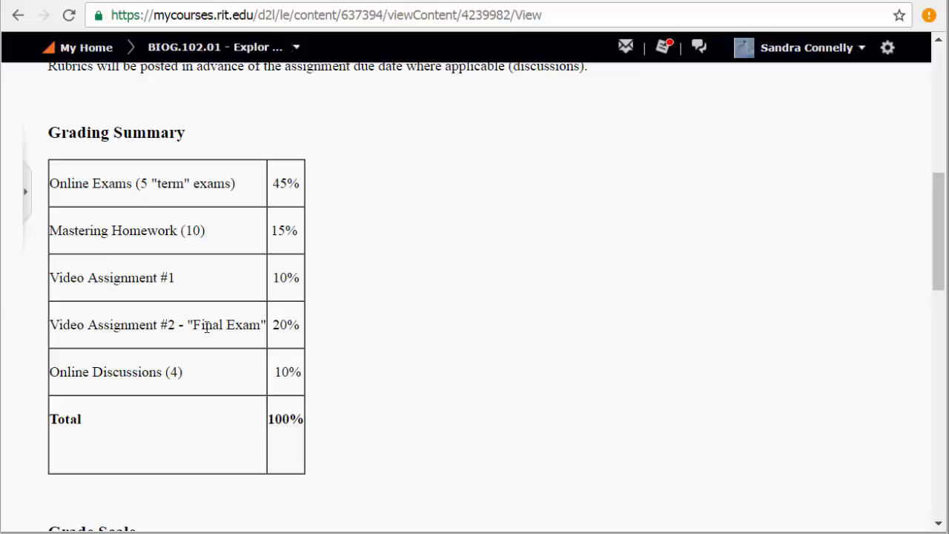
{"action": "double_click", "coordinate": [226, 325]}
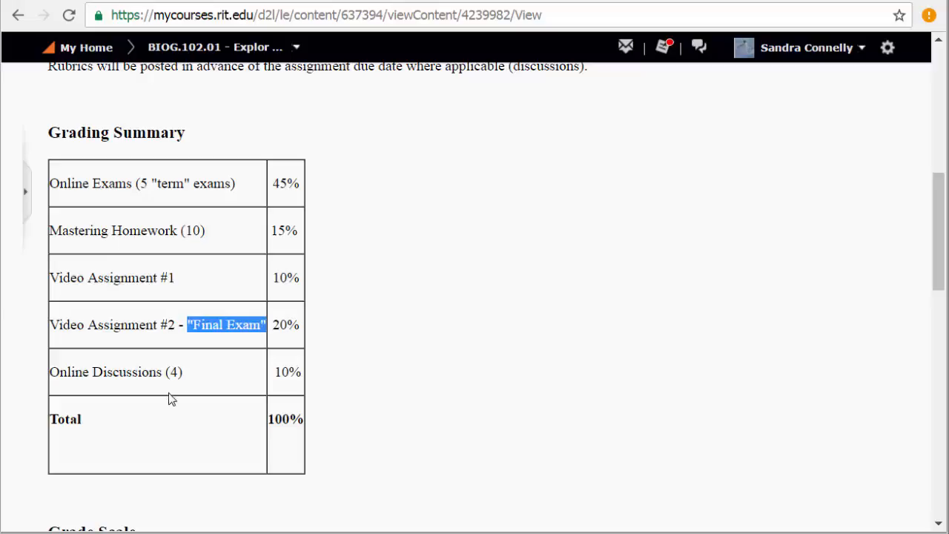
{"action": "mouse_move", "coordinate": [281, 374]}
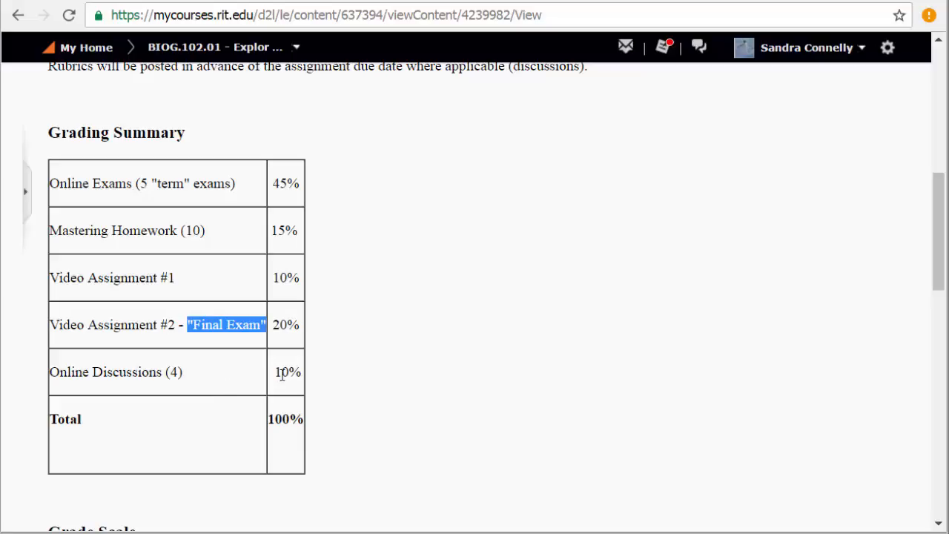
- Scroll down to the letter Grade Scale table, then back up toward the top
{"action": "scroll", "scroll_direction": "down", "scroll_amount": 3}
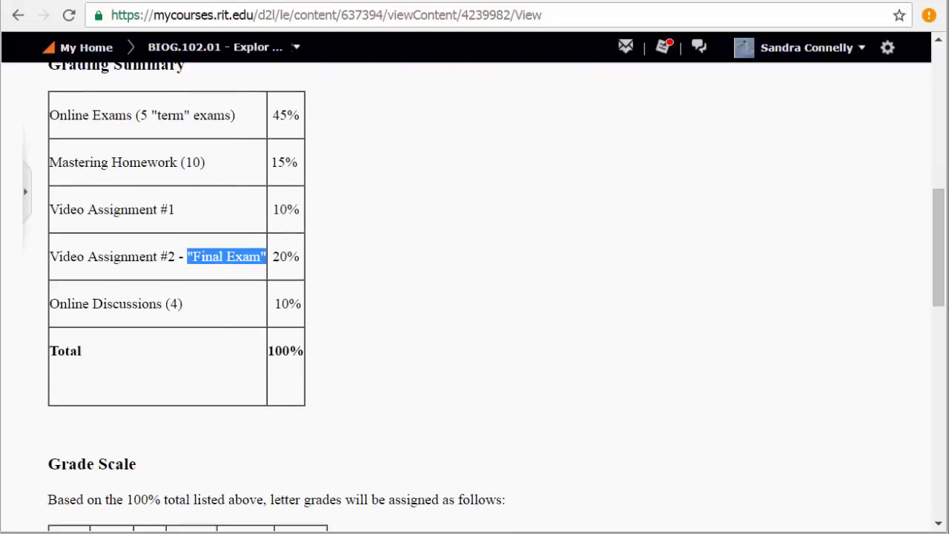
{"action": "scroll", "scroll_direction": "down", "scroll_amount": 3}
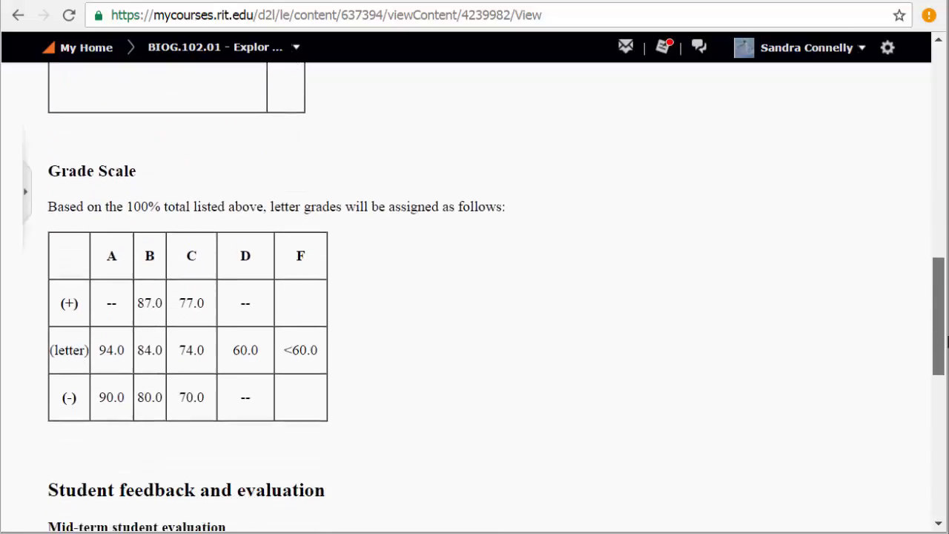
{"action": "scroll", "scroll_direction": "down", "scroll_amount": 3}
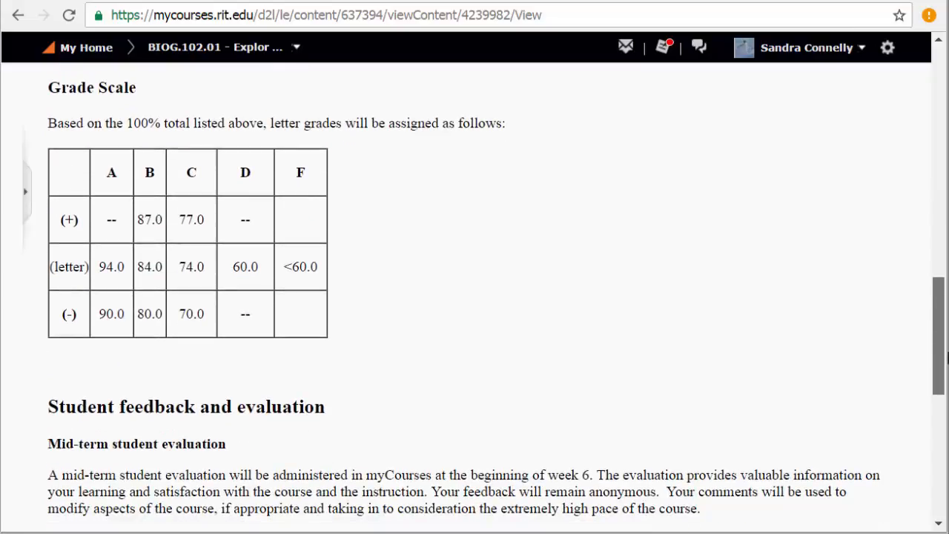
{"action": "scroll", "scroll_direction": "down", "scroll_amount": 3}
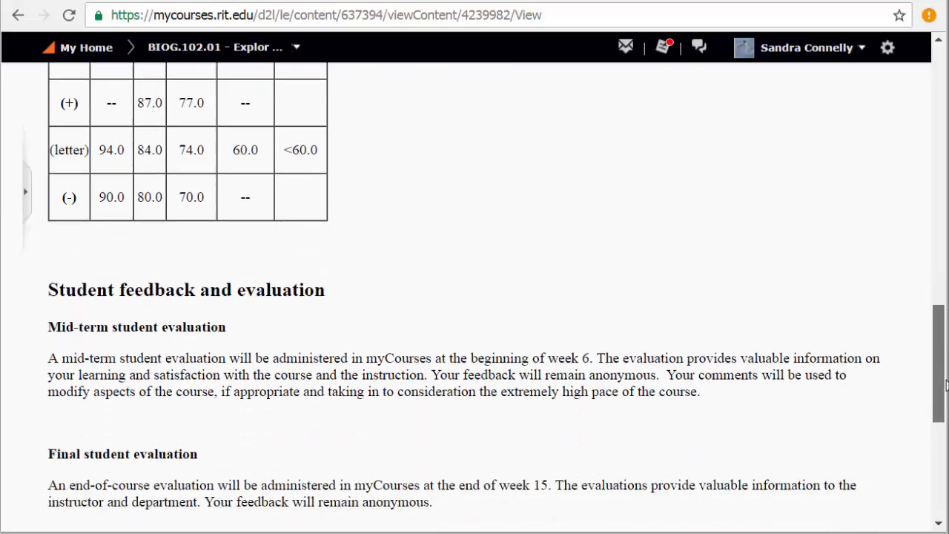
{"action": "scroll", "scroll_direction": "up", "scroll_amount": 3}
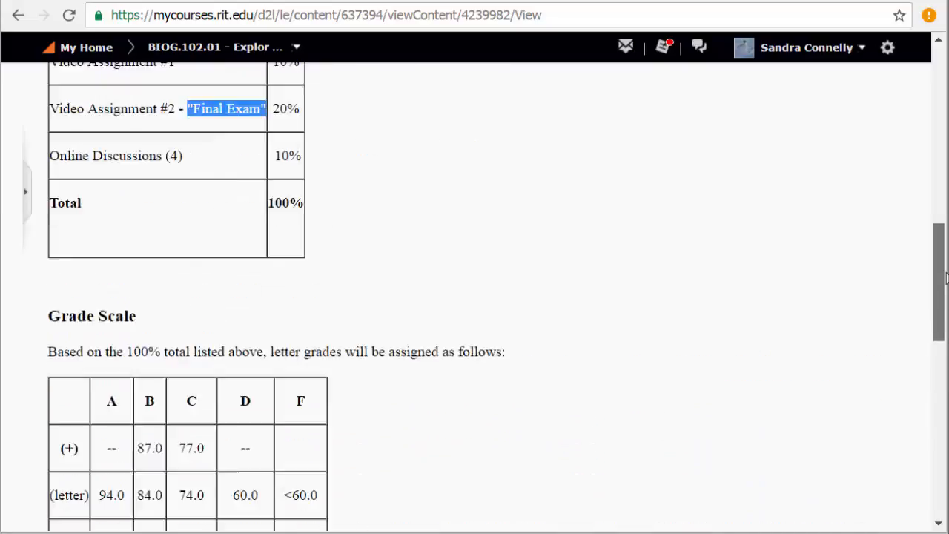
{"action": "scroll", "scroll_direction": "up", "scroll_amount": 3}
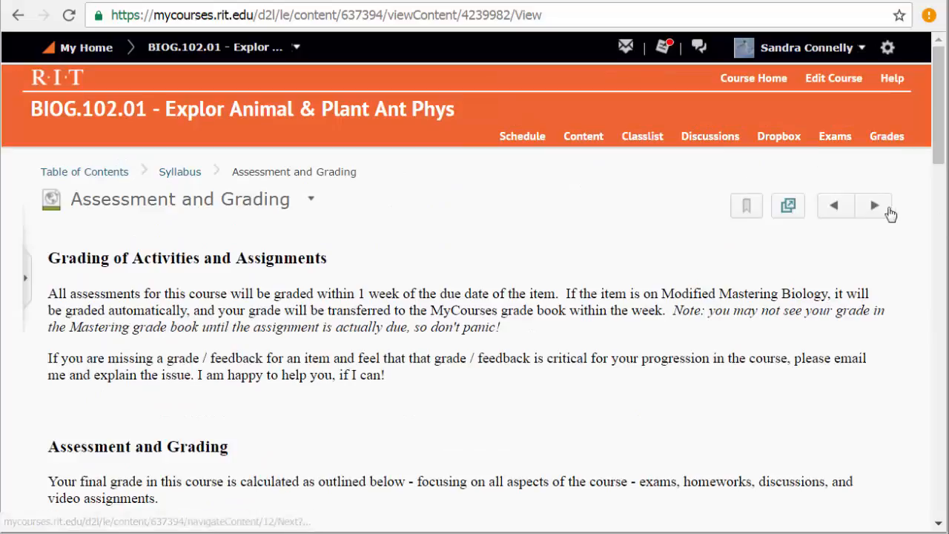
- Advance to Course Policies and Expectations and read through its policies, expectations and email policy
{"action": "left_click", "coordinate": [874, 205]}
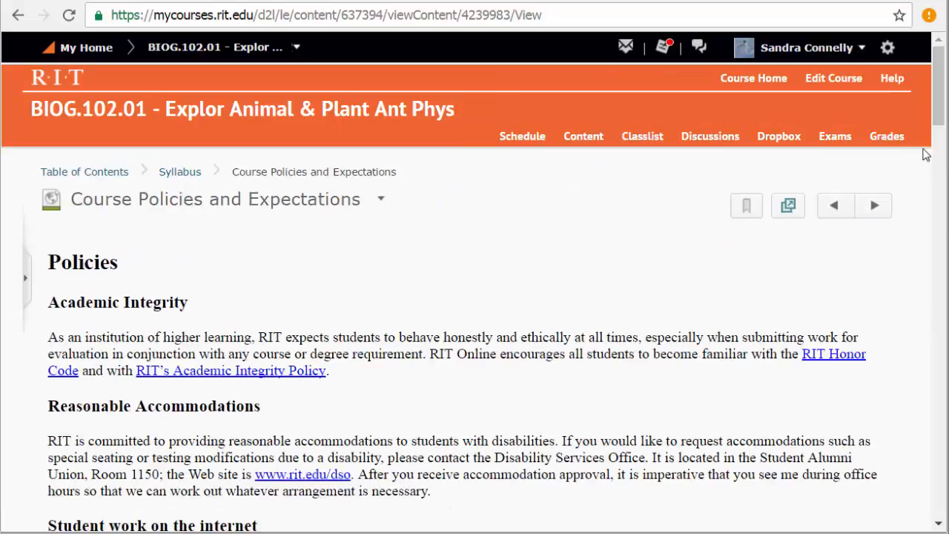
{"action": "scroll", "scroll_direction": "down", "scroll_amount": 3}
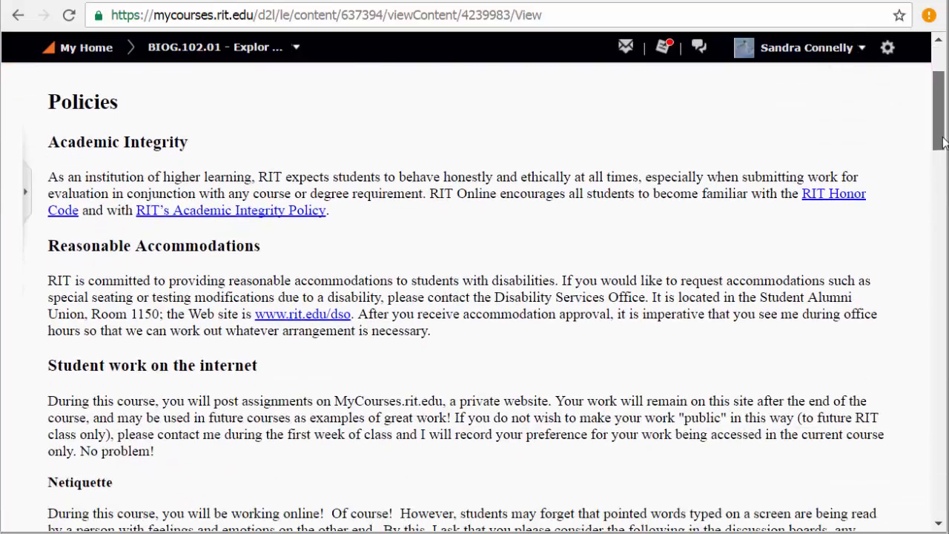
{"action": "scroll", "scroll_direction": "down", "scroll_amount": 3}
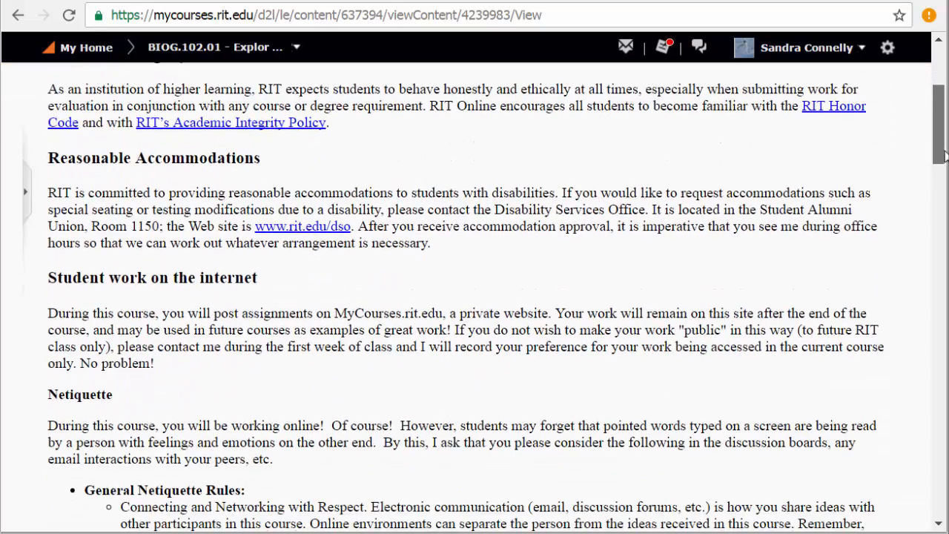
{"action": "scroll", "scroll_direction": "down", "scroll_amount": 3}
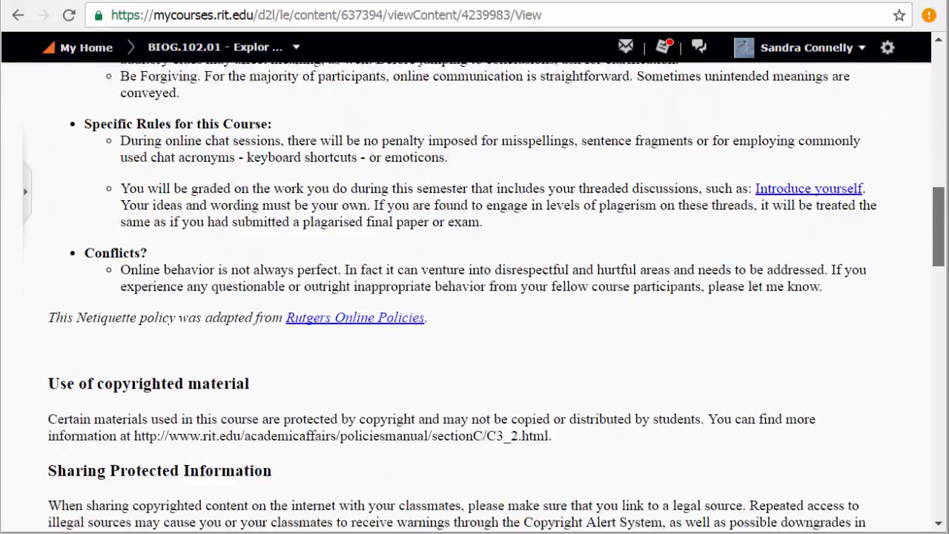
{"action": "scroll", "scroll_direction": "down", "scroll_amount": 3}
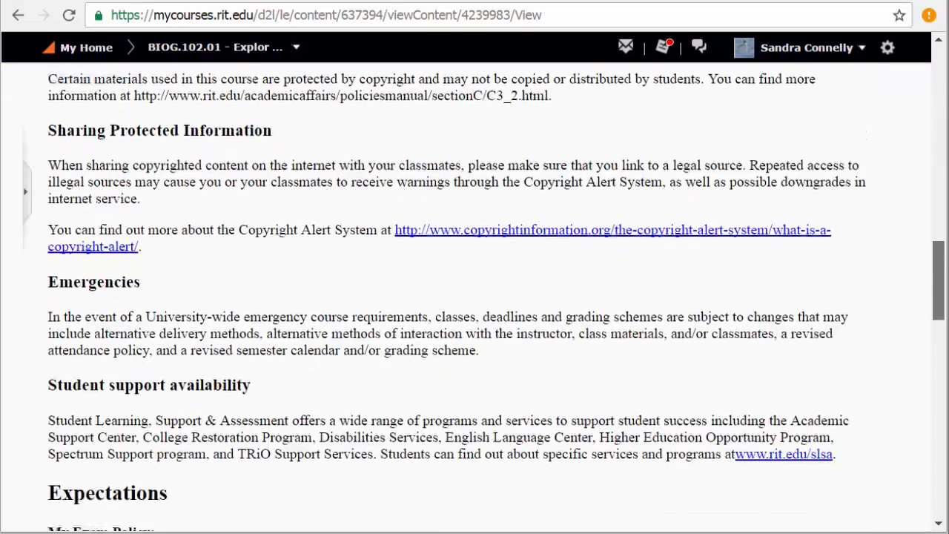
{"action": "scroll", "scroll_direction": "down", "scroll_amount": 3}
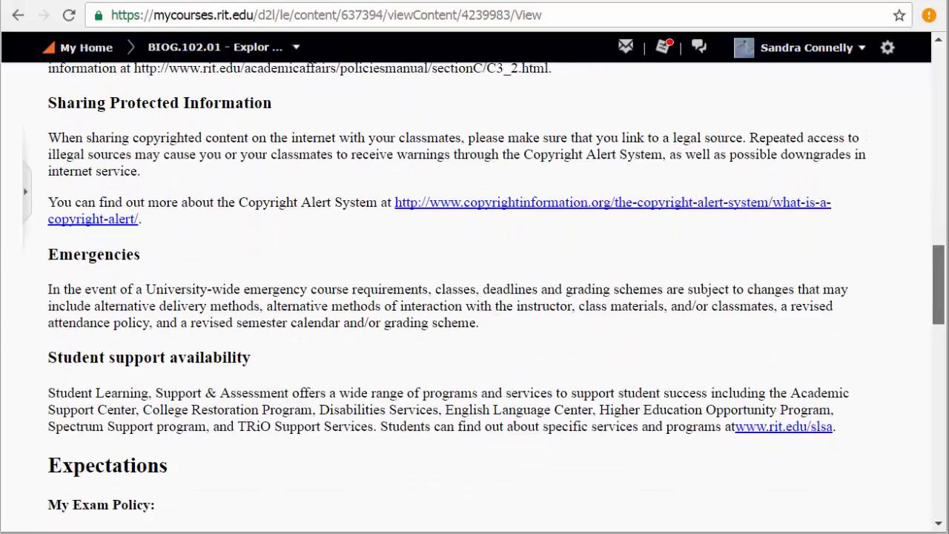
{"action": "scroll", "scroll_direction": "down", "scroll_amount": 3}
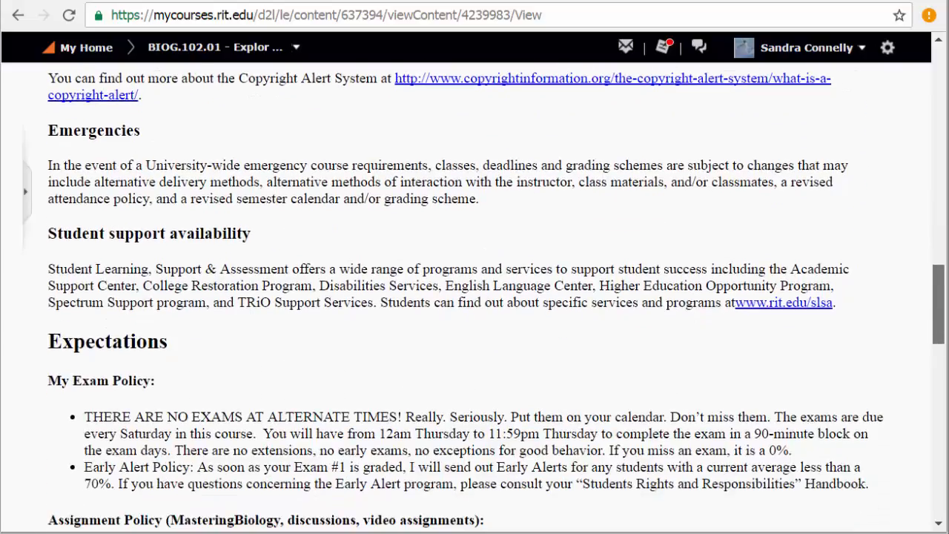
{"action": "scroll", "scroll_direction": "down", "scroll_amount": 3}
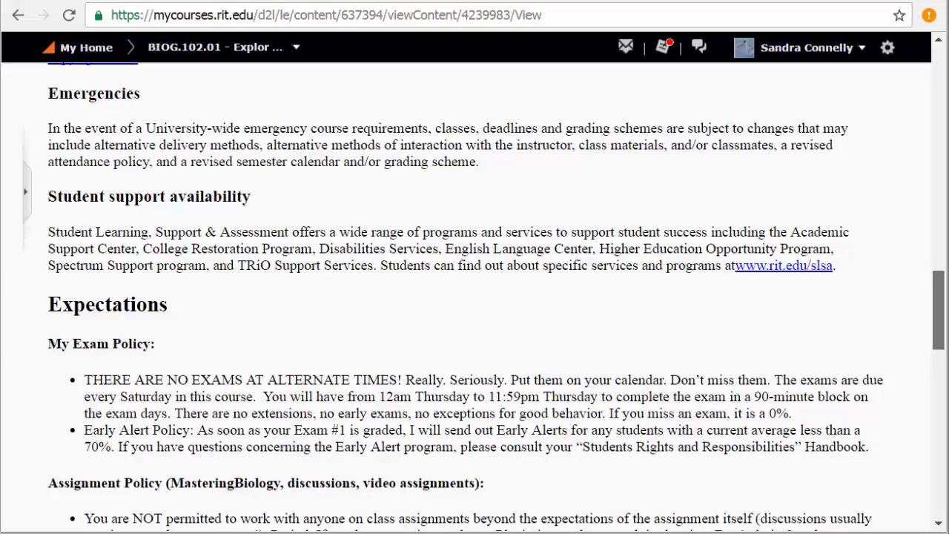
{"action": "scroll", "scroll_direction": "down", "scroll_amount": 3}
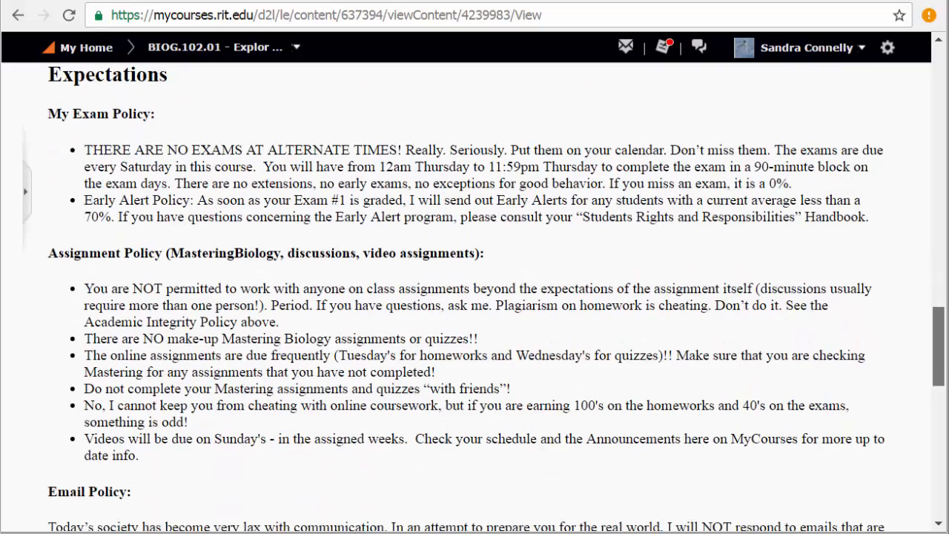
{"action": "scroll", "scroll_direction": "down", "scroll_amount": 3}
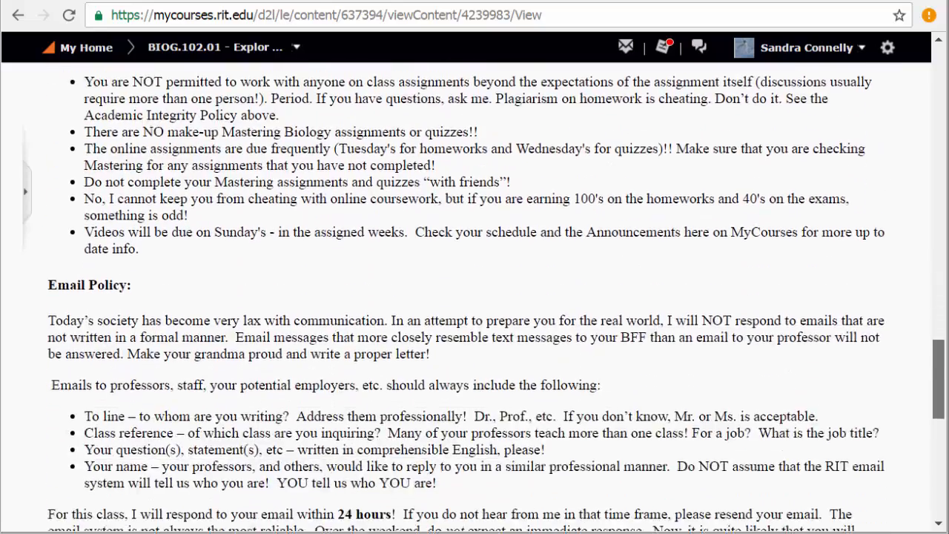
{"action": "scroll", "scroll_direction": "down", "scroll_amount": 3}
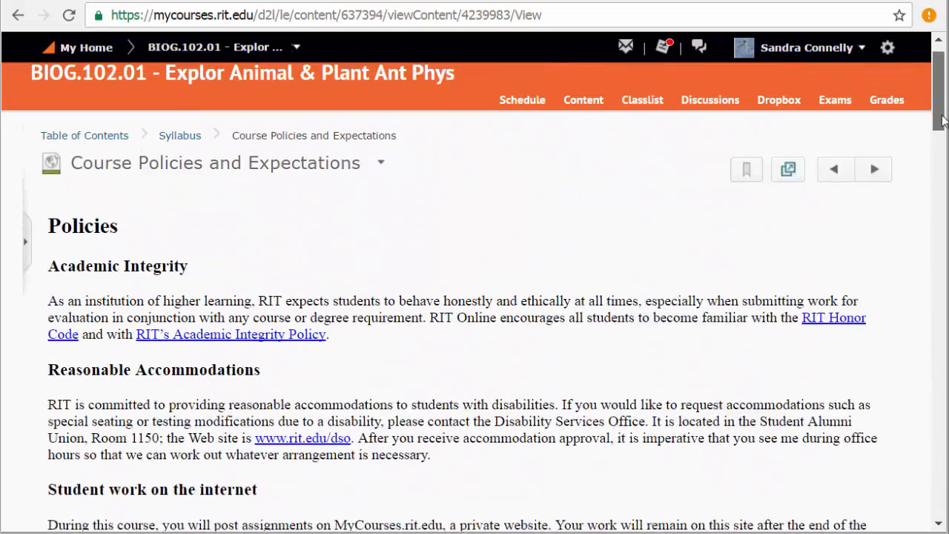
{"action": "left_click", "coordinate": [874, 169]}
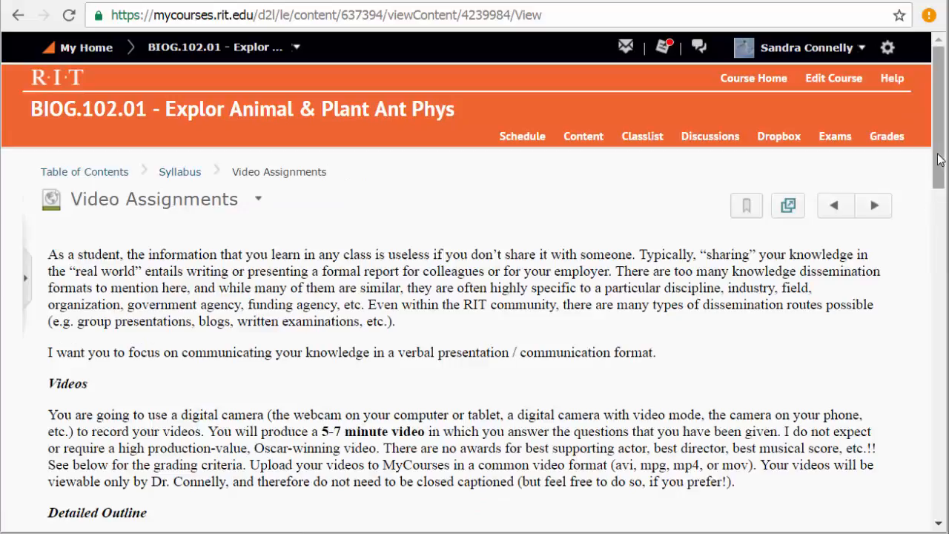
{"action": "scroll", "scroll_direction": "down", "scroll_amount": 3}
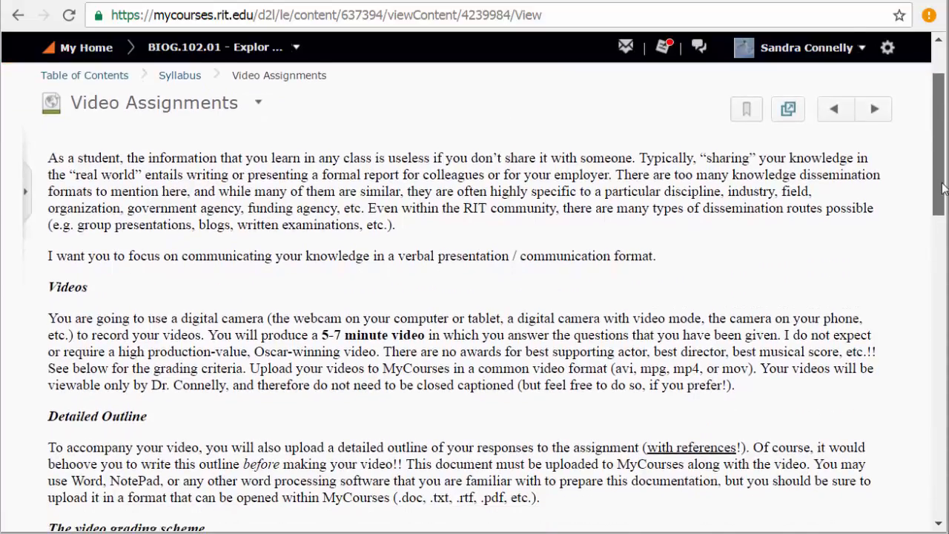
{"action": "scroll", "scroll_direction": "down", "scroll_amount": 3}
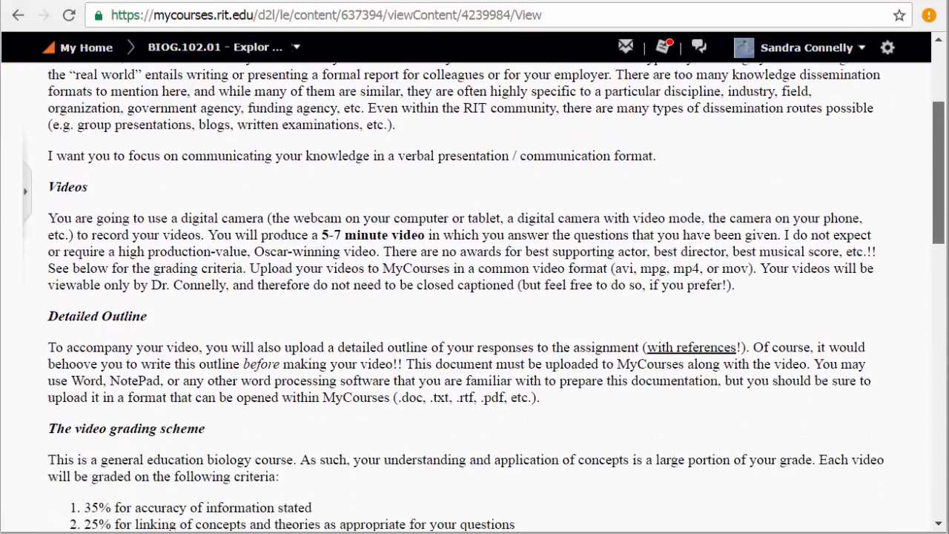
{"action": "scroll", "scroll_direction": "down", "scroll_amount": 3}
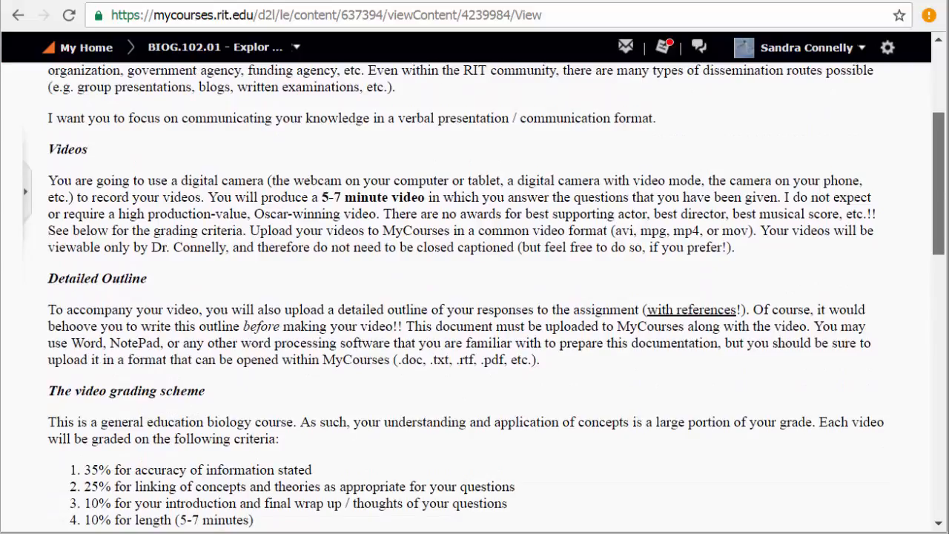
{"action": "scroll", "scroll_direction": "down", "scroll_amount": 3}
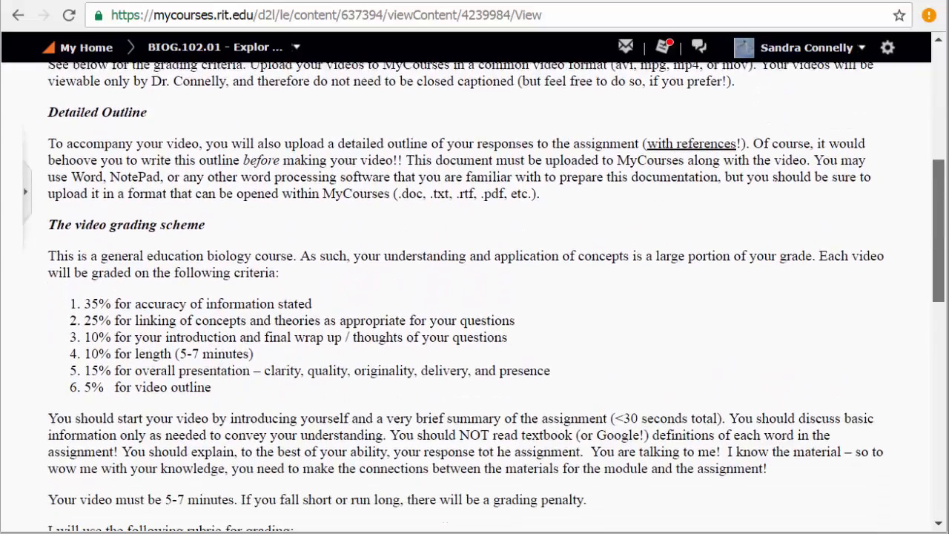
{"action": "scroll", "scroll_direction": "down", "scroll_amount": 3}
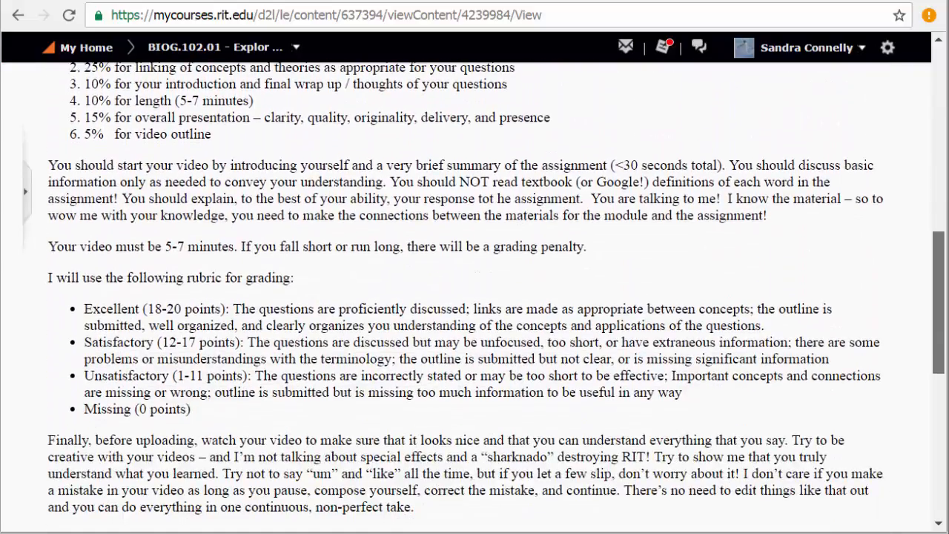
{"action": "scroll", "scroll_direction": "down", "scroll_amount": 3}
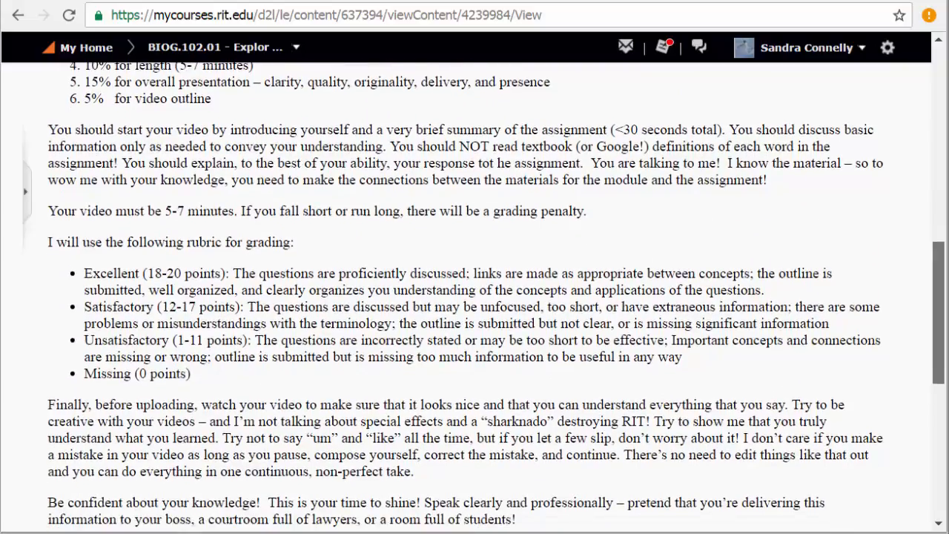
{"action": "scroll", "scroll_direction": "down", "scroll_amount": 3}
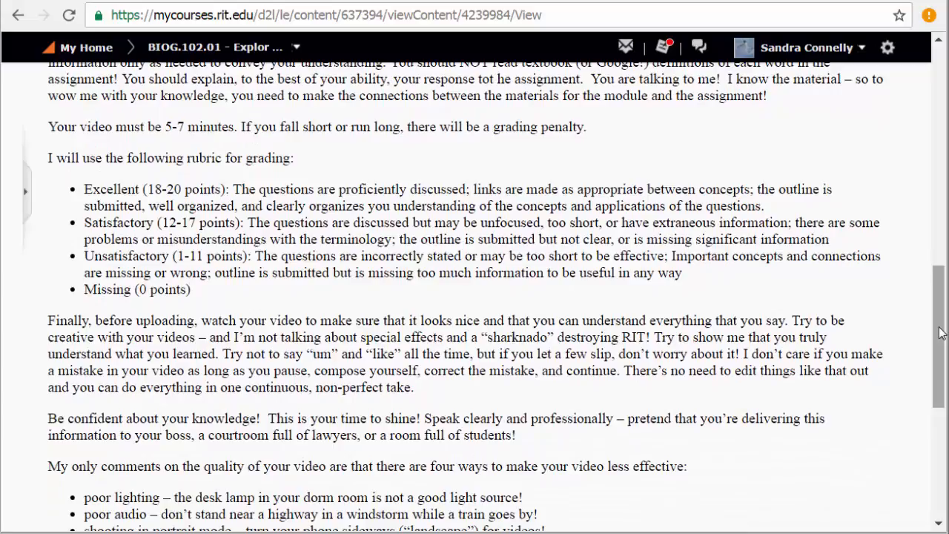
{"action": "scroll", "scroll_direction": "down", "scroll_amount": 3}
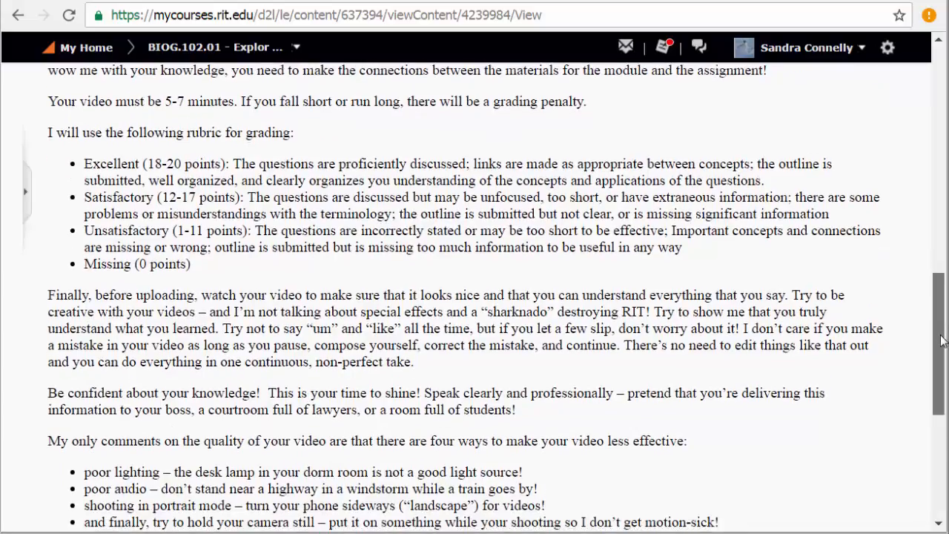
{"action": "scroll", "scroll_direction": "down", "scroll_amount": 3}
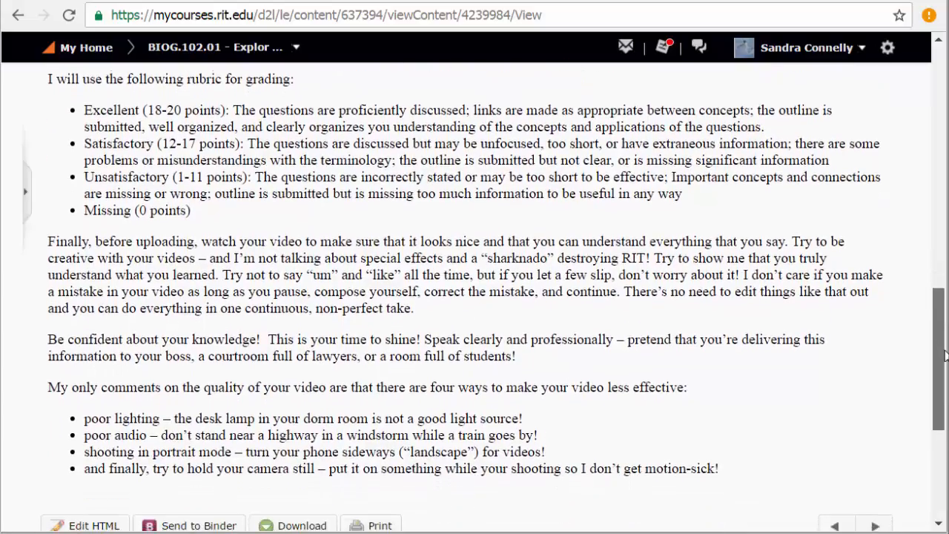
{"action": "scroll", "scroll_direction": "down", "scroll_amount": 3}
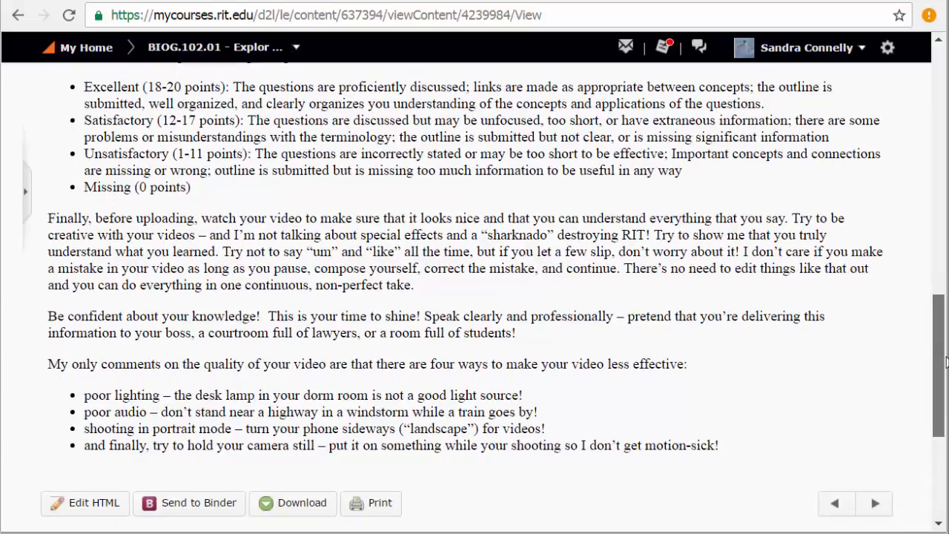
{"action": "scroll", "scroll_direction": "up", "scroll_amount": 3}
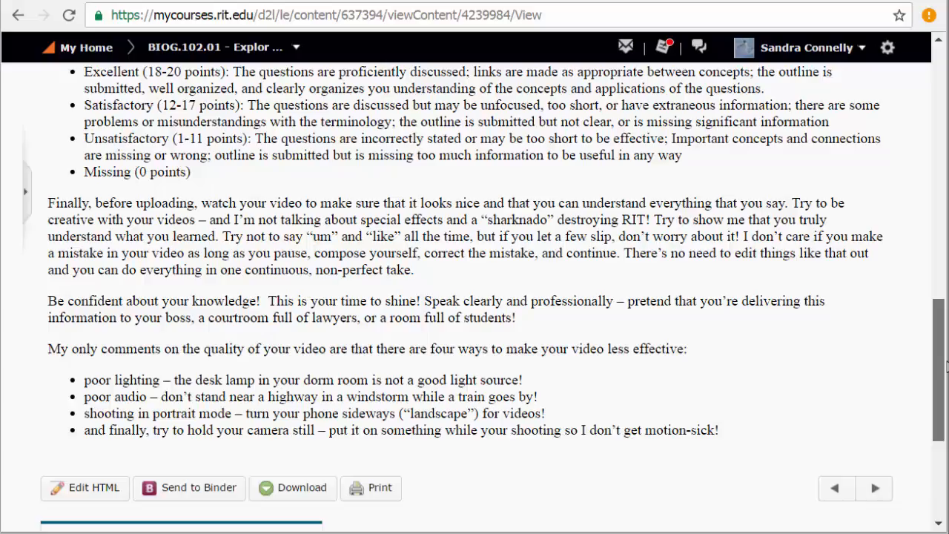
{"action": "scroll", "scroll_direction": "down", "scroll_amount": 3}
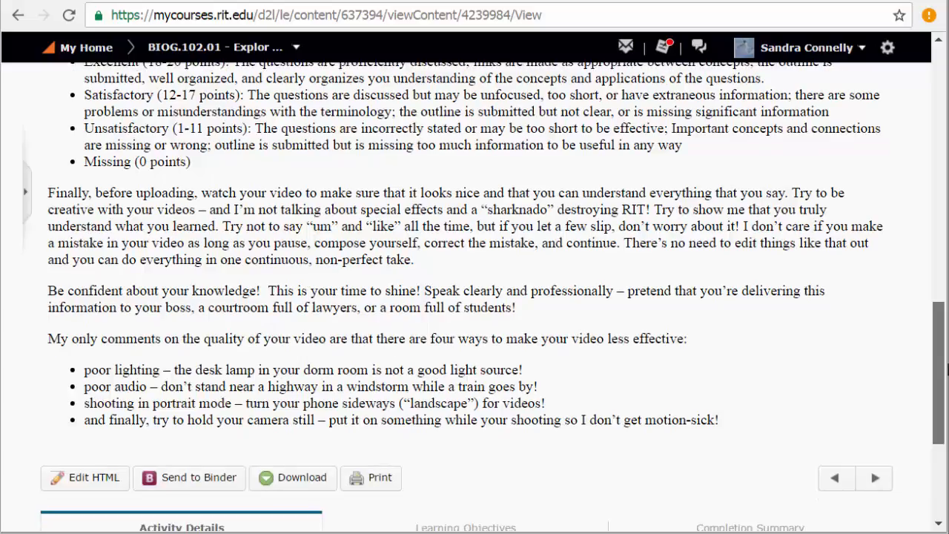
{"action": "scroll", "scroll_direction": "up", "scroll_amount": 3}
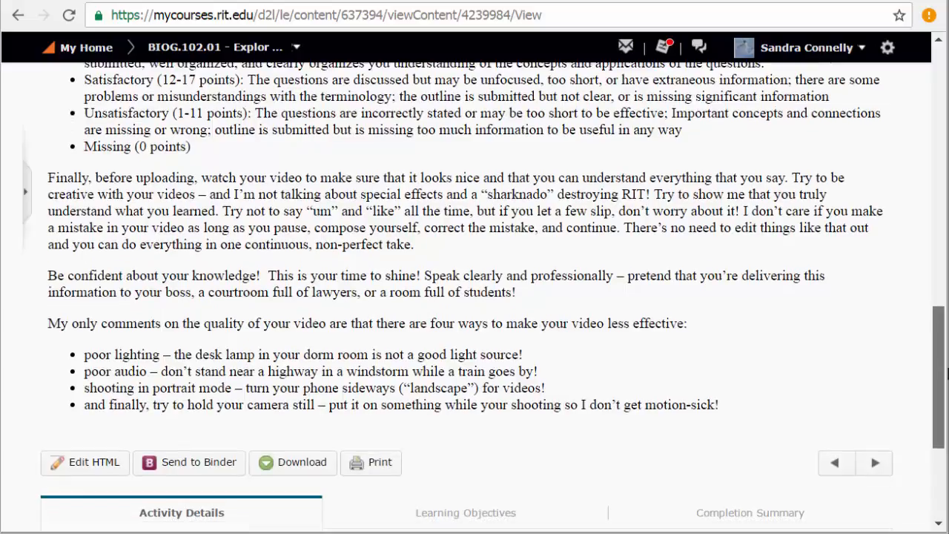
{"action": "scroll", "scroll_direction": "down", "scroll_amount": 3}
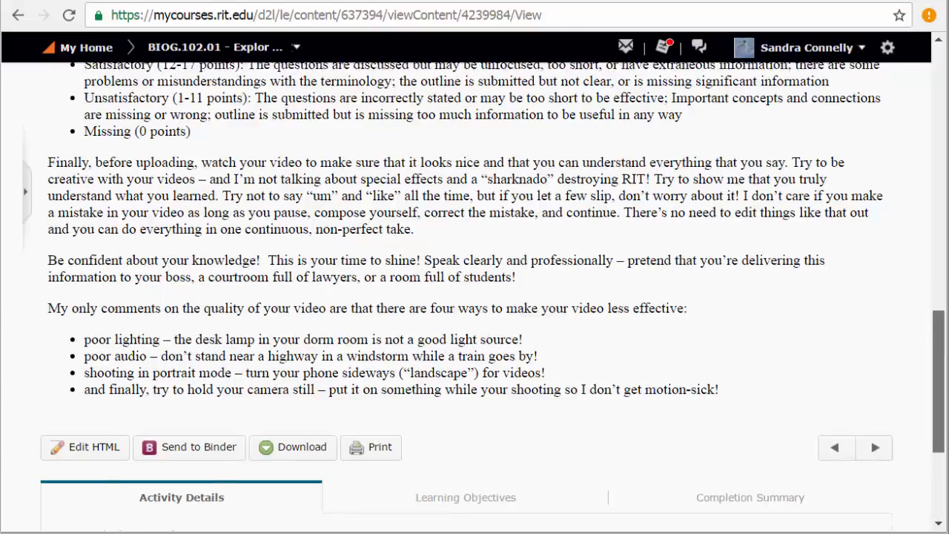
{"action": "scroll", "scroll_direction": "down", "scroll_amount": 3}
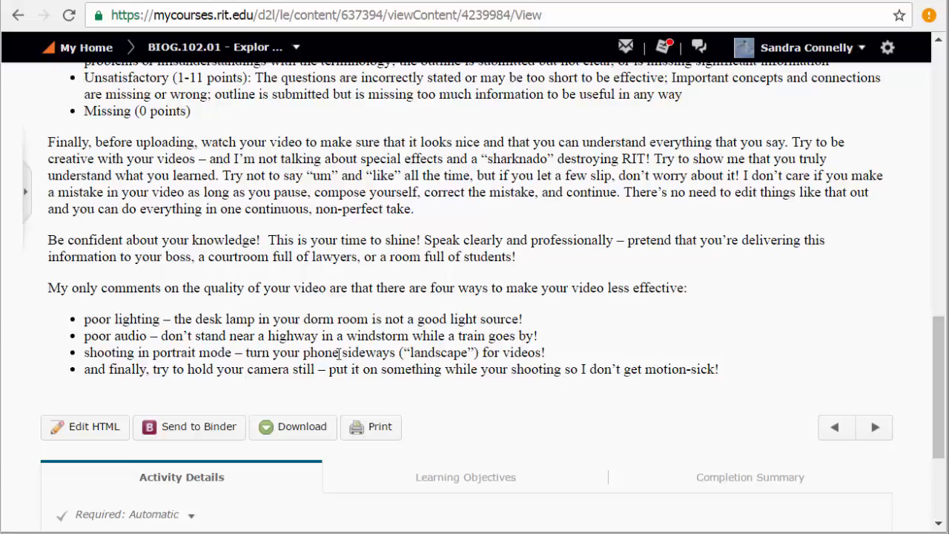
{"action": "double_click", "coordinate": [438, 353]}
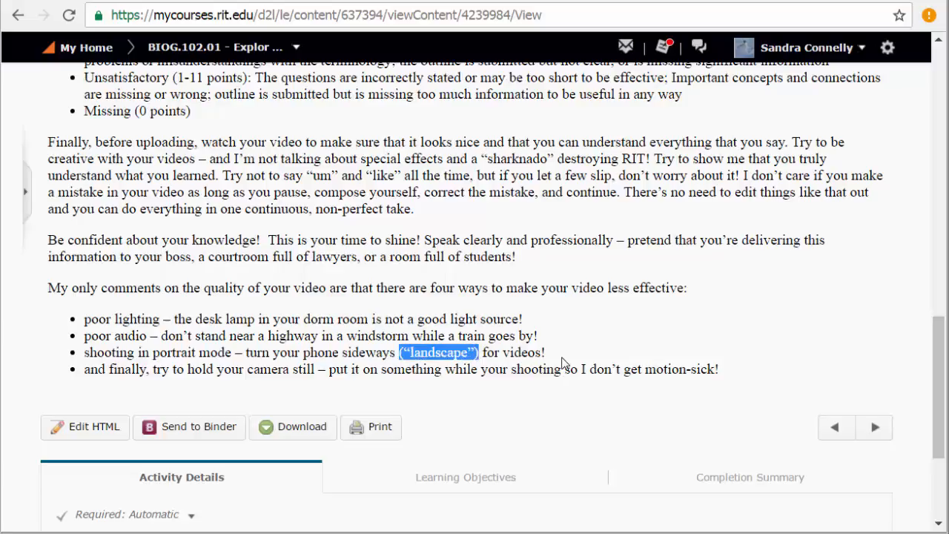
{"action": "mouse_move", "coordinate": [571, 362]}
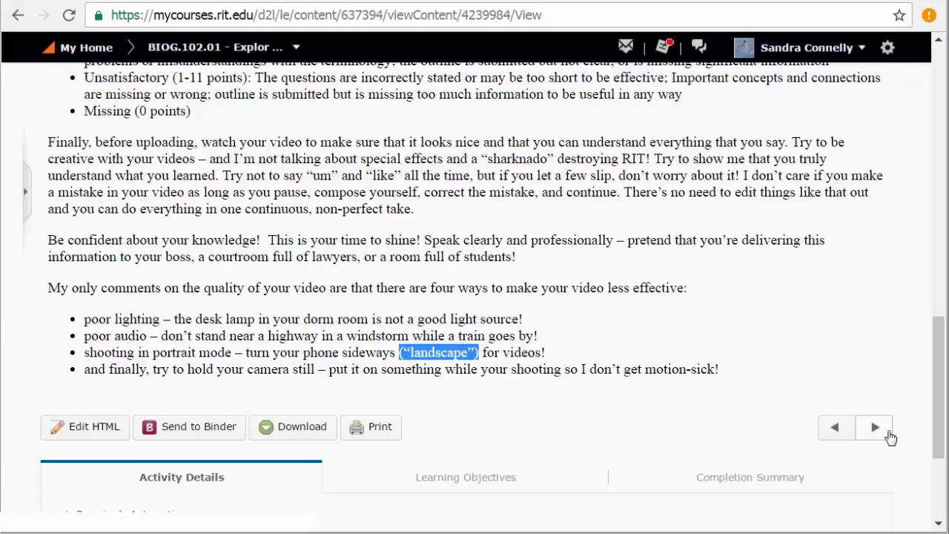
{"action": "mouse_move", "coordinate": [875, 427]}
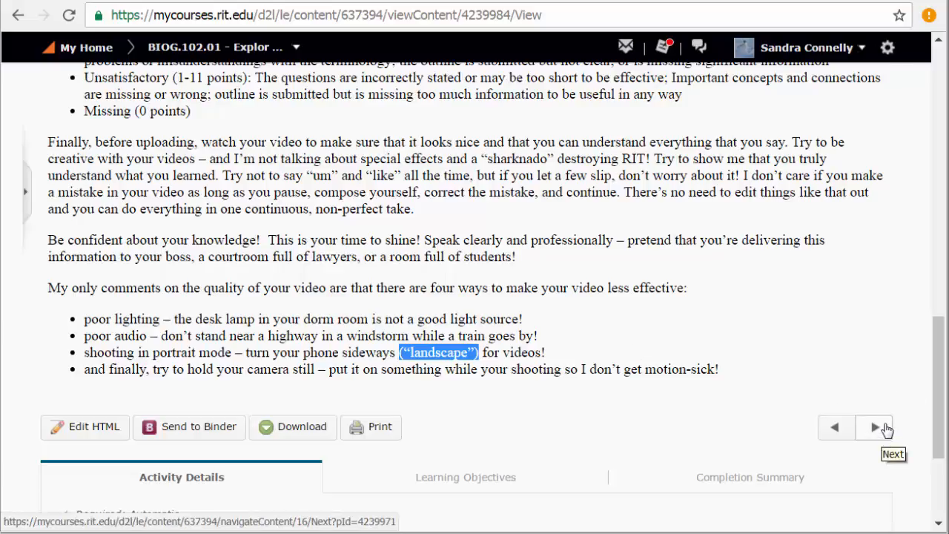
{"action": "mouse_move", "coordinate": [869, 433]}
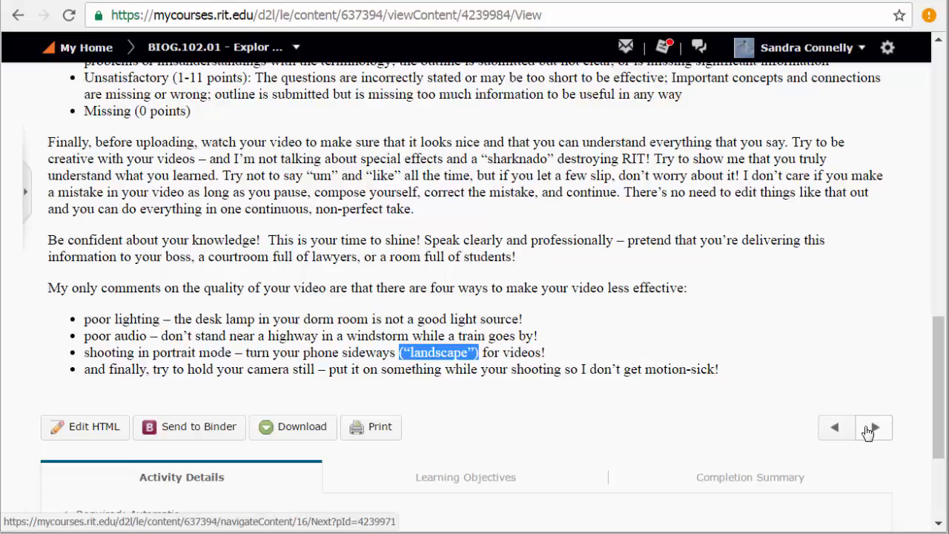
- Advance to the Discussion Rubric page and glance over its 20-point grading scale
{"action": "left_click", "coordinate": [872, 427]}
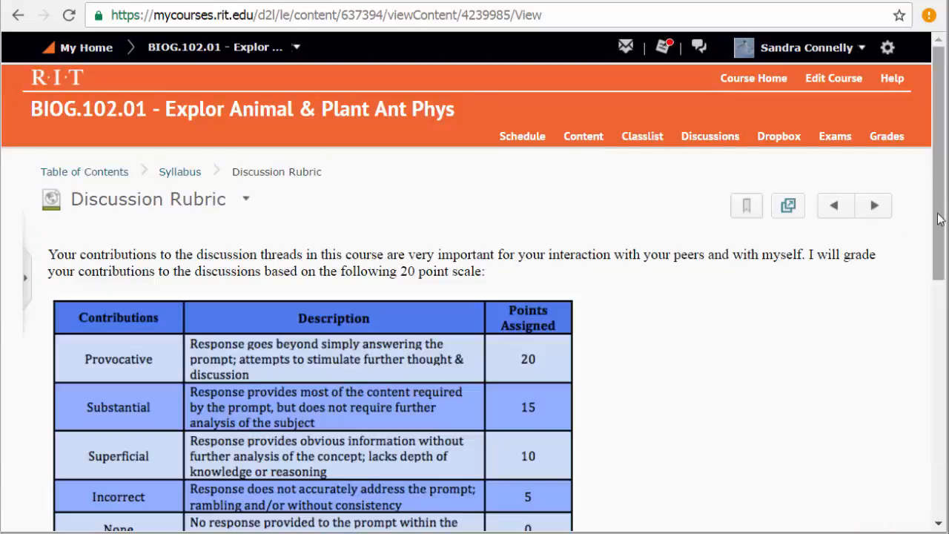
{"action": "scroll", "scroll_direction": "down", "scroll_amount": 3}
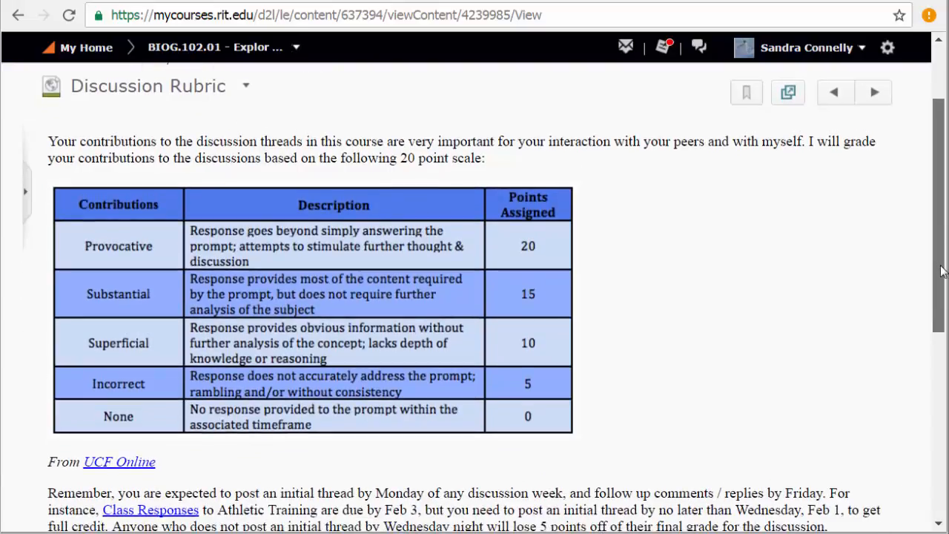
{"action": "scroll", "scroll_direction": "up", "scroll_amount": 3}
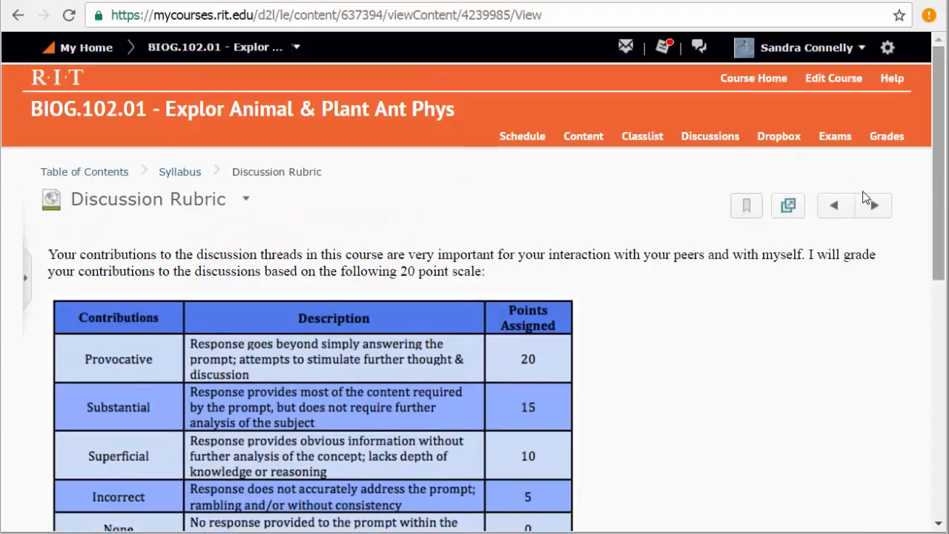
- Open the Discussions List and scroll through course questions, study strategies, virtual office hours and Day 1 topics
{"action": "left_click", "coordinate": [709, 137]}
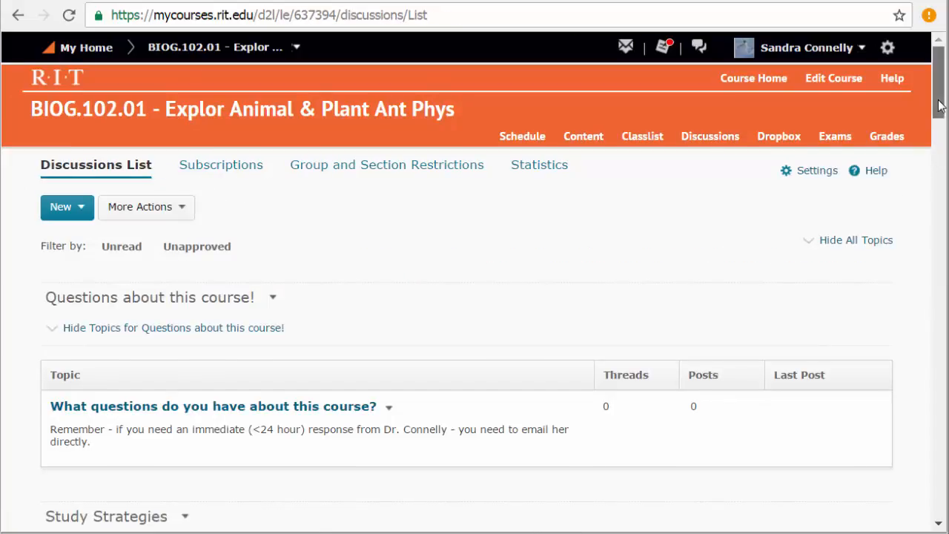
{"action": "scroll", "scroll_direction": "down", "scroll_amount": 3}
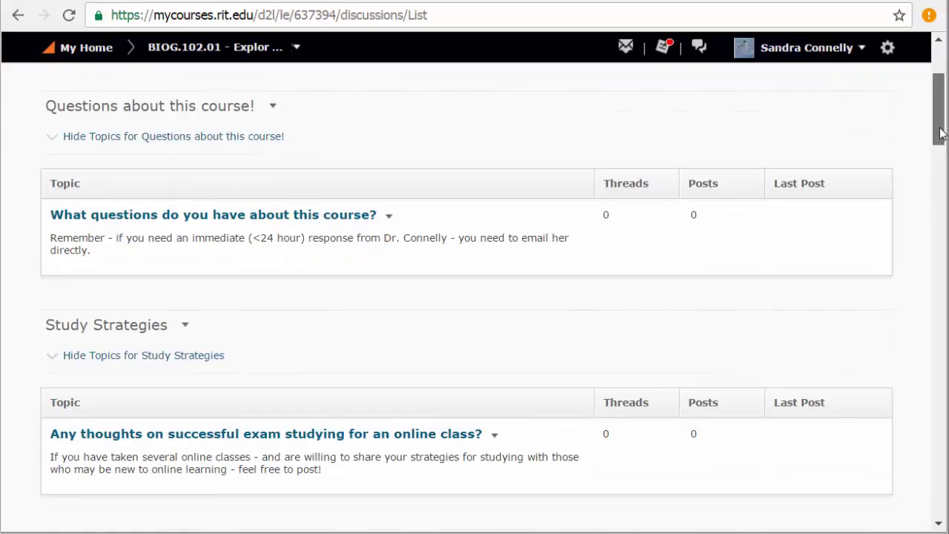
{"action": "scroll", "scroll_direction": "down", "scroll_amount": 3}
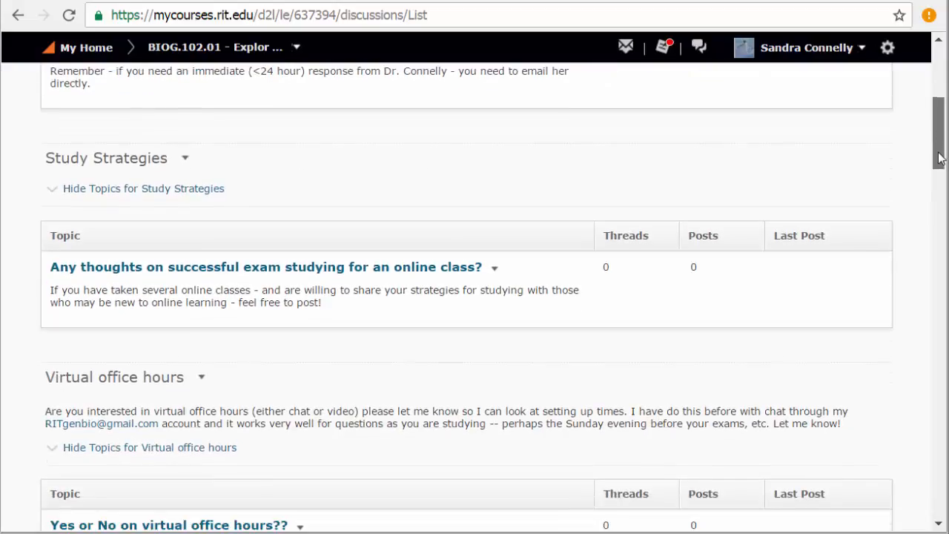
{"action": "scroll", "scroll_direction": "down", "scroll_amount": 3}
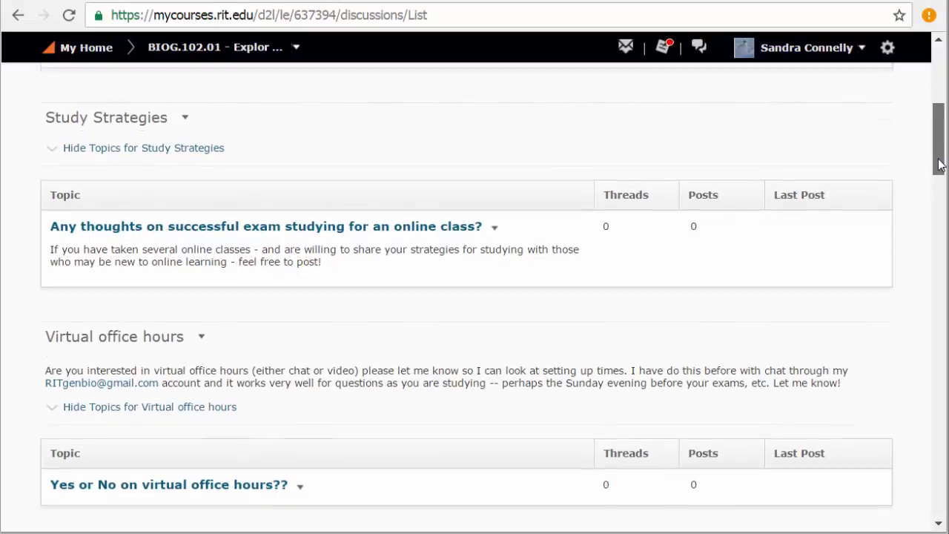
{"action": "scroll", "scroll_direction": "down", "scroll_amount": 3}
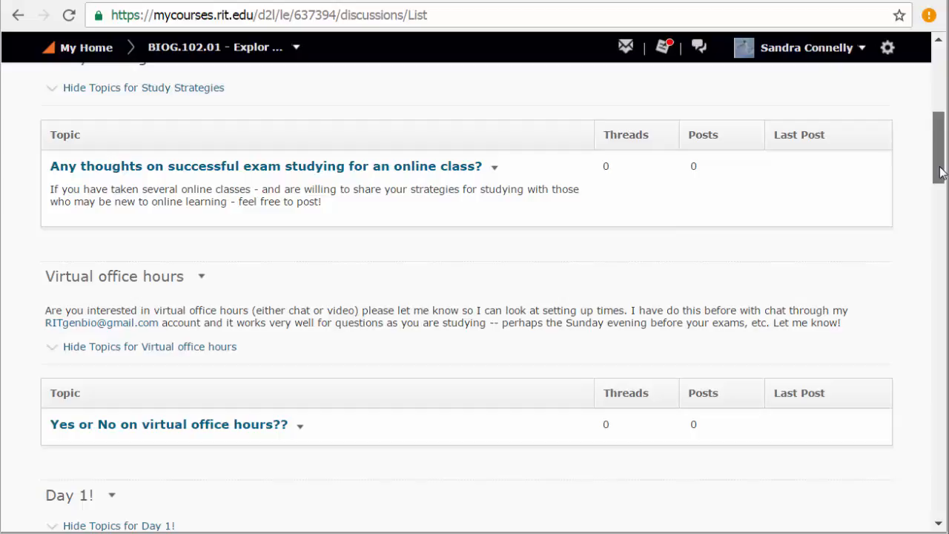
- Scroll down the Discussions List to the #1 Athletic Training topic
{"action": "scroll", "scroll_direction": "down", "scroll_amount": 3}
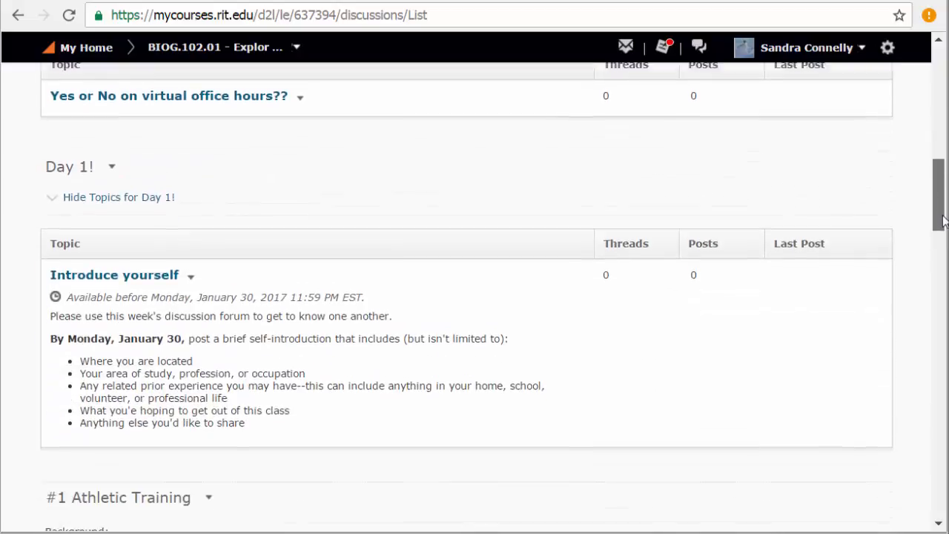
{"action": "scroll", "scroll_direction": "down", "scroll_amount": 3}
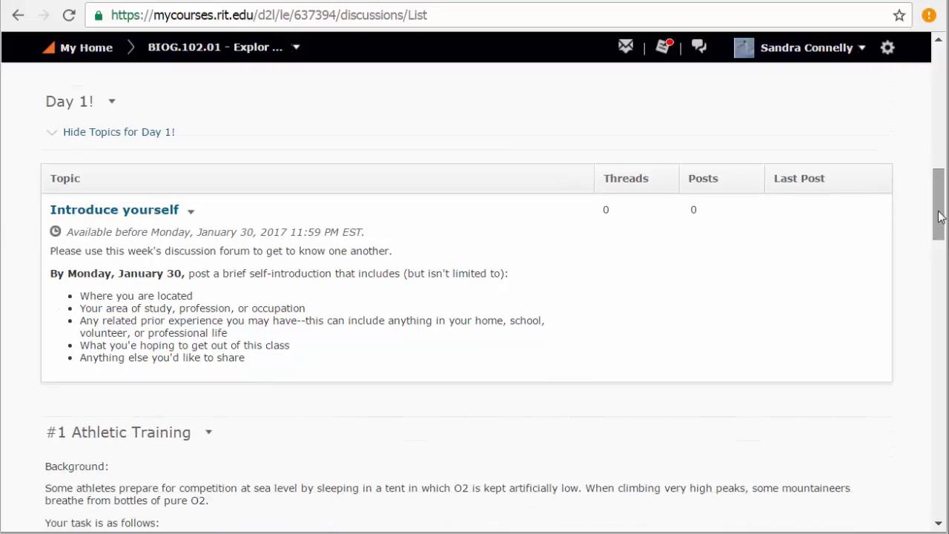
{"action": "scroll", "scroll_direction": "up", "scroll_amount": 3}
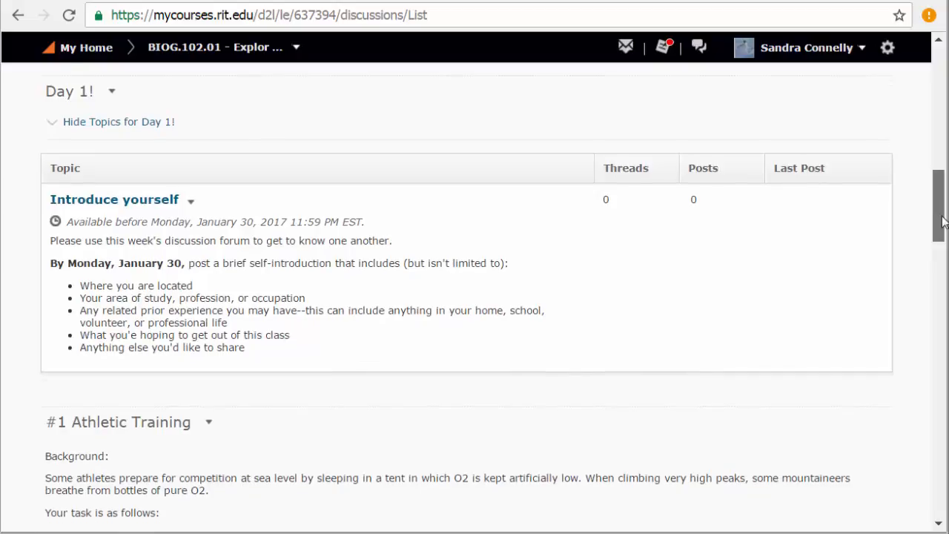
{"action": "scroll", "scroll_direction": "down", "scroll_amount": 3}
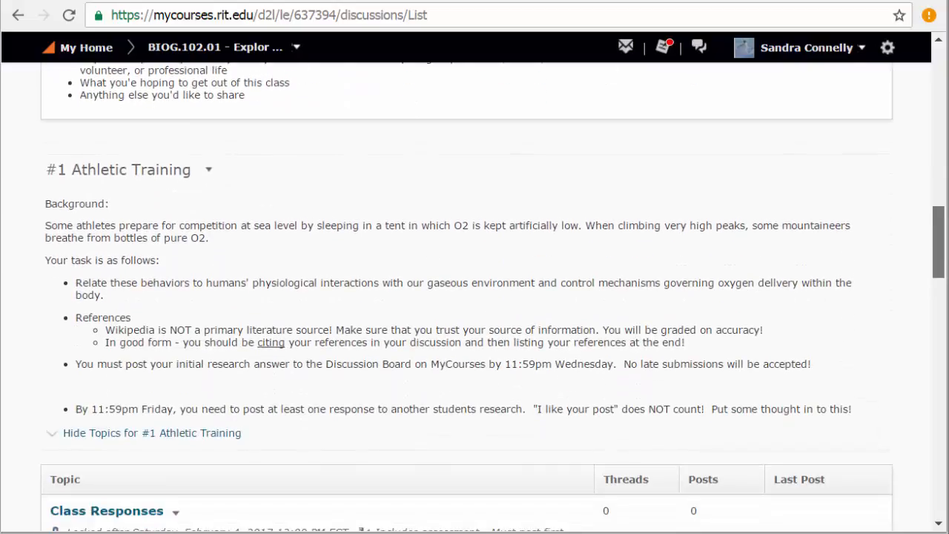
{"action": "scroll", "scroll_direction": "down", "scroll_amount": 3}
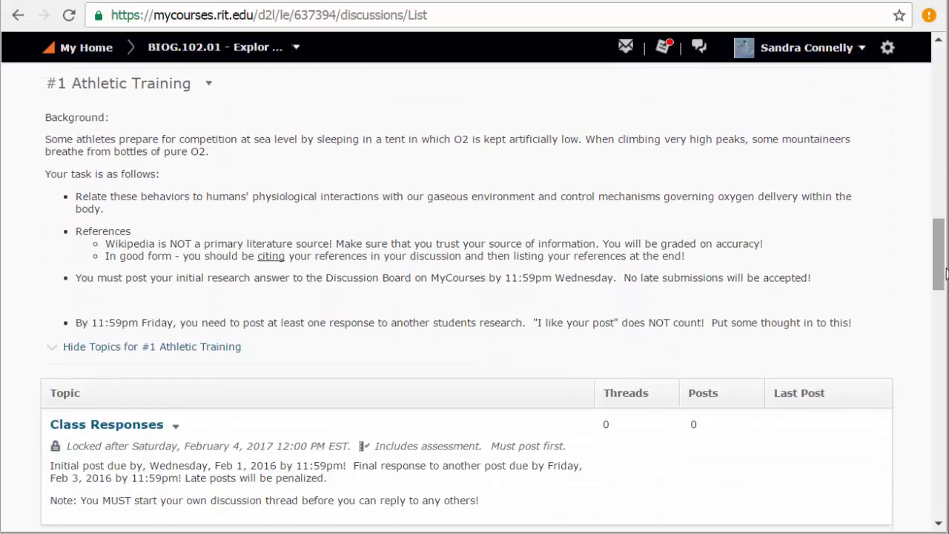
{"action": "mouse_move", "coordinate": [143, 458]}
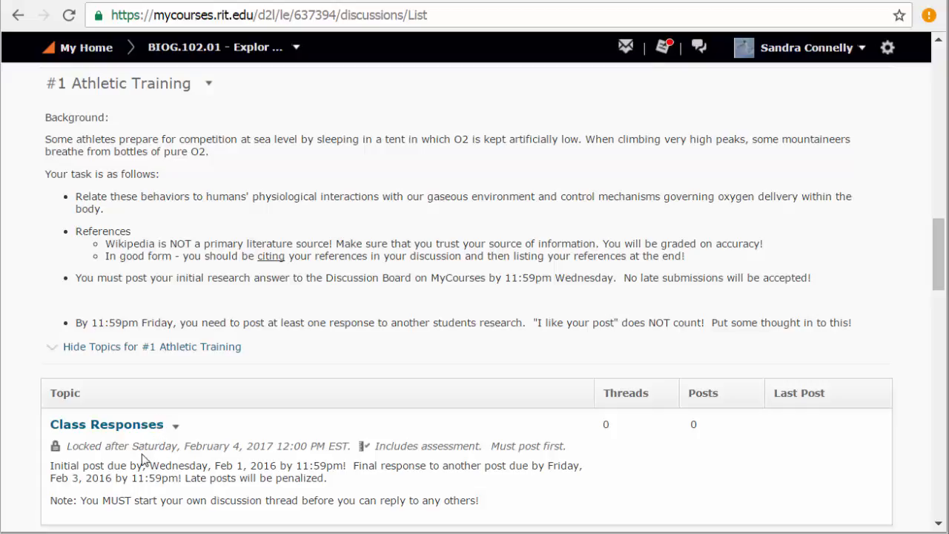
{"action": "mouse_move", "coordinate": [236, 445]}
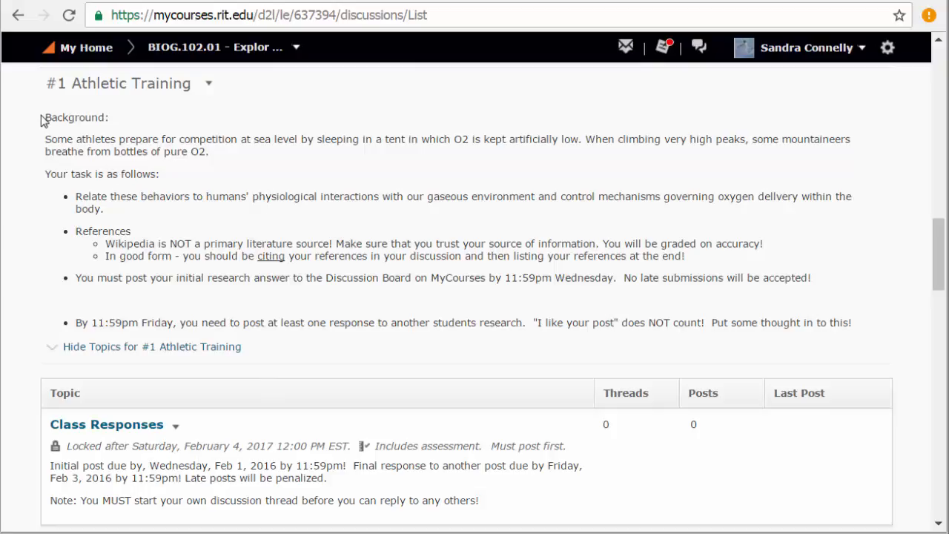
{"action": "mouse_move", "coordinate": [697, 315]}
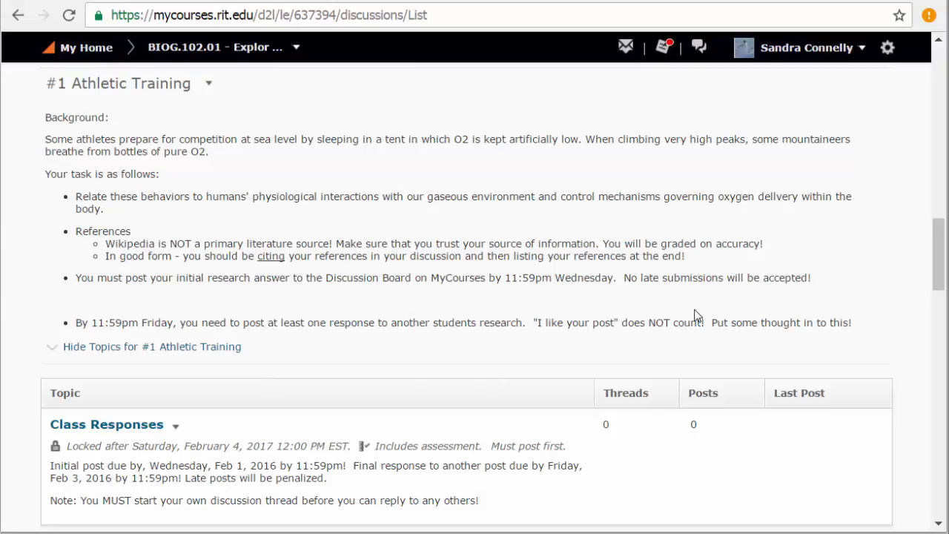
{"action": "mouse_move", "coordinate": [940, 255]}
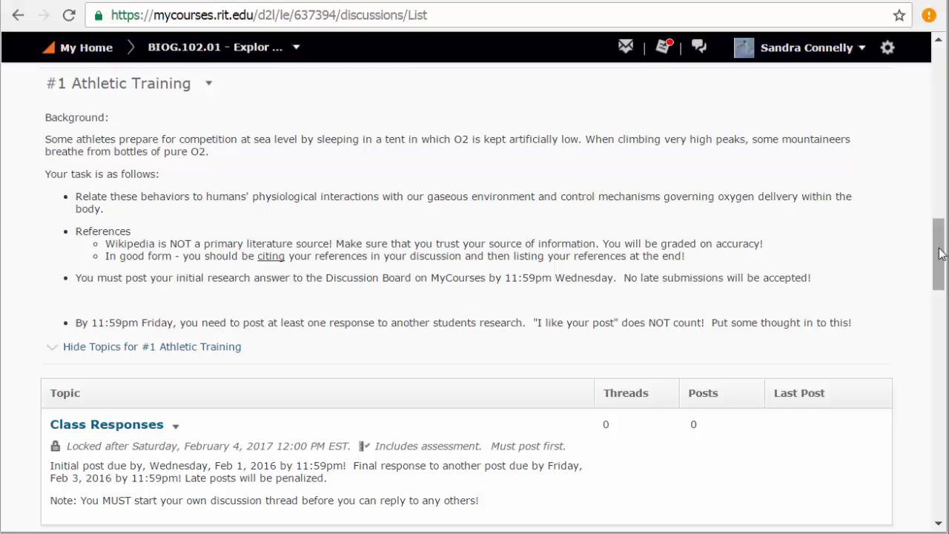
{"action": "scroll", "scroll_direction": "down", "scroll_amount": 3}
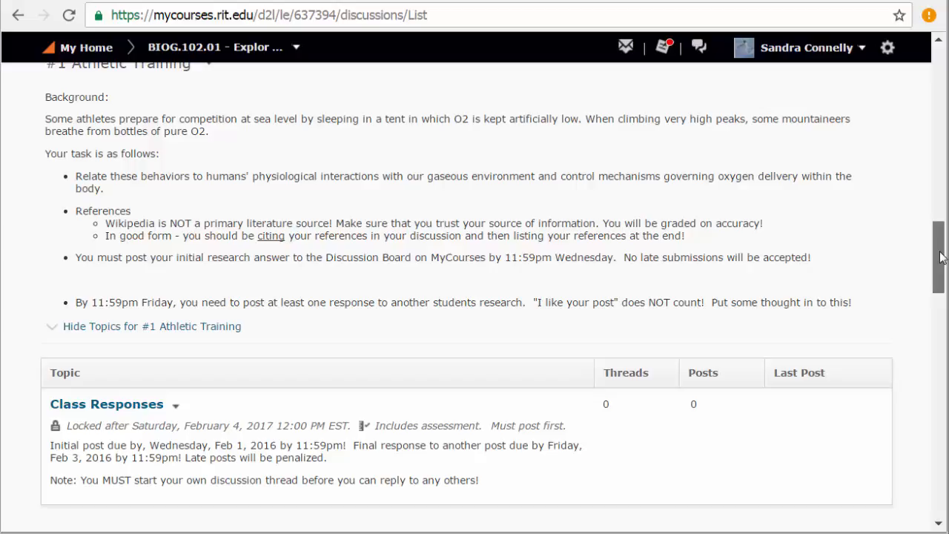
- Read the Class Responses posting rules, marking the due-date notes, then return to the top of the list
{"action": "scroll", "scroll_direction": "up", "scroll_amount": 3}
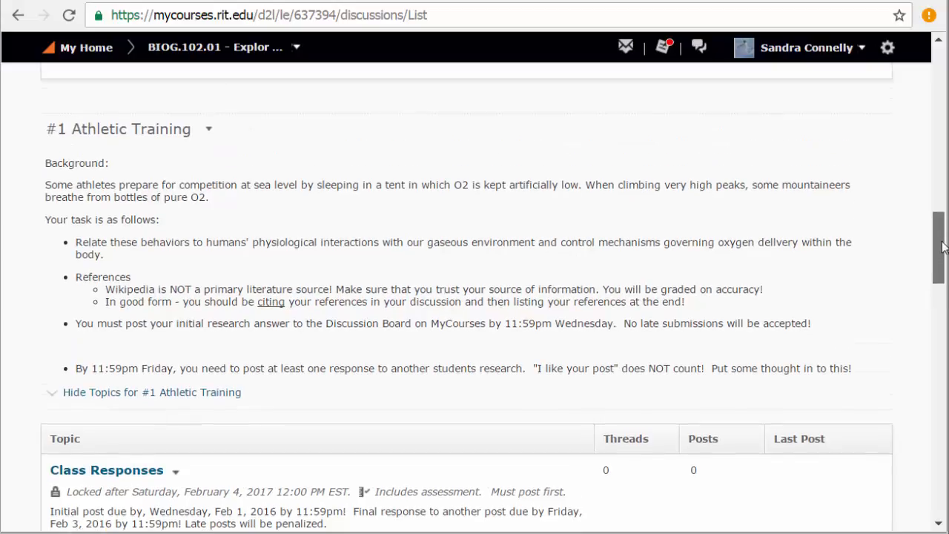
{"action": "scroll", "scroll_direction": "down", "scroll_amount": 3}
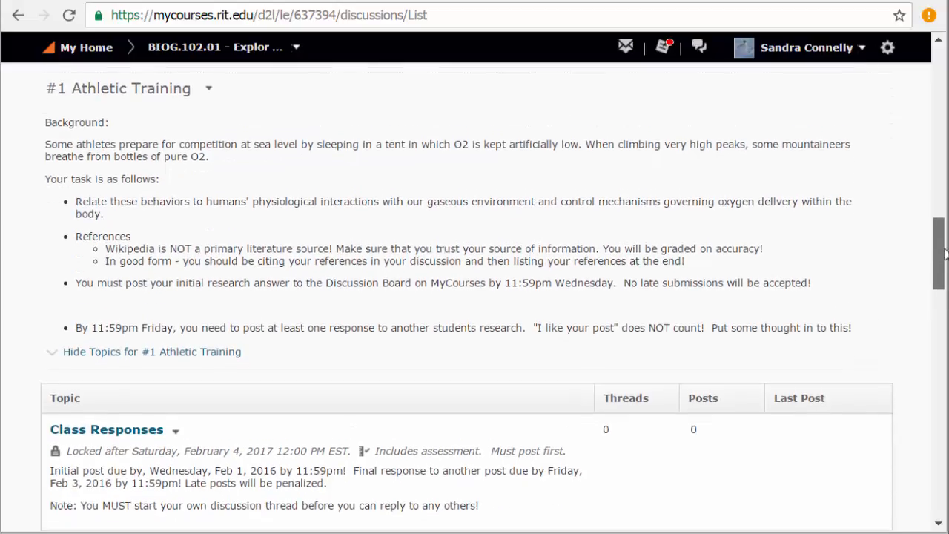
{"action": "scroll", "scroll_direction": "up", "scroll_amount": 3}
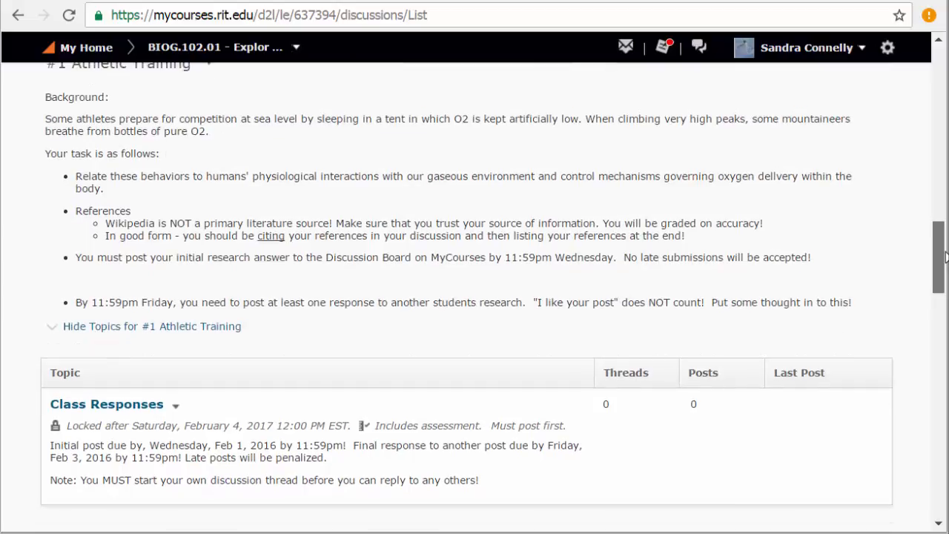
{"action": "scroll", "scroll_direction": "down", "scroll_amount": 3}
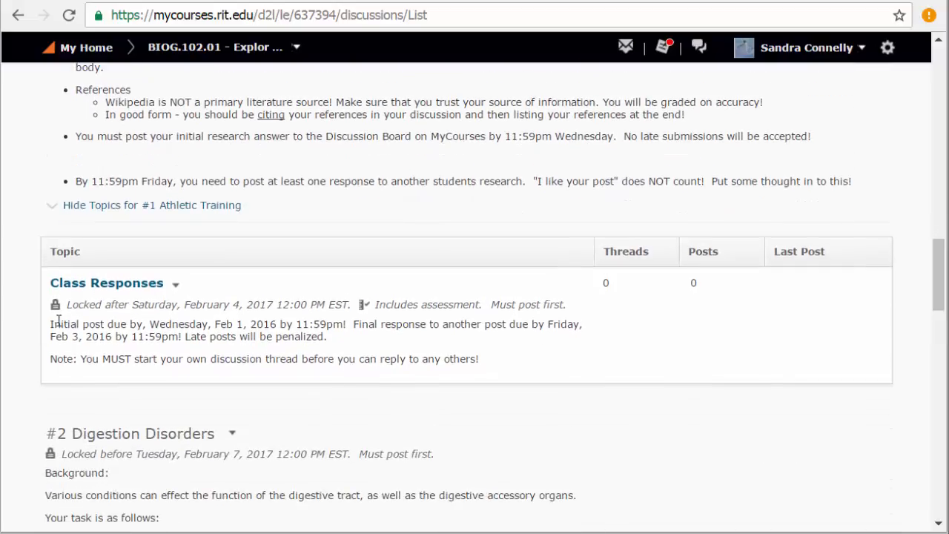
{"action": "left_click_drag", "start_coordinate": [57, 324], "coordinate": [481, 359]}
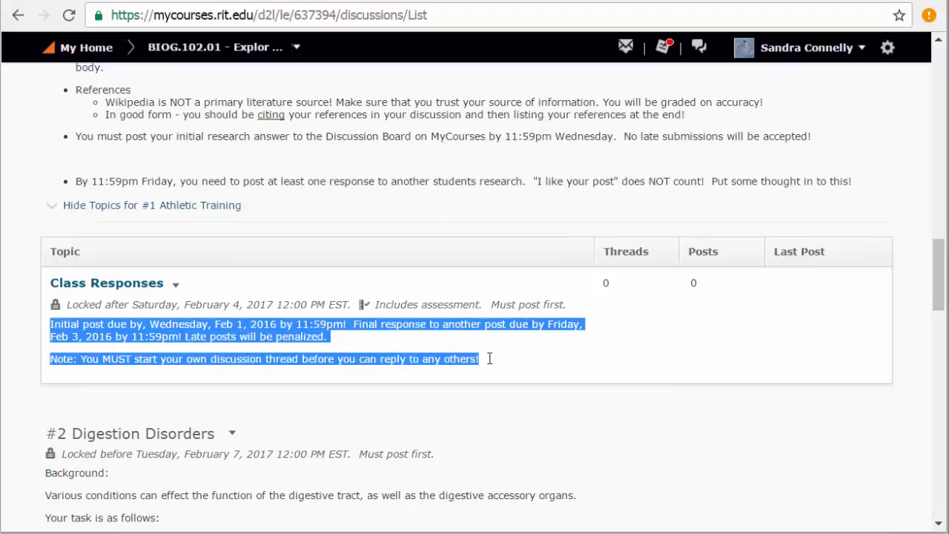
{"action": "scroll", "scroll_direction": "up", "scroll_amount": 3}
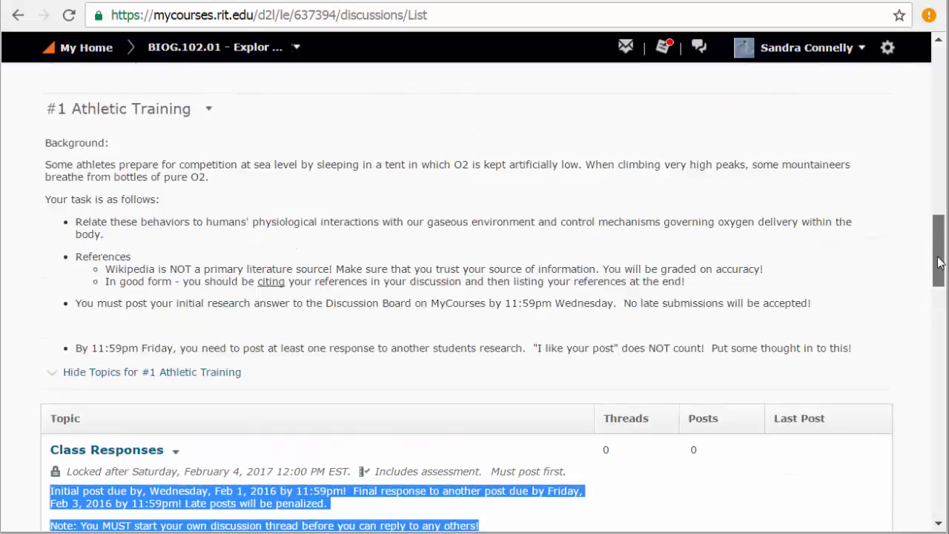
{"action": "scroll", "scroll_direction": "up", "scroll_amount": 3}
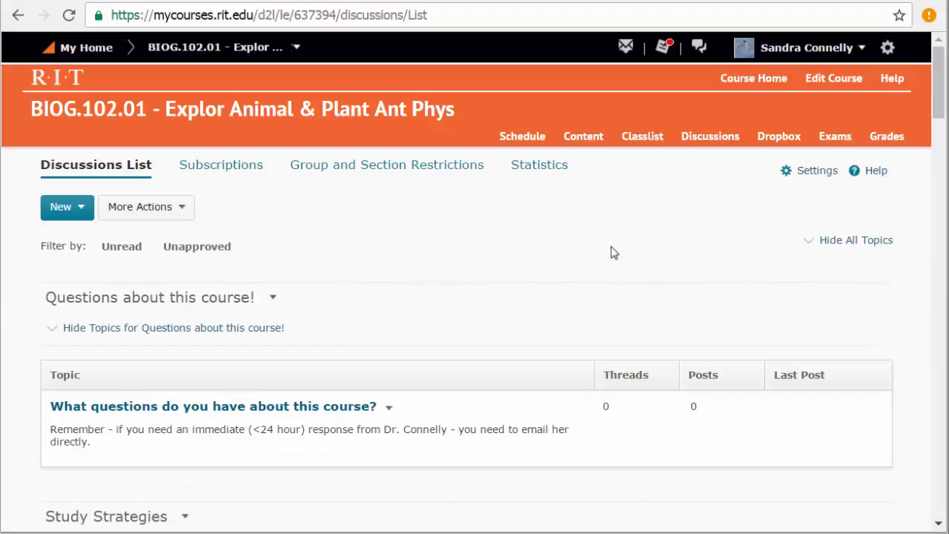
{"action": "mouse_move", "coordinate": [703, 156]}
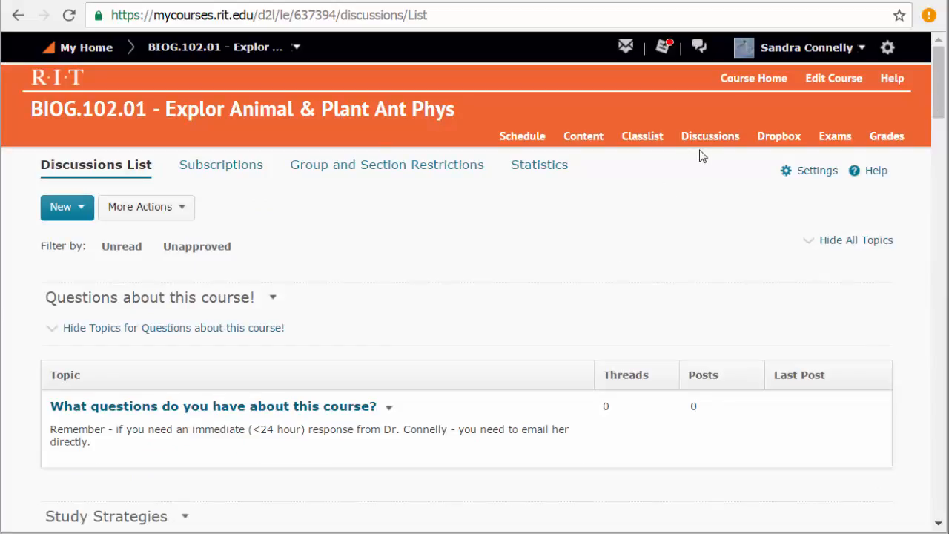
{"action": "mouse_move", "coordinate": [706, 156]}
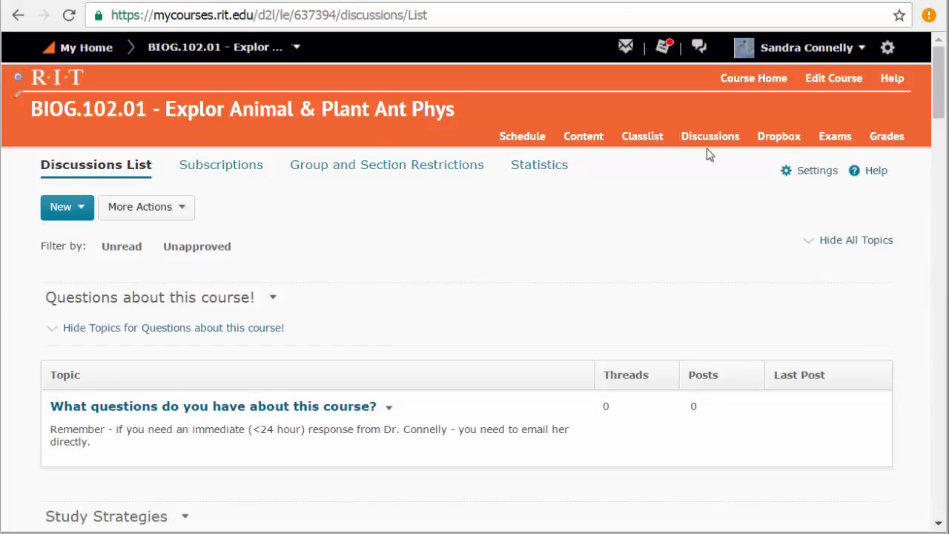
{"action": "mouse_move", "coordinate": [709, 137]}
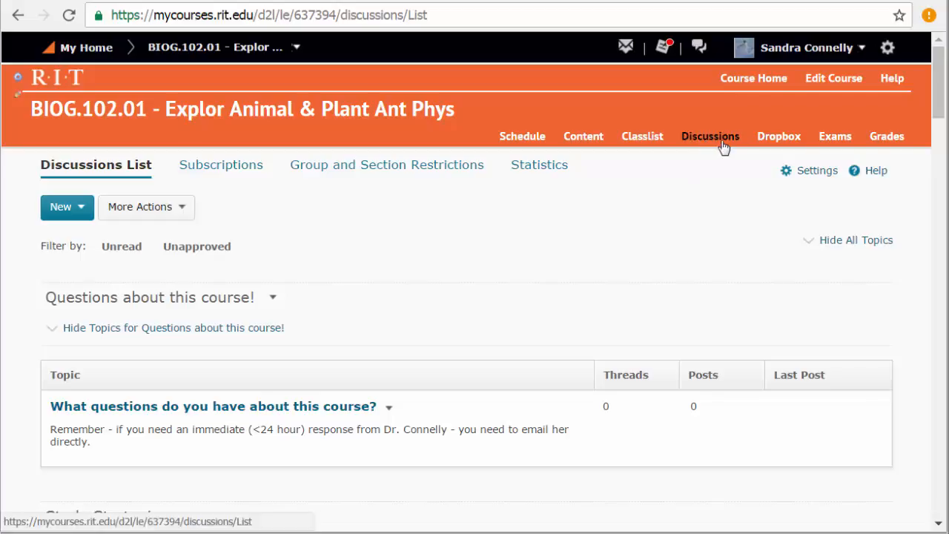
{"action": "mouse_move", "coordinate": [779, 137]}
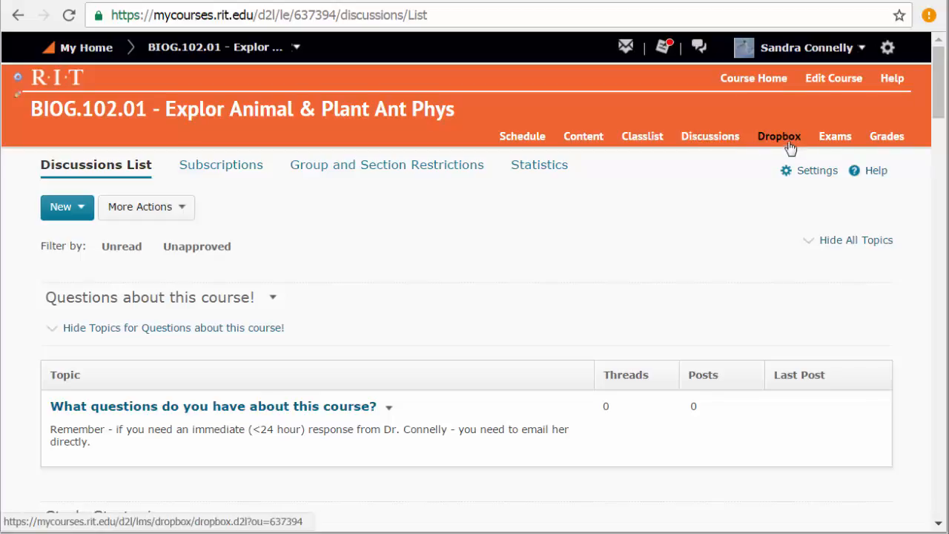
- Go to the course Content and select Module 1 in the Table of Contents
{"action": "left_click", "coordinate": [779, 136]}
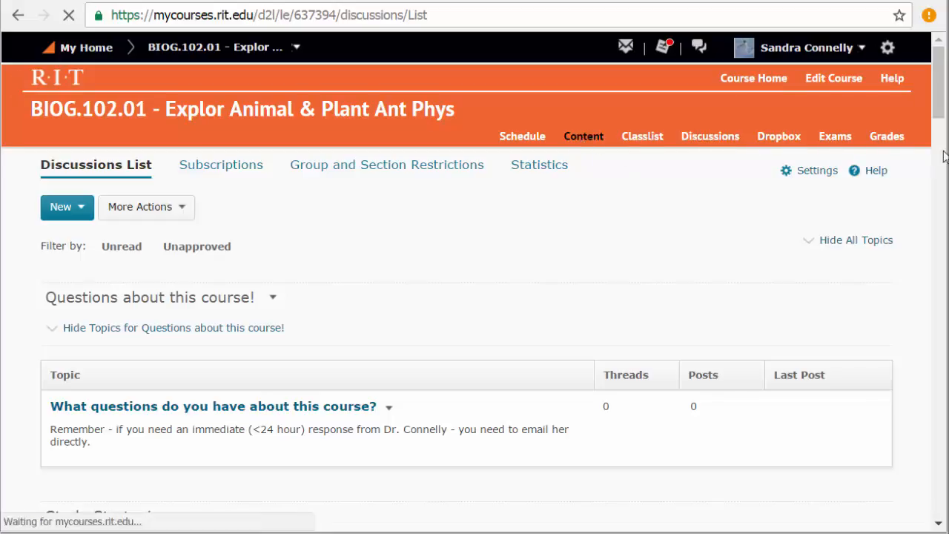
{"action": "left_click", "coordinate": [584, 136]}
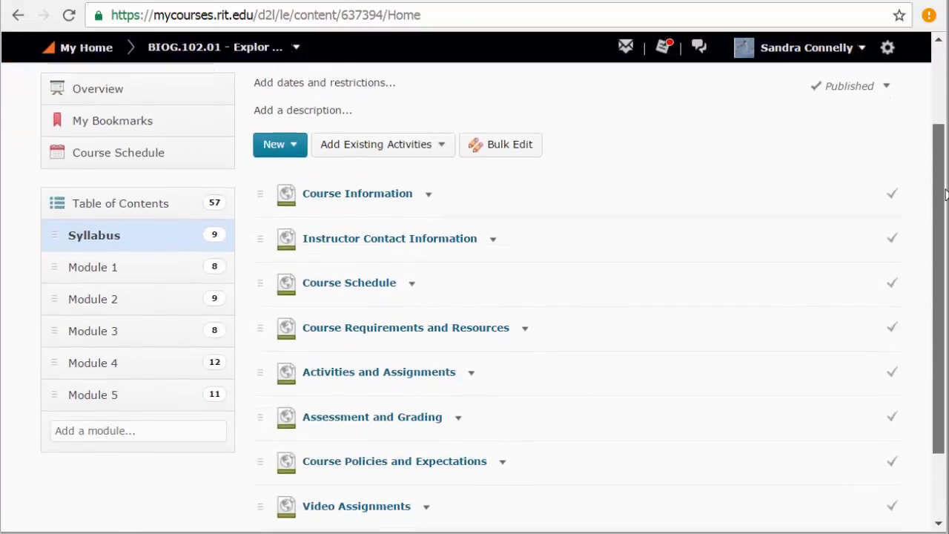
{"action": "scroll", "scroll_direction": "down", "scroll_amount": 3}
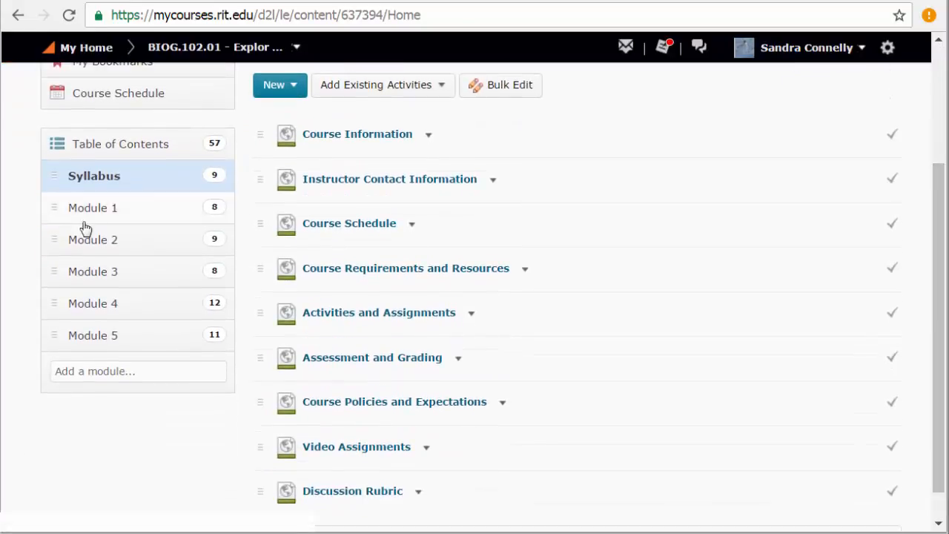
{"action": "left_click", "coordinate": [92, 208]}
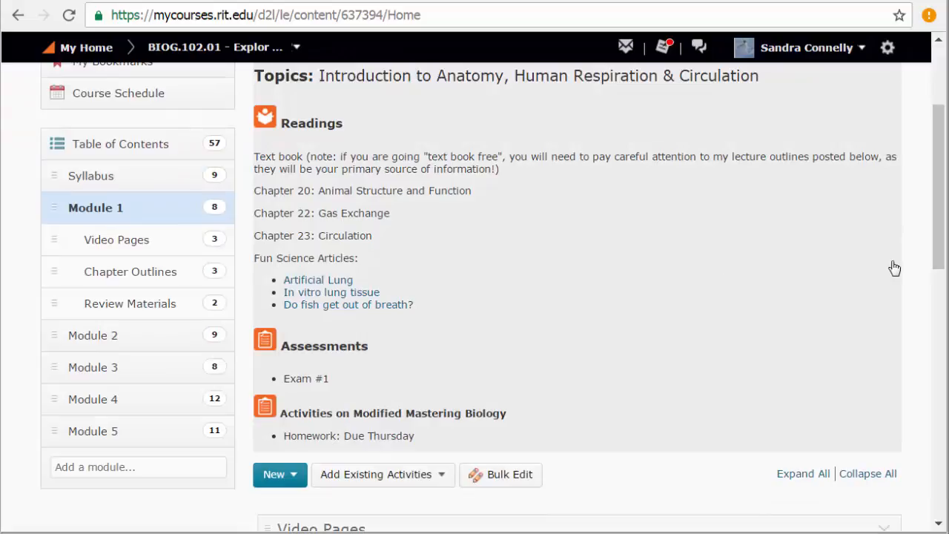
{"action": "mouse_move", "coordinate": [491, 281]}
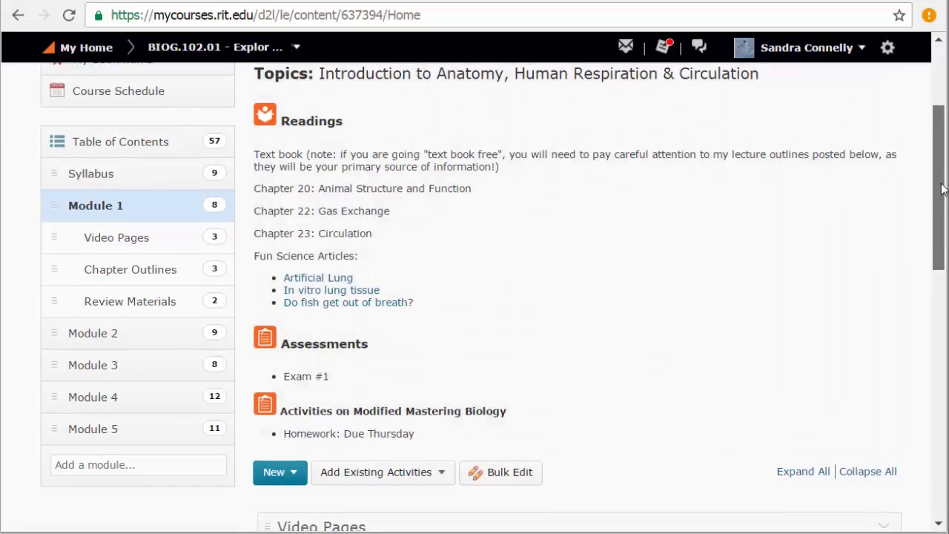
- Scroll Module 1 down to Video Pages and open Intro to Anatomy (Ch 20)
{"action": "scroll", "scroll_direction": "down", "scroll_amount": 3}
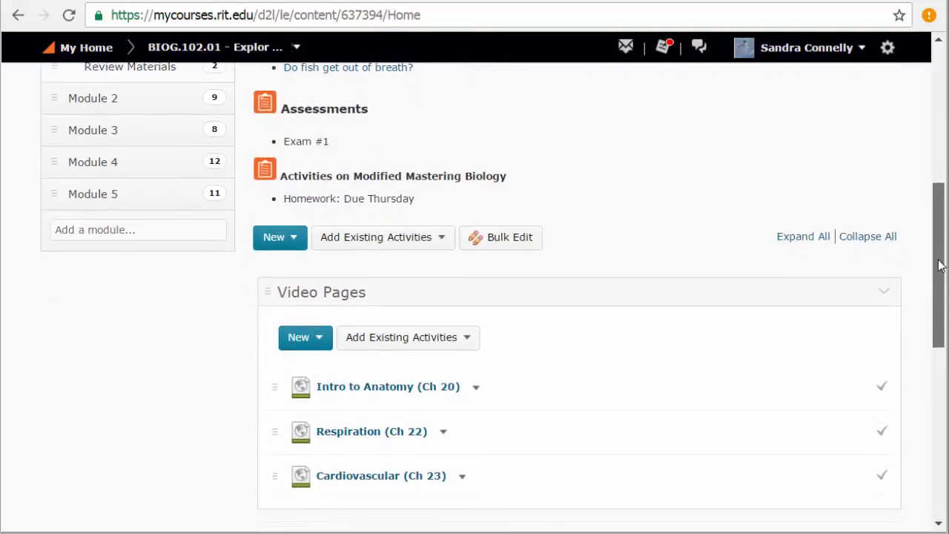
{"action": "scroll", "scroll_direction": "down", "scroll_amount": 3}
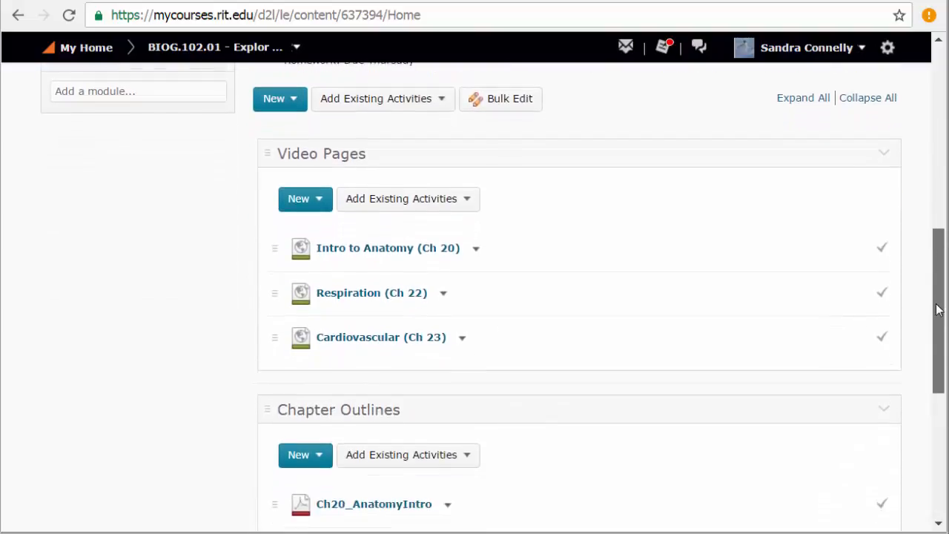
{"action": "scroll", "scroll_direction": "down", "scroll_amount": 3}
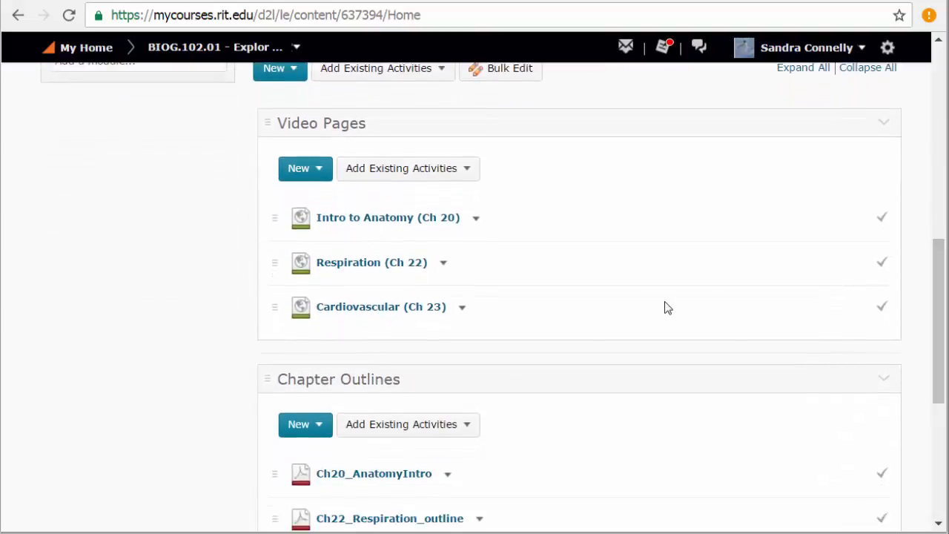
{"action": "scroll", "scroll_direction": "up", "scroll_amount": 3}
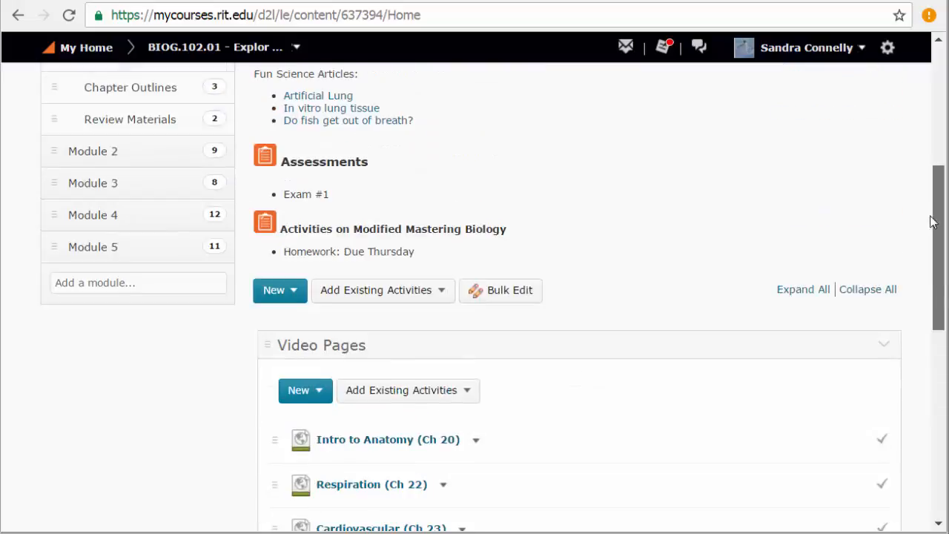
{"action": "scroll", "scroll_direction": "down", "scroll_amount": 3}
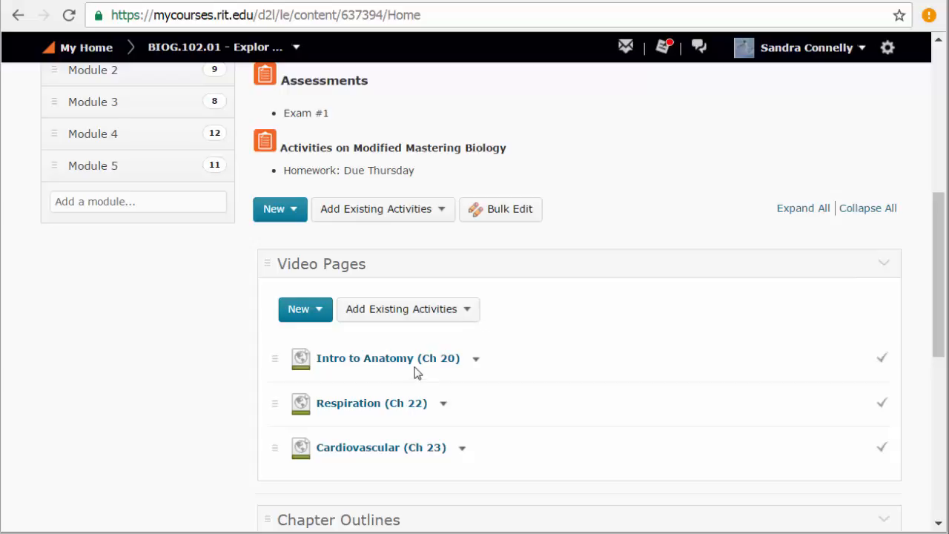
{"action": "left_click", "coordinate": [389, 357]}
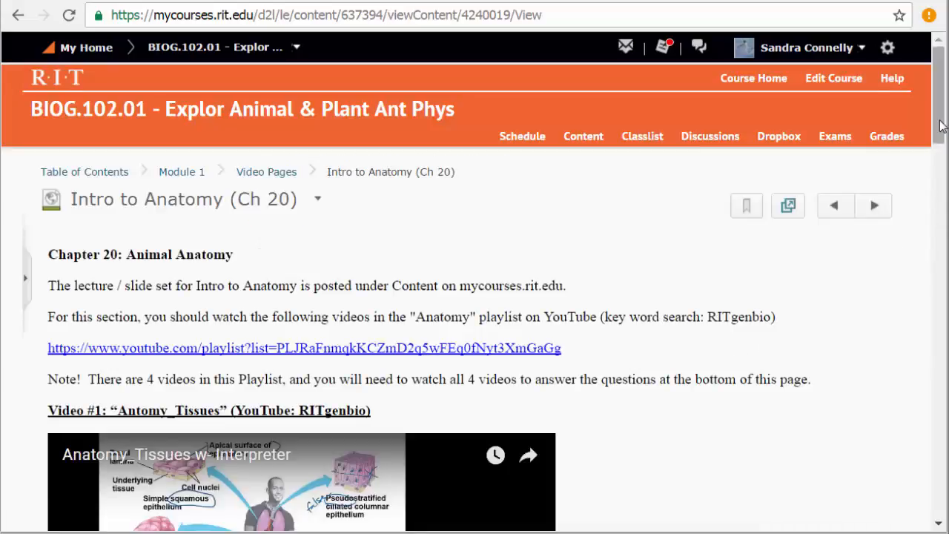
{"action": "left_click", "coordinate": [304, 347]}
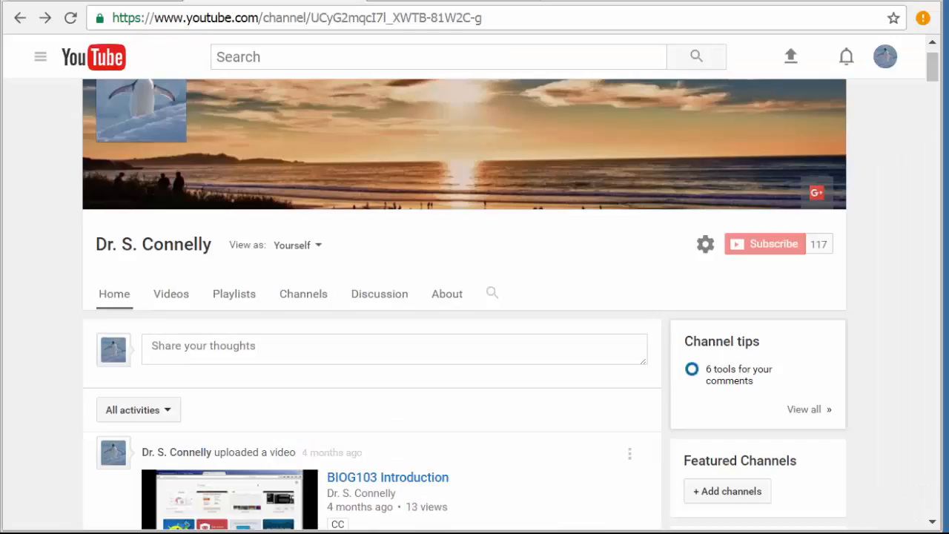
{"action": "left_click", "coordinate": [437, 57]}
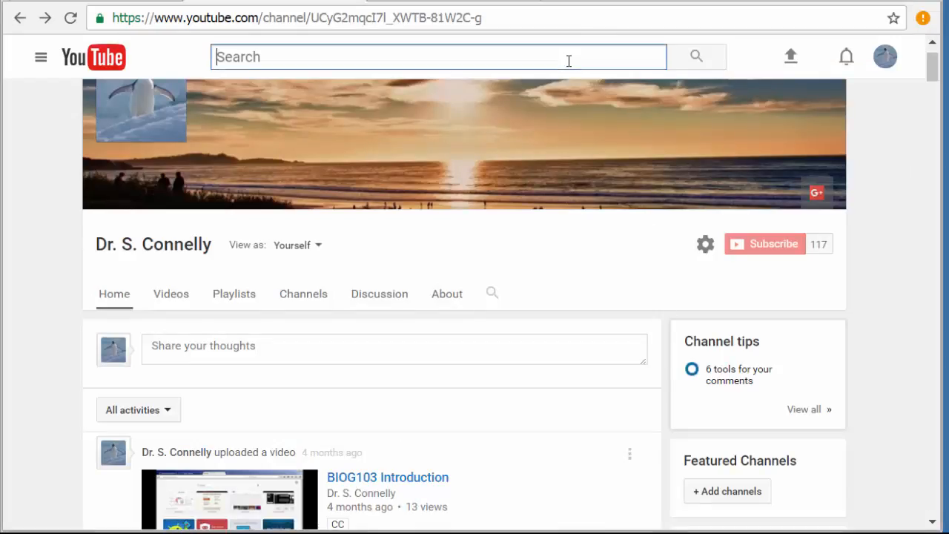
{"action": "type", "text": "ritgenbio"}
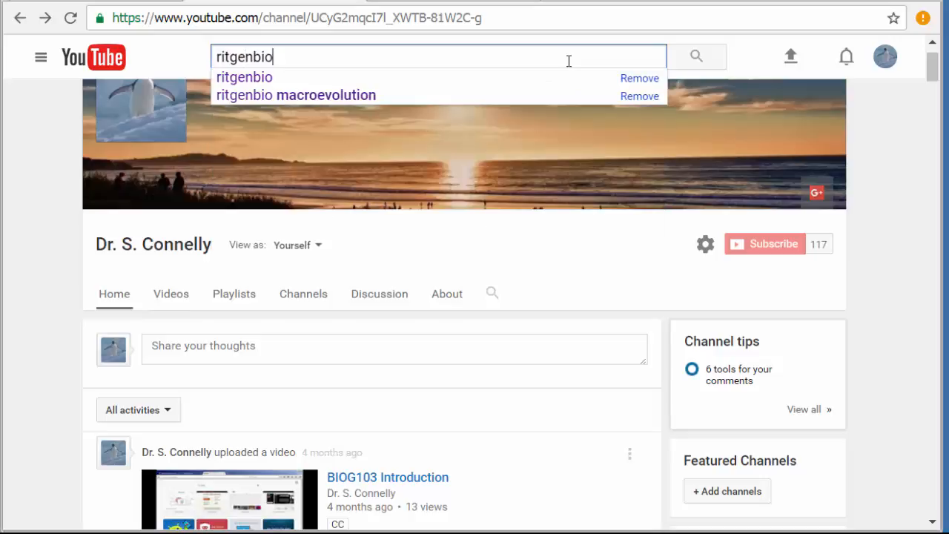
{"action": "left_click", "coordinate": [696, 56]}
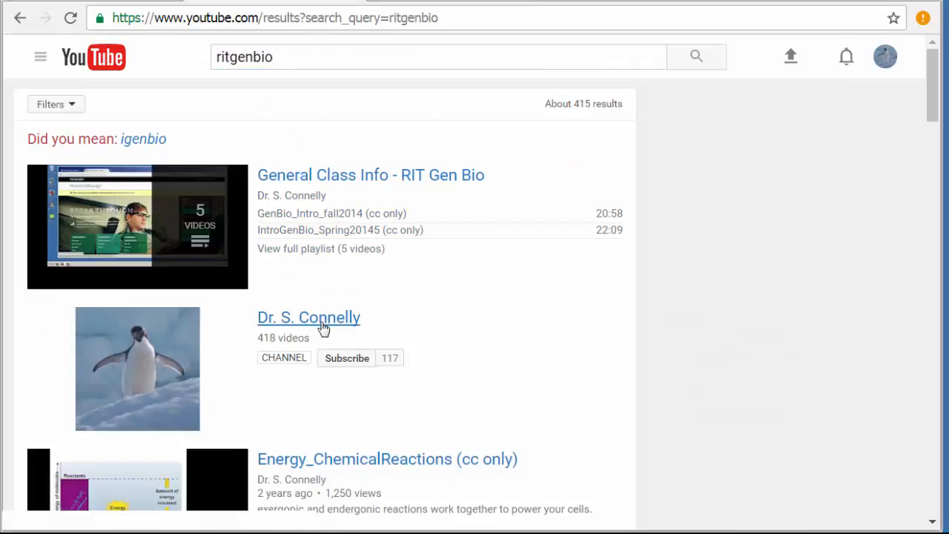
{"action": "left_click", "coordinate": [309, 318]}
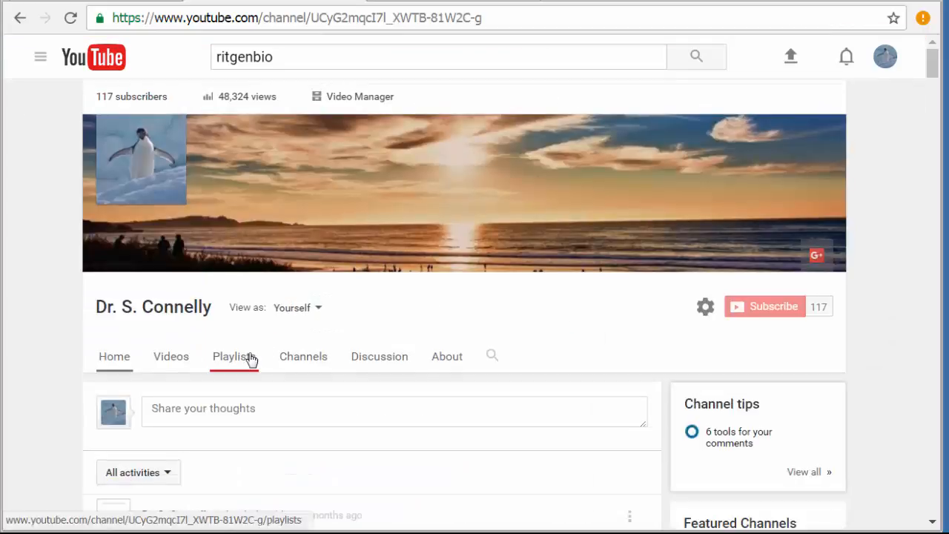
- Show the channel's Playlists and expand View 30+ more to list all created playlists
{"action": "left_click", "coordinate": [234, 356]}
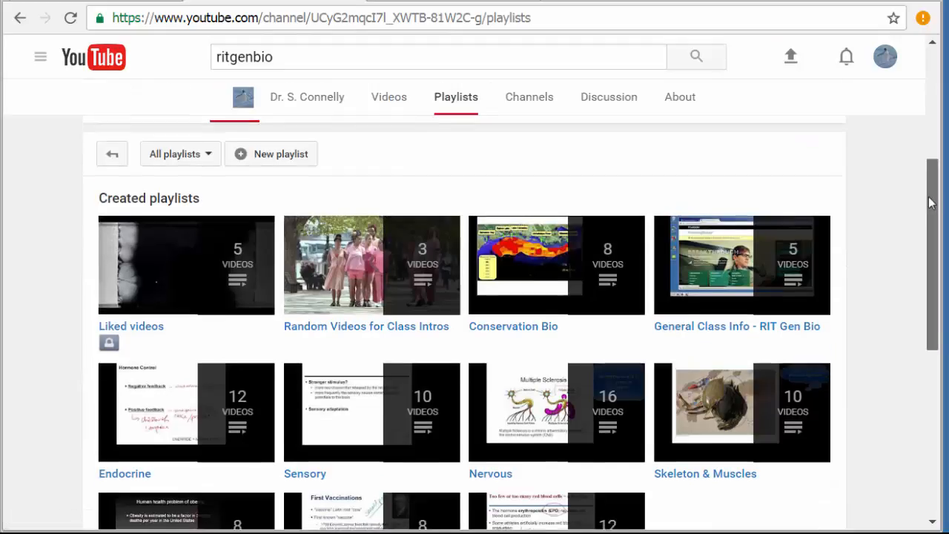
{"action": "scroll", "scroll_direction": "down", "scroll_amount": 3}
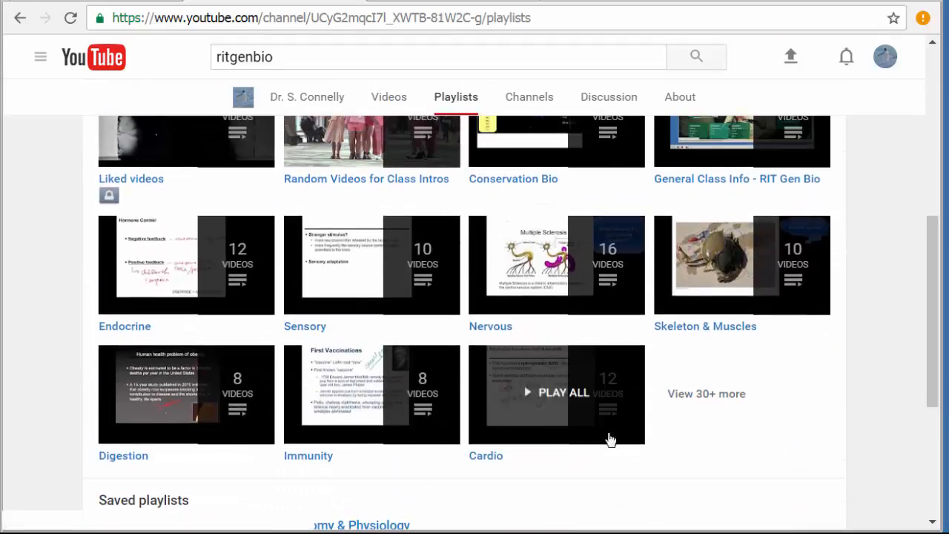
{"action": "left_click", "coordinate": [706, 394]}
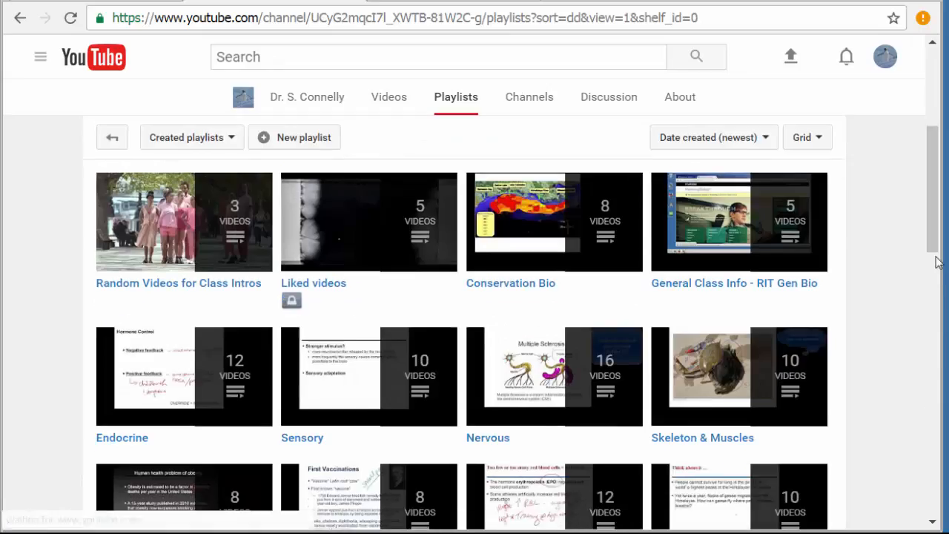
{"action": "scroll", "scroll_direction": "down", "scroll_amount": 3}
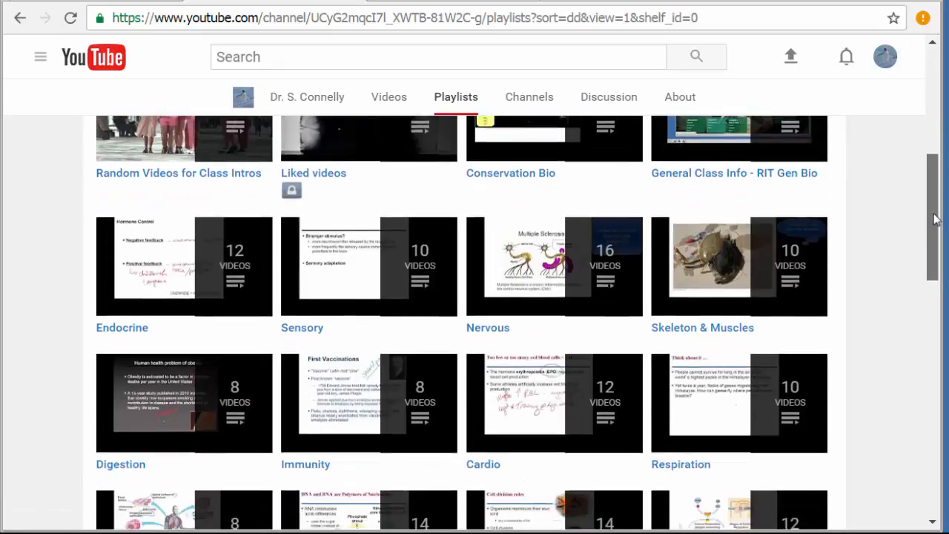
{"action": "scroll", "scroll_direction": "down", "scroll_amount": 3}
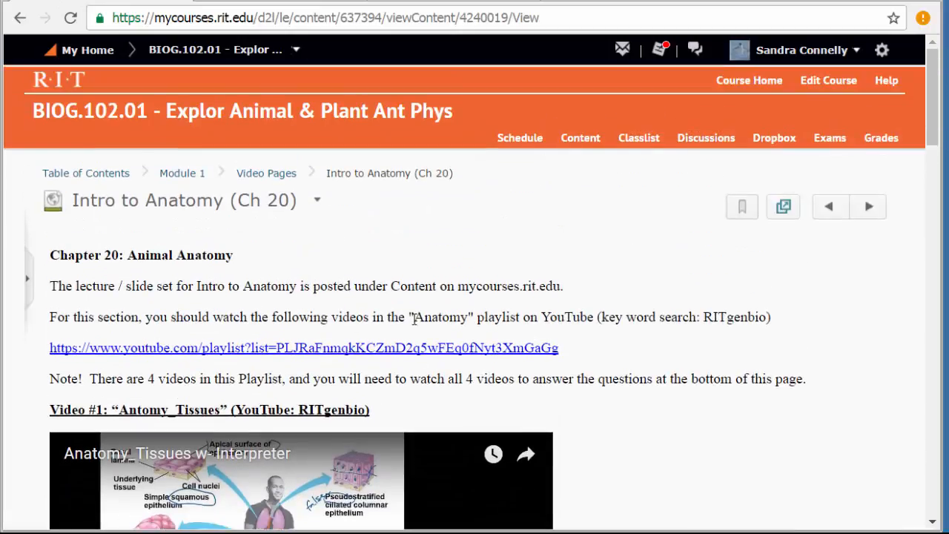
- Return to the created playlists grid and scroll until the Anatomy playlist is in view
{"action": "double_click", "coordinate": [433, 317]}
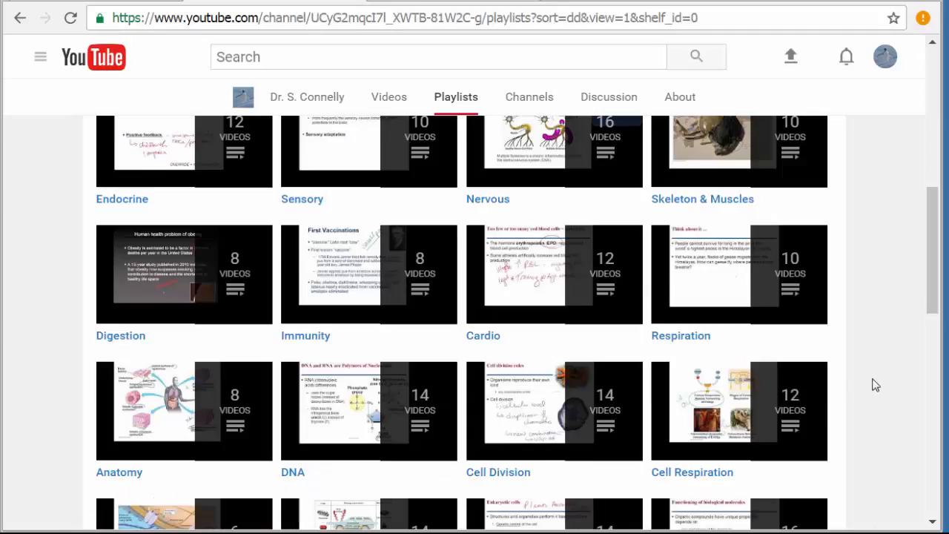
{"action": "scroll", "scroll_direction": "up", "scroll_amount": 3}
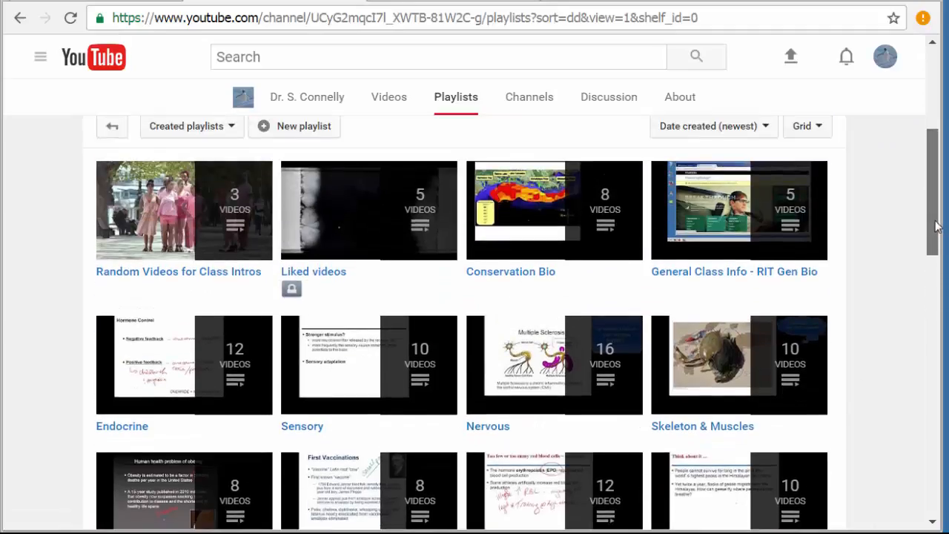
{"action": "scroll", "scroll_direction": "down", "scroll_amount": 3}
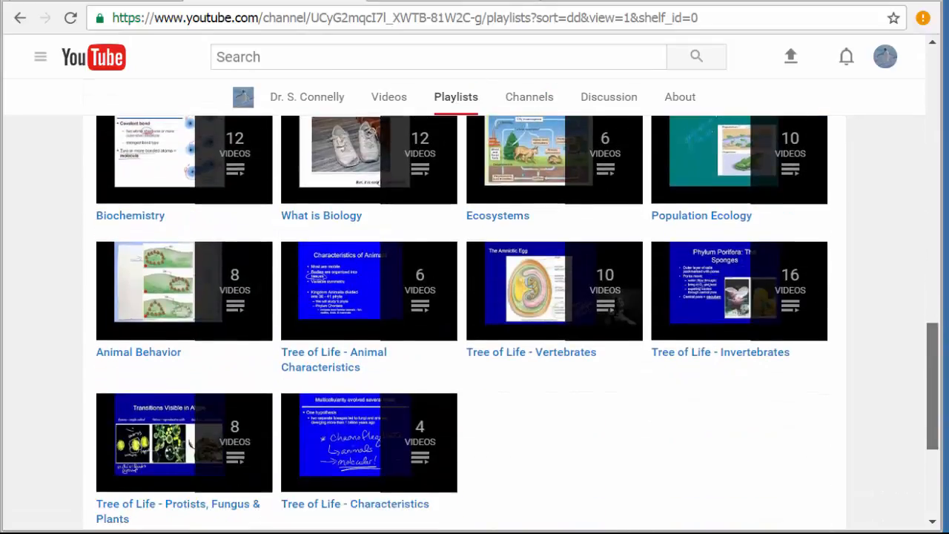
{"action": "scroll", "scroll_direction": "up", "scroll_amount": 3}
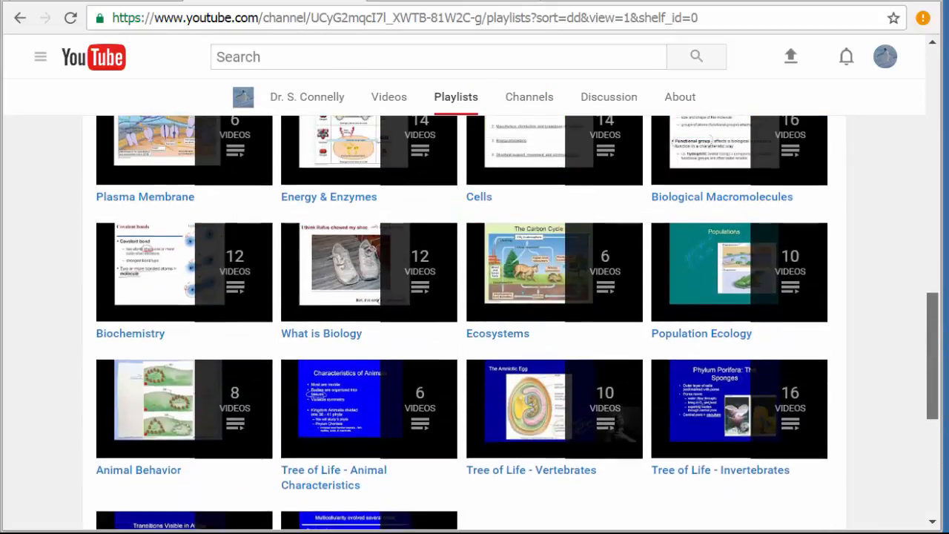
{"action": "scroll", "scroll_direction": "up", "scroll_amount": 3}
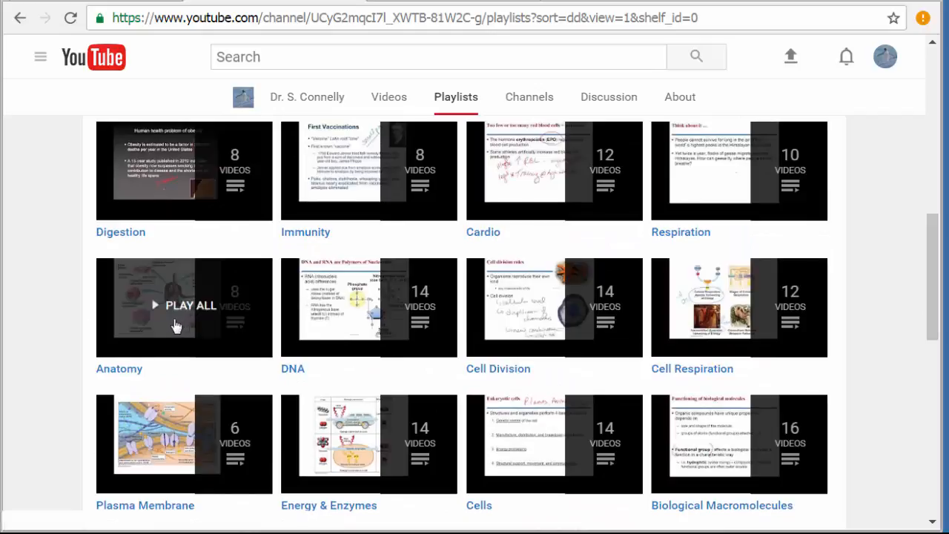
- Play the Anatomy playlist, skim Anatomy_Tissues, then play the Anatomy_homeostasis w- Interpreter video
{"action": "left_click", "coordinate": [189, 306]}
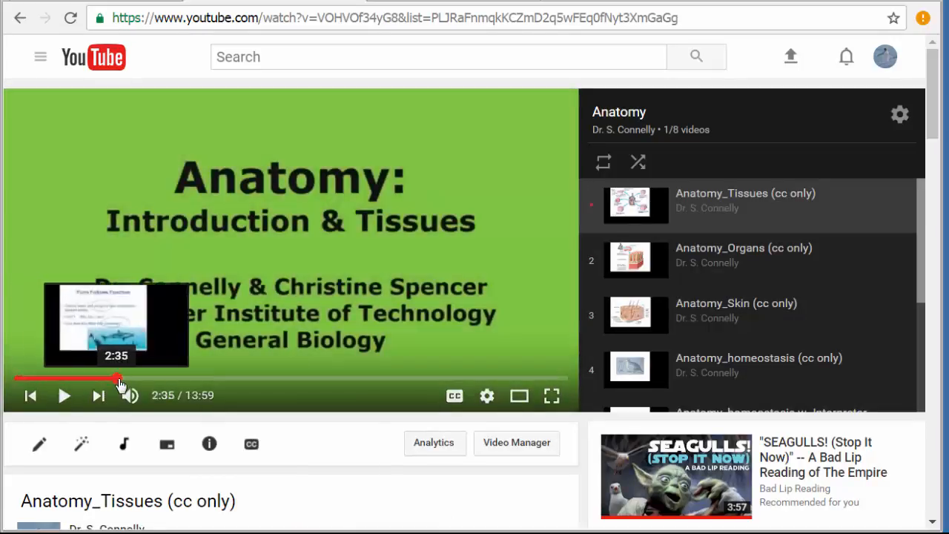
{"action": "left_click_drag", "start_coordinate": [119, 380], "coordinate": [113, 380]}
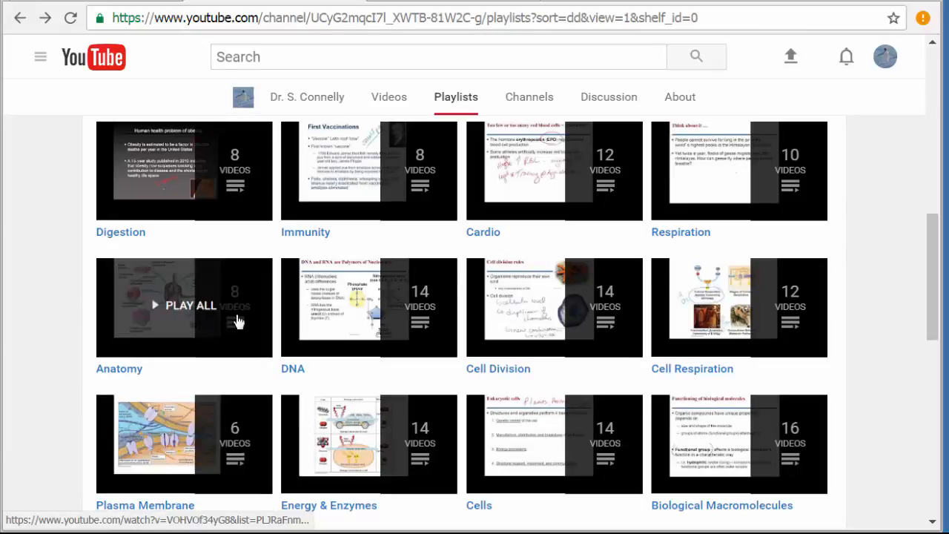
{"action": "left_click", "coordinate": [190, 306]}
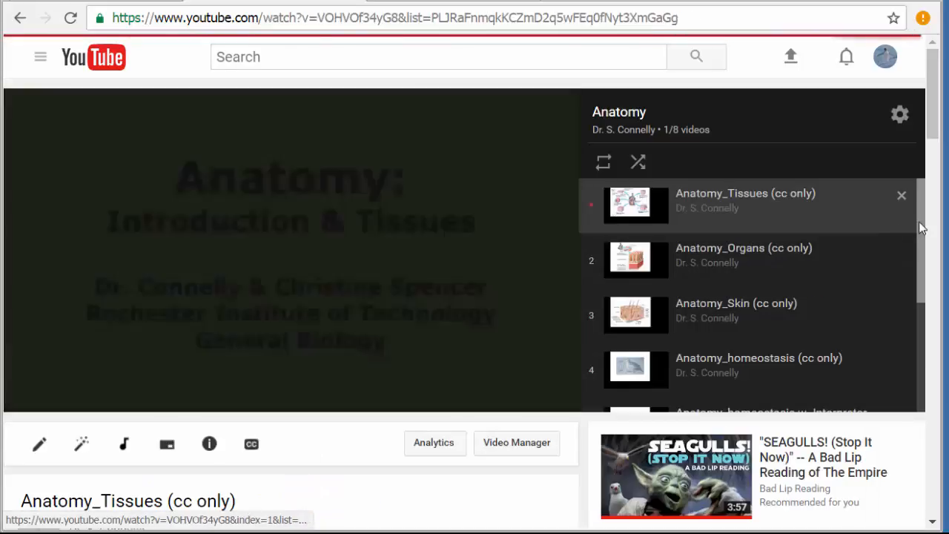
{"action": "scroll", "scroll_direction": "down", "scroll_amount": 3}
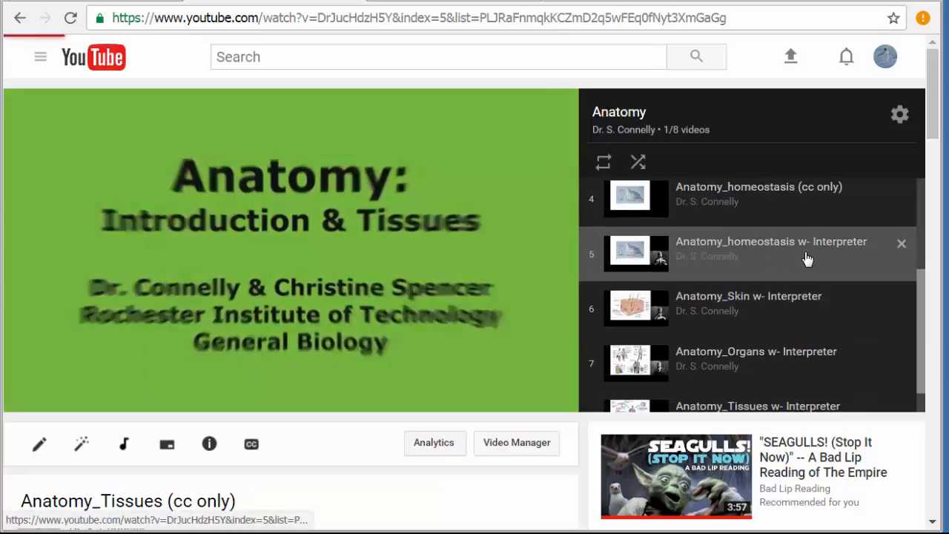
{"action": "left_click", "coordinate": [770, 249]}
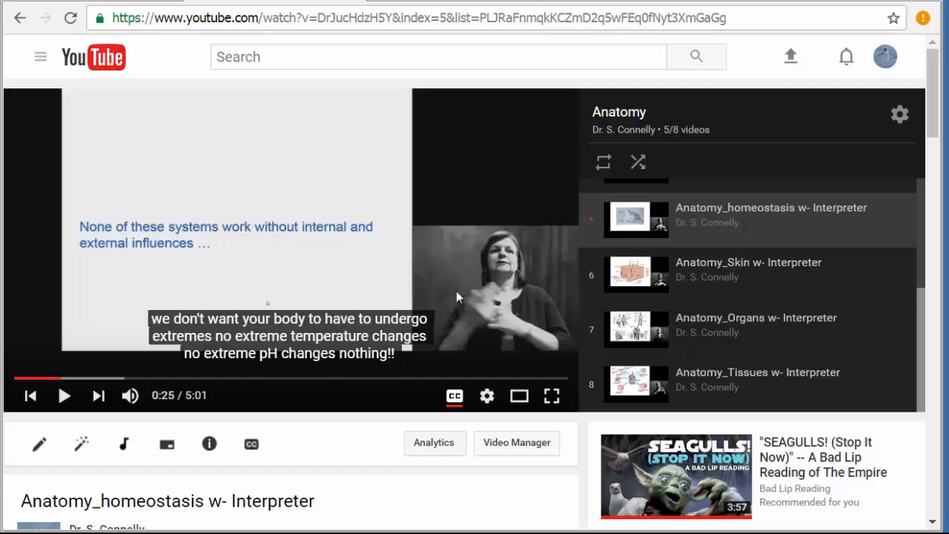
{"action": "mouse_move", "coordinate": [522, 332]}
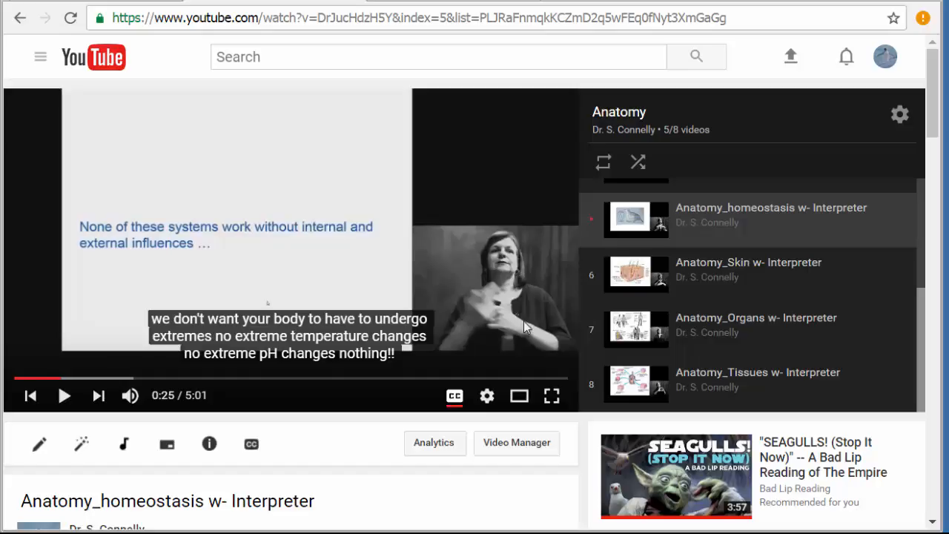
{"action": "mouse_move", "coordinate": [857, 237]}
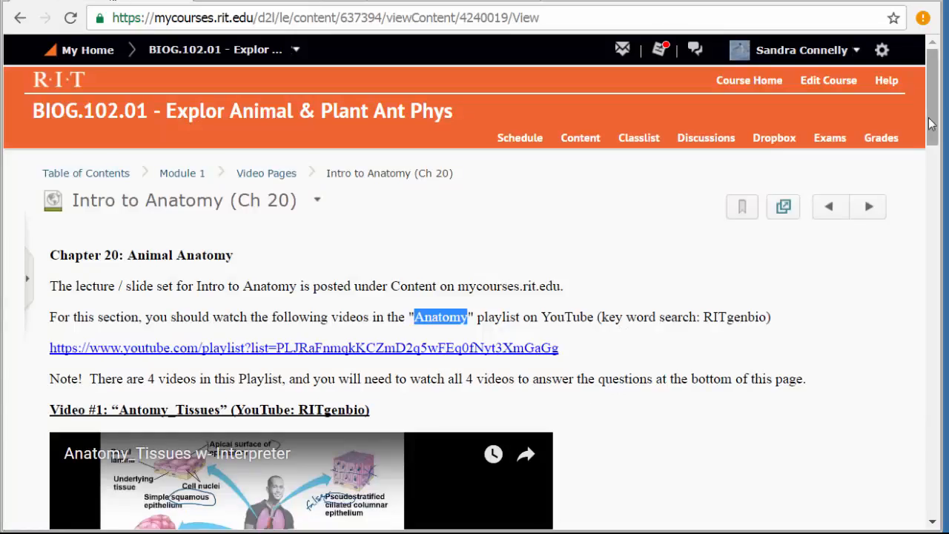
- On the myCourses Intro to Anatomy page, play embedded Video #1 with closed captions on
{"action": "scroll", "scroll_direction": "down", "scroll_amount": 3}
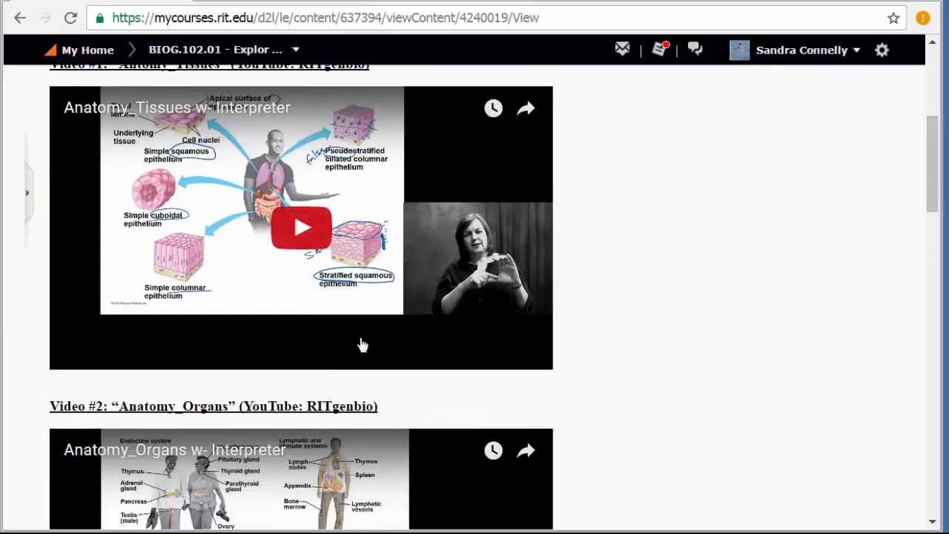
{"action": "left_click", "coordinate": [300, 227]}
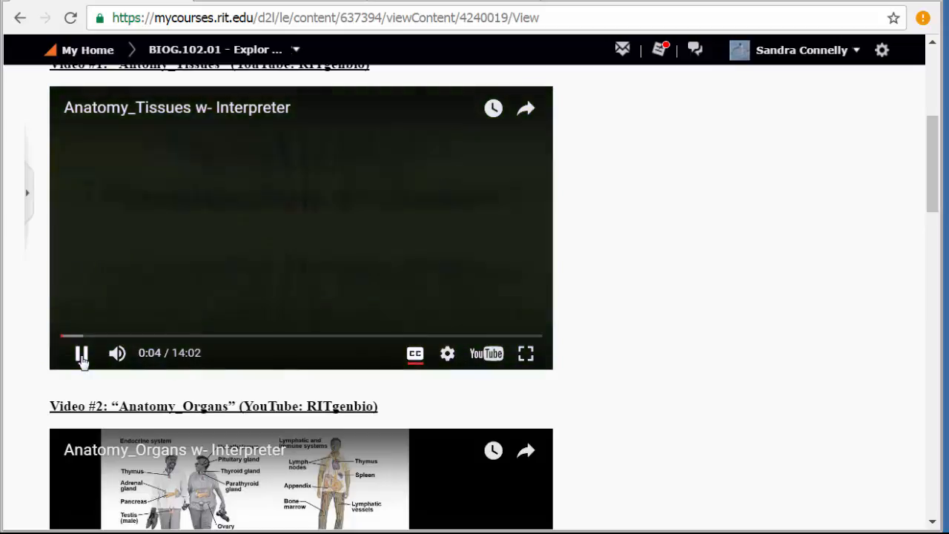
{"action": "mouse_move", "coordinate": [416, 353]}
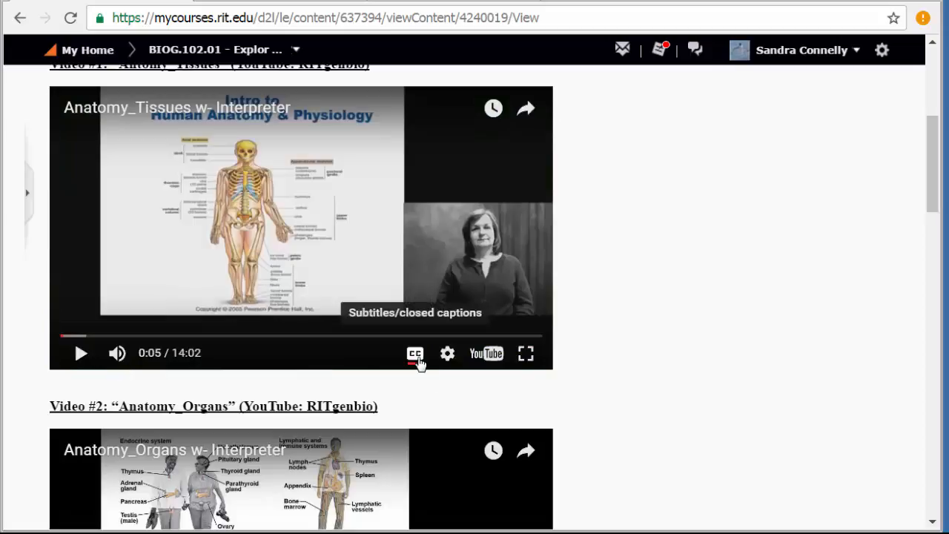
{"action": "left_click", "coordinate": [416, 353]}
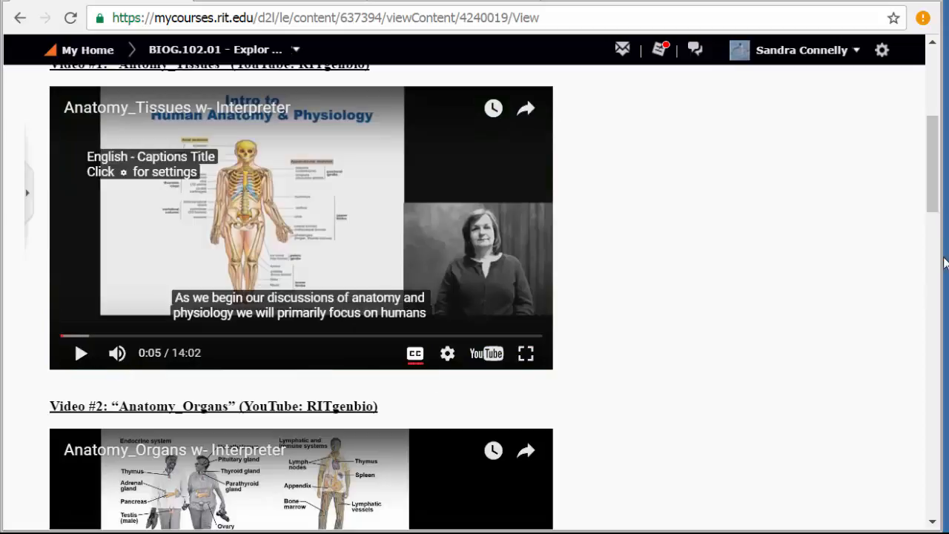
{"action": "scroll", "scroll_direction": "up", "scroll_amount": 3}
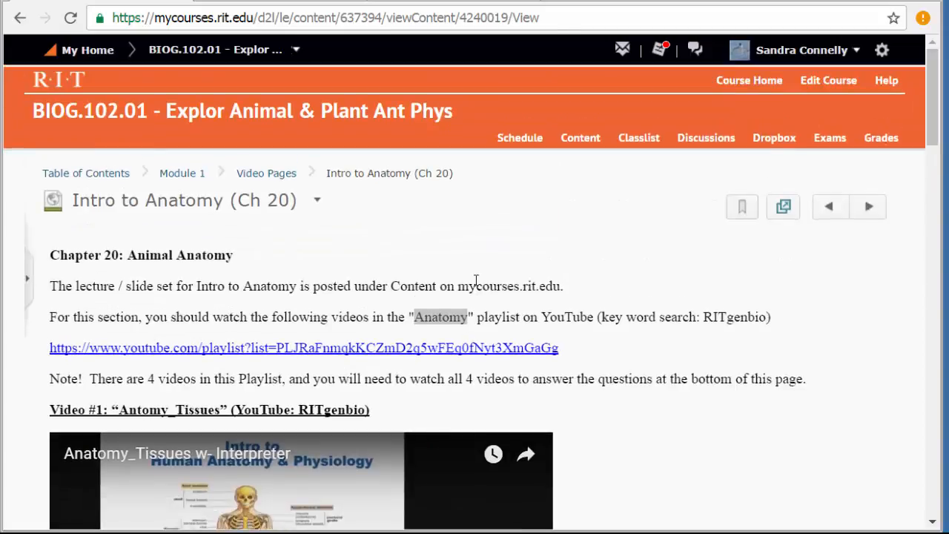
{"action": "scroll", "scroll_direction": "down", "scroll_amount": 3}
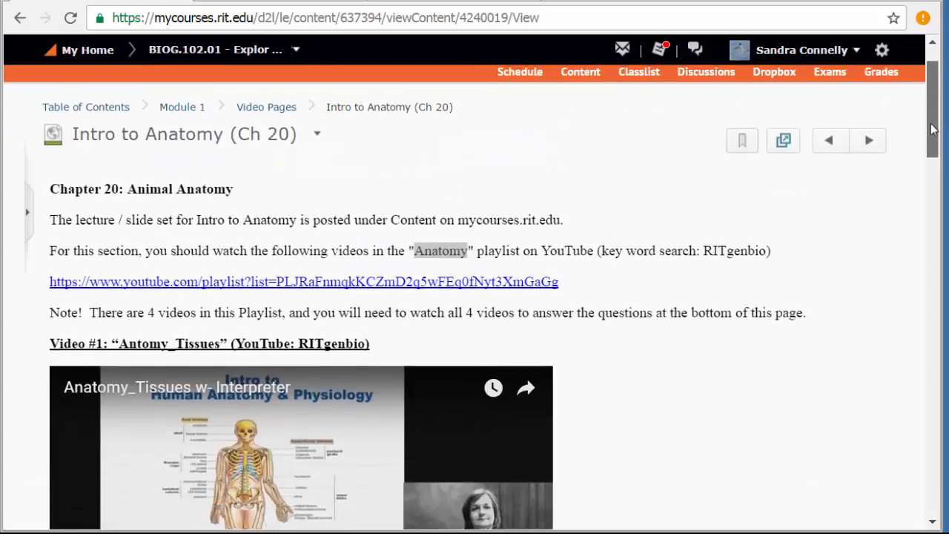
{"action": "scroll", "scroll_direction": "down", "scroll_amount": 3}
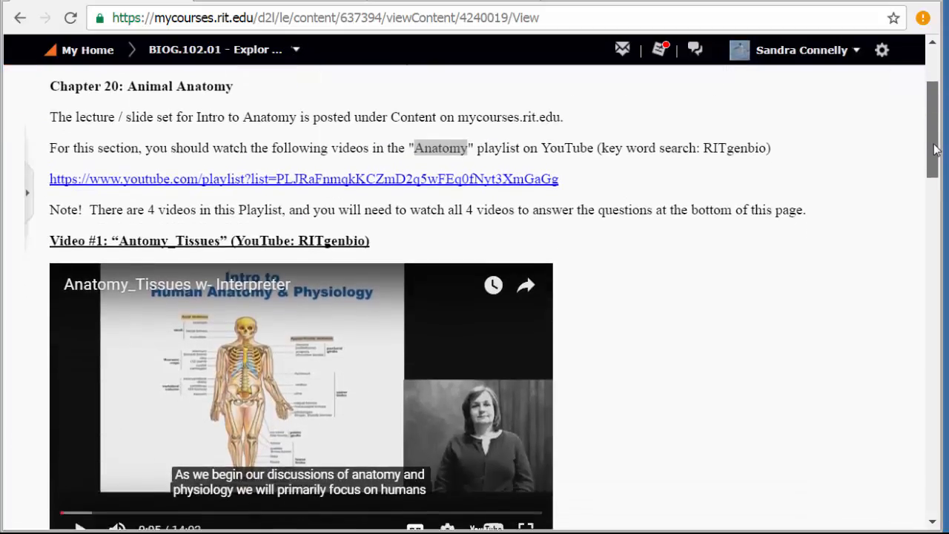
{"action": "scroll", "scroll_direction": "down", "scroll_amount": 3}
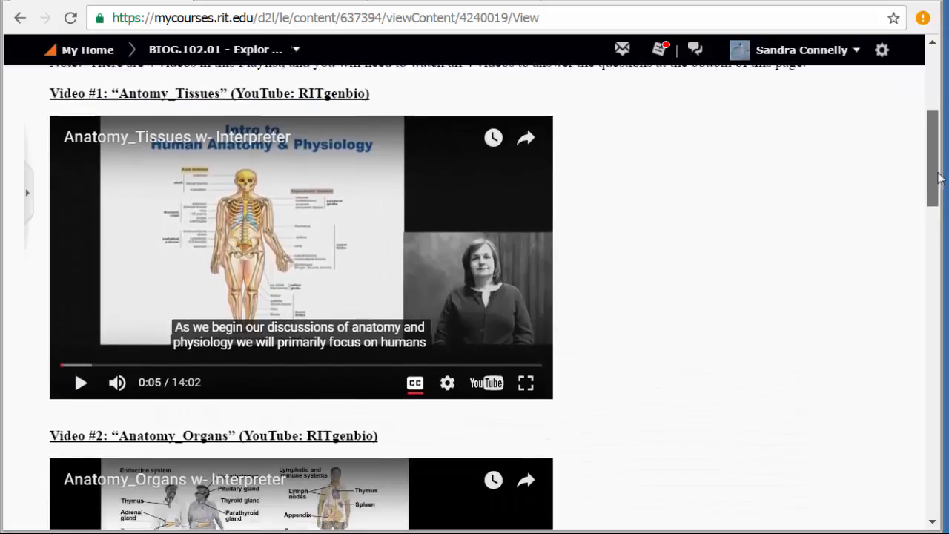
{"action": "scroll", "scroll_direction": "down", "scroll_amount": 3}
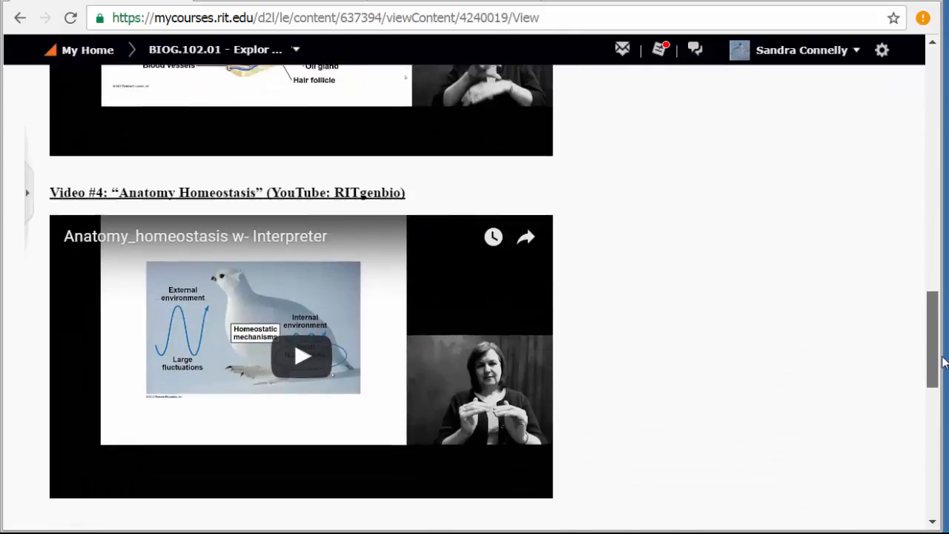
{"action": "scroll", "scroll_direction": "down", "scroll_amount": 3}
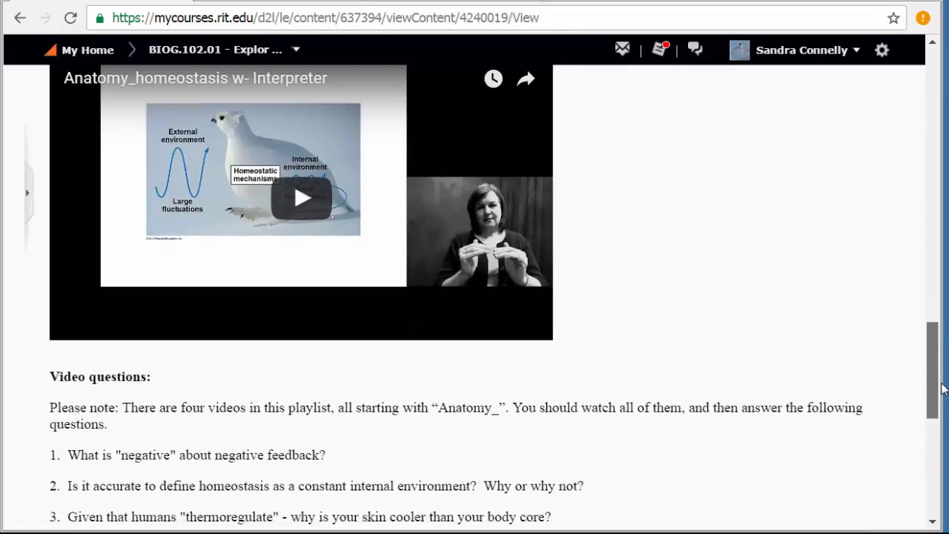
{"action": "scroll", "scroll_direction": "down", "scroll_amount": 3}
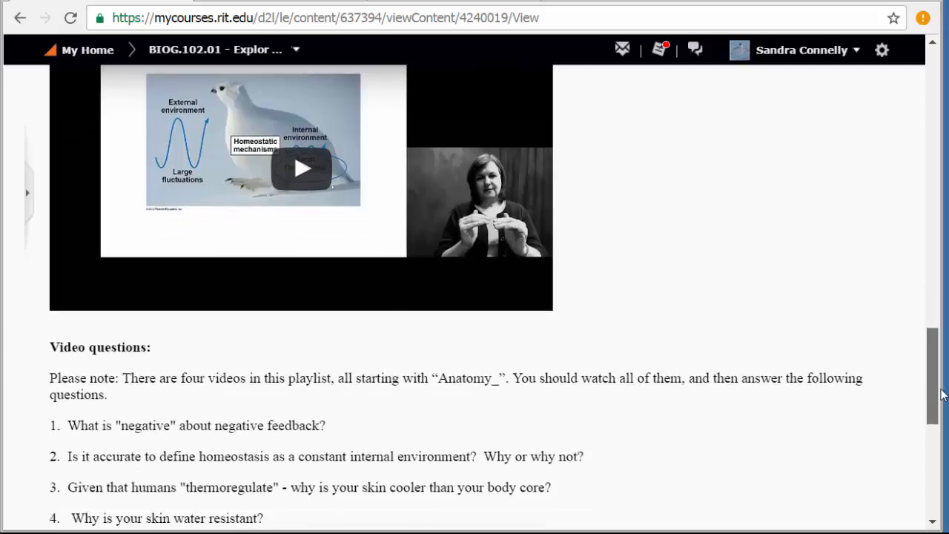
{"action": "scroll", "scroll_direction": "down", "scroll_amount": 3}
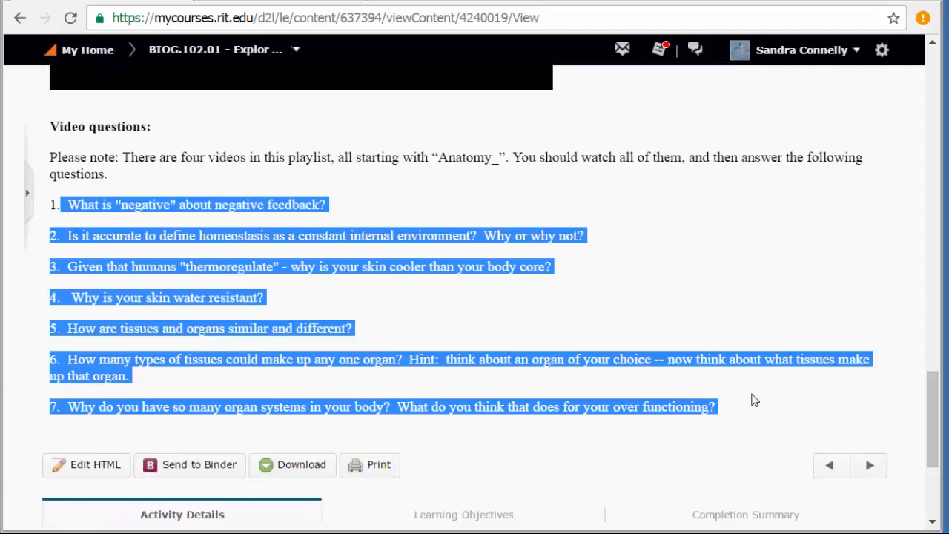
{"action": "scroll", "scroll_direction": "up", "scroll_amount": 3}
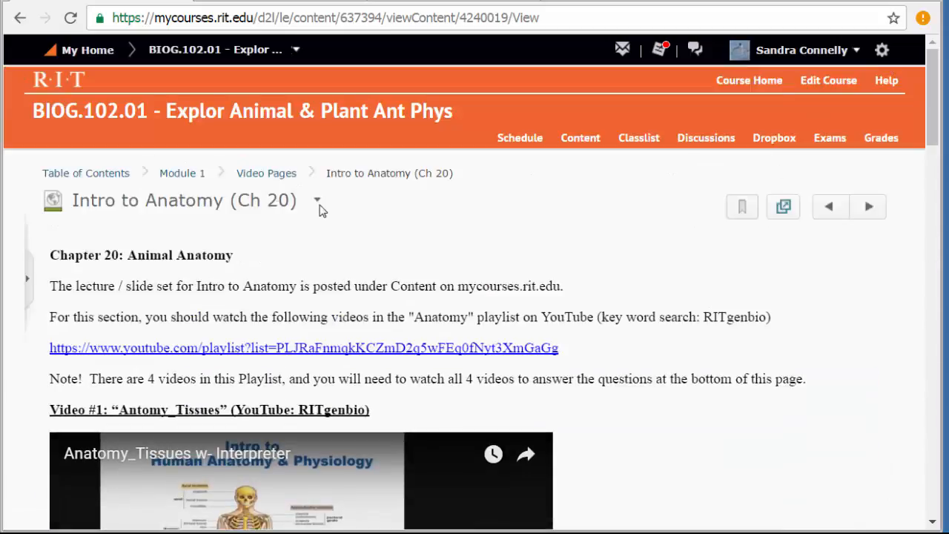
- Return to Module 1's content listing and bring the Chapter Outlines section into view
{"action": "left_click", "coordinate": [181, 172]}
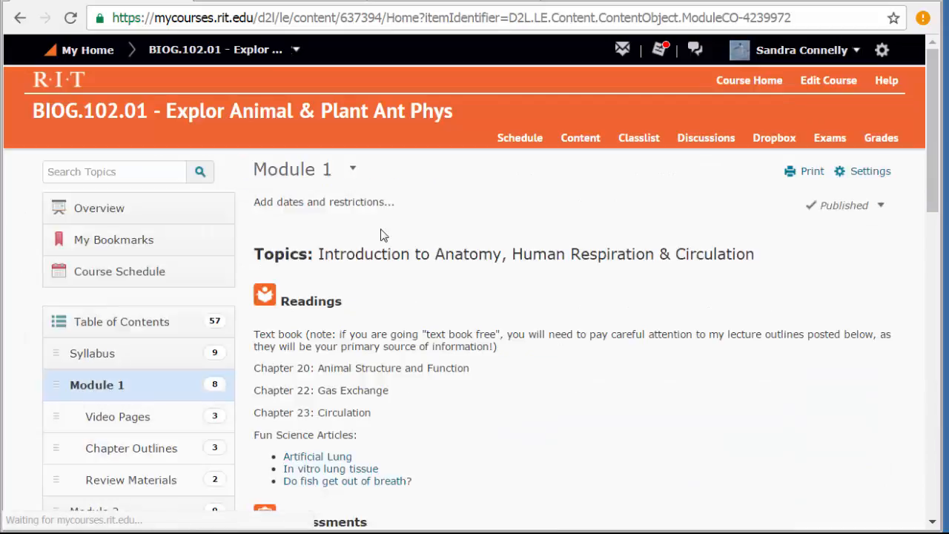
{"action": "scroll", "scroll_direction": "down", "scroll_amount": 3}
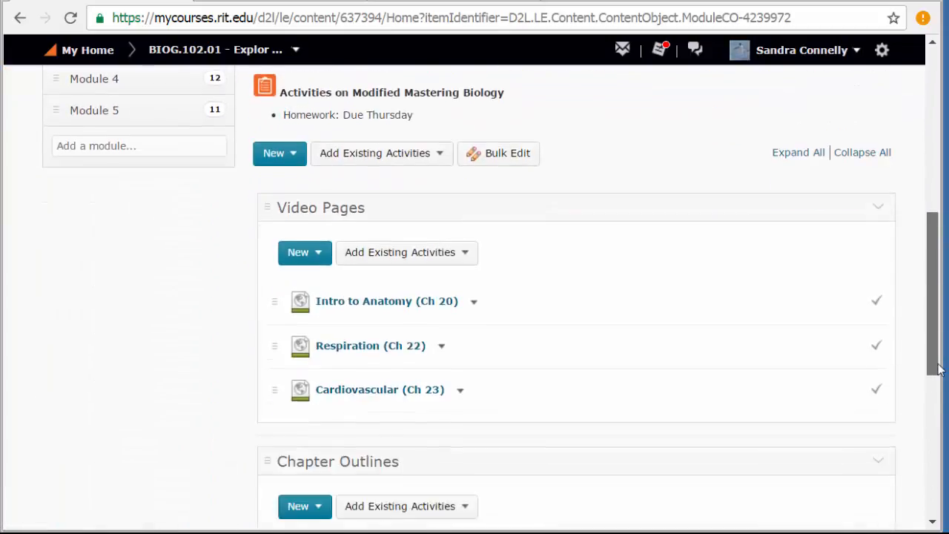
{"action": "scroll", "scroll_direction": "down", "scroll_amount": 3}
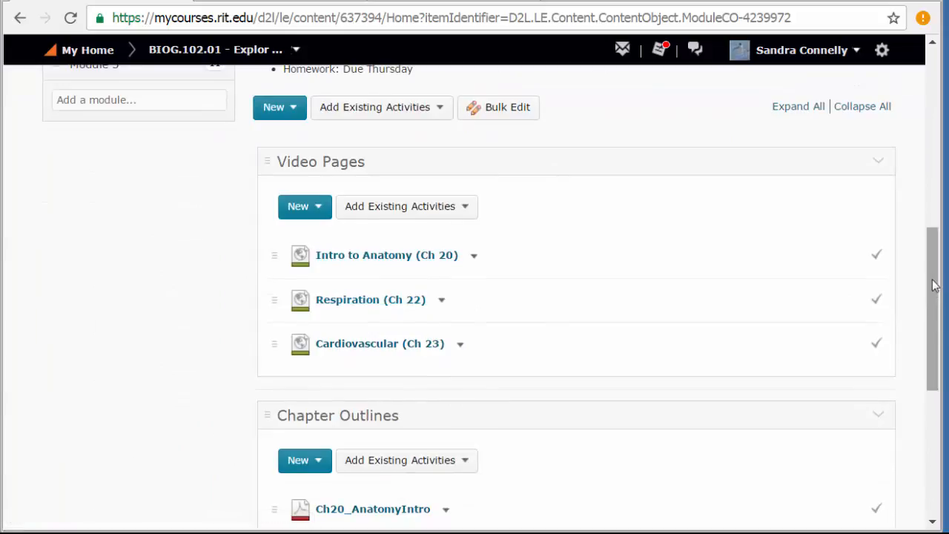
{"action": "scroll", "scroll_direction": "down", "scroll_amount": 3}
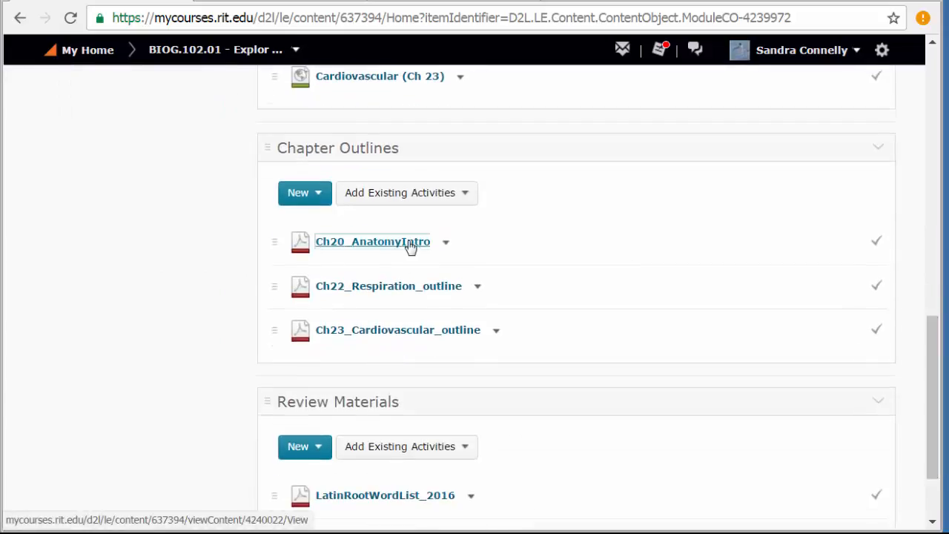
- View the Ch20_AnatomyIntro chapter outline PDF, scrolling through it
{"action": "left_click", "coordinate": [372, 240]}
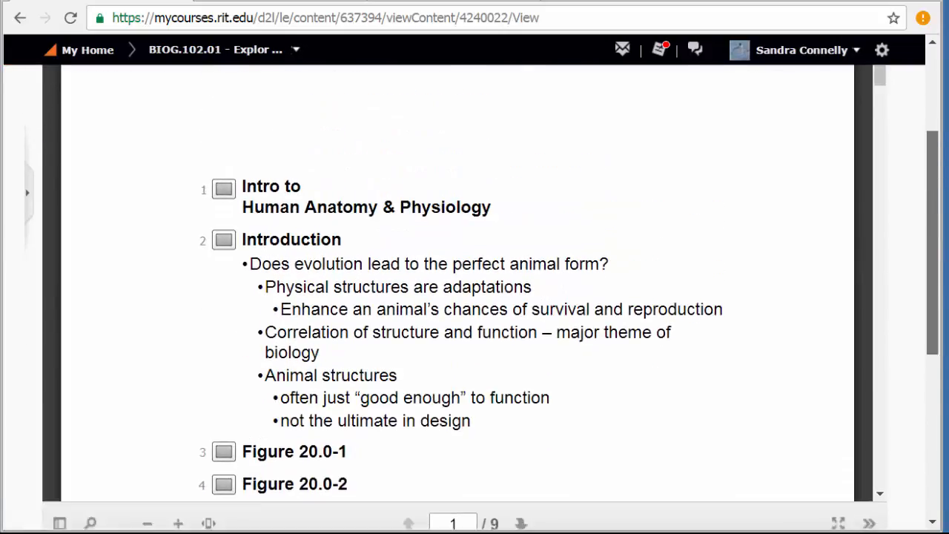
{"action": "scroll", "scroll_direction": "down", "scroll_amount": 3}
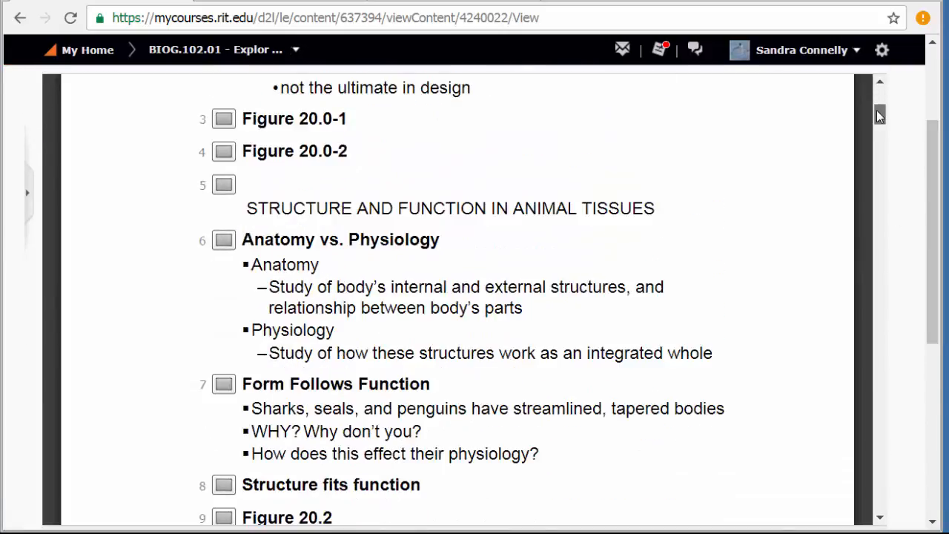
{"action": "scroll", "scroll_direction": "up", "scroll_amount": 3}
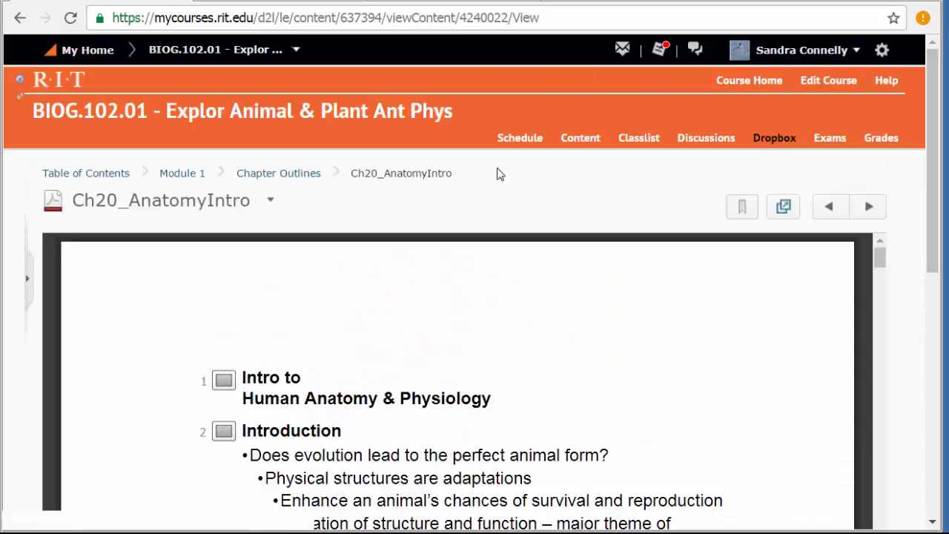
- Return to Module 1's listing and scroll to the Chapter Outlines and Review Materials sections
{"action": "left_click", "coordinate": [279, 172]}
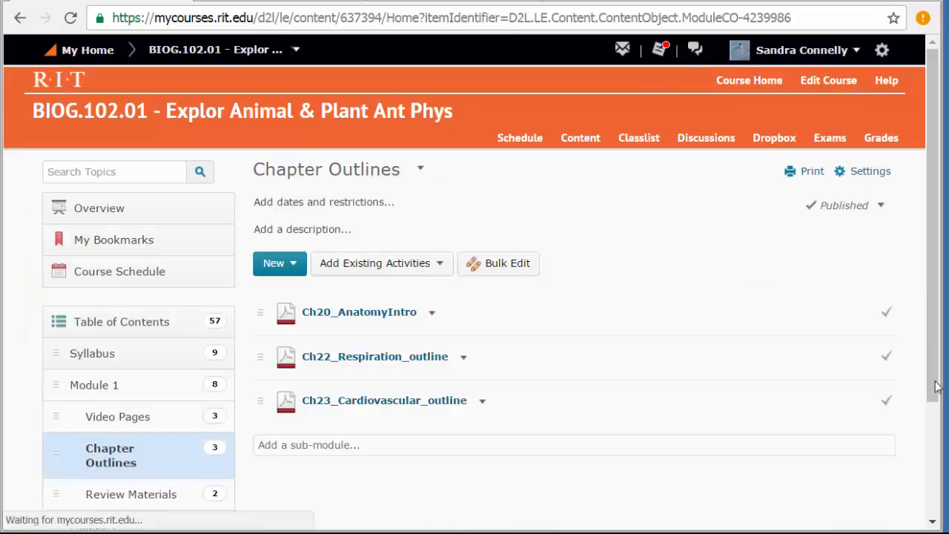
{"action": "left_click", "coordinate": [98, 386]}
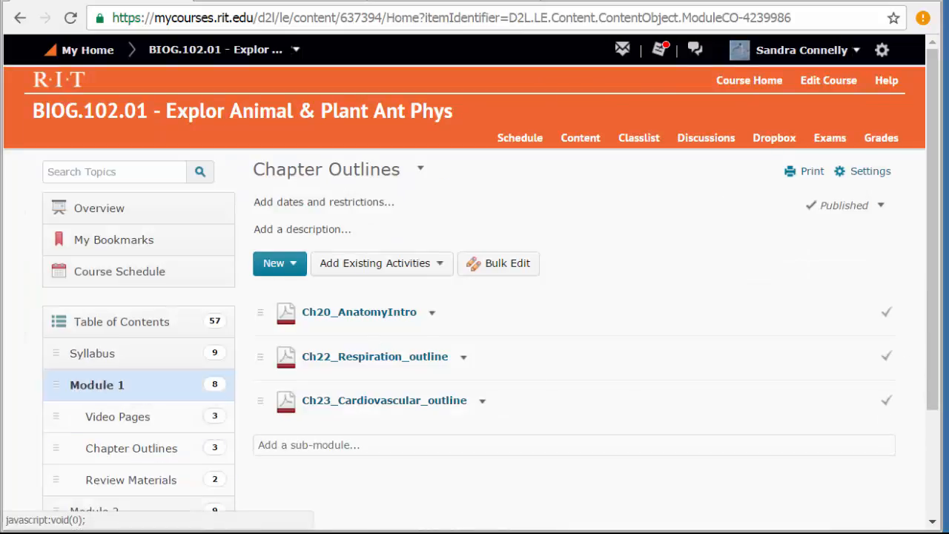
{"action": "scroll", "scroll_direction": "down", "scroll_amount": 3}
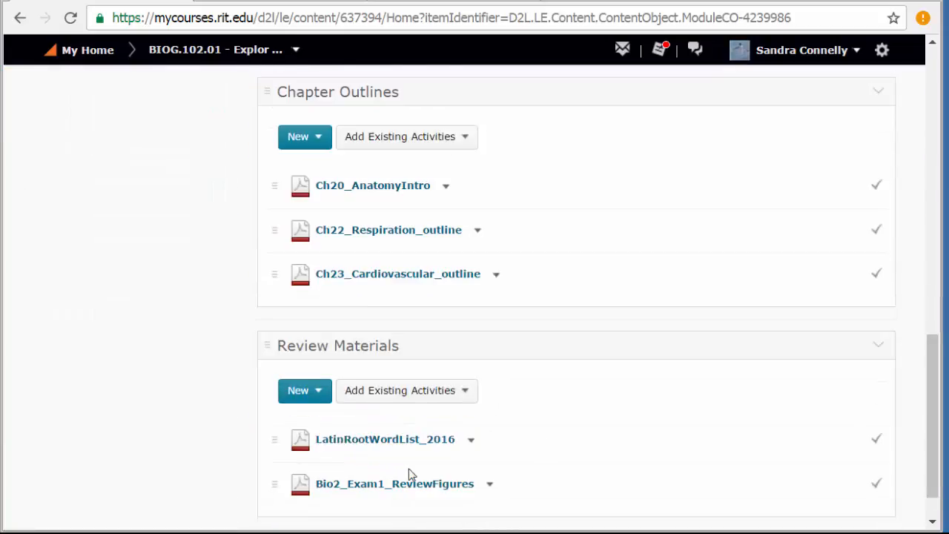
{"action": "mouse_move", "coordinate": [427, 465]}
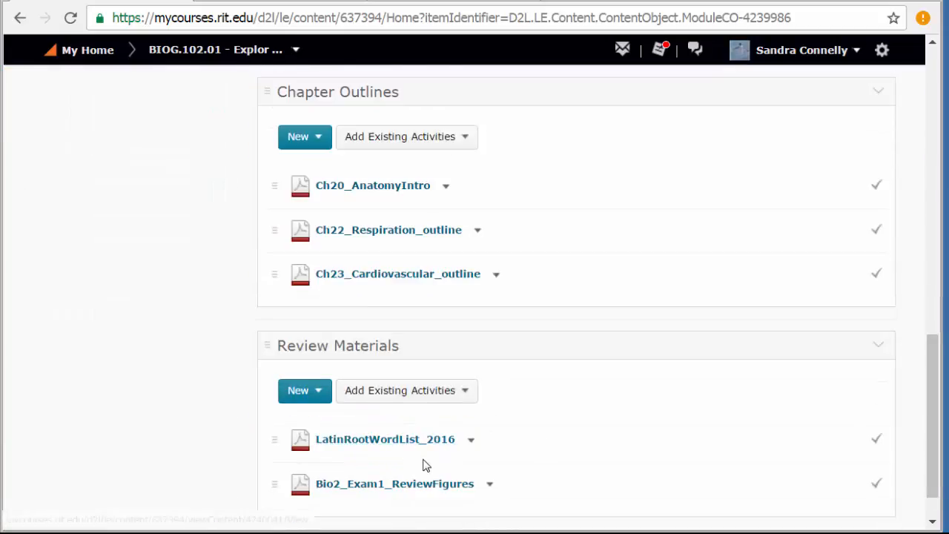
{"action": "mouse_move", "coordinate": [386, 452]}
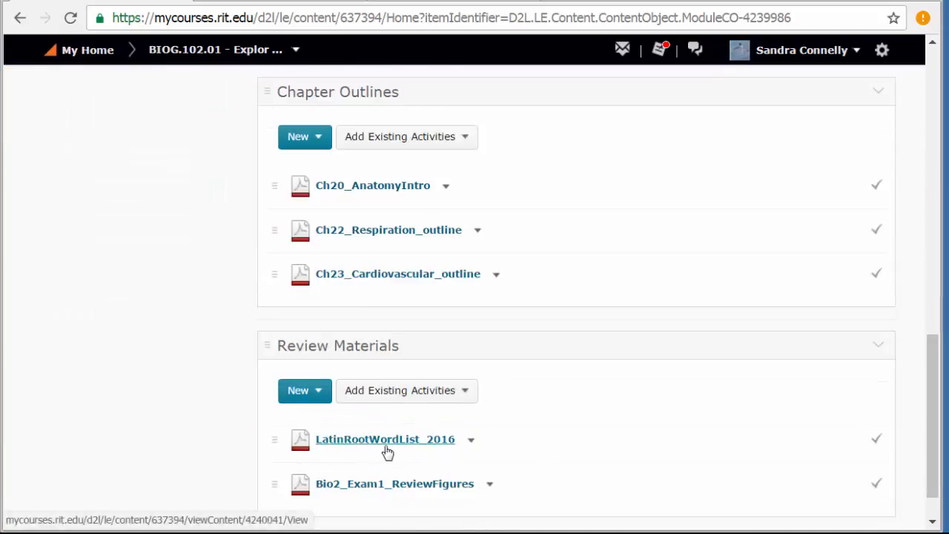
{"action": "mouse_move", "coordinate": [400, 453]}
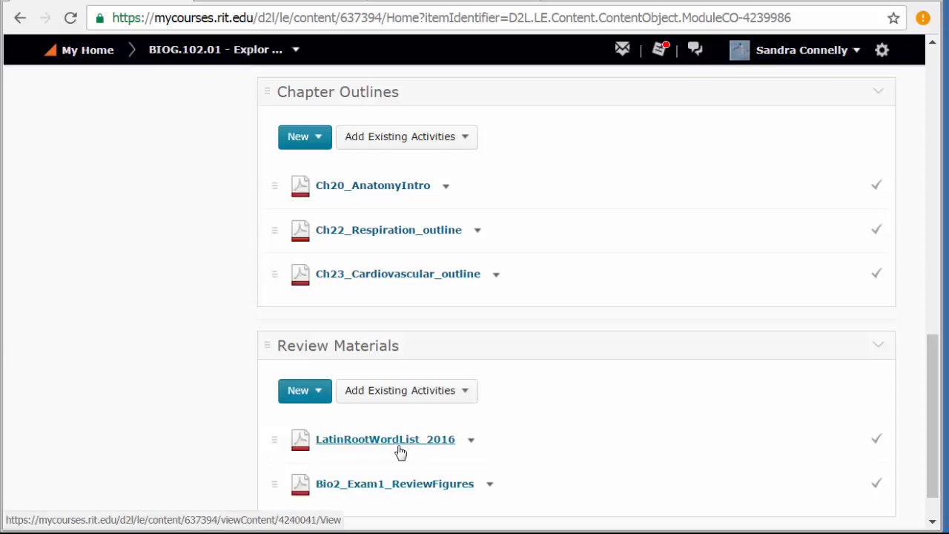
{"action": "mouse_move", "coordinate": [395, 483]}
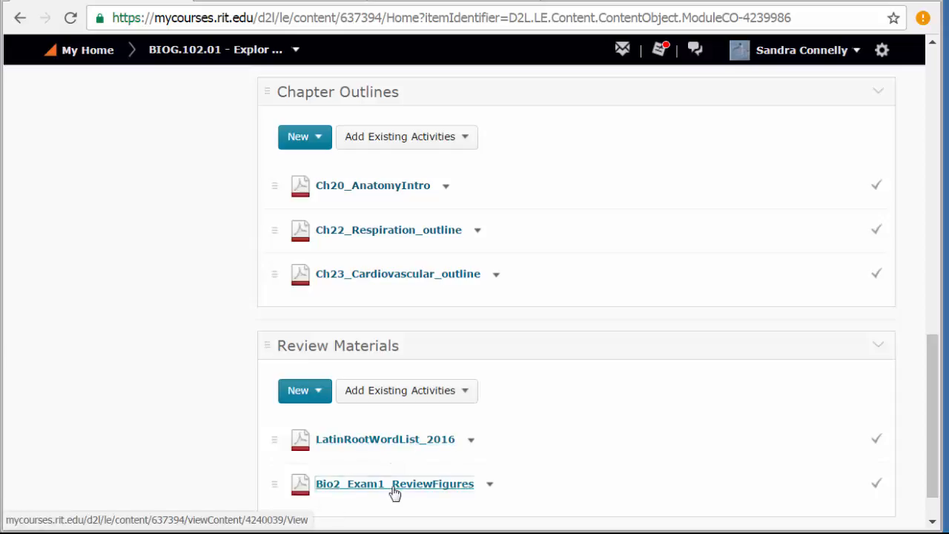
- View Bio2_Exam1_ReviewFigures from Review Materials, scrolling through its anatomy and respiration figure slides
{"action": "left_click", "coordinate": [394, 483]}
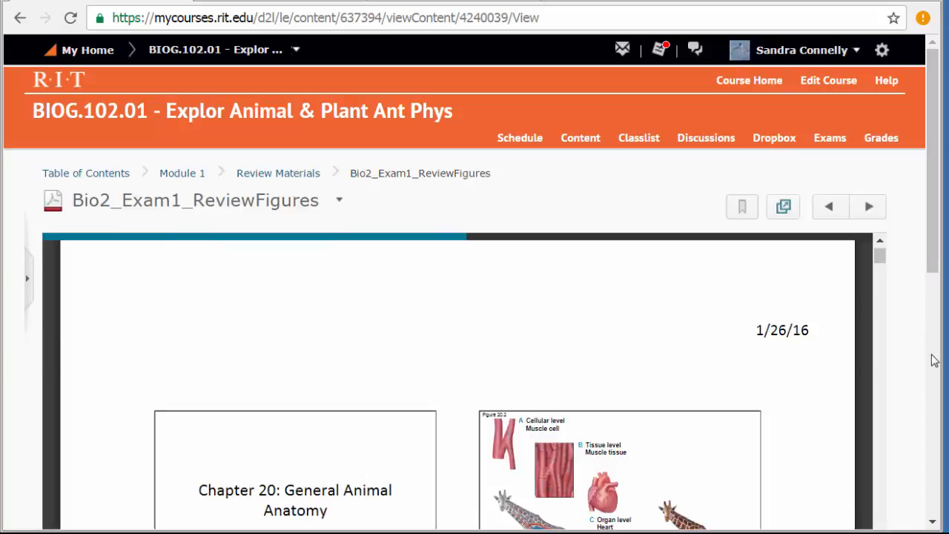
{"action": "scroll", "scroll_direction": "down", "scroll_amount": 3}
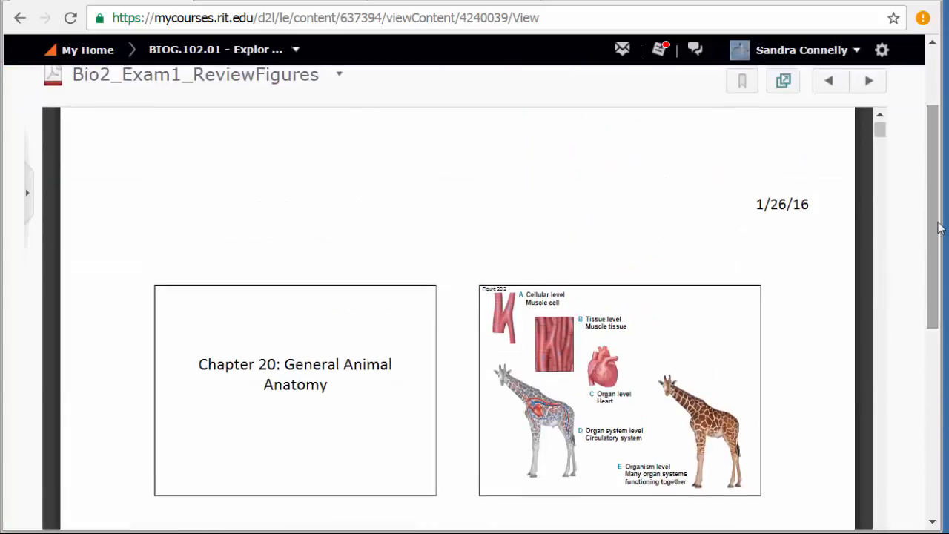
{"action": "scroll", "scroll_direction": "down", "scroll_amount": 3}
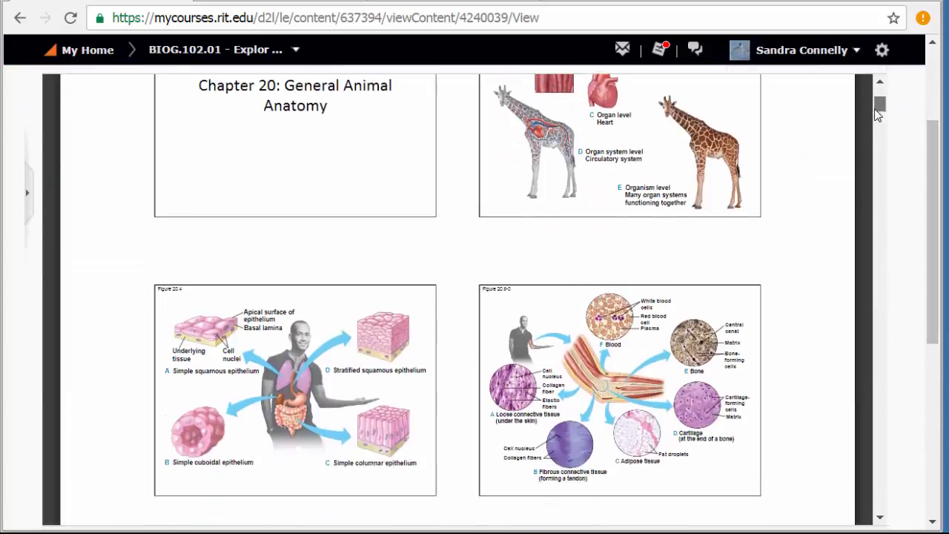
{"action": "scroll", "scroll_direction": "down", "scroll_amount": 3}
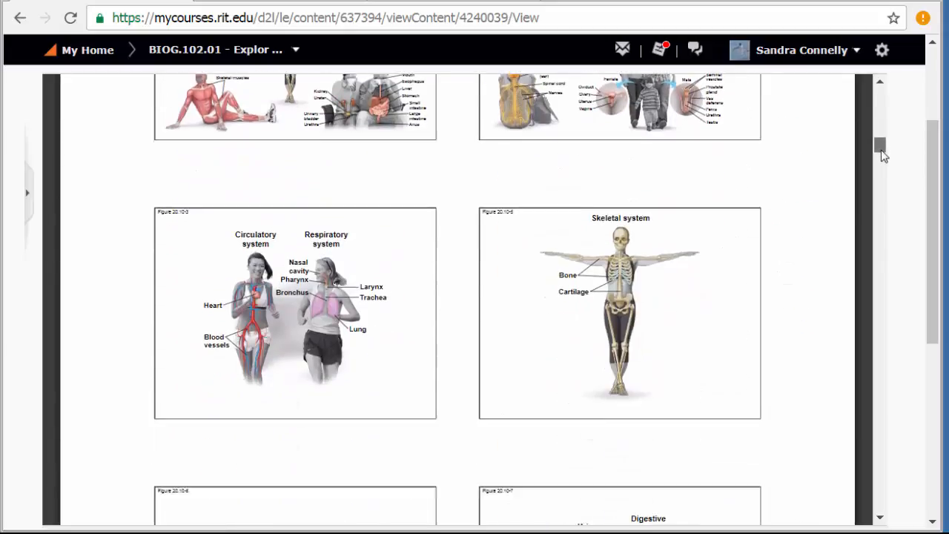
{"action": "scroll", "scroll_direction": "down", "scroll_amount": 3}
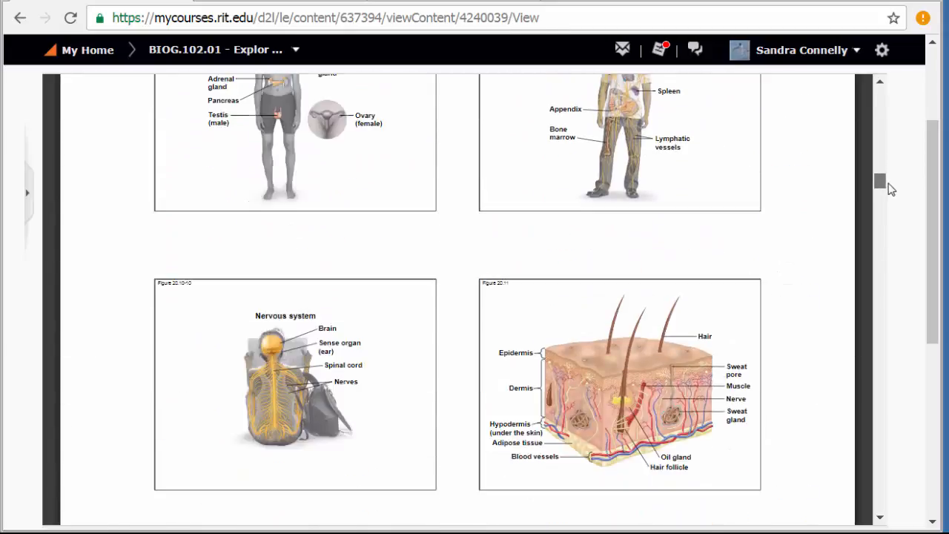
{"action": "scroll", "scroll_direction": "down", "scroll_amount": 3}
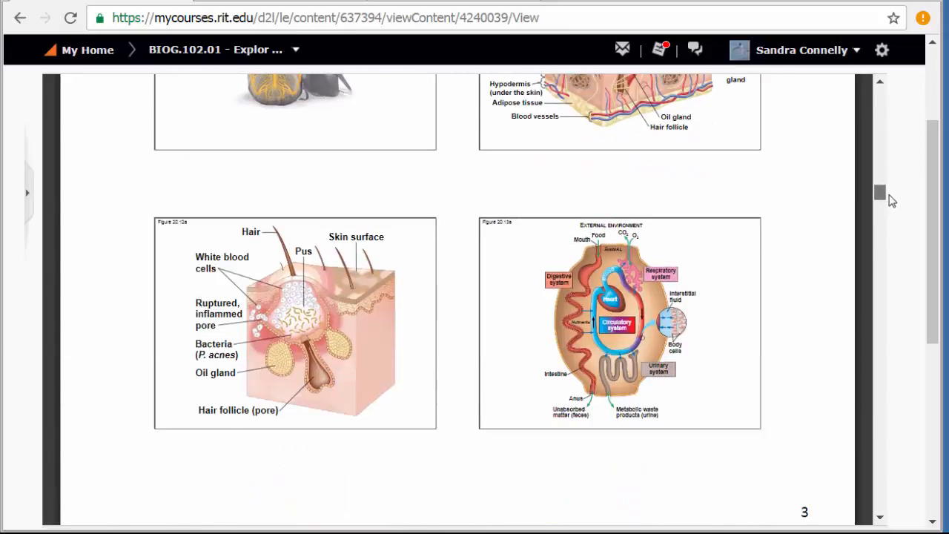
{"action": "scroll", "scroll_direction": "down", "scroll_amount": 3}
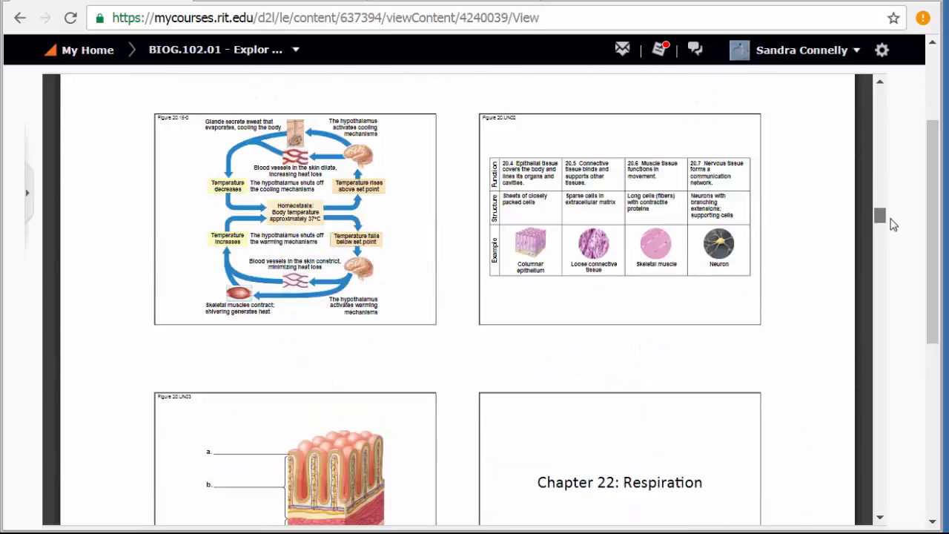
{"action": "scroll", "scroll_direction": "down", "scroll_amount": 3}
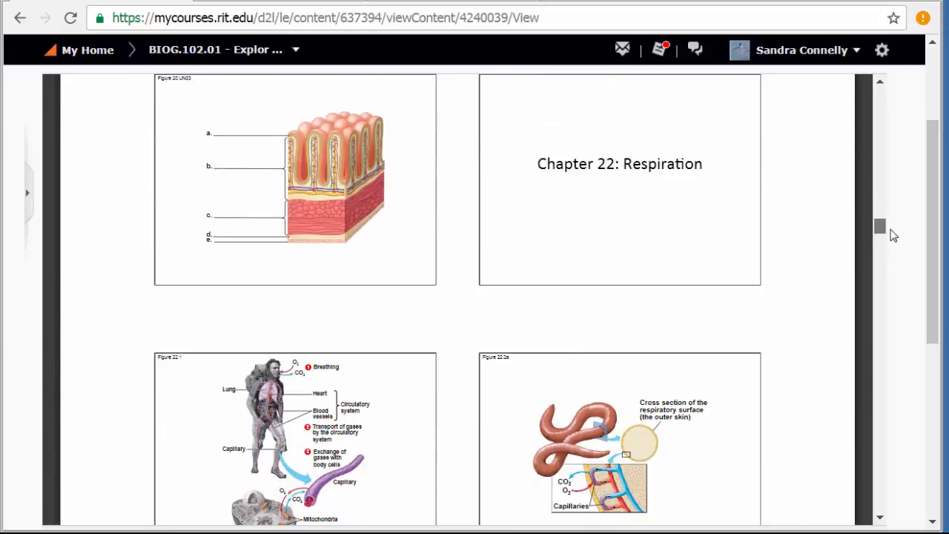
{"action": "scroll", "scroll_direction": "down", "scroll_amount": 3}
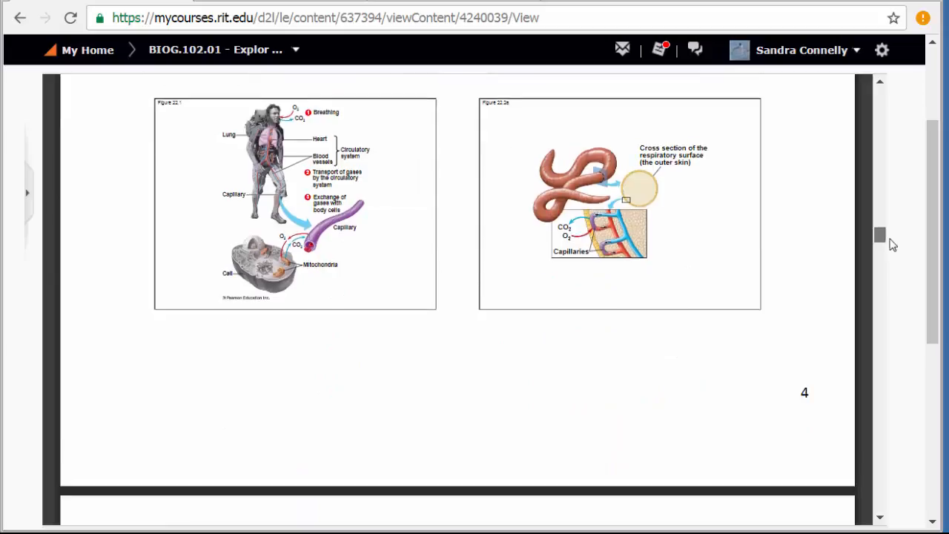
{"action": "scroll", "scroll_direction": "down", "scroll_amount": 3}
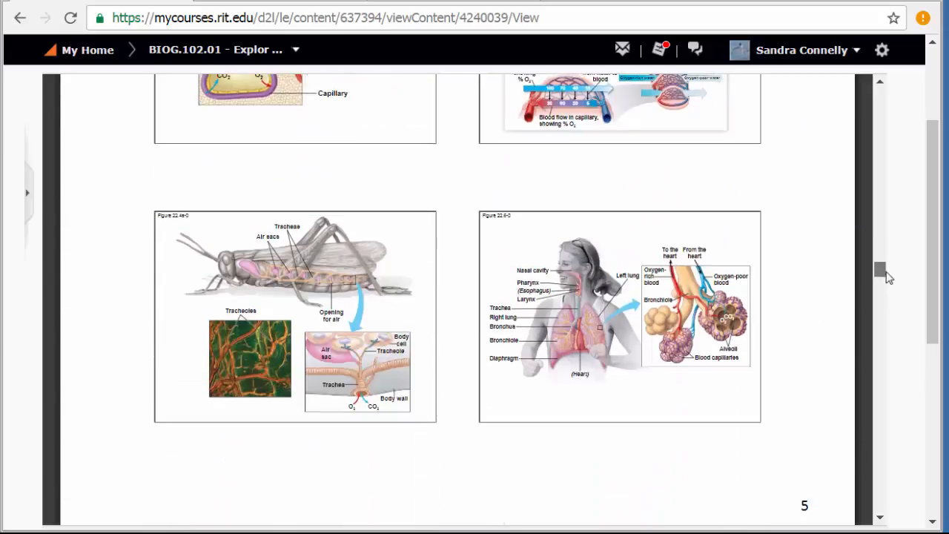
{"action": "scroll", "scroll_direction": "down", "scroll_amount": 3}
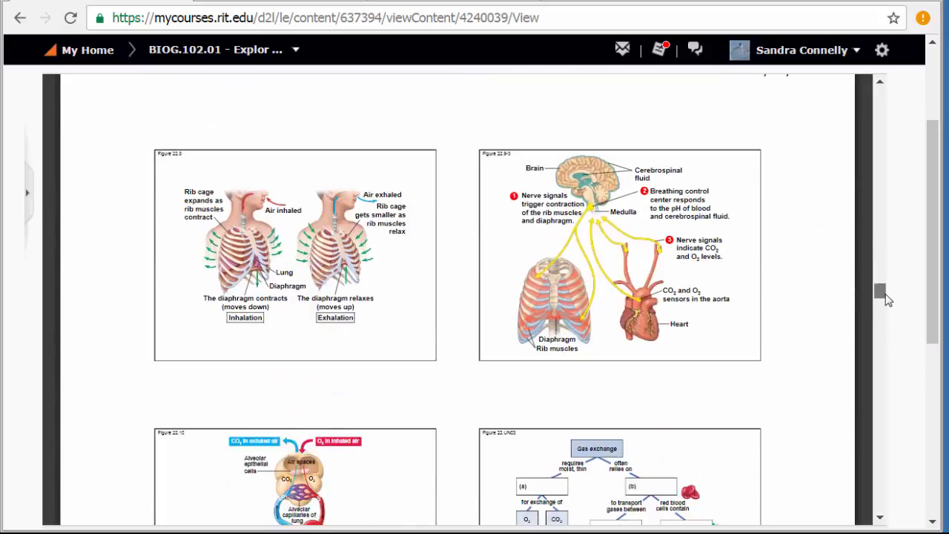
{"action": "scroll", "scroll_direction": "up", "scroll_amount": 3}
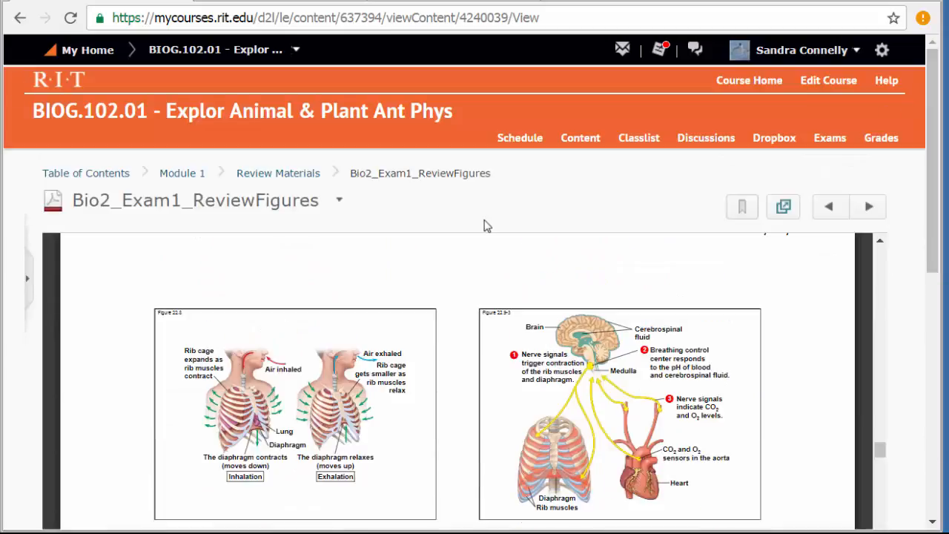
- From the Table of Contents, show Module 3's contents and scroll to its video assignments
{"action": "left_click", "coordinate": [86, 172]}
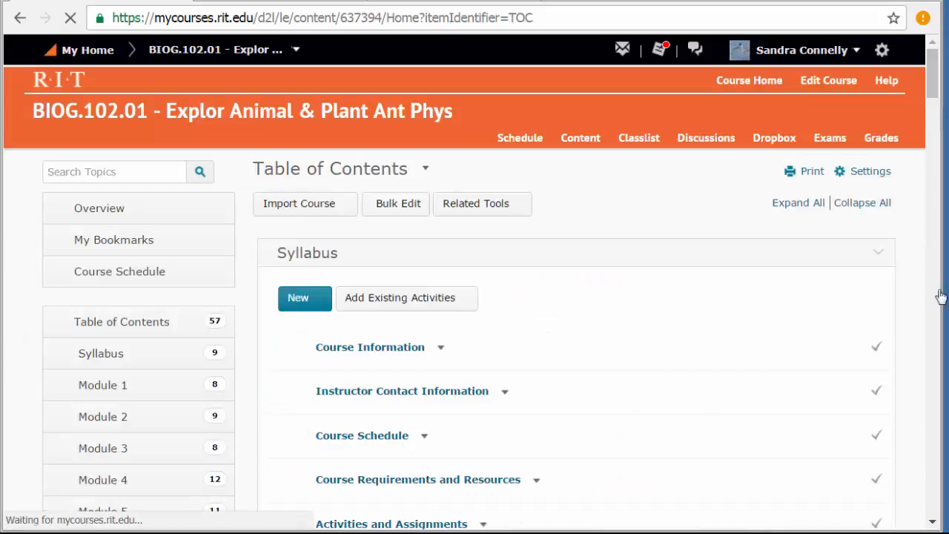
{"action": "scroll", "scroll_direction": "down", "scroll_amount": 3}
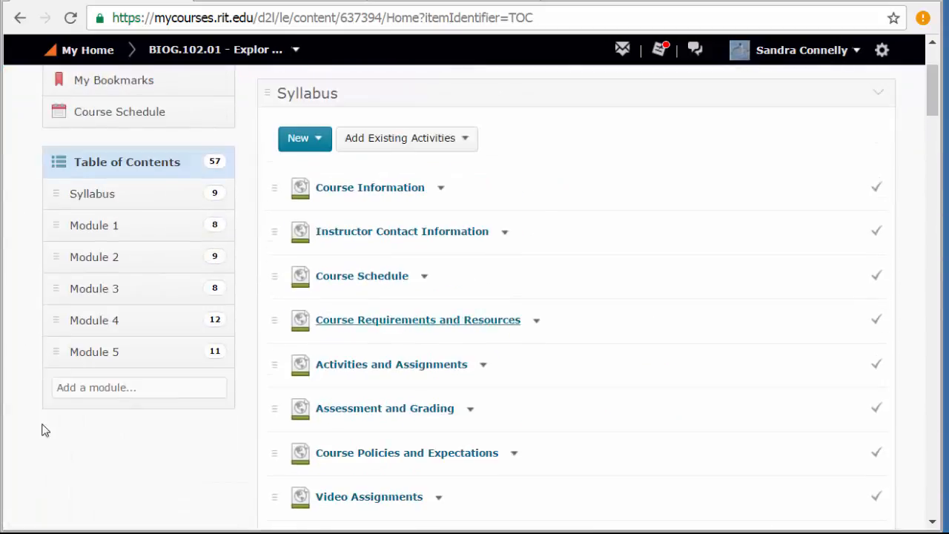
{"action": "mouse_move", "coordinate": [169, 351]}
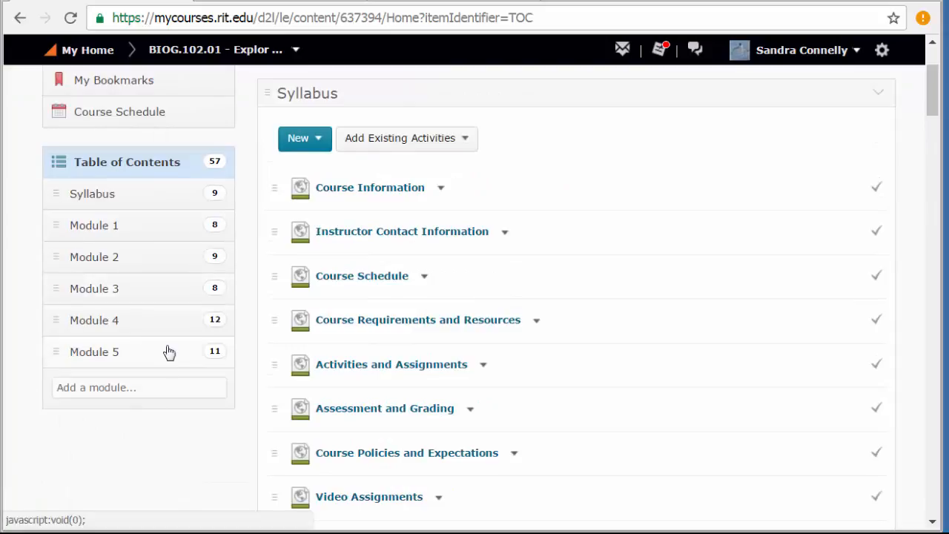
{"action": "left_click", "coordinate": [95, 288]}
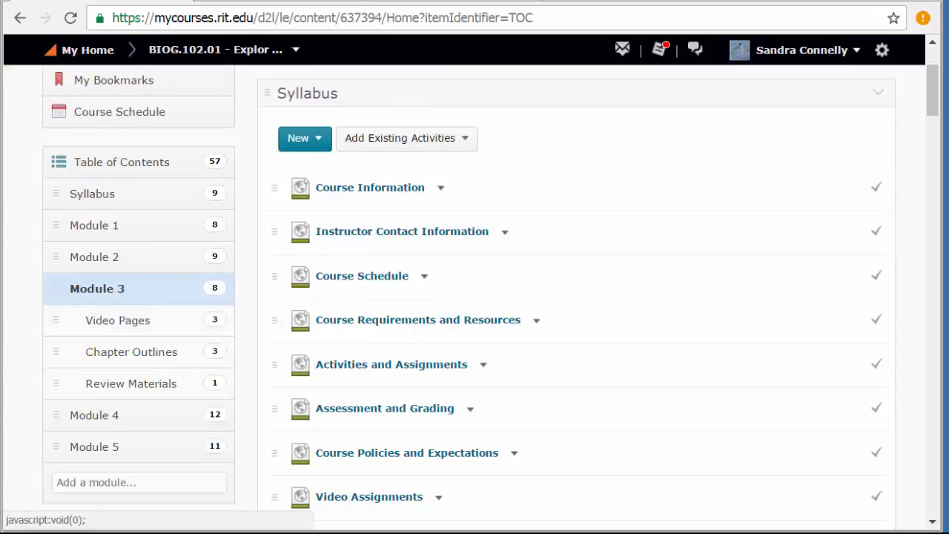
{"action": "scroll", "scroll_direction": "down", "scroll_amount": 3}
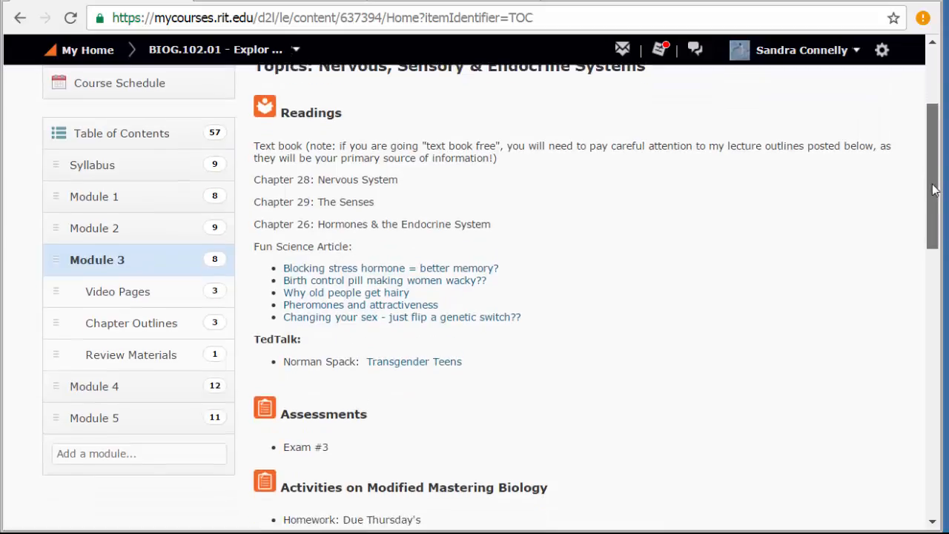
{"action": "scroll", "scroll_direction": "down", "scroll_amount": 3}
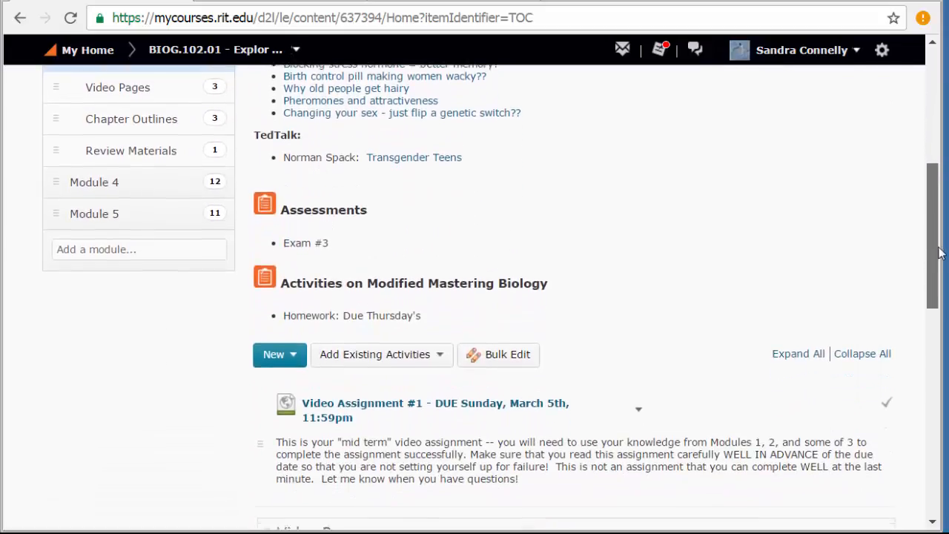
{"action": "scroll", "scroll_direction": "down", "scroll_amount": 3}
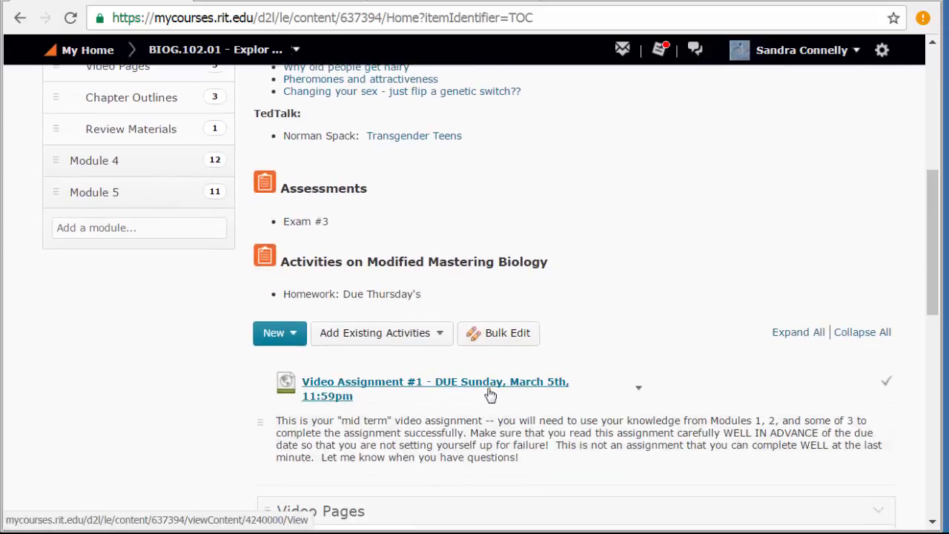
- View the Video Assignment #1 (Animal Movement, due March 5th) page
{"action": "left_click", "coordinate": [436, 381]}
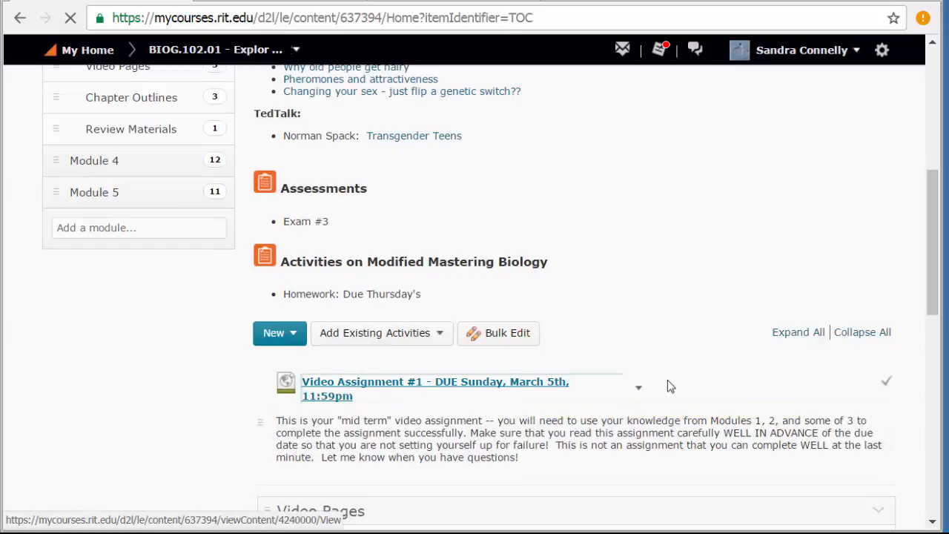
{"action": "left_click", "coordinate": [436, 381]}
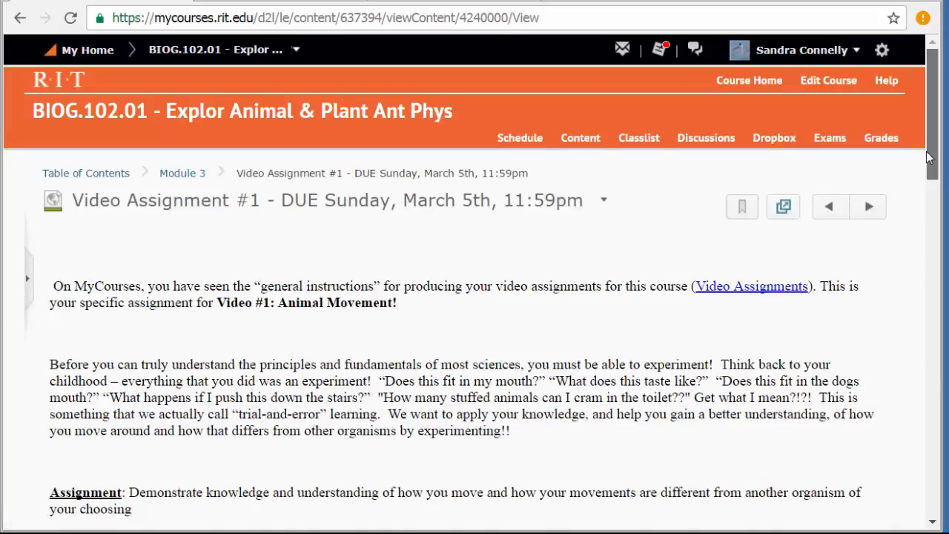
{"action": "scroll", "scroll_direction": "down", "scroll_amount": 3}
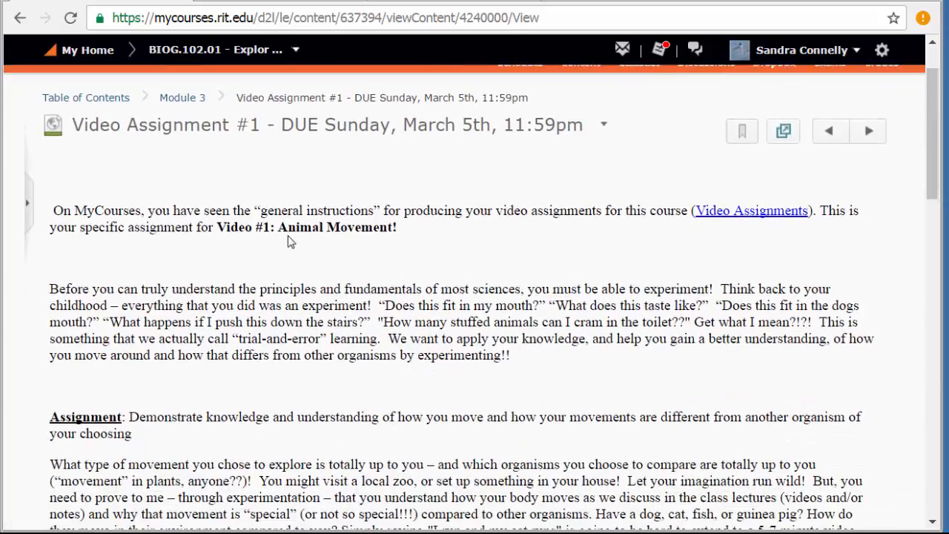
{"action": "mouse_move", "coordinate": [912, 199]}
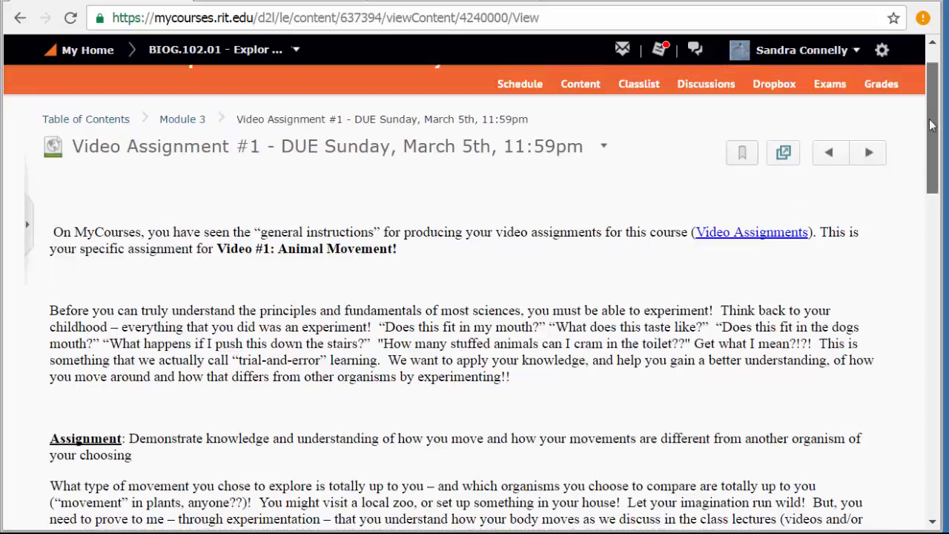
{"action": "scroll", "scroll_direction": "up", "scroll_amount": 3}
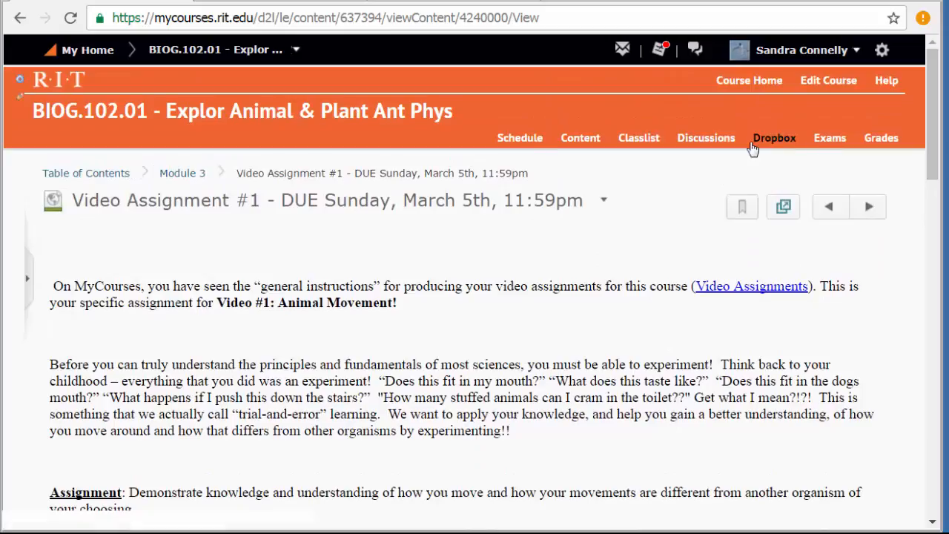
{"action": "mouse_move", "coordinate": [125, 92]}
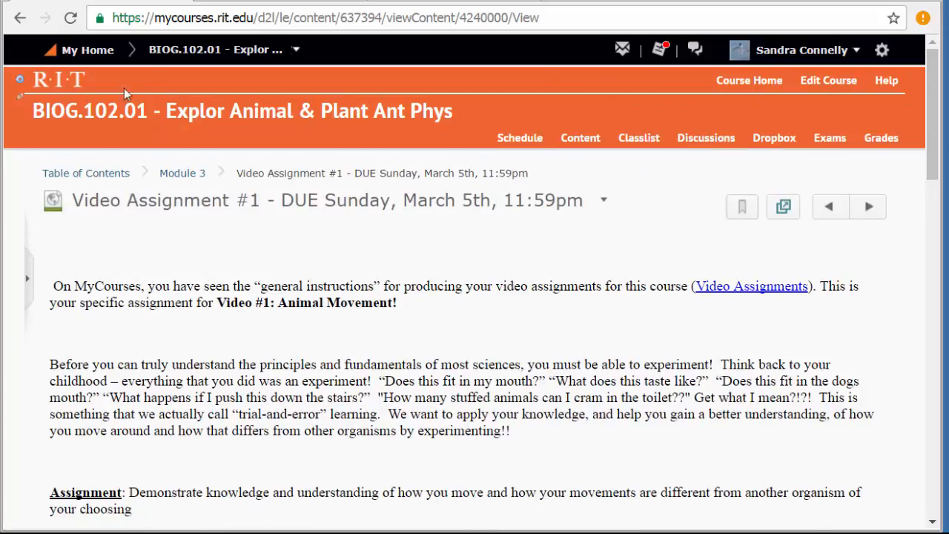
- From the BIOG 102 homepage, launch Pearson's MyLab and Mastering from the links widget
{"action": "left_click", "coordinate": [748, 80]}
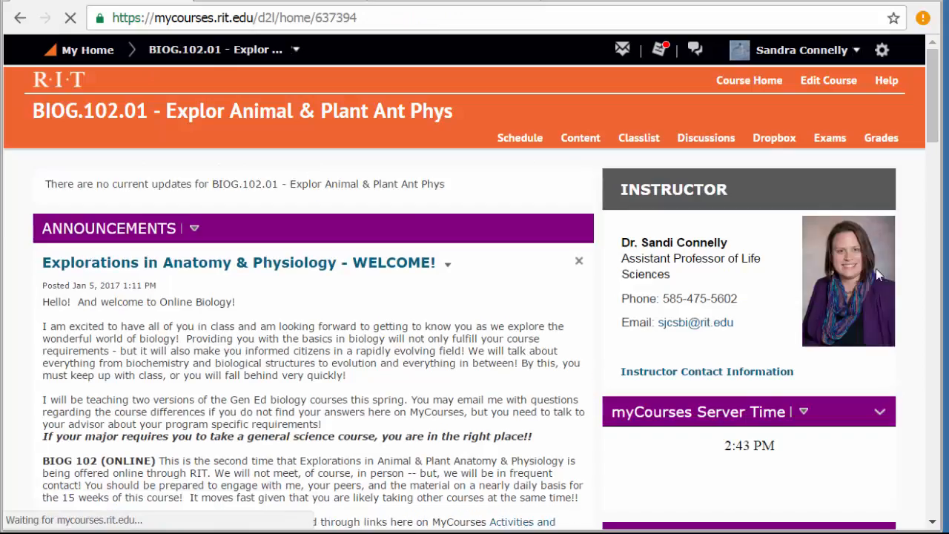
{"action": "scroll", "scroll_direction": "down", "scroll_amount": 3}
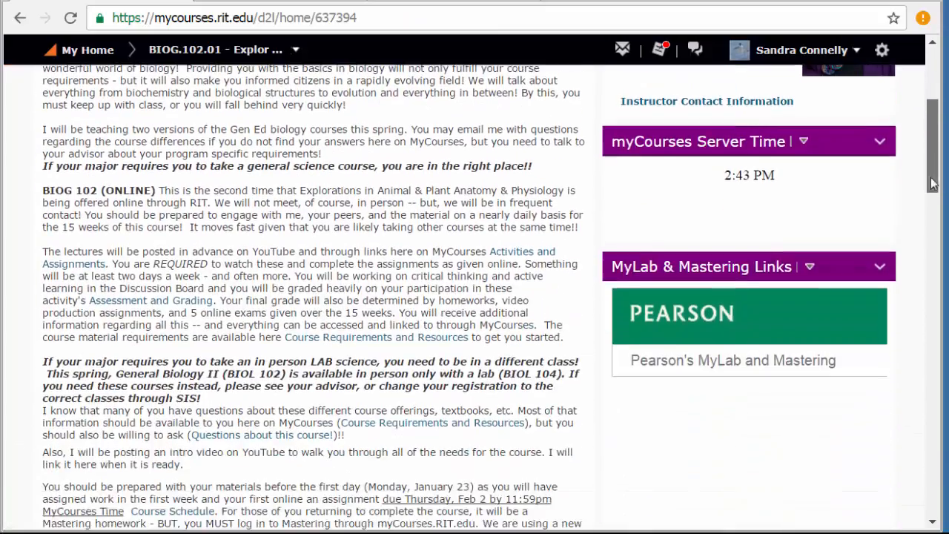
{"action": "left_click", "coordinate": [733, 360]}
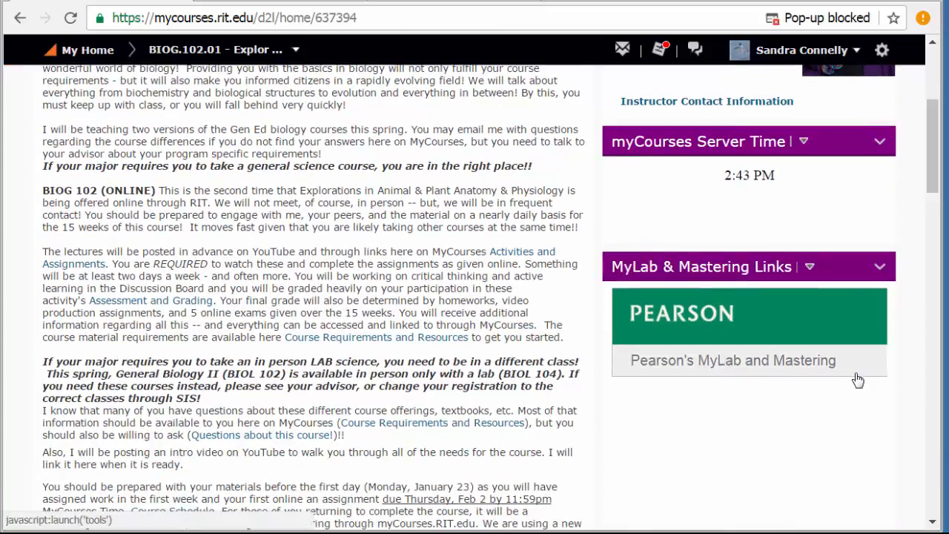
- Dismiss the blocked pop-up notice and launch Pearson's MyLab and Mastering again
{"action": "left_click", "coordinate": [826, 18]}
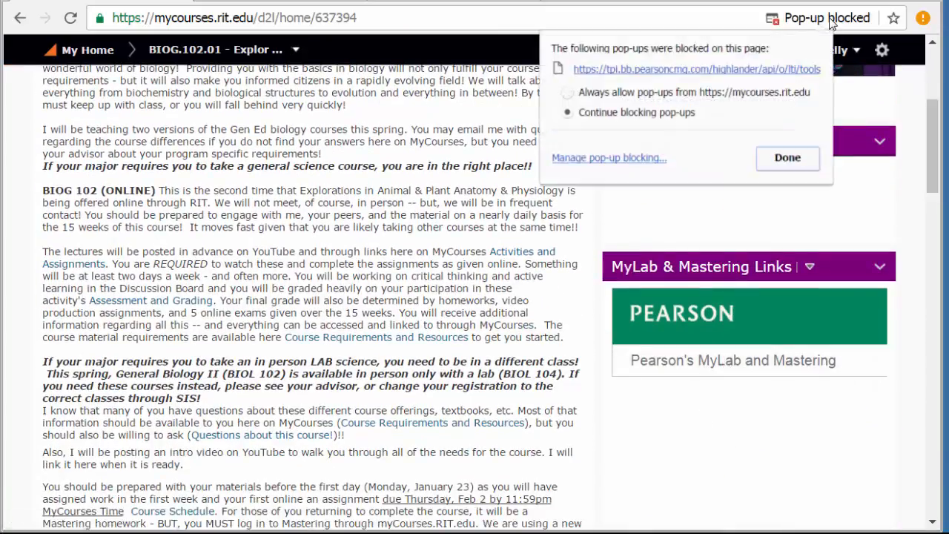
{"action": "left_click", "coordinate": [786, 157]}
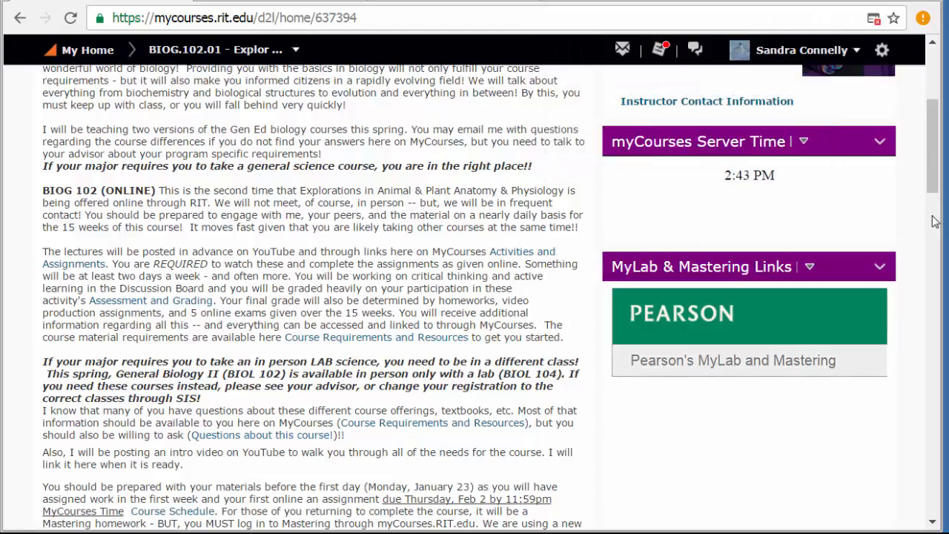
{"action": "left_click", "coordinate": [749, 334]}
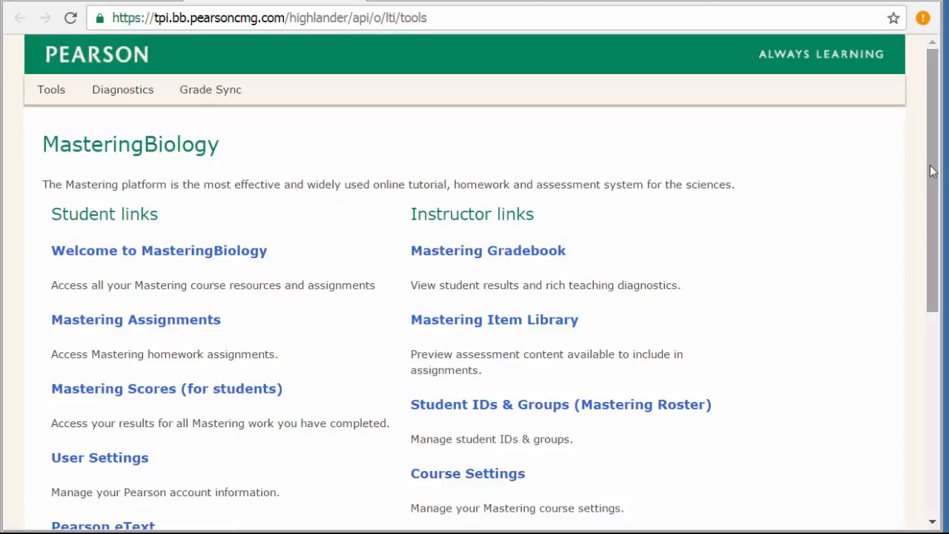
{"action": "mouse_move", "coordinate": [917, 192]}
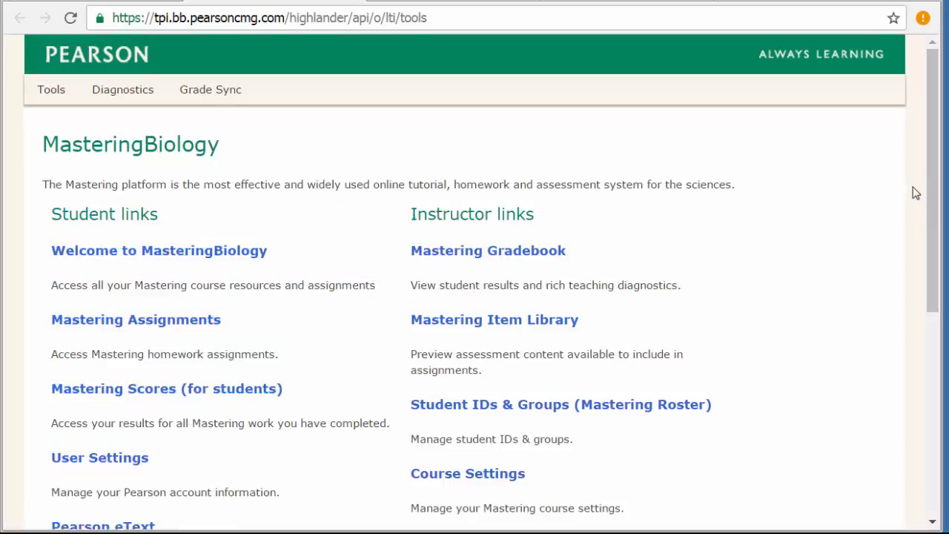
- Scroll the MasteringBiology tools page to show the student and instructor links
{"action": "scroll", "scroll_direction": "down", "scroll_amount": 3}
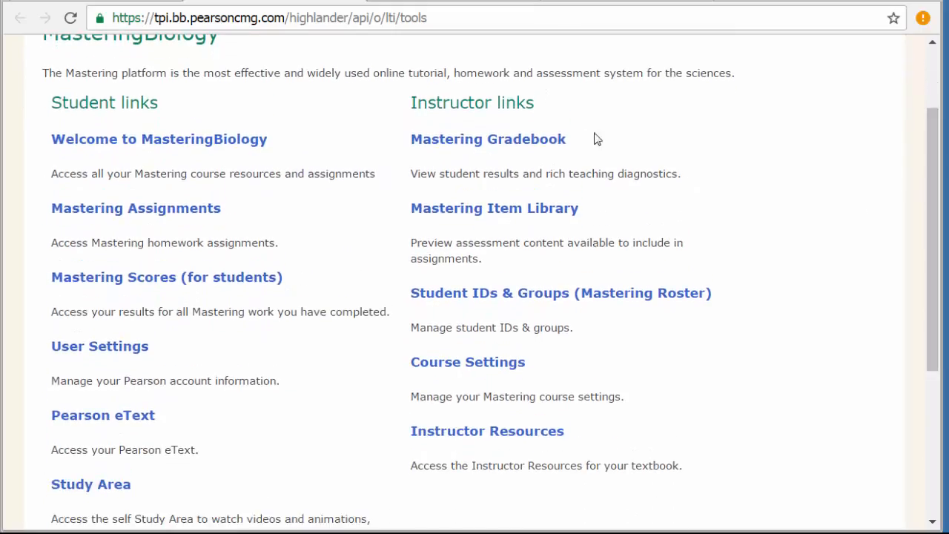
{"action": "mouse_move", "coordinate": [635, 156]}
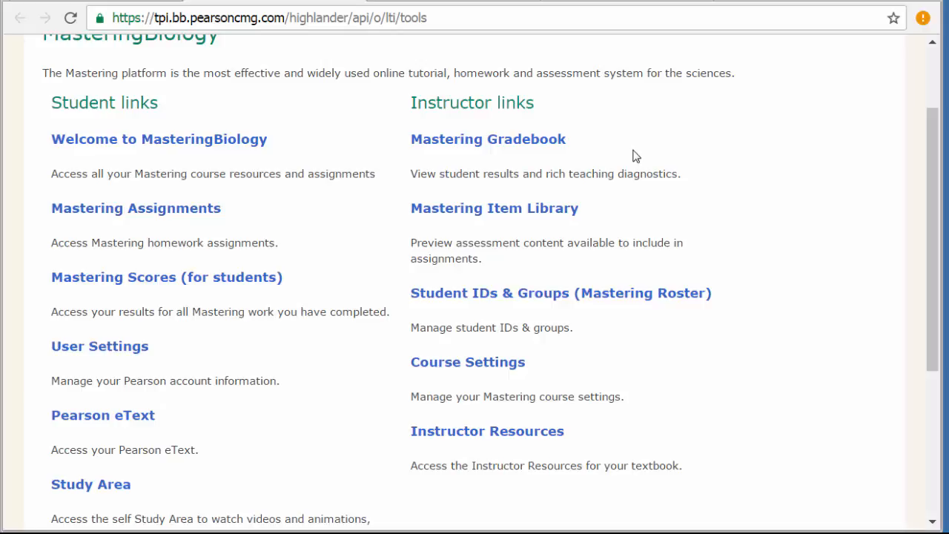
{"action": "mouse_move", "coordinate": [640, 153]}
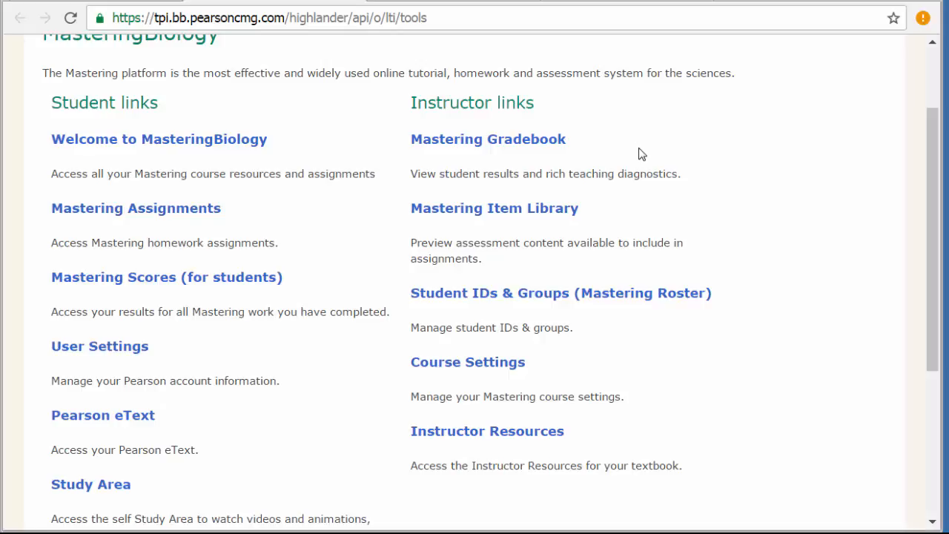
{"action": "mouse_move", "coordinate": [305, 324]}
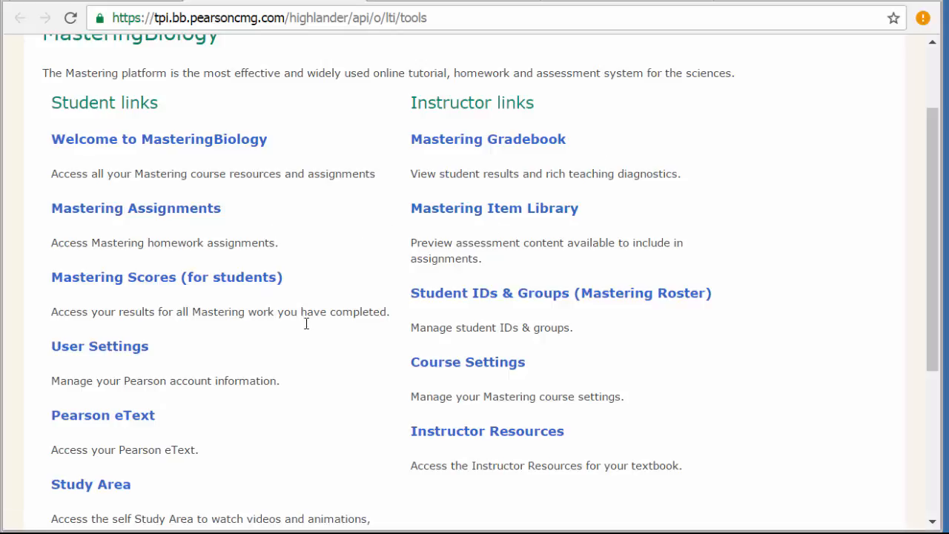
{"action": "mouse_move", "coordinate": [303, 226]}
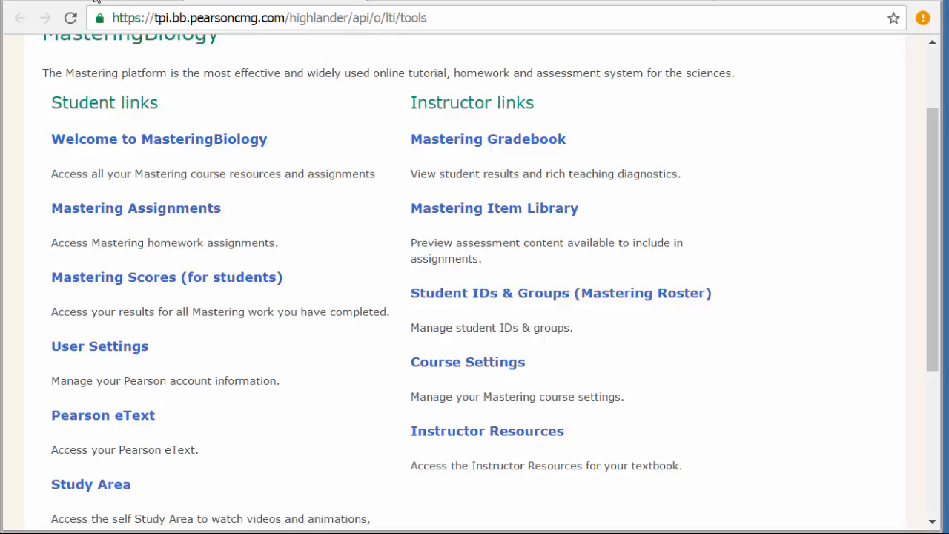
- Return to the BIOG 102 homepage and relaunch Pearson's MyLab and Mastering tools page
{"action": "left_click", "coordinate": [21, 18]}
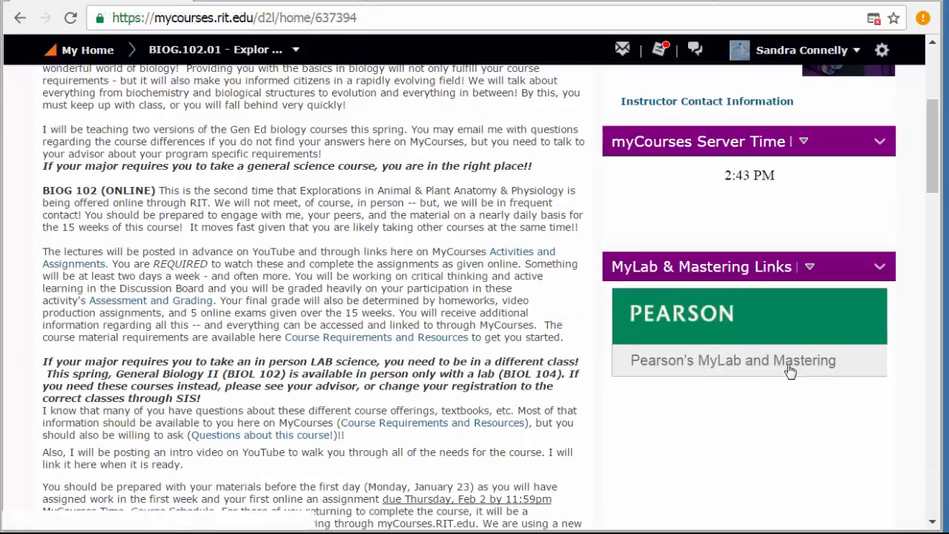
{"action": "mouse_move", "coordinate": [715, 368]}
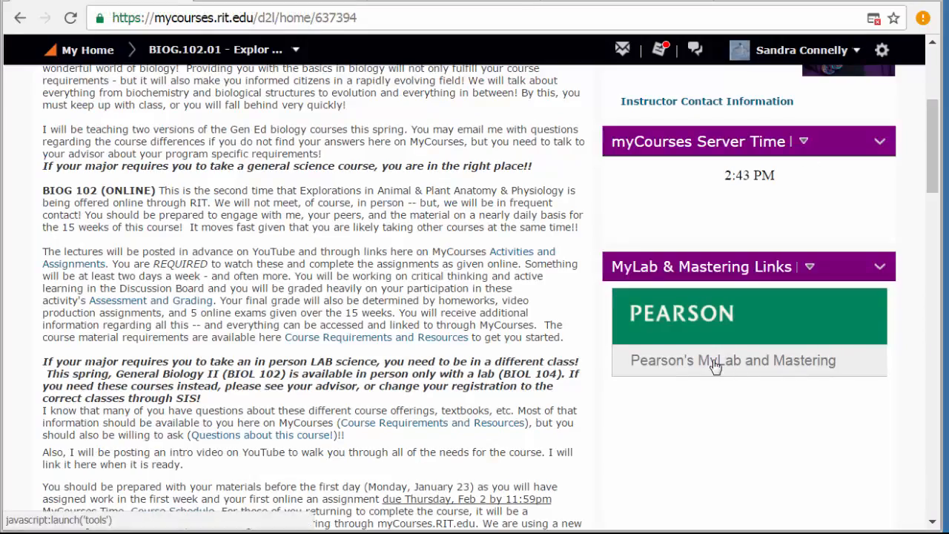
{"action": "left_click", "coordinate": [733, 360]}
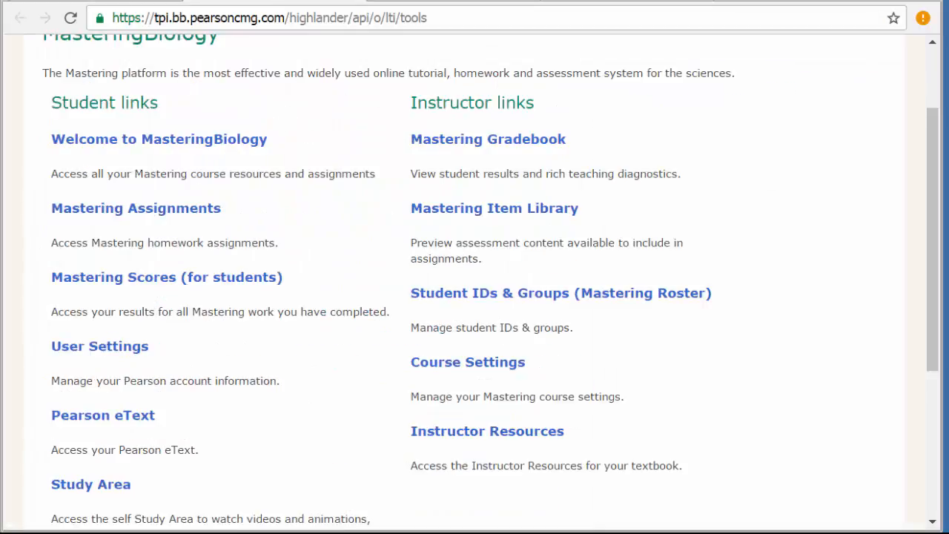
{"action": "mouse_move", "coordinate": [314, 136]}
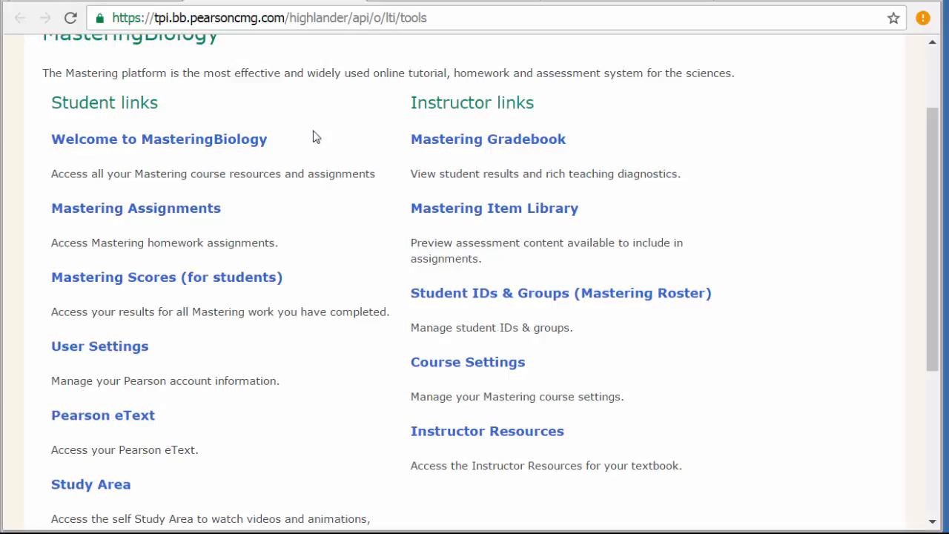
{"action": "scroll", "scroll_direction": "down", "scroll_amount": 3}
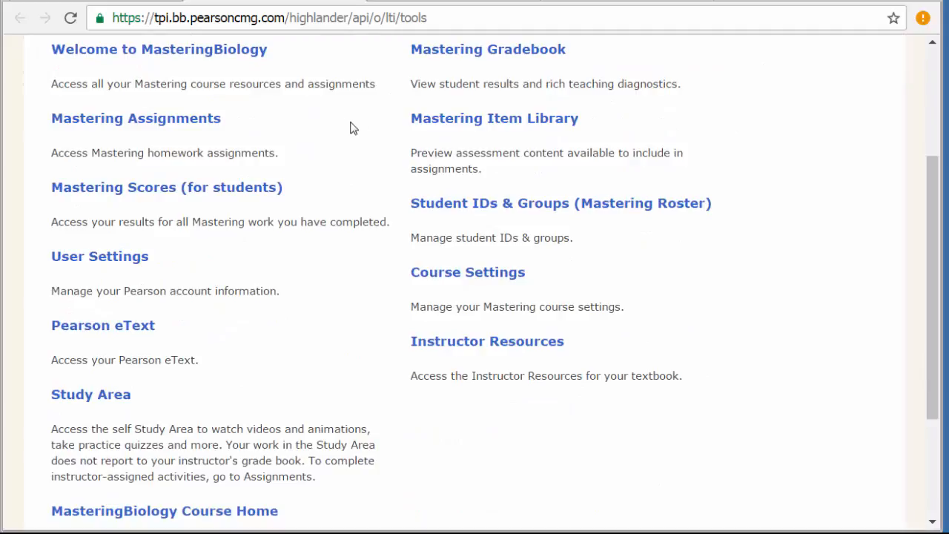
{"action": "scroll", "scroll_direction": "up", "scroll_amount": 3}
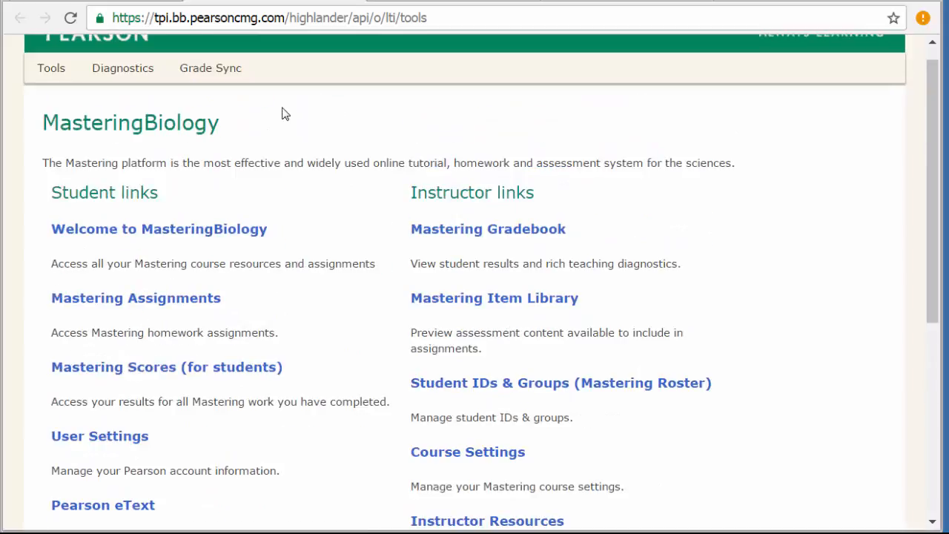
{"action": "scroll", "scroll_direction": "up", "scroll_amount": 3}
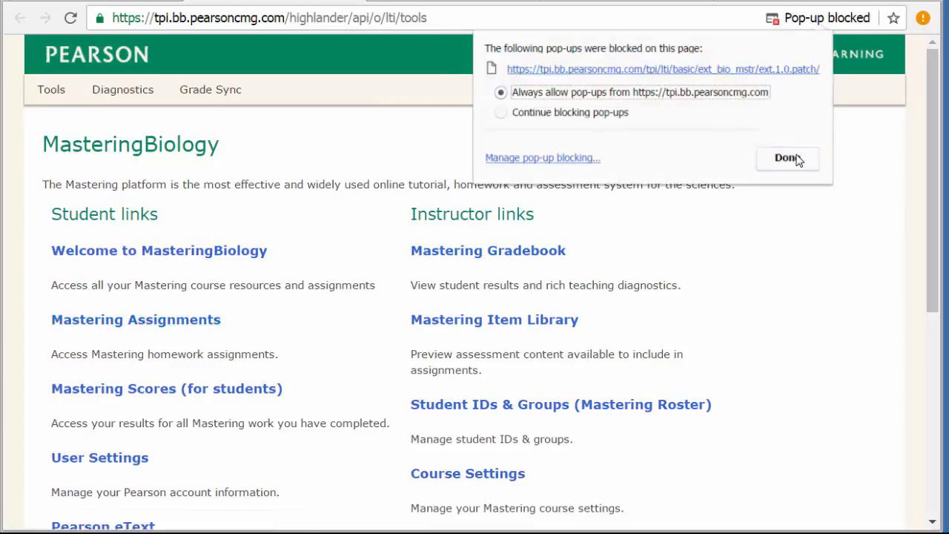
- Always allow pop-ups from Pearson and launch Mastering Assignments, landing on HW 1 - Ch 20
{"action": "left_click", "coordinate": [786, 157]}
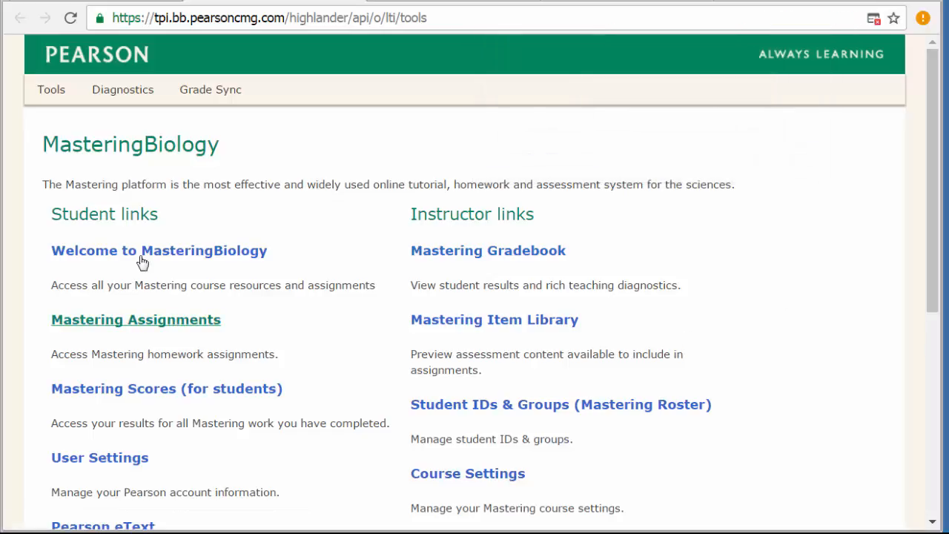
{"action": "left_click", "coordinate": [159, 250]}
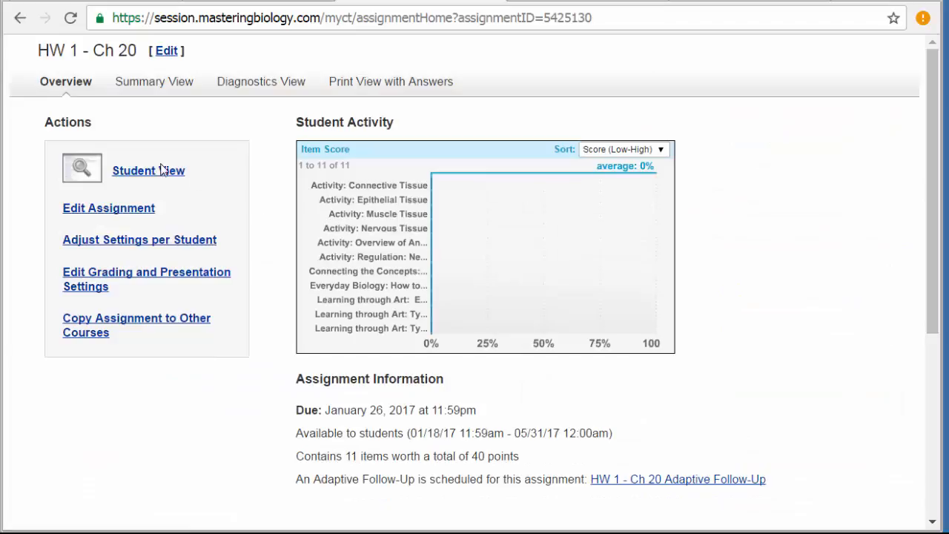
- Preview HW 1 - Ch 20 in Student View and read Item 1's epithelial tissues table
{"action": "left_click", "coordinate": [149, 169]}
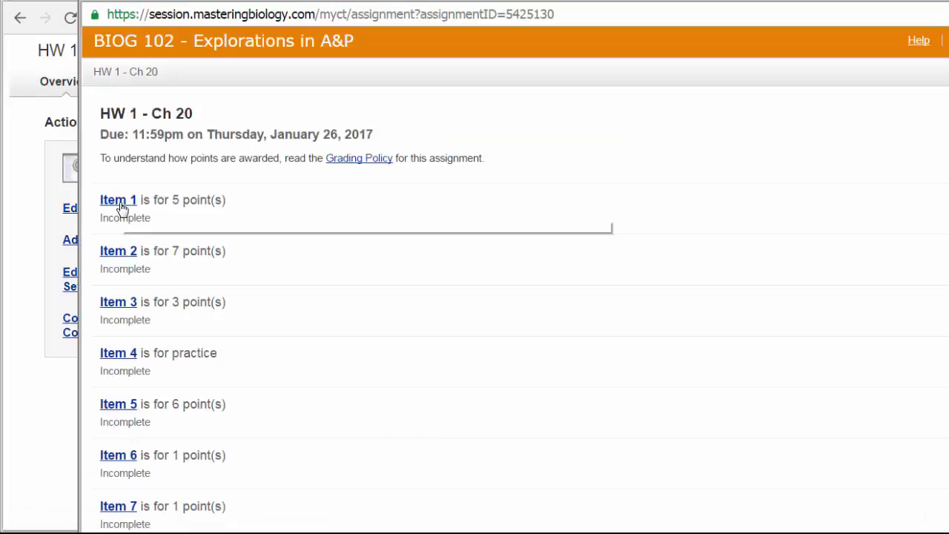
{"action": "left_click", "coordinate": [119, 199]}
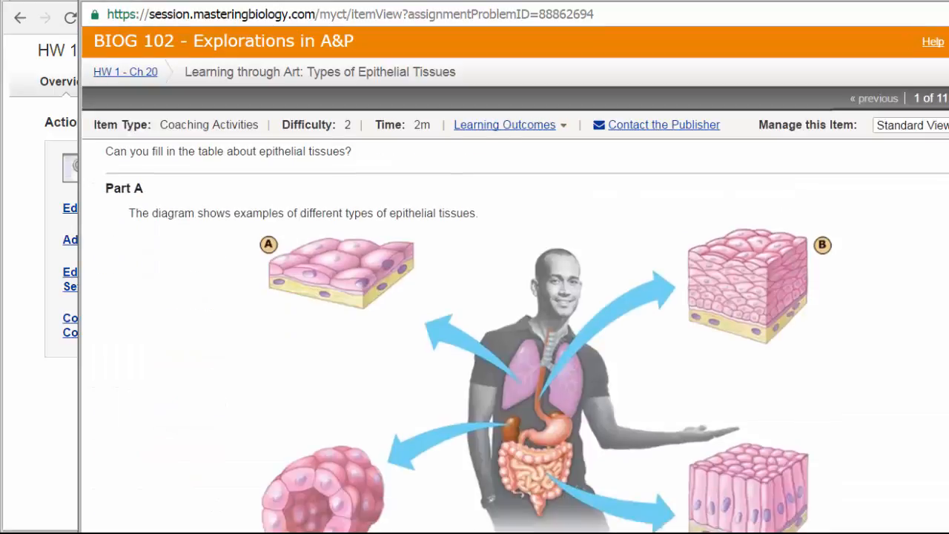
{"action": "scroll", "scroll_direction": "down", "scroll_amount": 3}
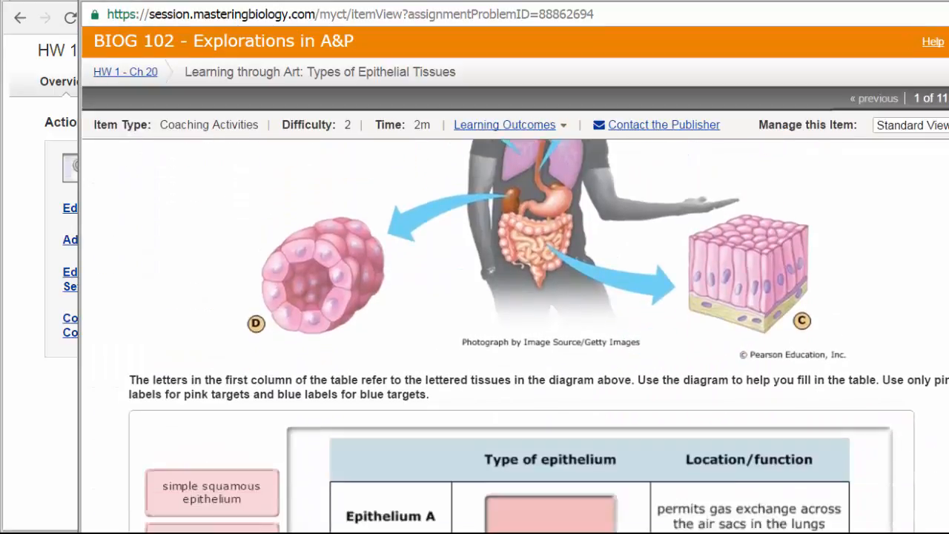
{"action": "scroll", "scroll_direction": "down", "scroll_amount": 3}
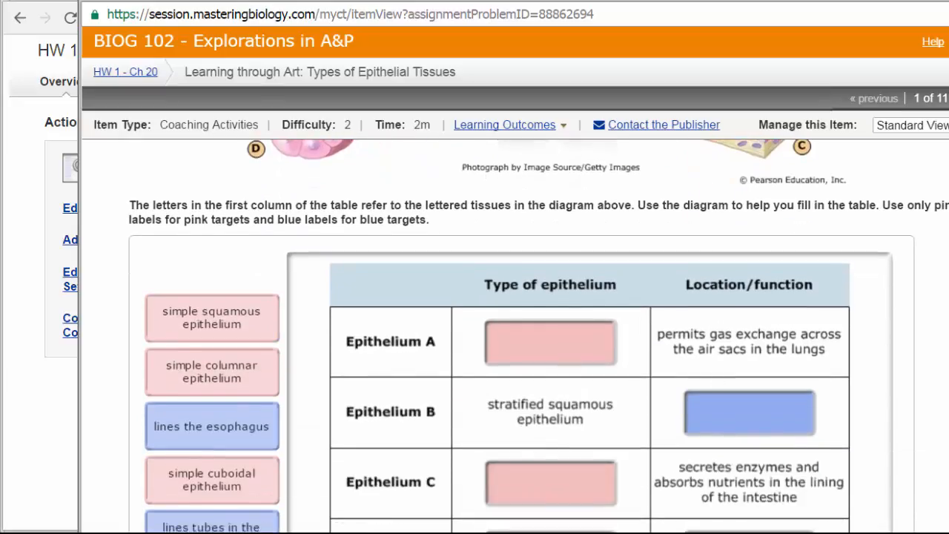
{"action": "scroll", "scroll_direction": "down", "scroll_amount": 3}
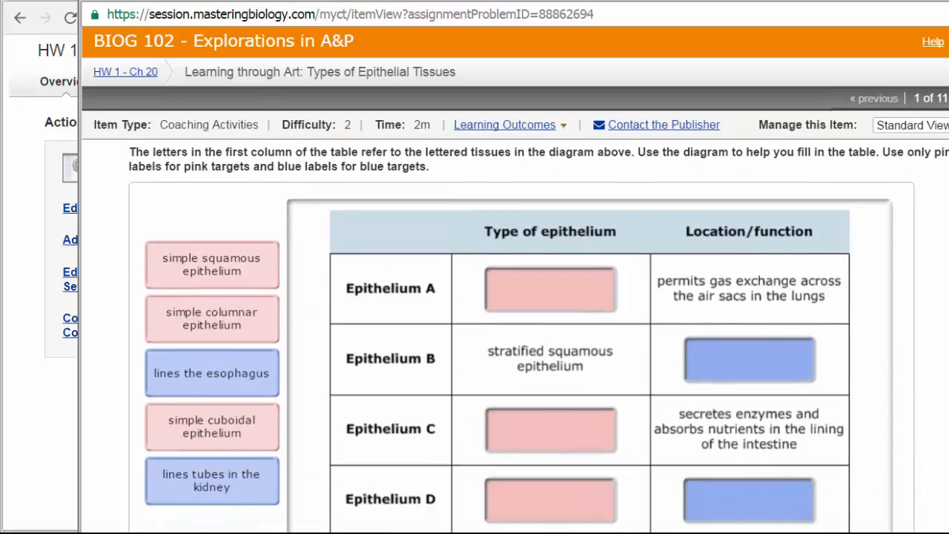
{"action": "scroll", "scroll_direction": "up", "scroll_amount": 3}
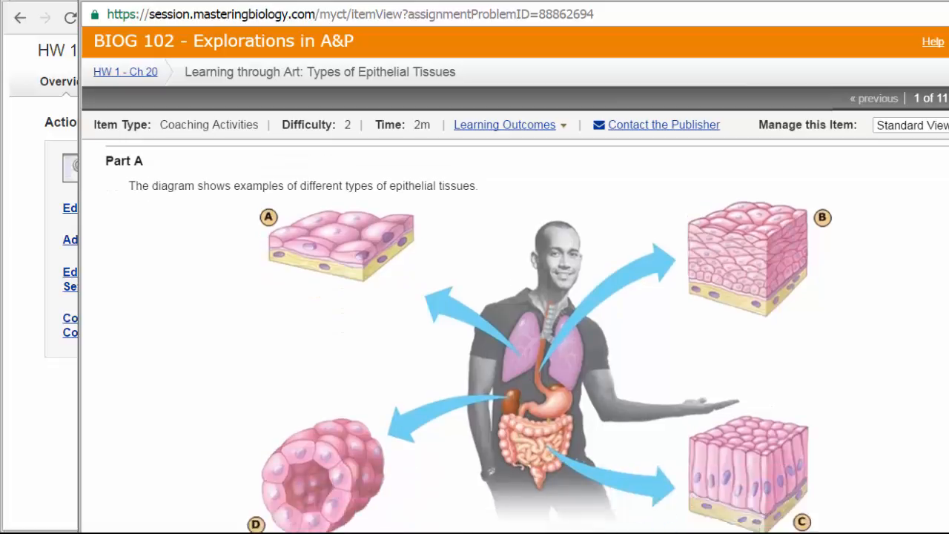
- Scroll through the remaining item content toward the connective tissues item
{"action": "scroll", "scroll_direction": "down", "scroll_amount": 3}
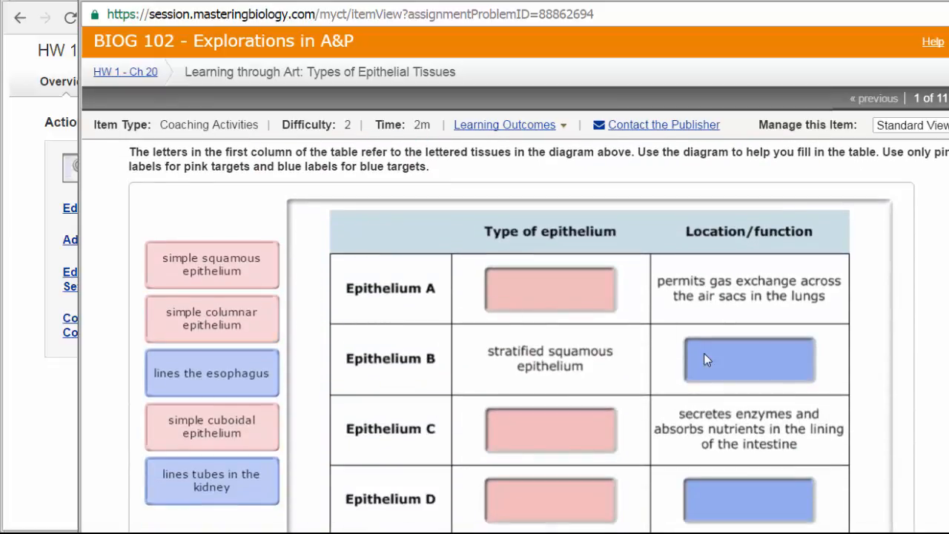
{"action": "scroll", "scroll_direction": "up", "scroll_amount": 3}
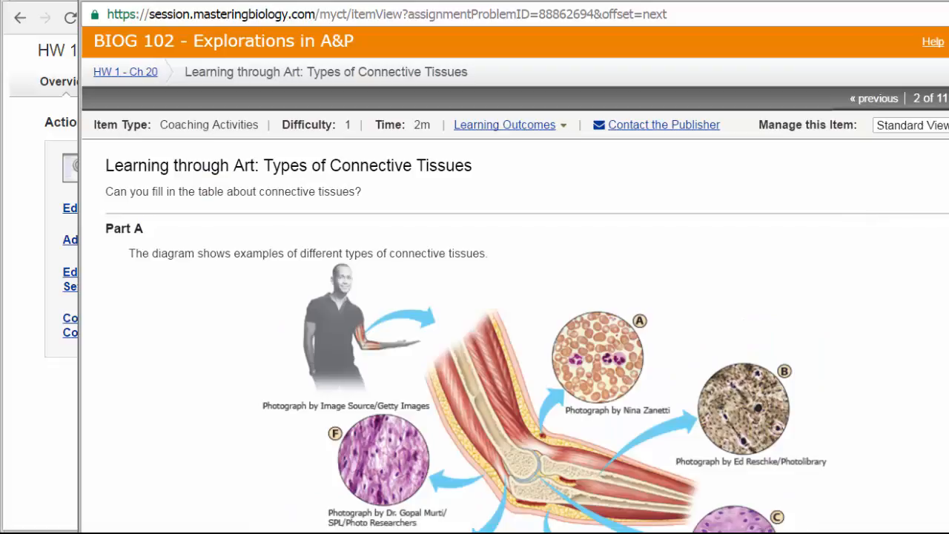
{"action": "scroll", "scroll_direction": "down", "scroll_amount": 3}
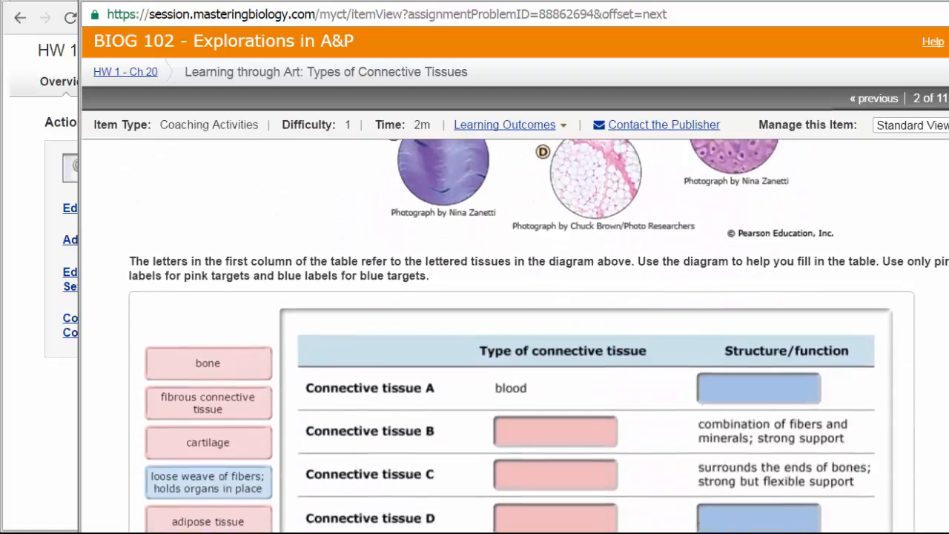
{"action": "scroll", "scroll_direction": "up", "scroll_amount": 3}
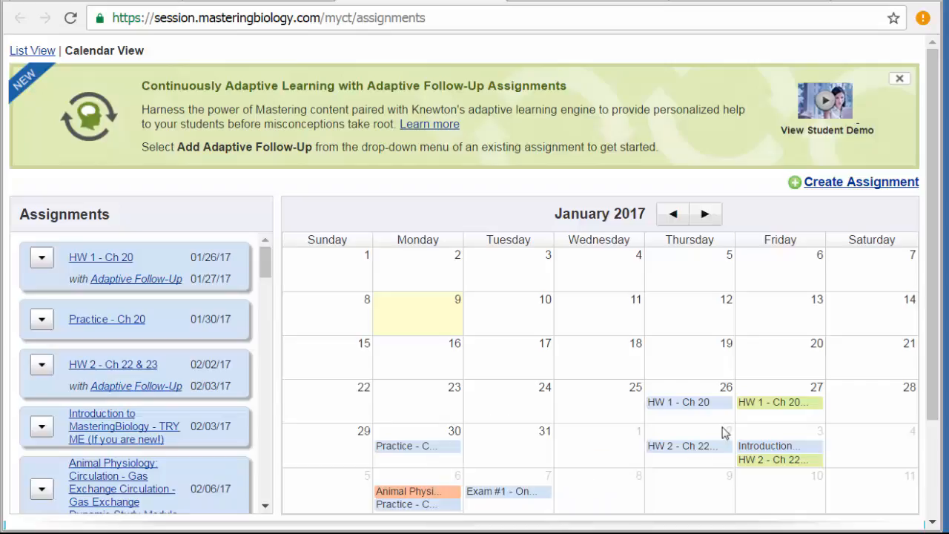
{"action": "mouse_move", "coordinate": [683, 445]}
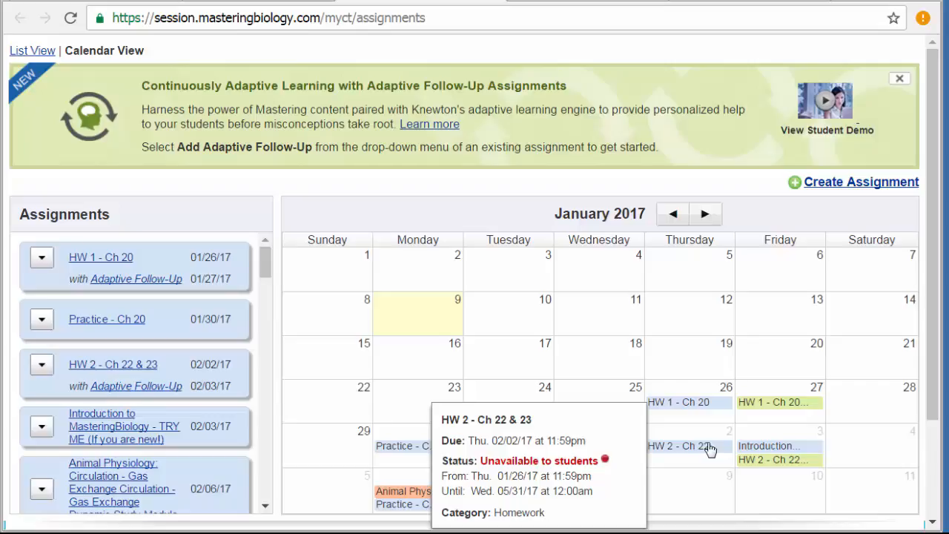
{"action": "mouse_move", "coordinate": [774, 402]}
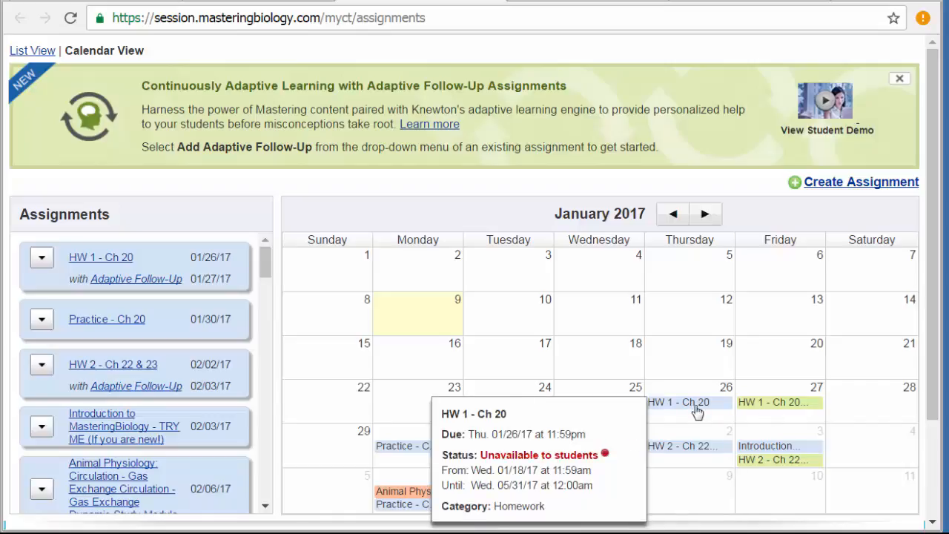
{"action": "mouse_move", "coordinate": [715, 407]}
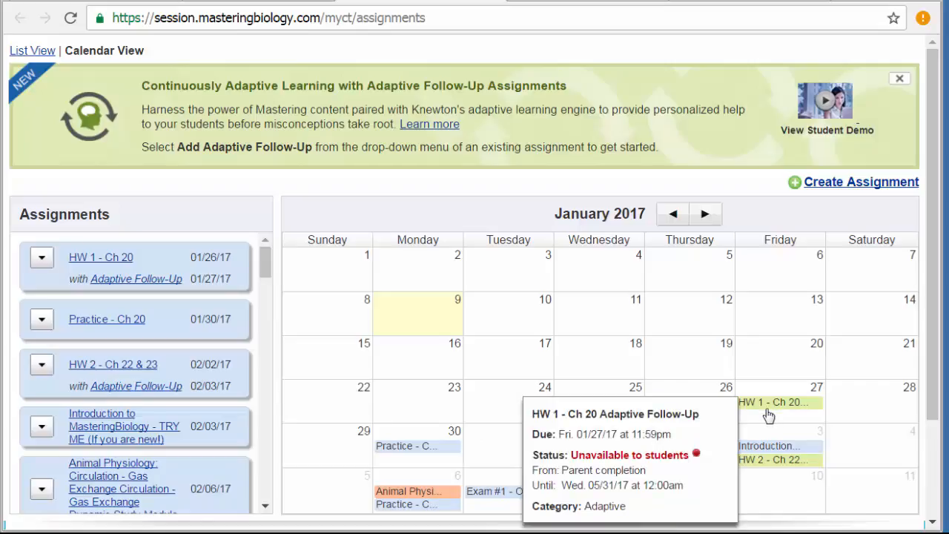
{"action": "mouse_move", "coordinate": [789, 416]}
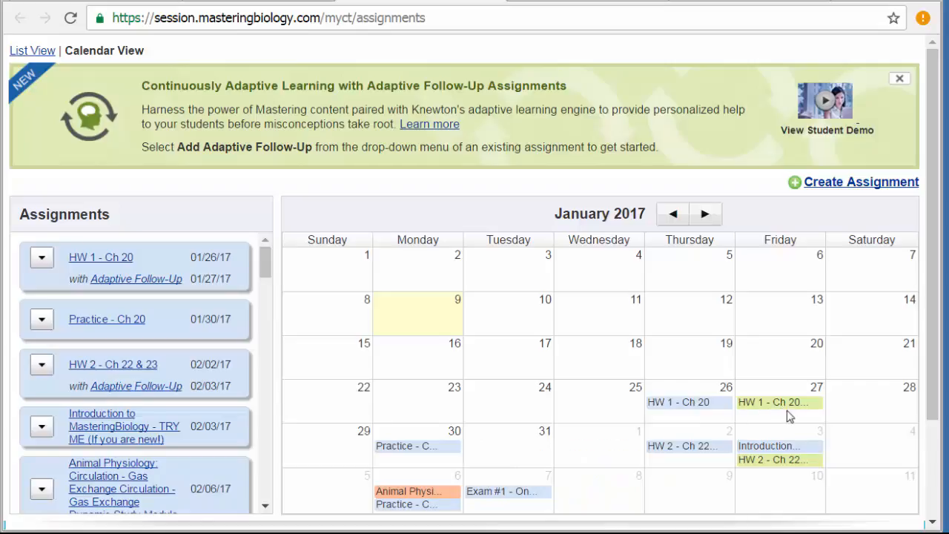
{"action": "mouse_move", "coordinate": [792, 420]}
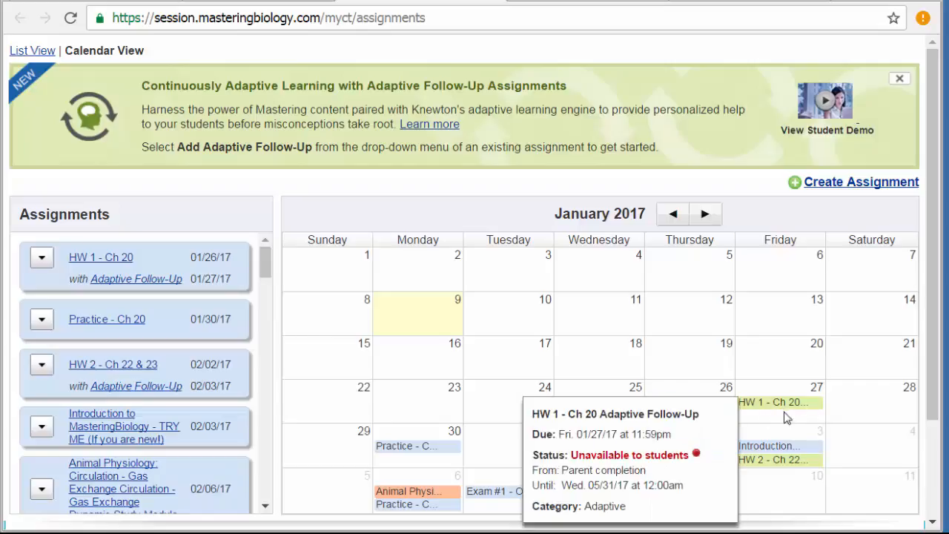
{"action": "mouse_move", "coordinate": [813, 418]}
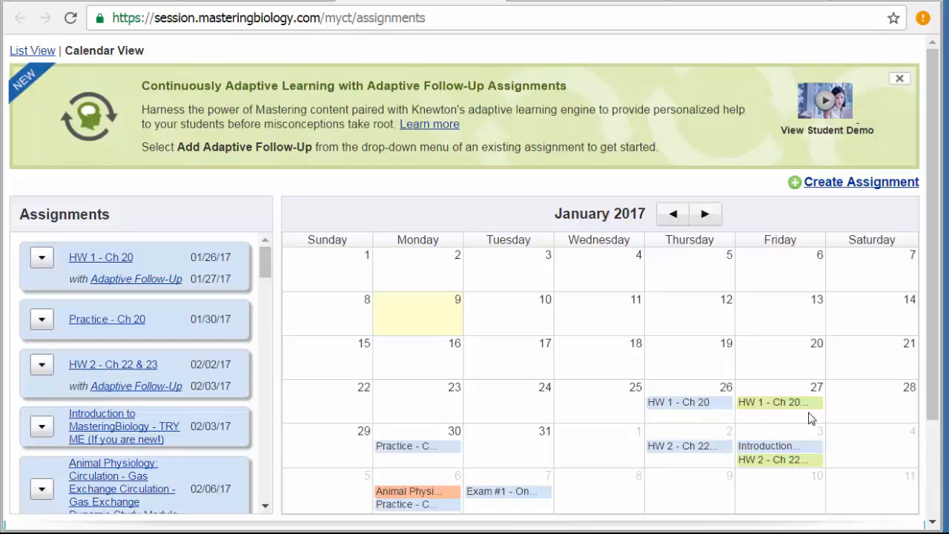
{"action": "mouse_move", "coordinate": [795, 421]}
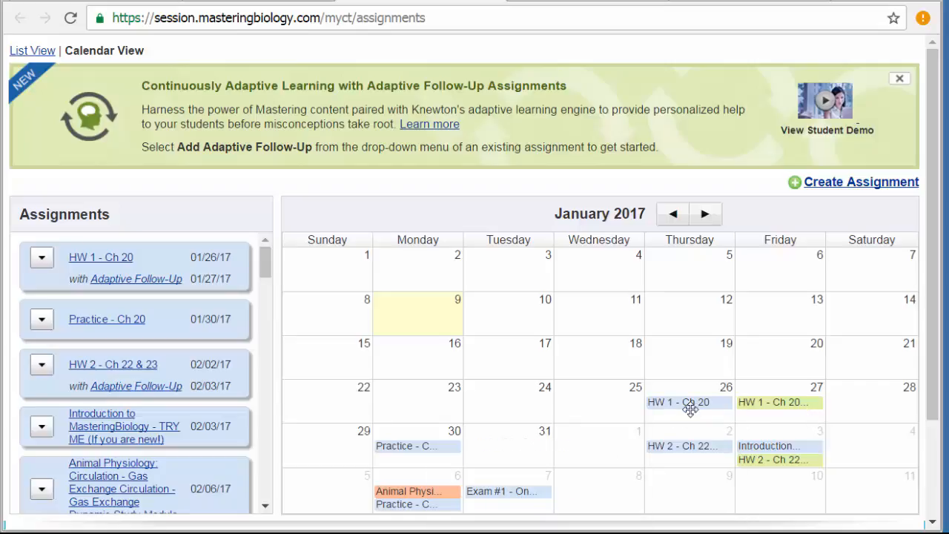
{"action": "mouse_move", "coordinate": [793, 418]}
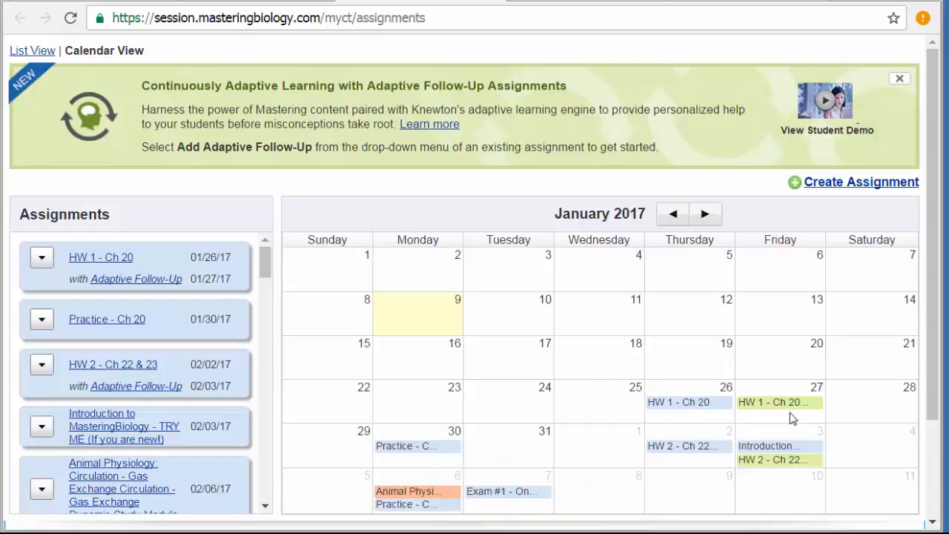
{"action": "mouse_move", "coordinate": [709, 418]}
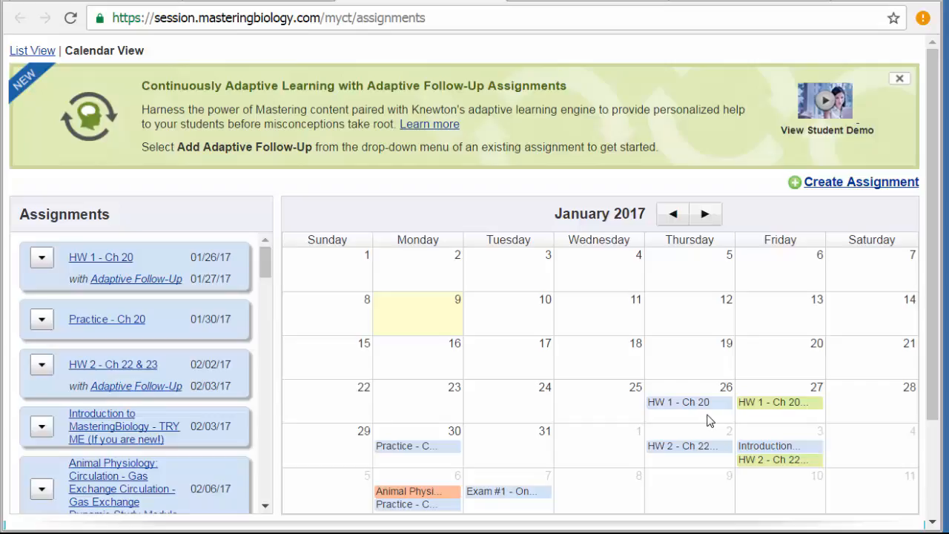
{"action": "mouse_move", "coordinate": [786, 422]}
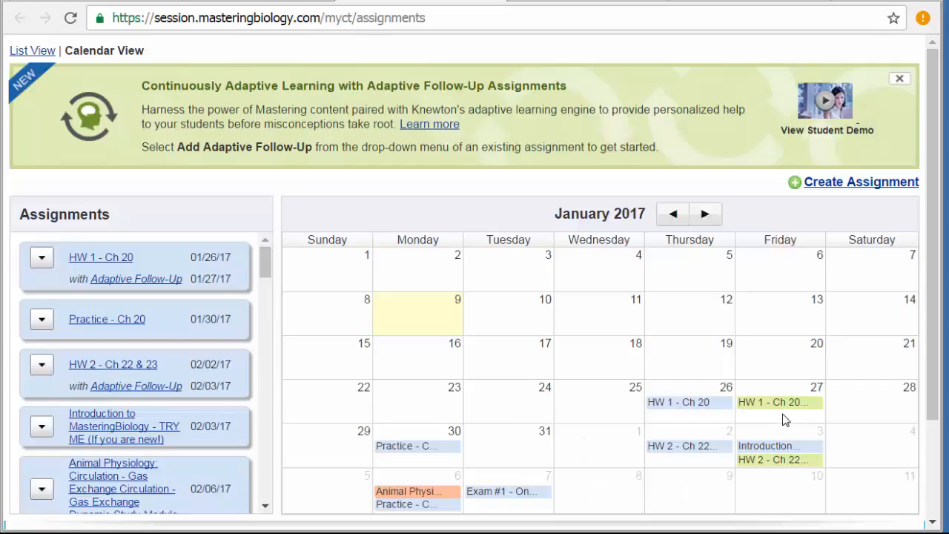
{"action": "mouse_move", "coordinate": [698, 421]}
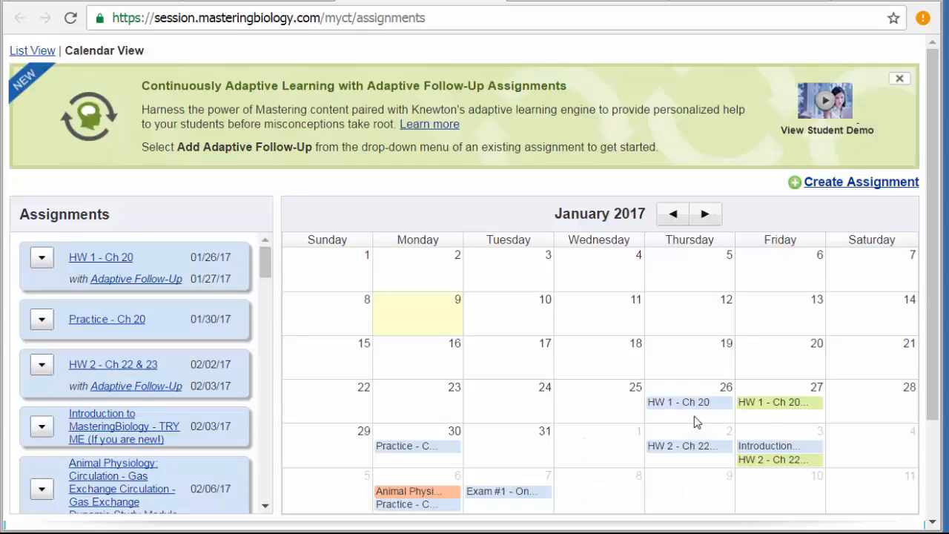
{"action": "mouse_move", "coordinate": [799, 422]}
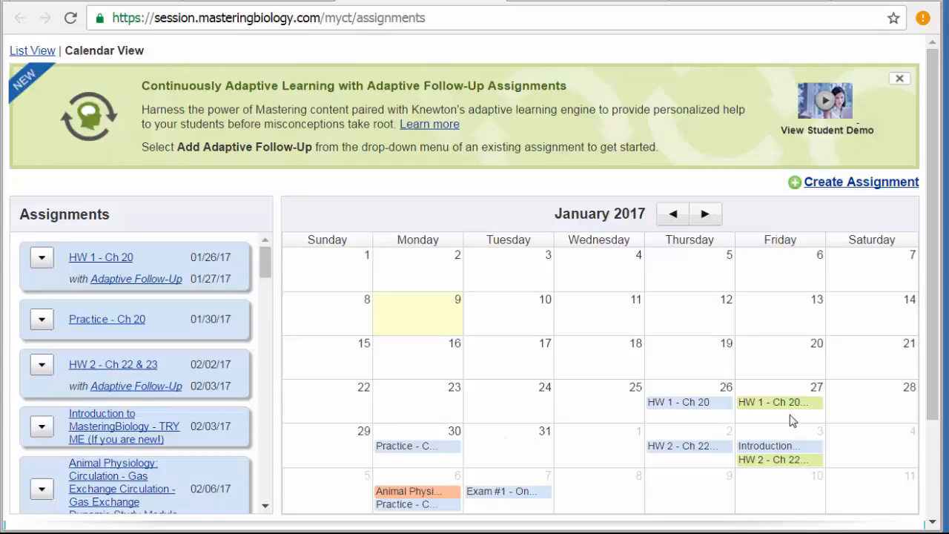
{"action": "mouse_move", "coordinate": [940, 379]}
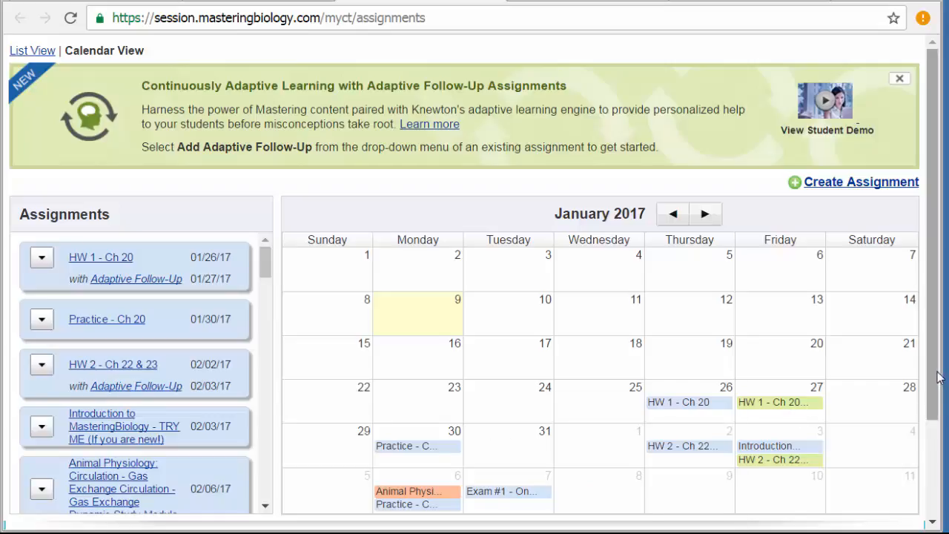
{"action": "scroll", "scroll_direction": "down", "scroll_amount": 3}
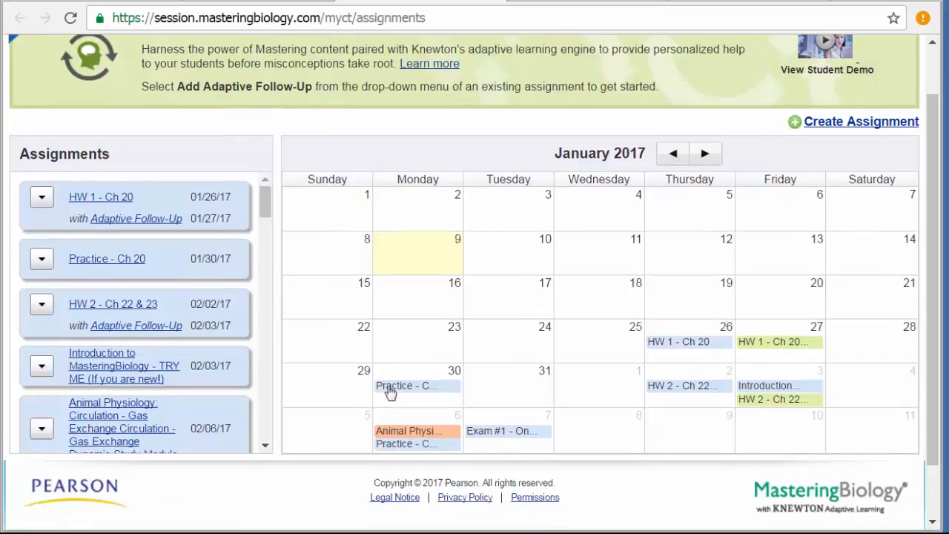
- View the Practice - Ch 20 assignment's pooled items, point values and January 30 due date
{"action": "left_click", "coordinate": [407, 385]}
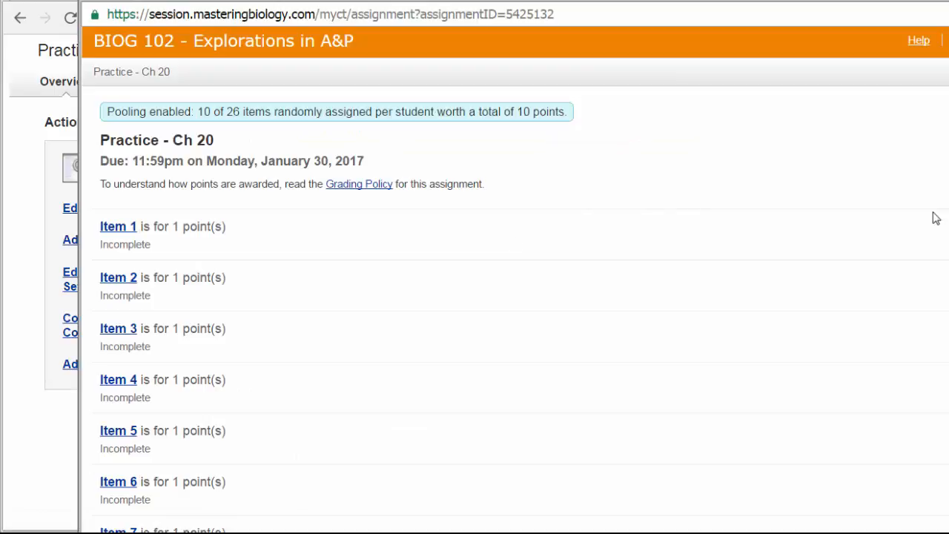
{"action": "scroll", "scroll_direction": "down", "scroll_amount": 3}
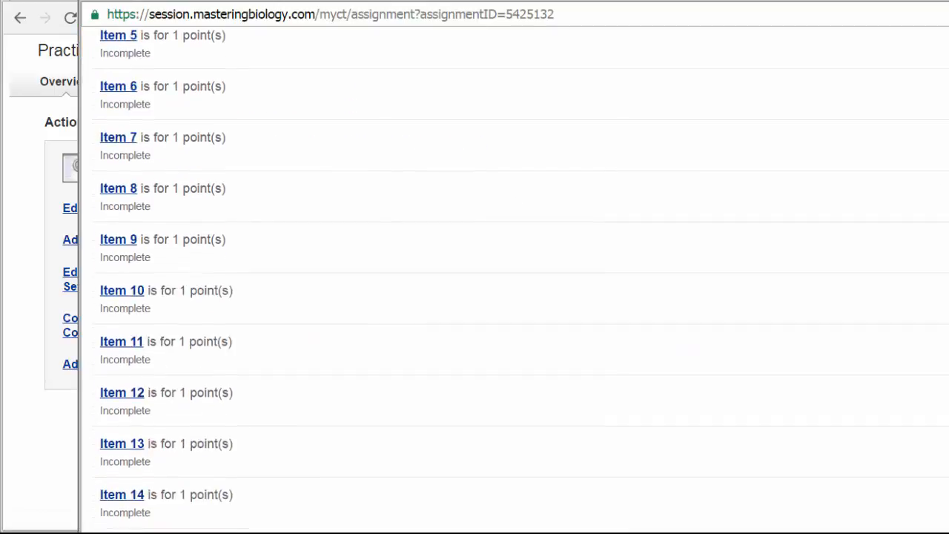
{"action": "scroll", "scroll_direction": "up", "scroll_amount": 3}
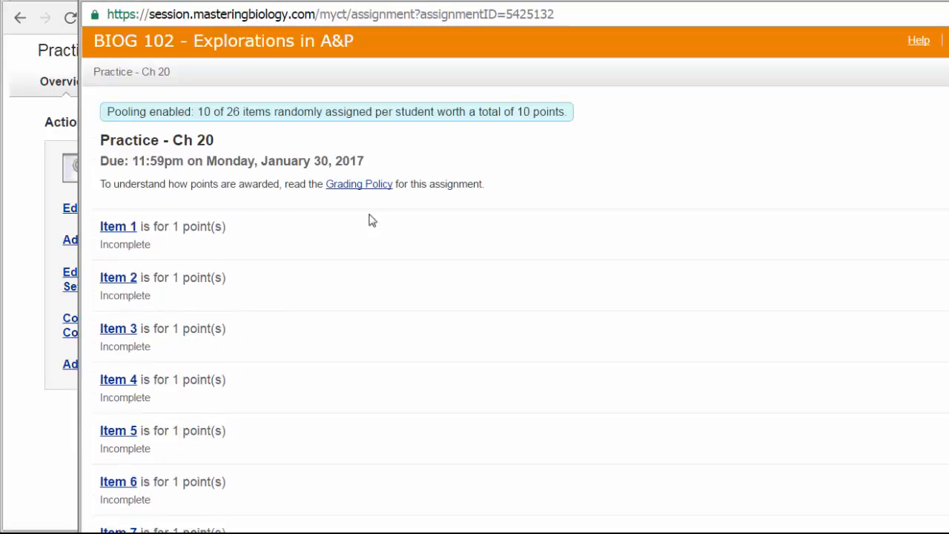
{"action": "mouse_move", "coordinate": [119, 226]}
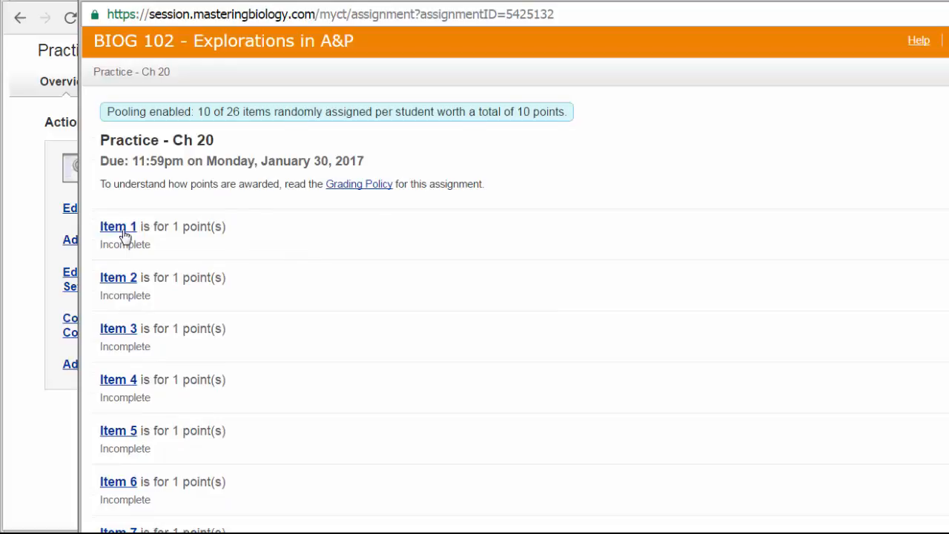
- Preview Item 1 of Practice - Ch 20, scrolling through its organ system art figure and answer choices
{"action": "left_click", "coordinate": [118, 226]}
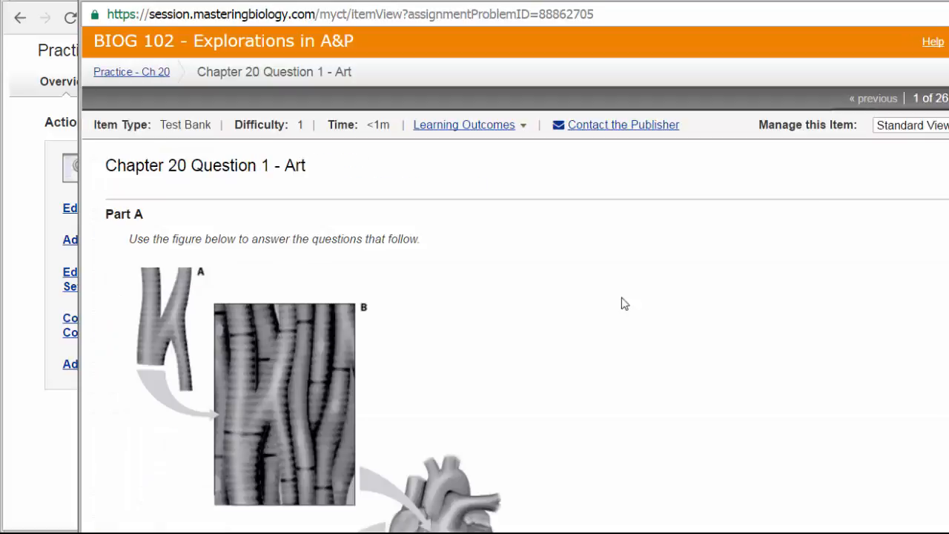
{"action": "scroll", "scroll_direction": "down", "scroll_amount": 3}
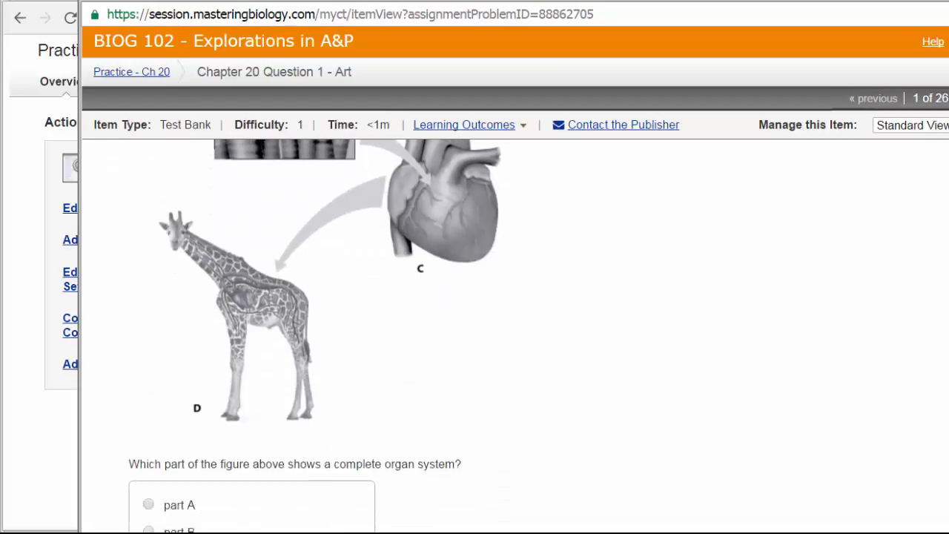
{"action": "scroll", "scroll_direction": "down", "scroll_amount": 3}
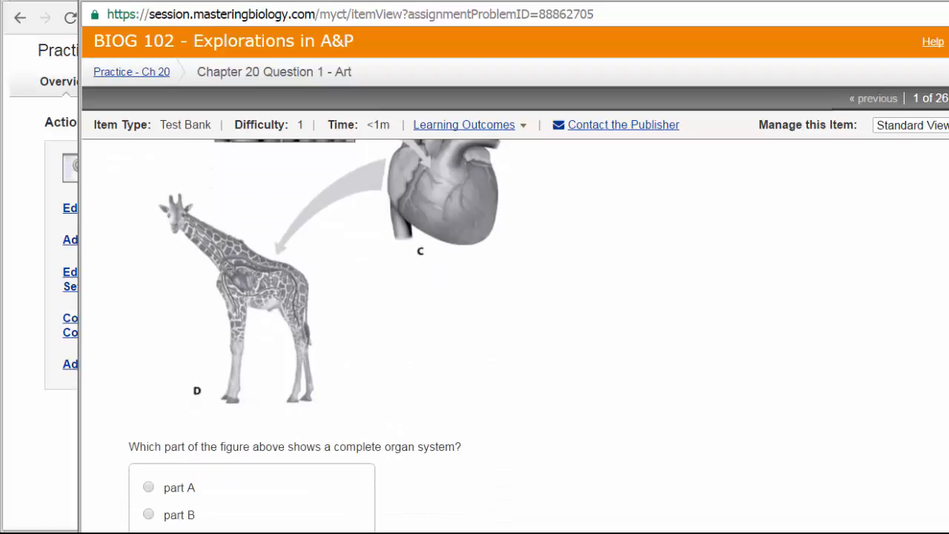
{"action": "scroll", "scroll_direction": "up", "scroll_amount": 3}
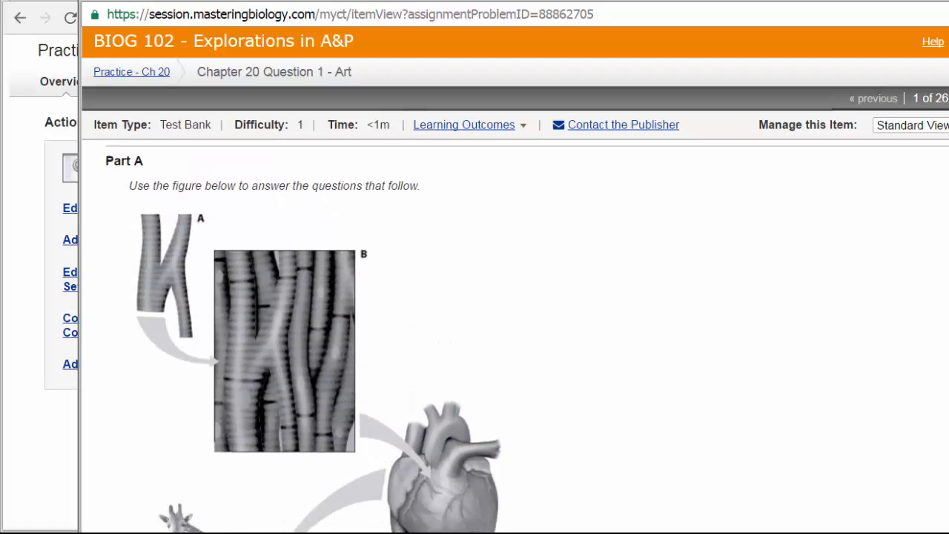
{"action": "scroll", "scroll_direction": "down", "scroll_amount": 3}
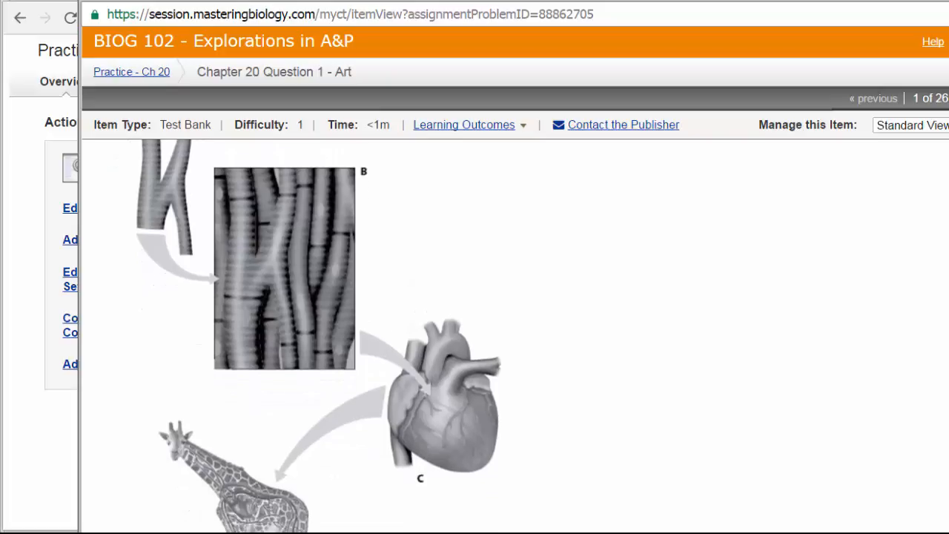
{"action": "scroll", "scroll_direction": "down", "scroll_amount": 3}
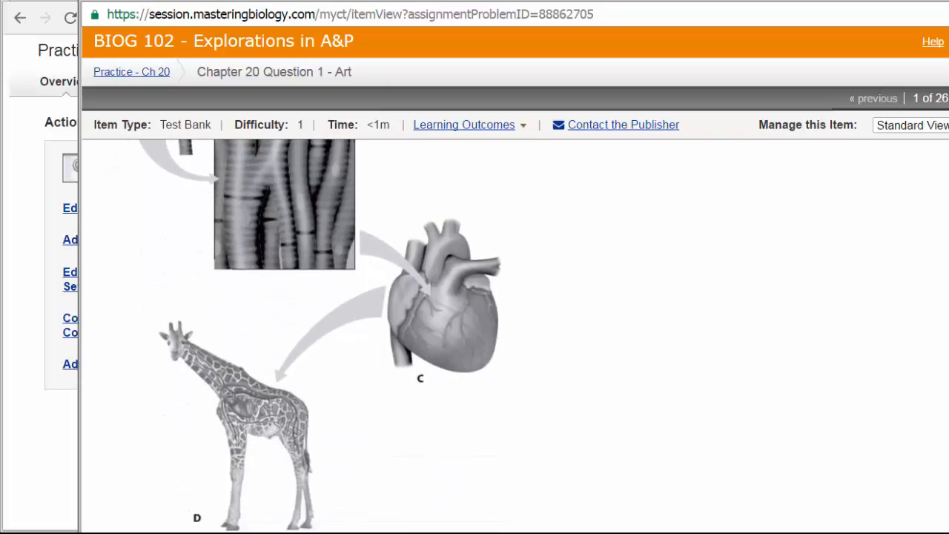
{"action": "scroll", "scroll_direction": "down", "scroll_amount": 3}
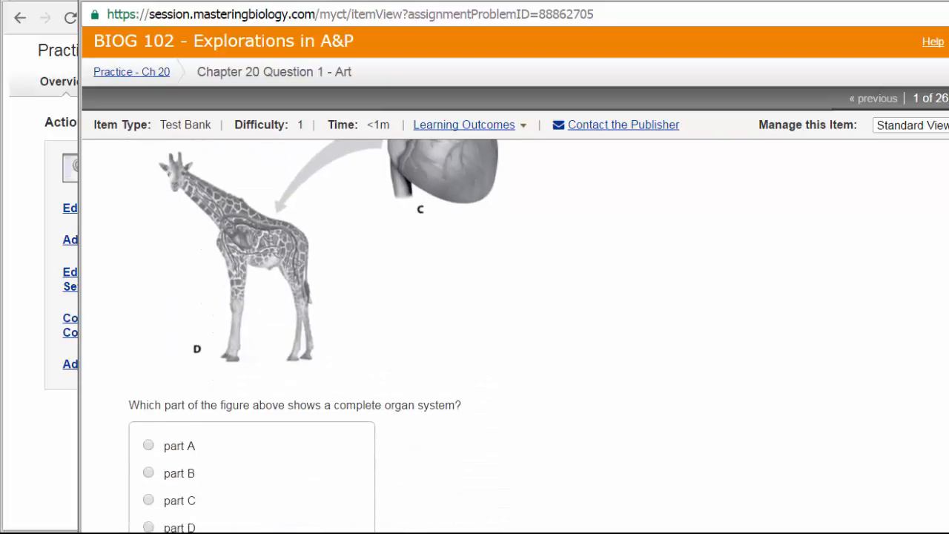
{"action": "scroll", "scroll_direction": "down", "scroll_amount": 3}
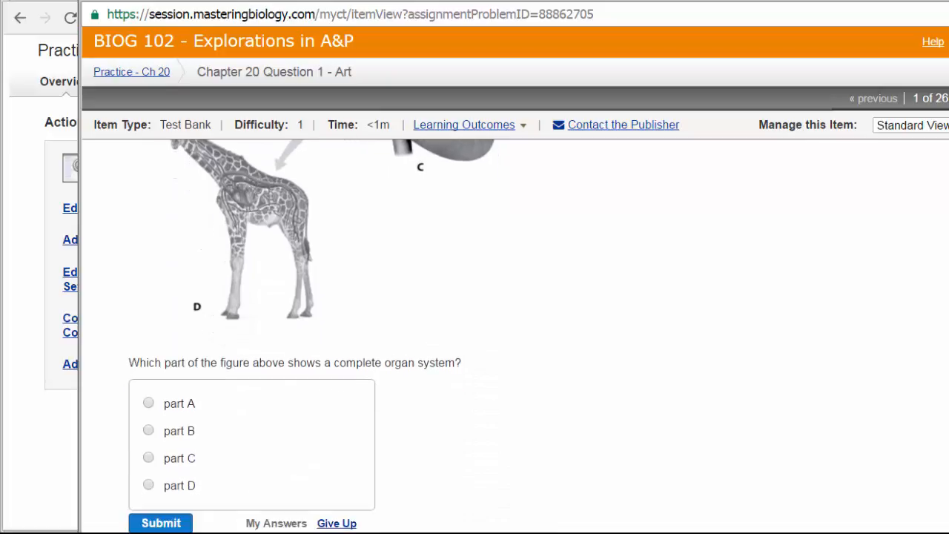
{"action": "scroll", "scroll_direction": "down", "scroll_amount": 3}
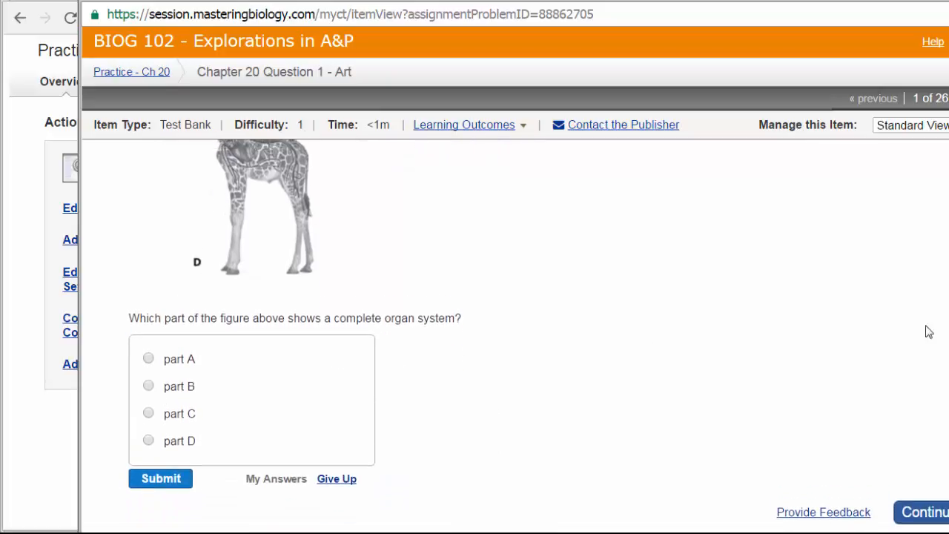
{"action": "mouse_move", "coordinate": [374, 296]}
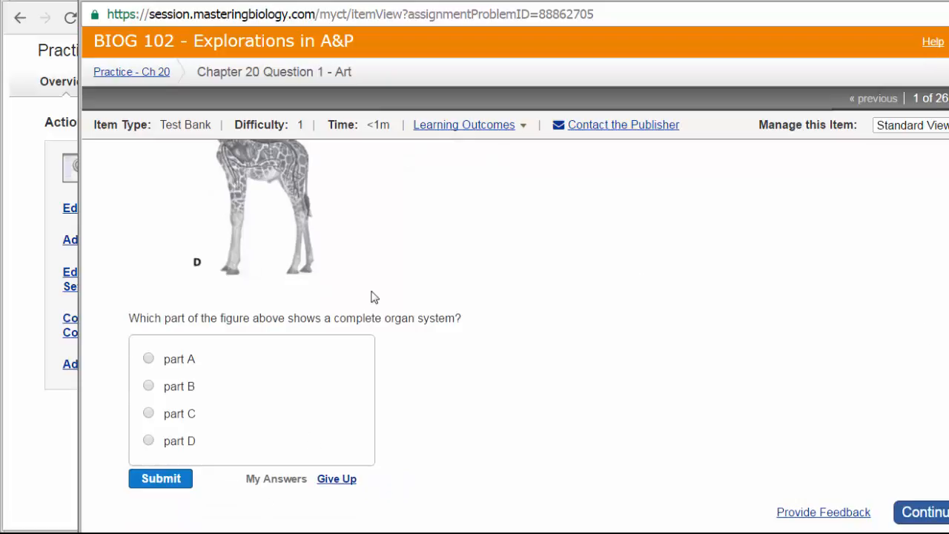
{"action": "scroll", "scroll_direction": "up", "scroll_amount": 3}
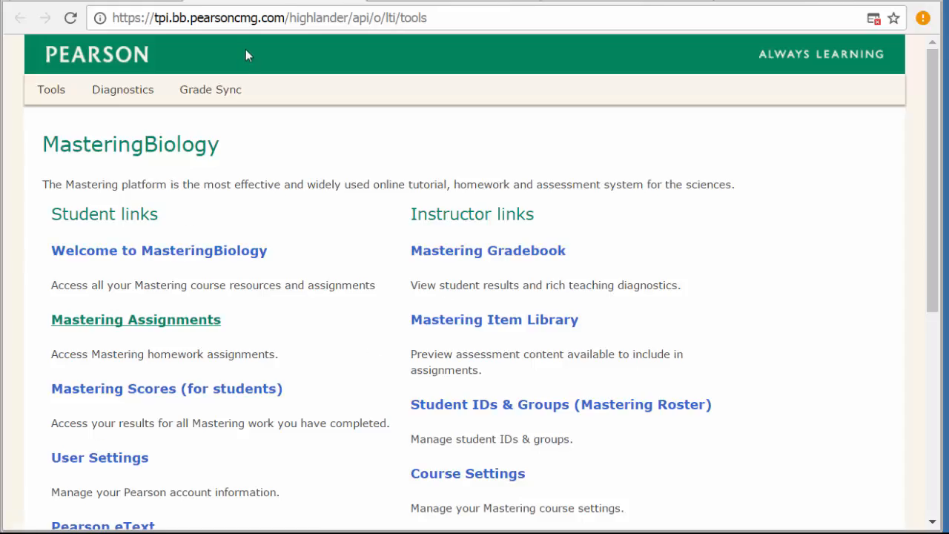
- From the assignments calendar, launch the Animal Physiology Dynamic Study Module on February 6
{"action": "left_click", "coordinate": [137, 319]}
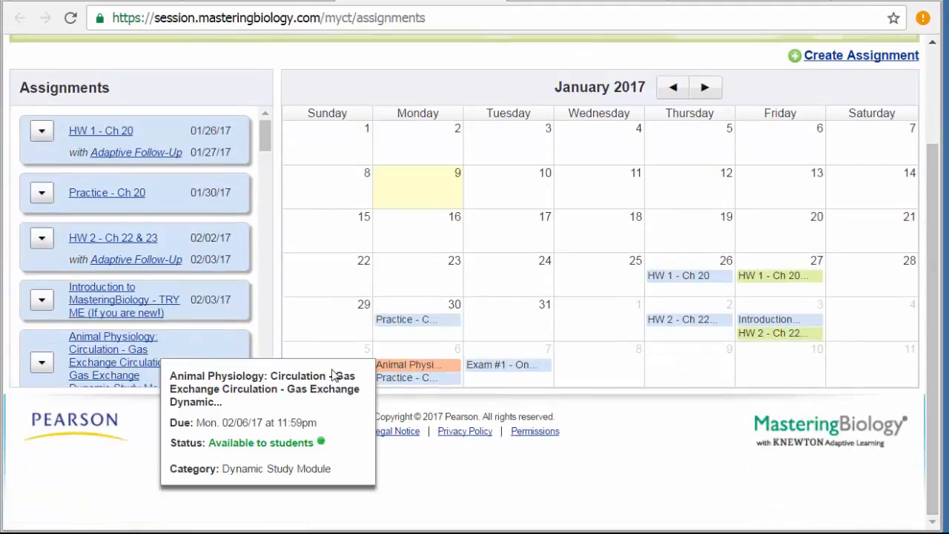
{"action": "mouse_move", "coordinate": [418, 373]}
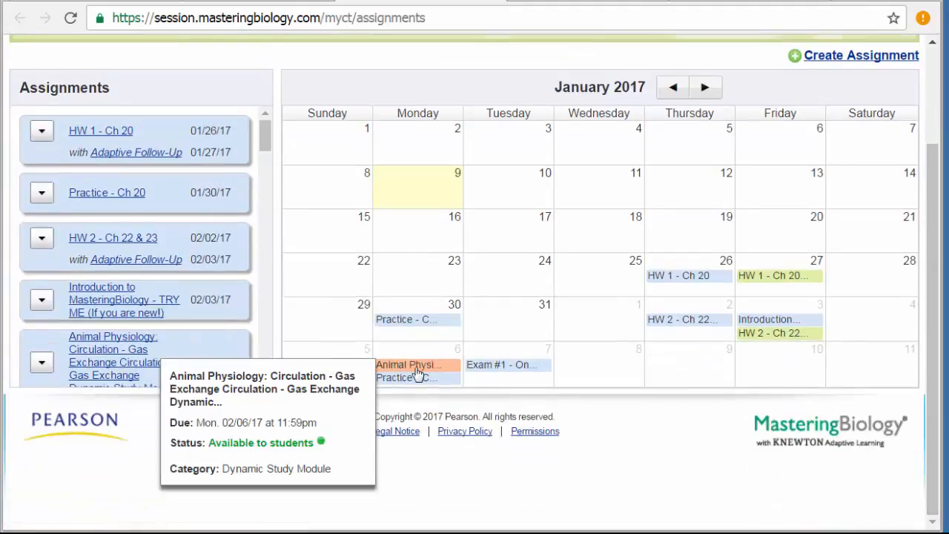
{"action": "left_click", "coordinate": [408, 365]}
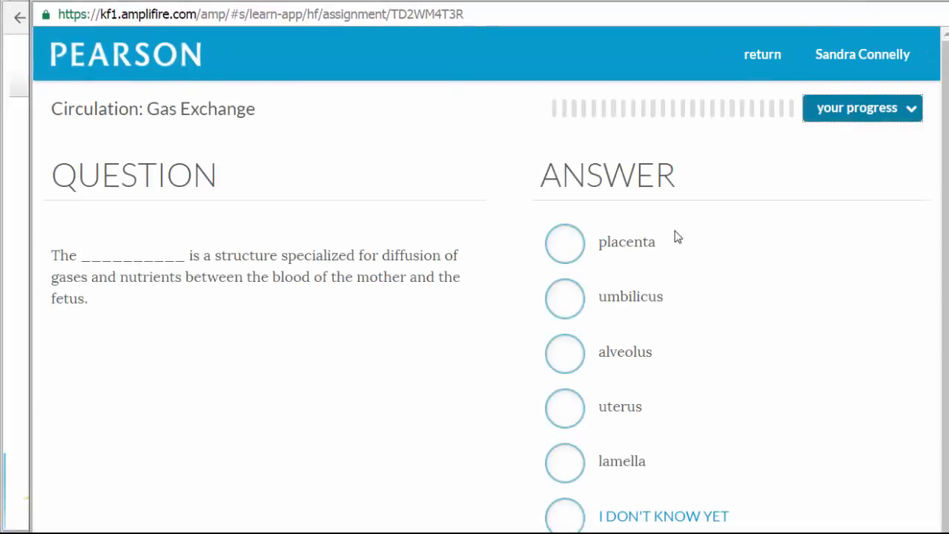
{"action": "mouse_move", "coordinate": [946, 162]}
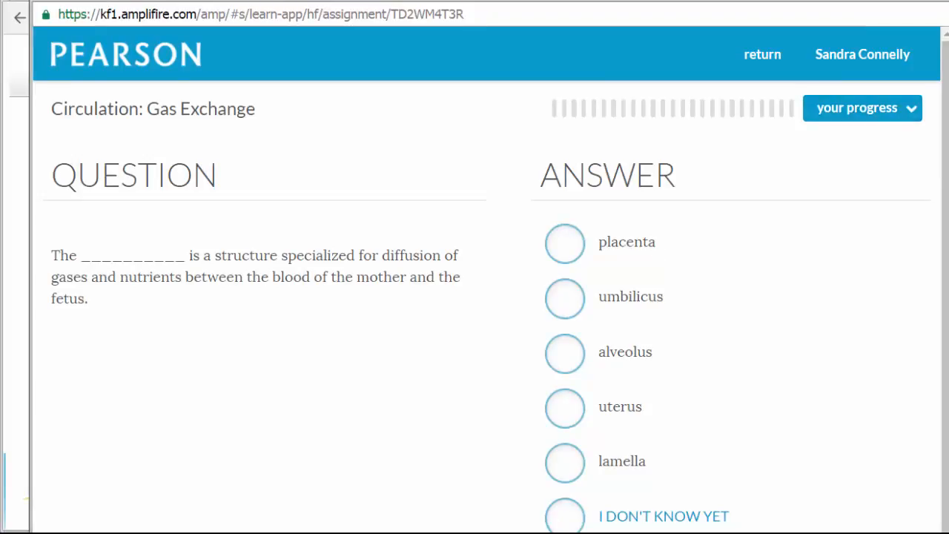
{"action": "mouse_move", "coordinate": [202, 269]}
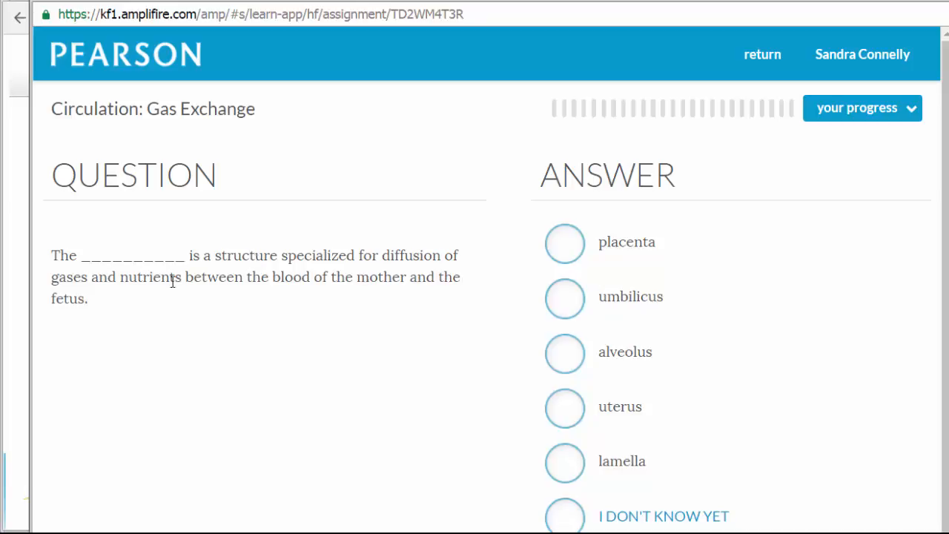
{"action": "mouse_move", "coordinate": [392, 284]}
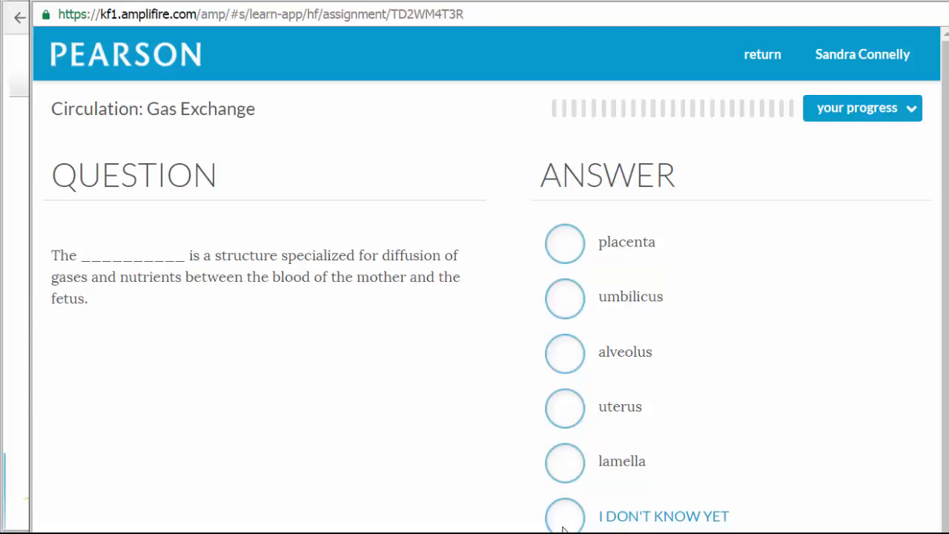
- Show the answering instructions popup via the I DON'T KNOW YET circle
{"action": "left_click", "coordinate": [564, 516]}
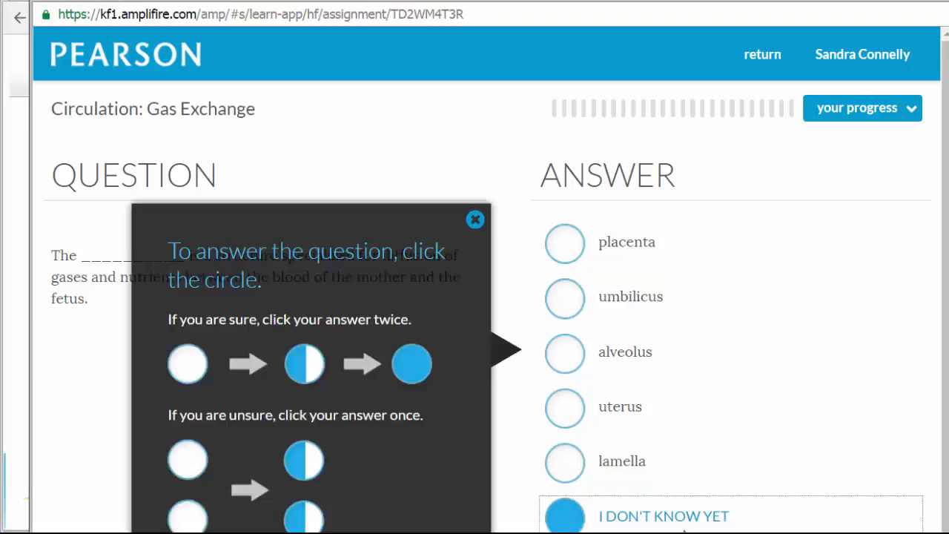
{"action": "mouse_move", "coordinate": [476, 414]}
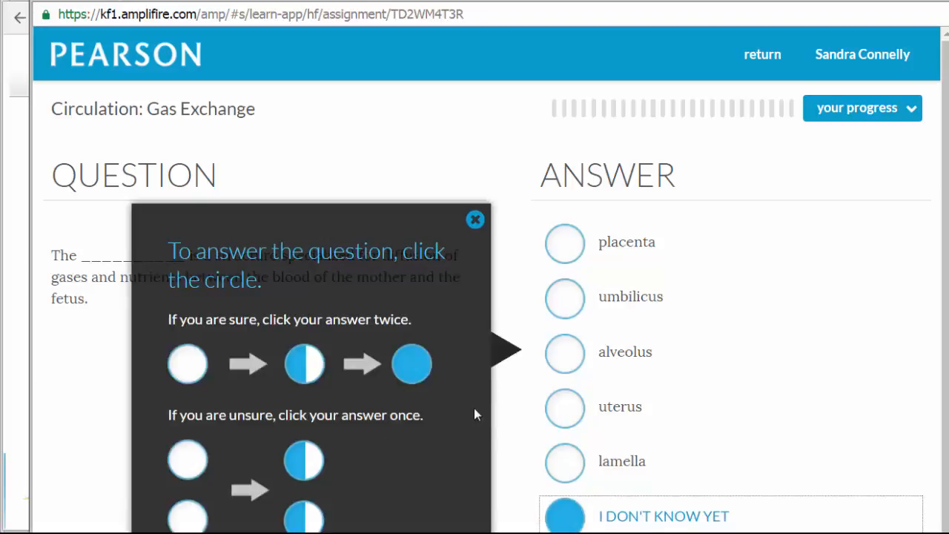
{"action": "mouse_move", "coordinate": [383, 483]}
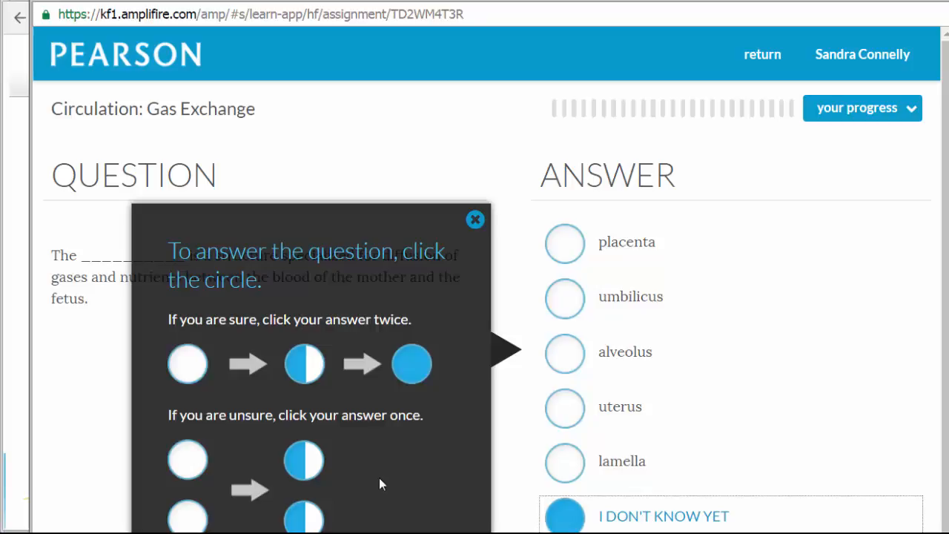
{"action": "mouse_move", "coordinate": [428, 433]}
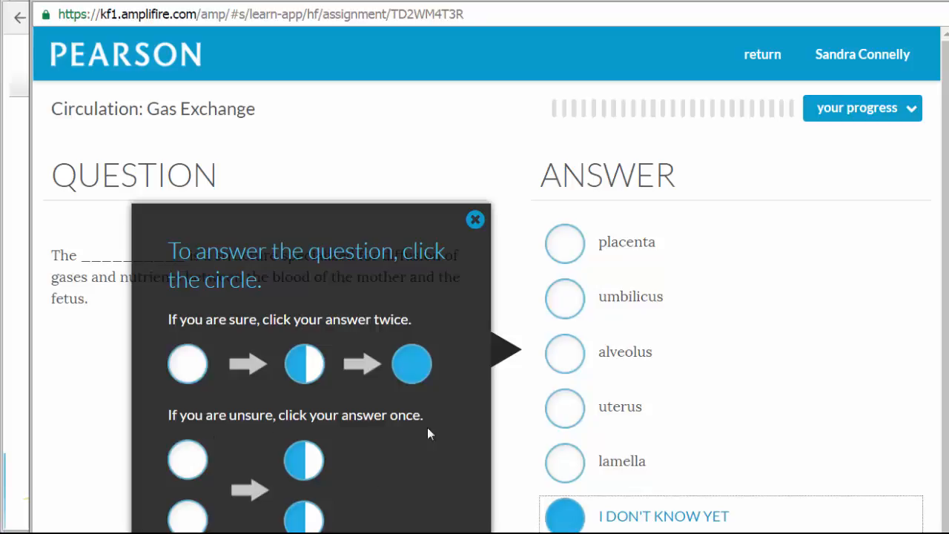
{"action": "mouse_move", "coordinate": [547, 231]}
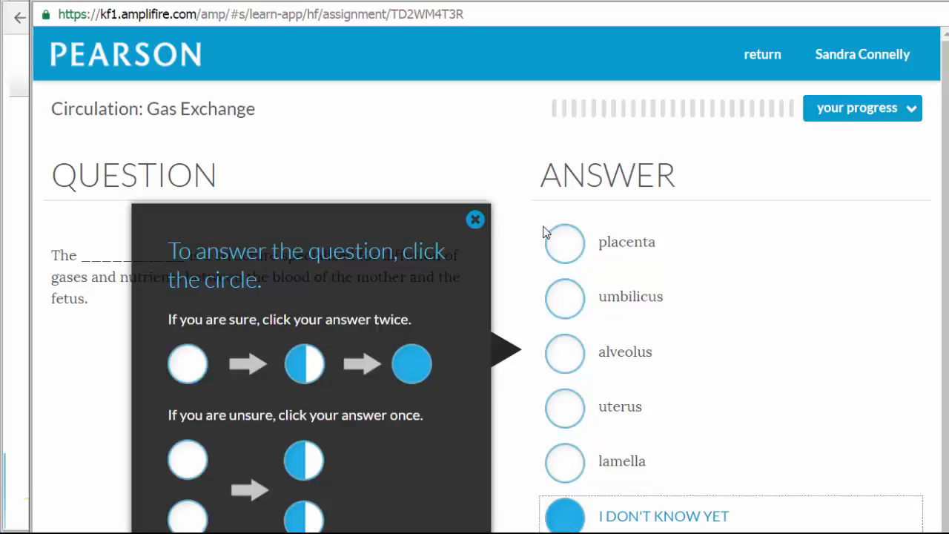
- Mark placenta and uterus each as unsure answers on the placenta diffusion question
{"action": "left_click", "coordinate": [563, 243]}
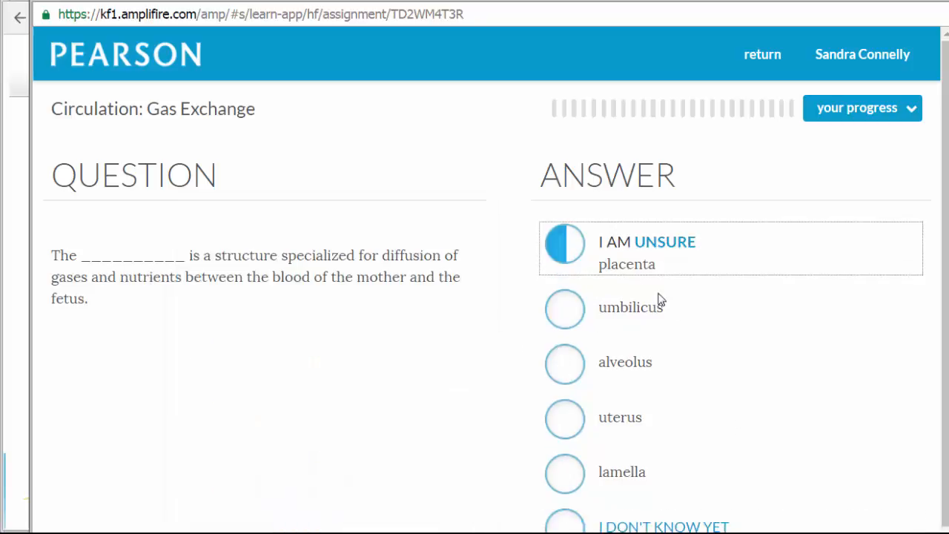
{"action": "mouse_move", "coordinate": [571, 267]}
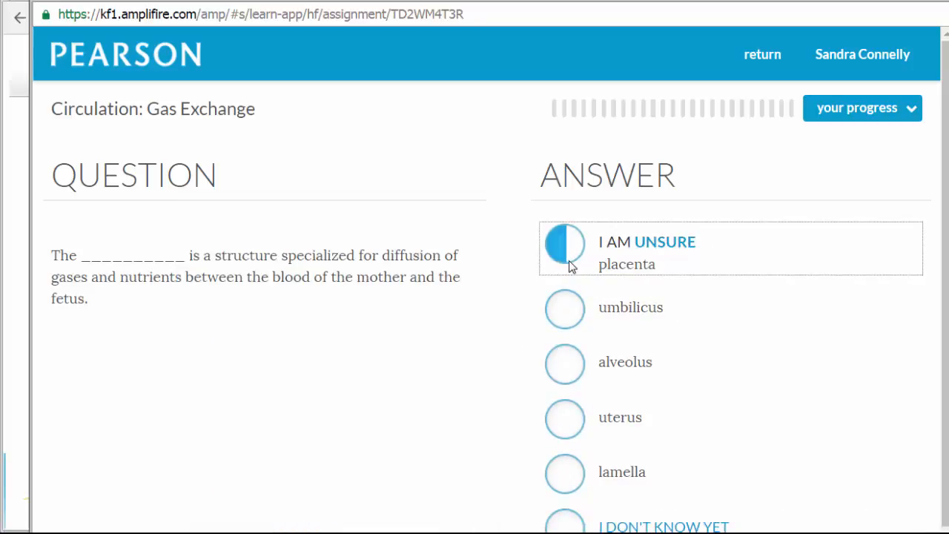
{"action": "left_click", "coordinate": [565, 249]}
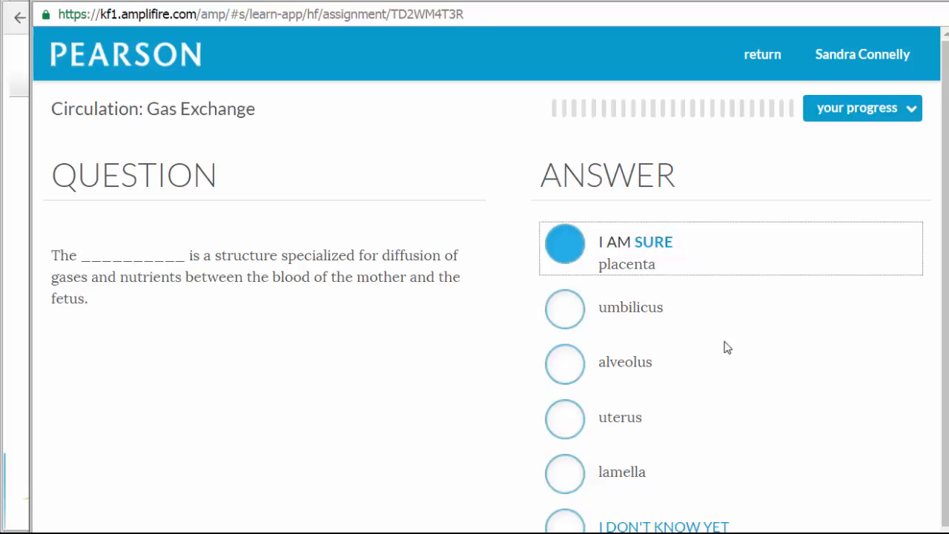
{"action": "mouse_move", "coordinate": [683, 252]}
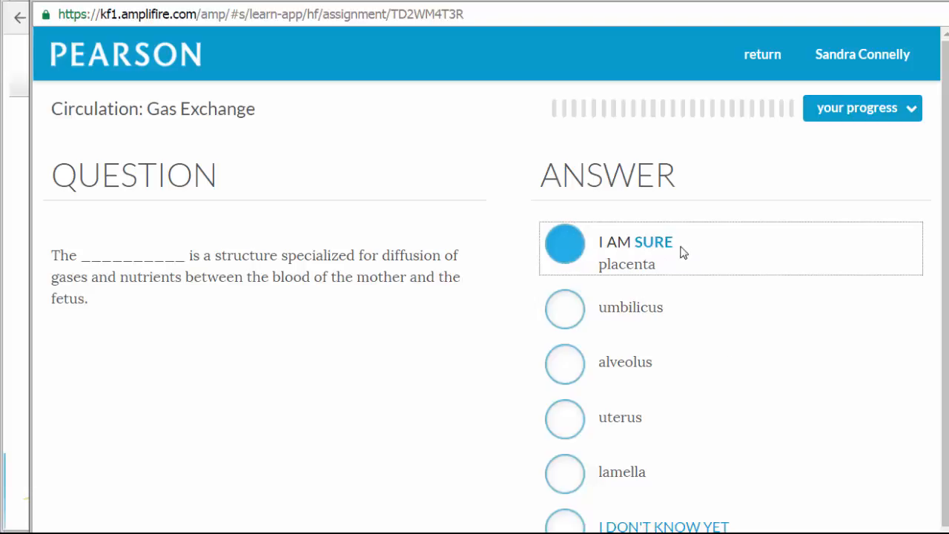
{"action": "mouse_move", "coordinate": [650, 259]}
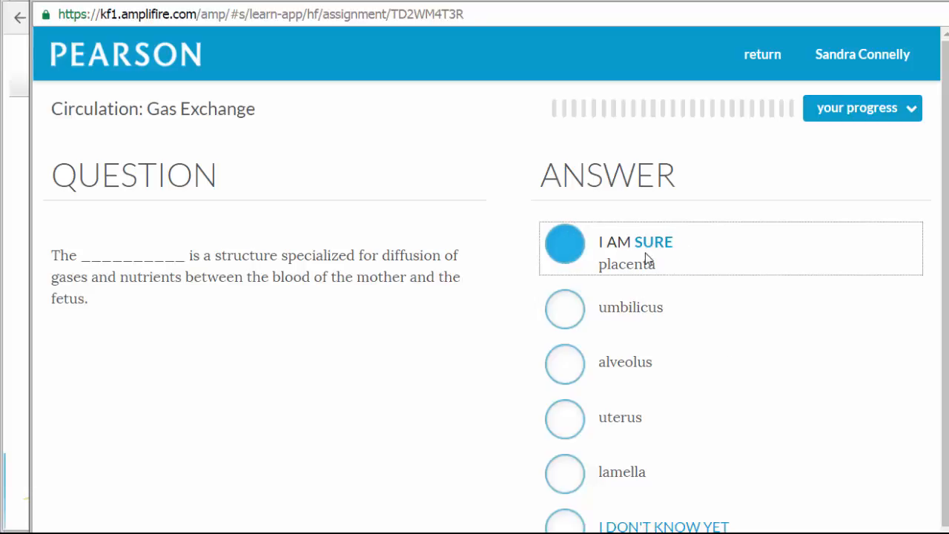
{"action": "left_click", "coordinate": [565, 243]}
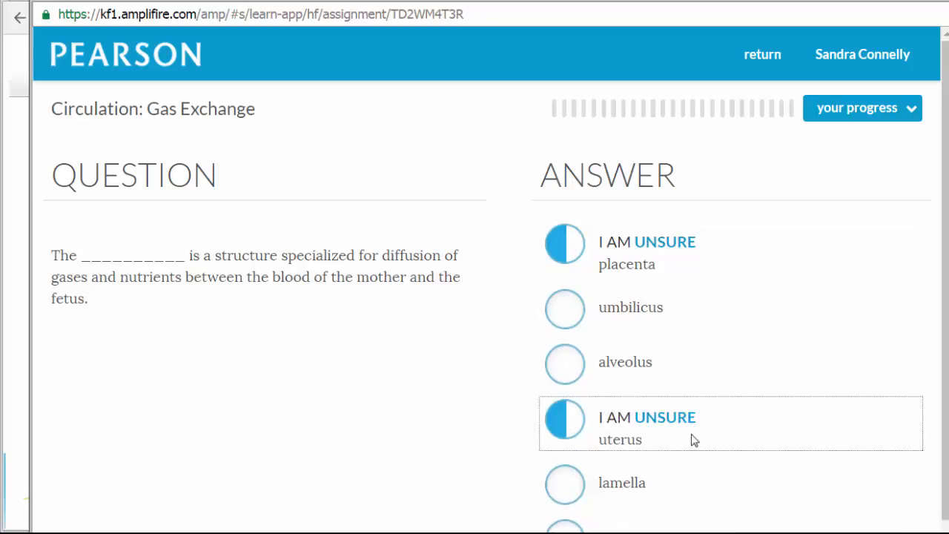
{"action": "mouse_move", "coordinate": [709, 450]}
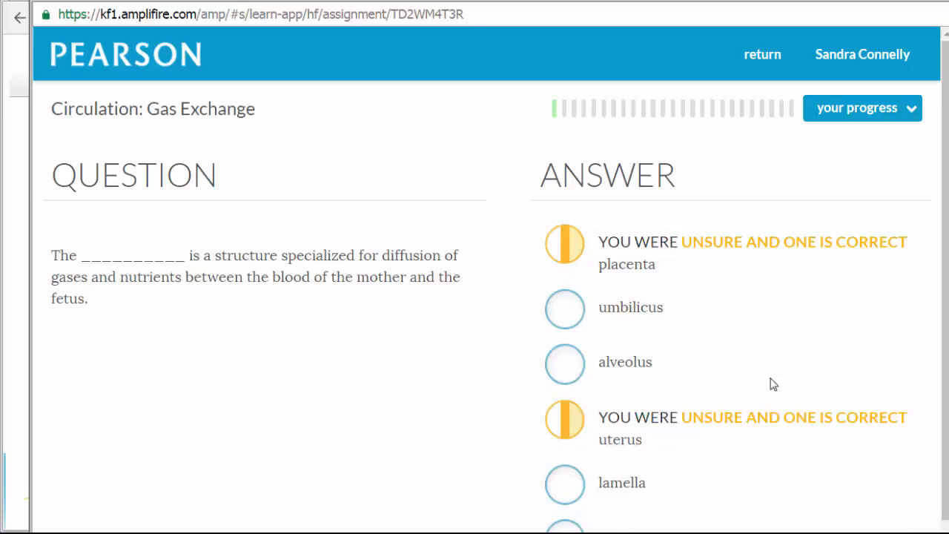
{"action": "mouse_move", "coordinate": [753, 261]}
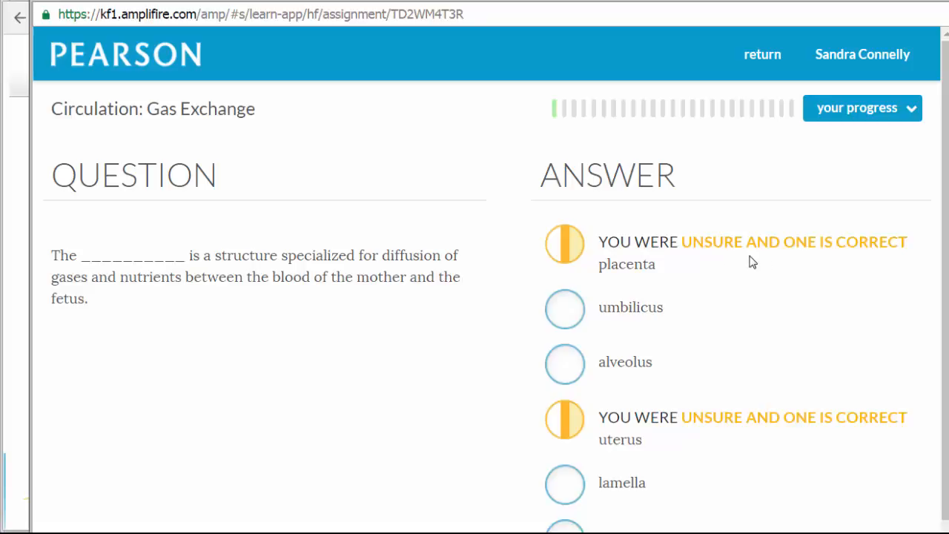
{"action": "mouse_move", "coordinate": [866, 445]}
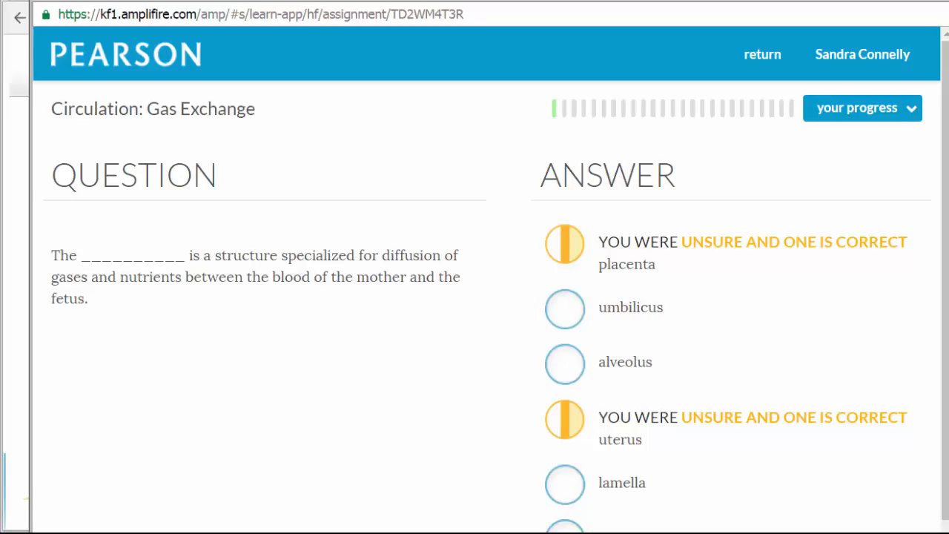
{"action": "mouse_move", "coordinate": [933, 56]}
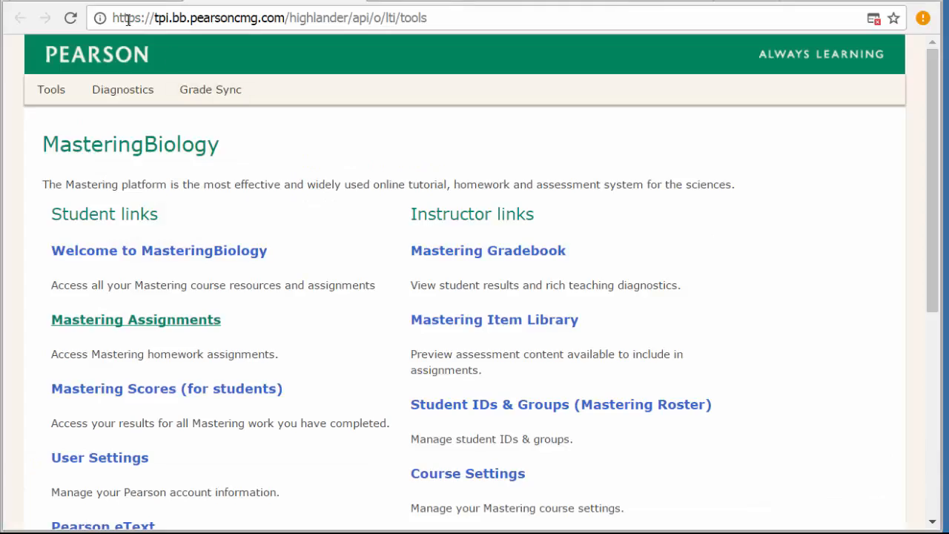
{"action": "mouse_move", "coordinate": [511, 185]}
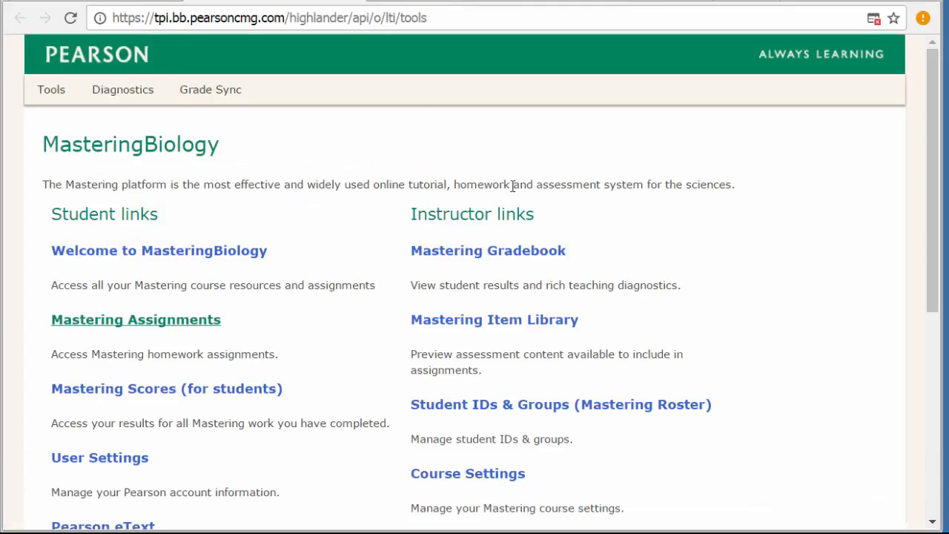
{"action": "mouse_move", "coordinate": [296, 169]}
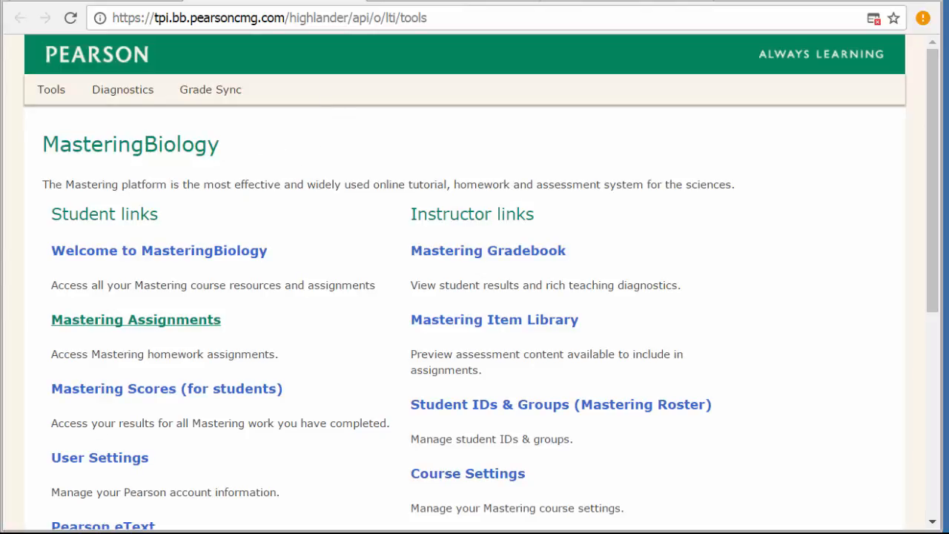
- Launch the Pearson eText for Campbell Biology from the student links list
{"action": "scroll", "scroll_direction": "down", "scroll_amount": 3}
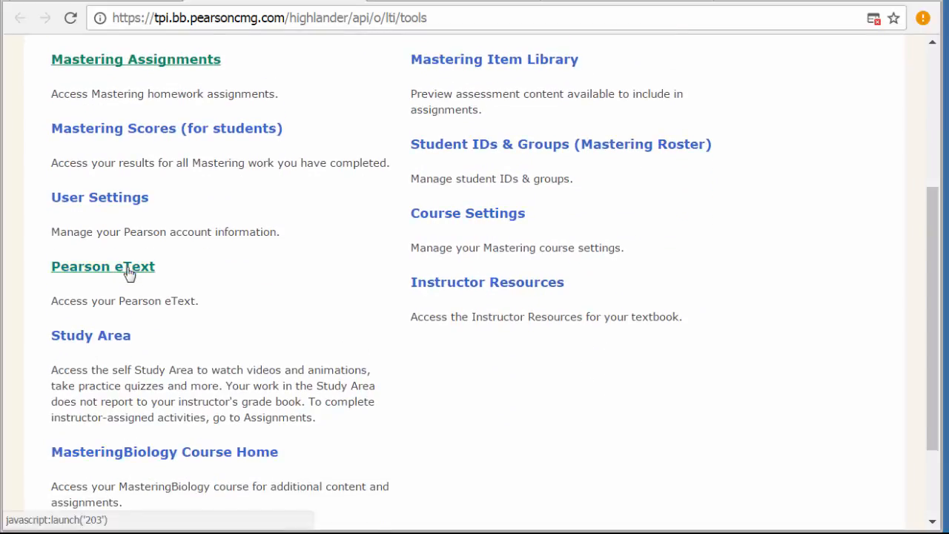
{"action": "left_click", "coordinate": [103, 267]}
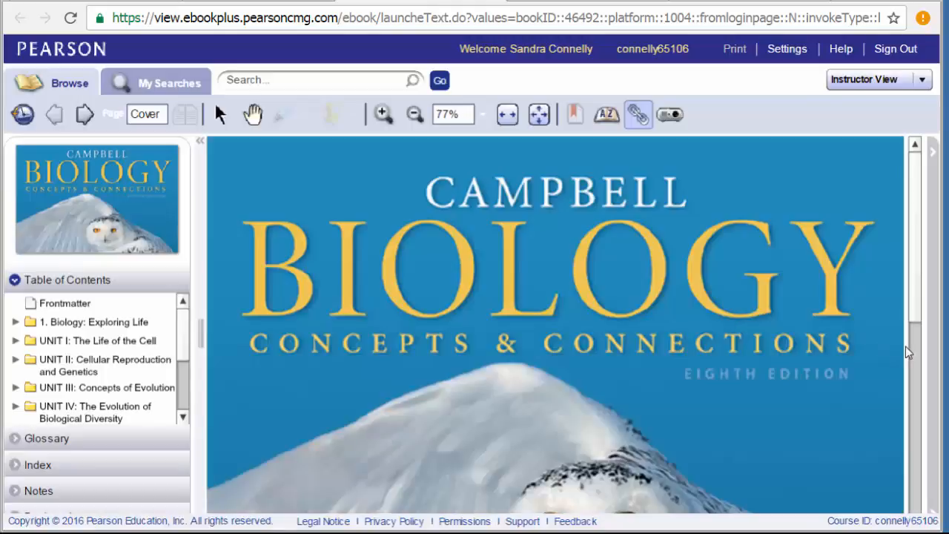
- Zoom out on the Campbell Biology cover, move to the Table of Contents page, then close the eText
{"action": "left_click", "coordinate": [319, 80]}
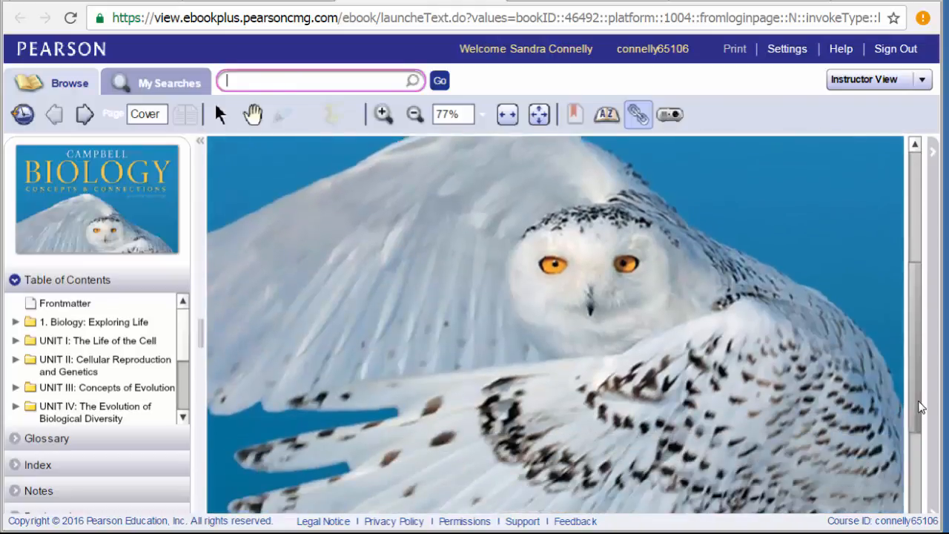
{"action": "left_click", "coordinate": [415, 112]}
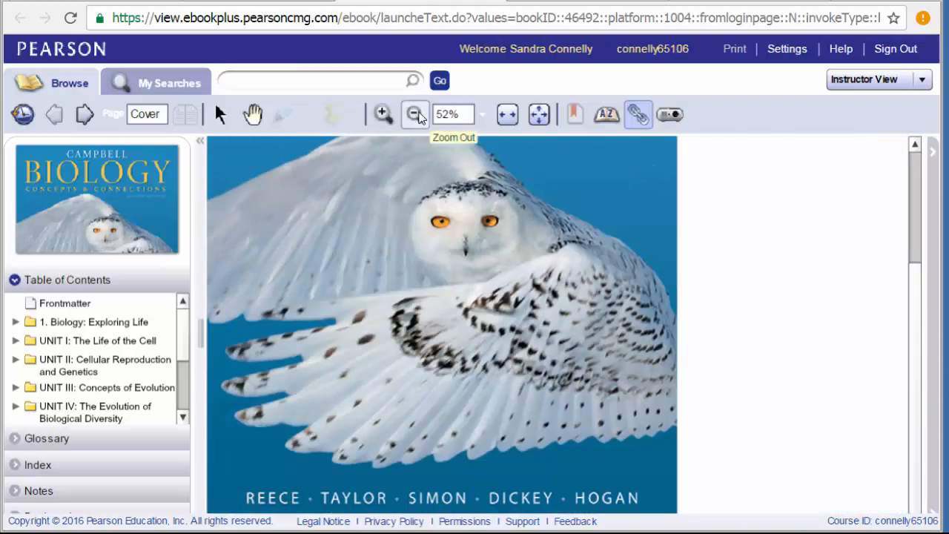
{"action": "left_click", "coordinate": [415, 112]}
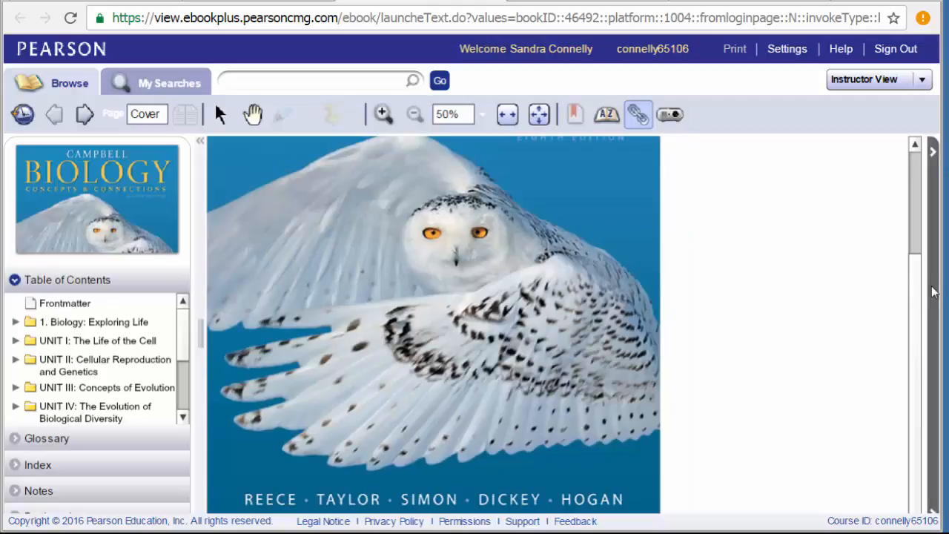
{"action": "left_click", "coordinate": [85, 112]}
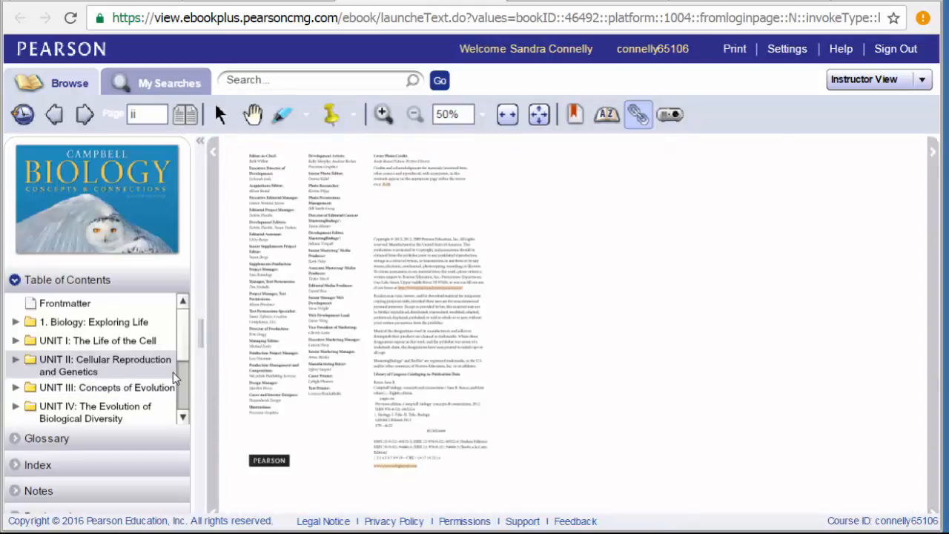
{"action": "scroll", "scroll_direction": "down", "scroll_amount": 3}
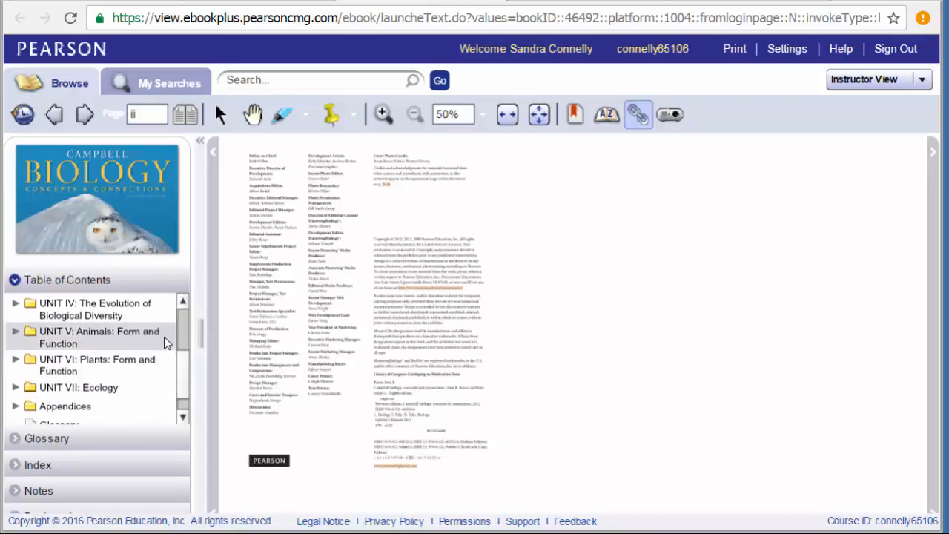
{"action": "left_click", "coordinate": [99, 336]}
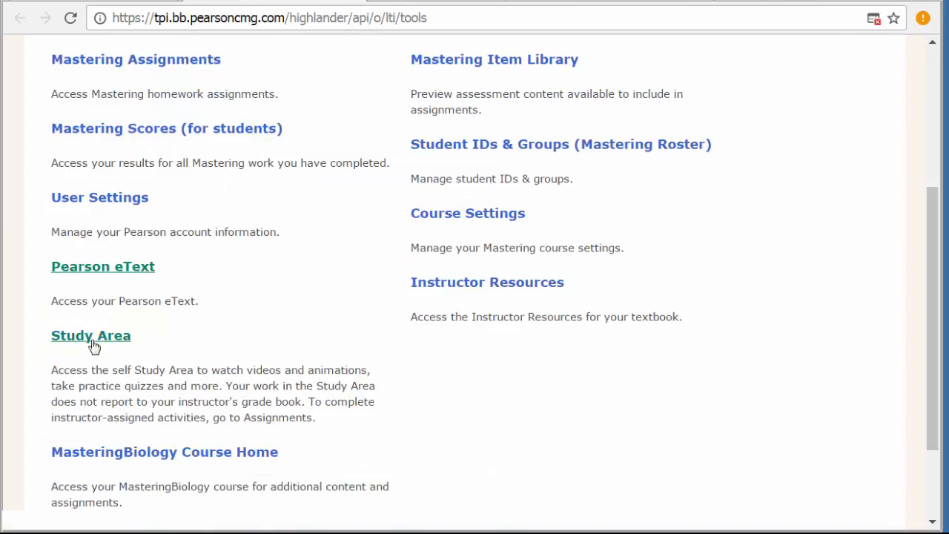
- Enter the Study Area and load the Chapter 20 chapter guide from the chapter dropdown
{"action": "left_click", "coordinate": [90, 336]}
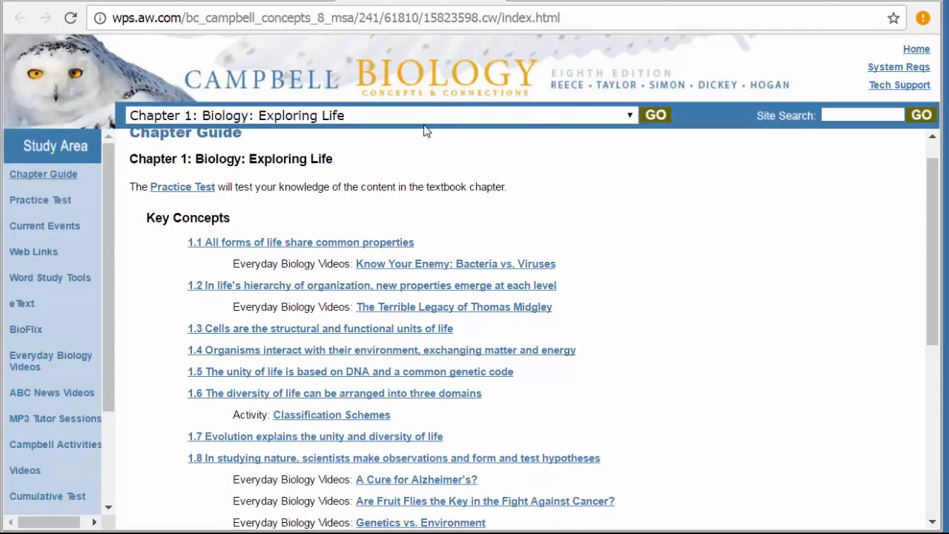
{"action": "left_click", "coordinate": [626, 115]}
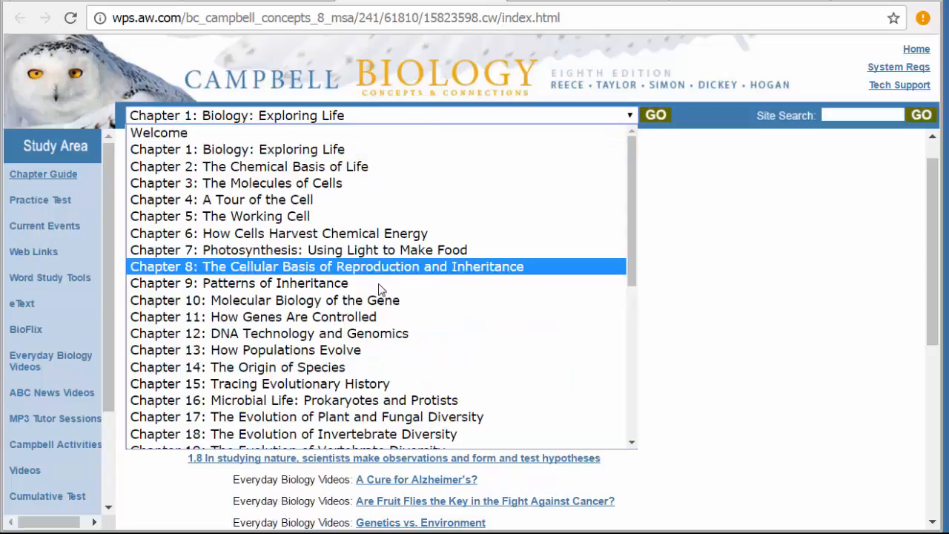
{"action": "scroll", "scroll_direction": "down", "scroll_amount": 3}
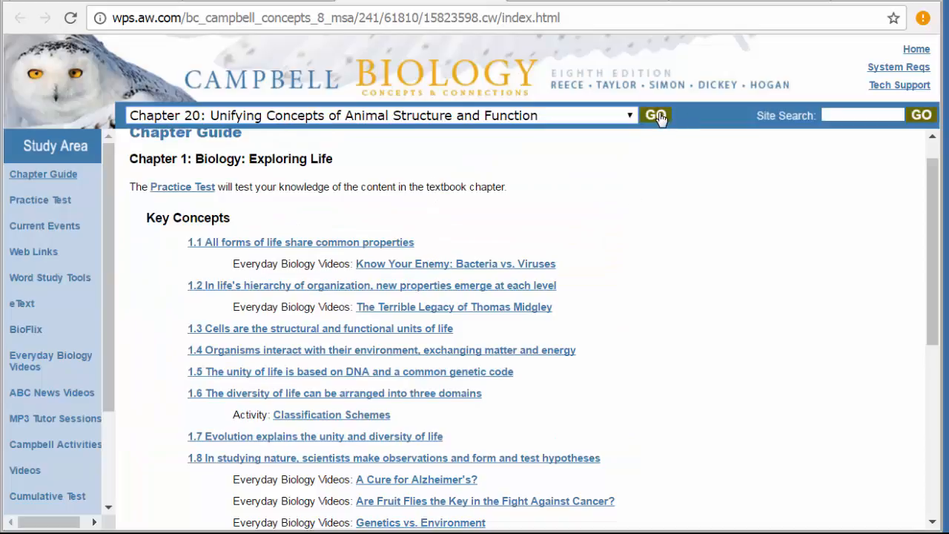
{"action": "left_click", "coordinate": [656, 116]}
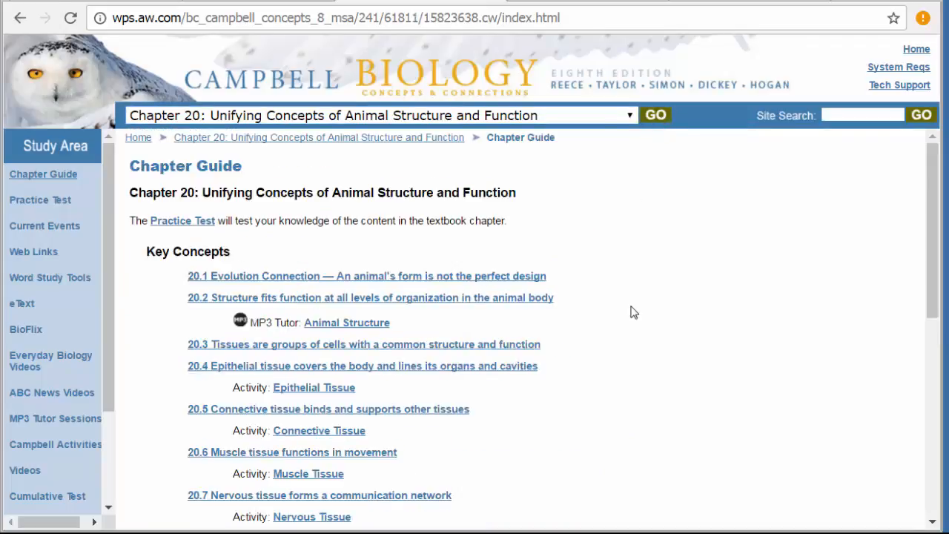
- Scroll through the Chapter 20 guide's key concepts and extension activities
{"action": "scroll", "scroll_direction": "down", "scroll_amount": 3}
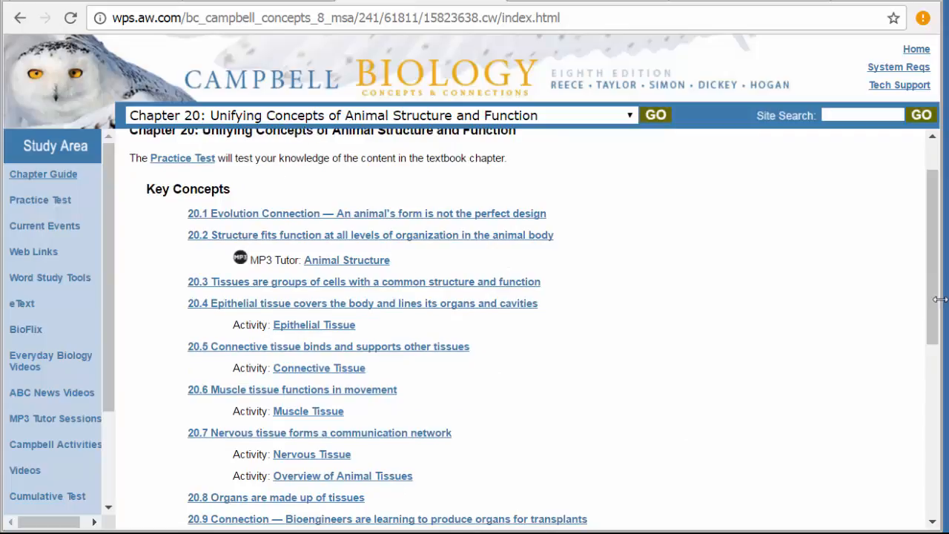
{"action": "scroll", "scroll_direction": "down", "scroll_amount": 3}
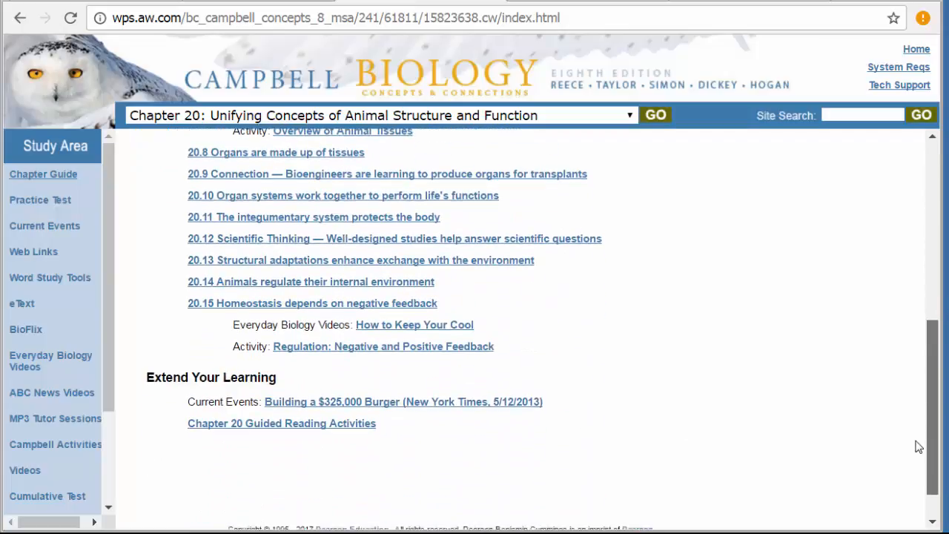
{"action": "scroll", "scroll_direction": "down", "scroll_amount": 3}
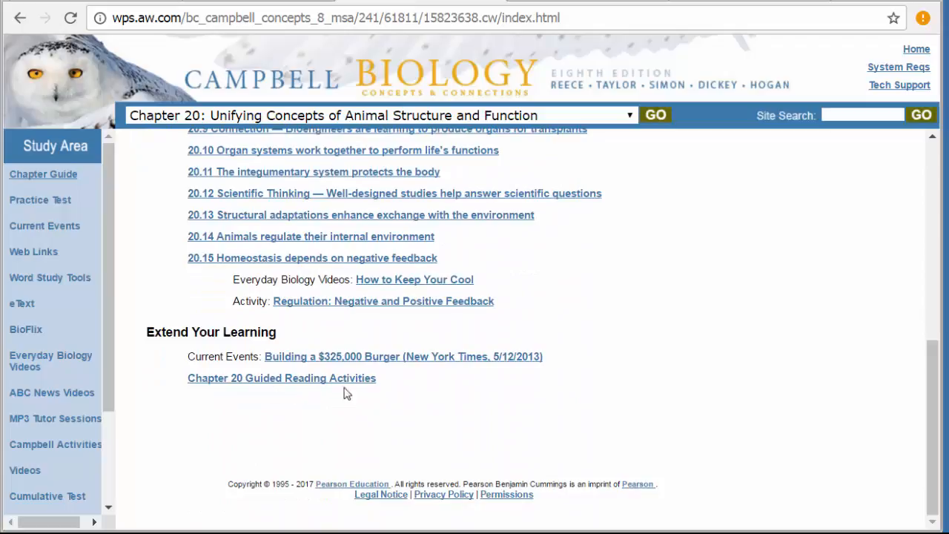
{"action": "scroll", "scroll_direction": "up", "scroll_amount": 3}
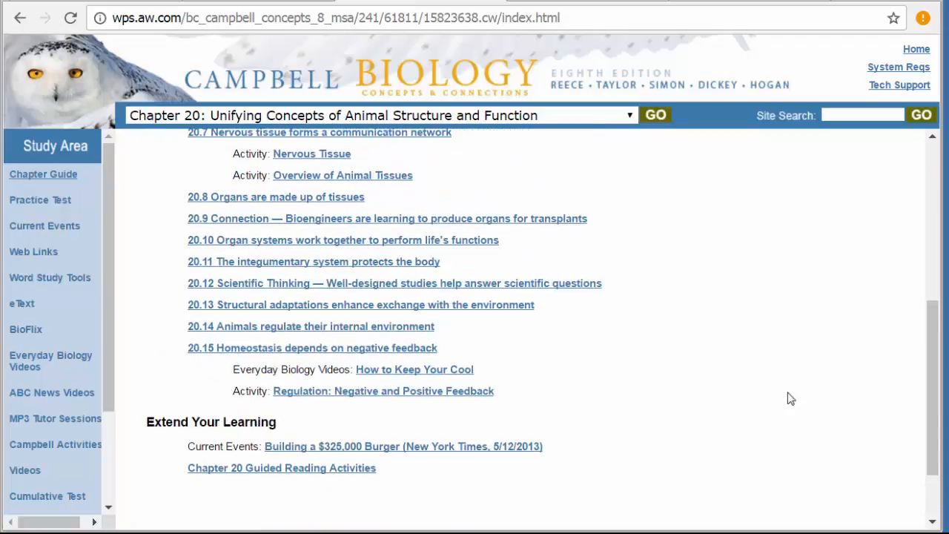
{"action": "scroll", "scroll_direction": "down", "scroll_amount": 3}
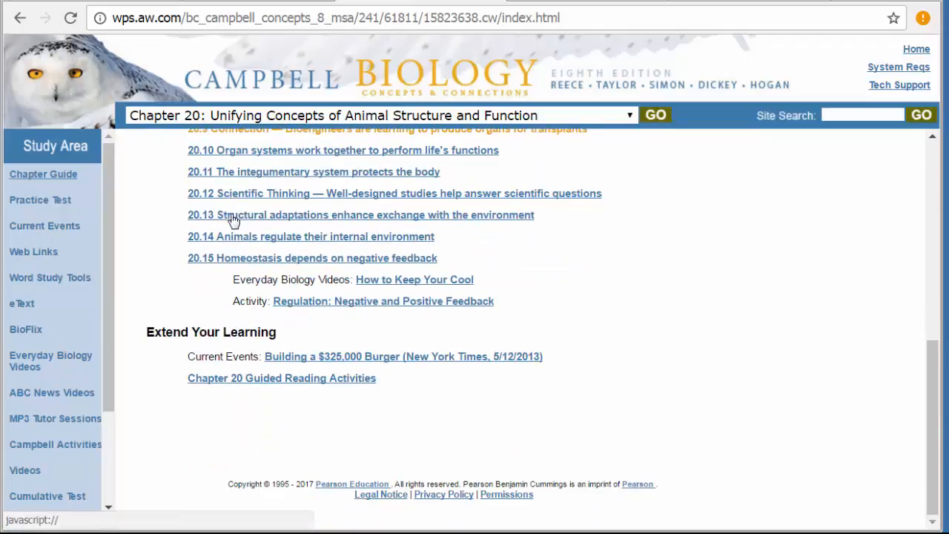
{"action": "scroll", "scroll_direction": "up", "scroll_amount": 3}
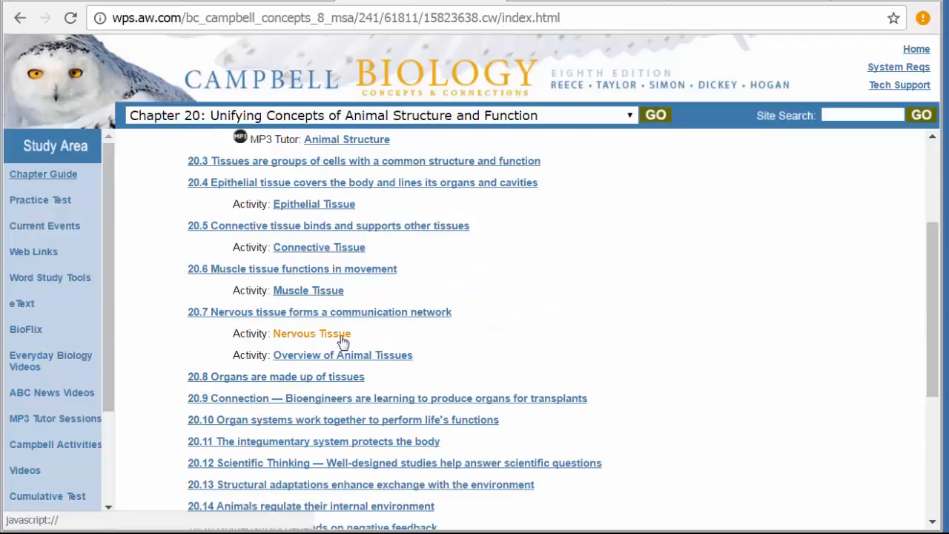
{"action": "scroll", "scroll_direction": "down", "scroll_amount": 3}
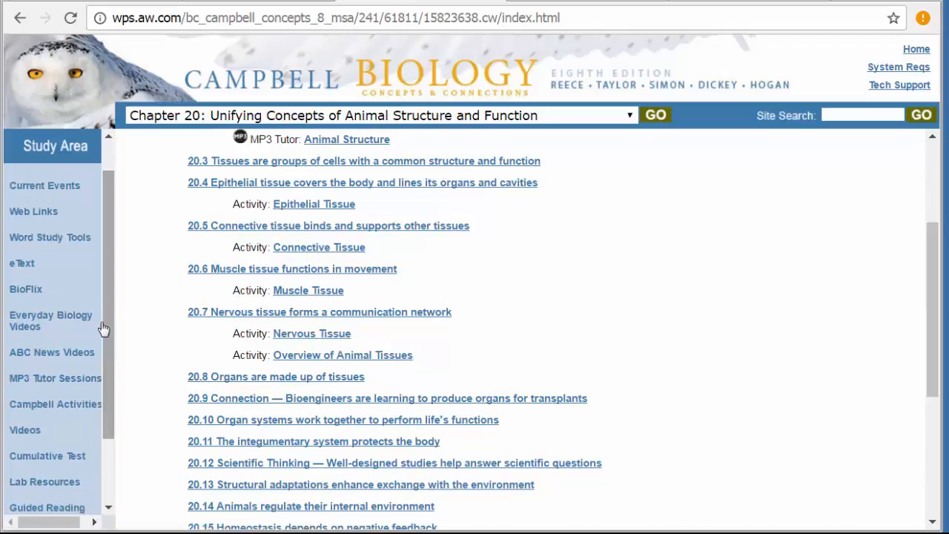
- From the Study Area's BioFlix list, launch the Gas Exchange BioFlix
{"action": "left_click", "coordinate": [25, 290]}
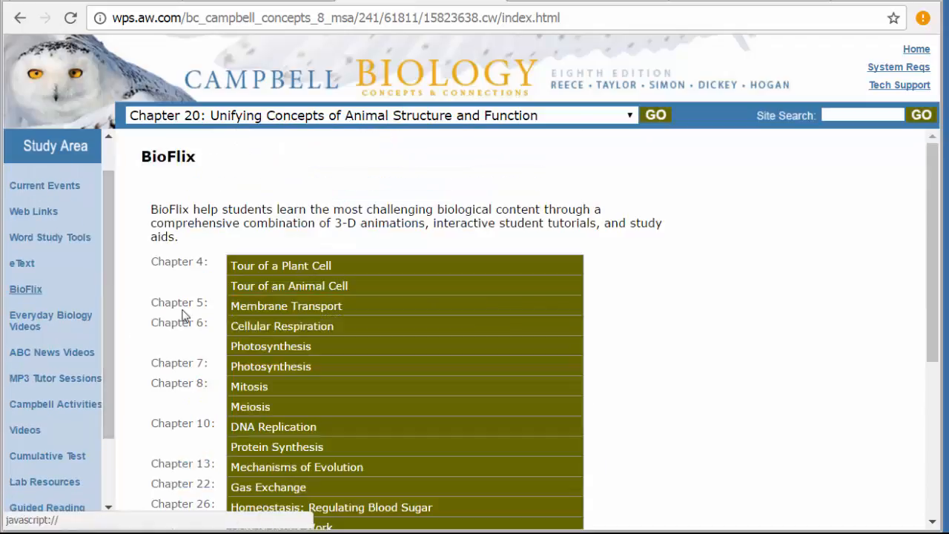
{"action": "mouse_move", "coordinate": [26, 288]}
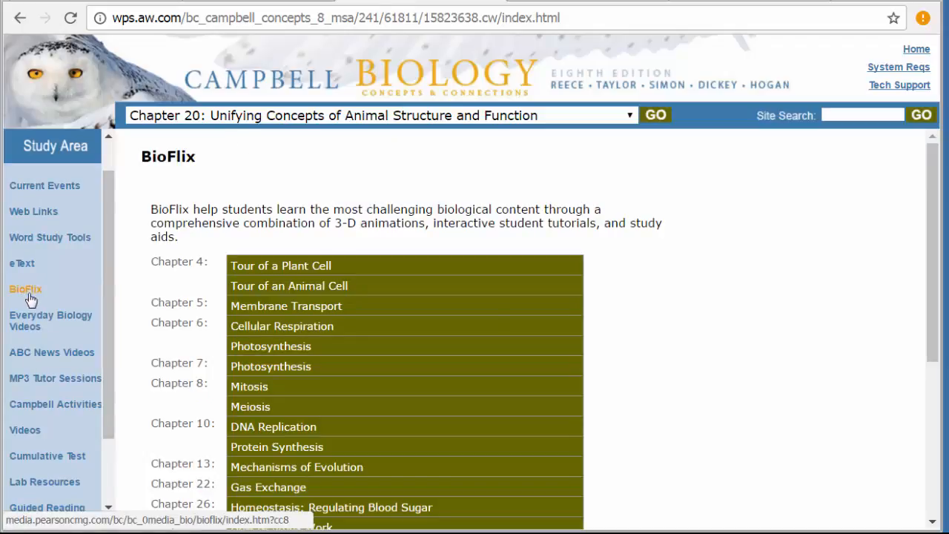
{"action": "scroll", "scroll_direction": "down", "scroll_amount": 3}
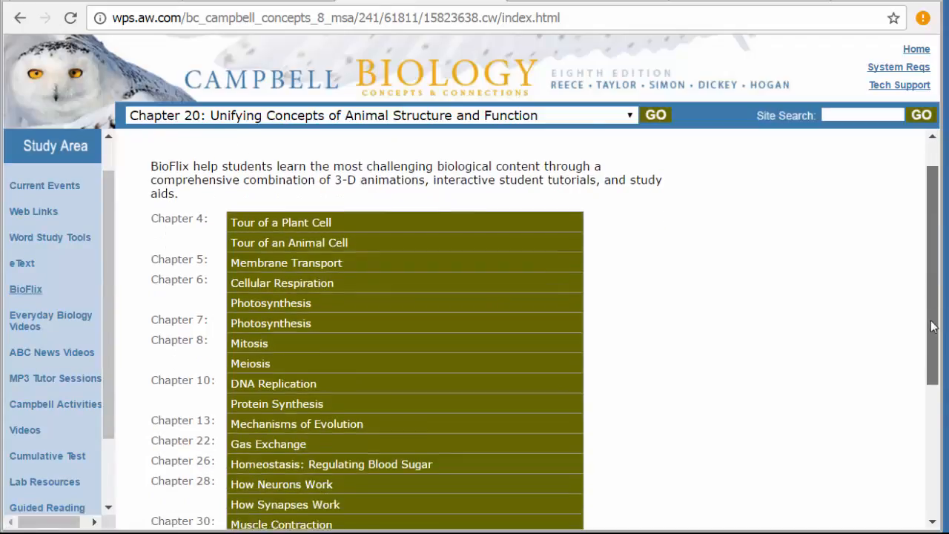
{"action": "scroll", "scroll_direction": "down", "scroll_amount": 3}
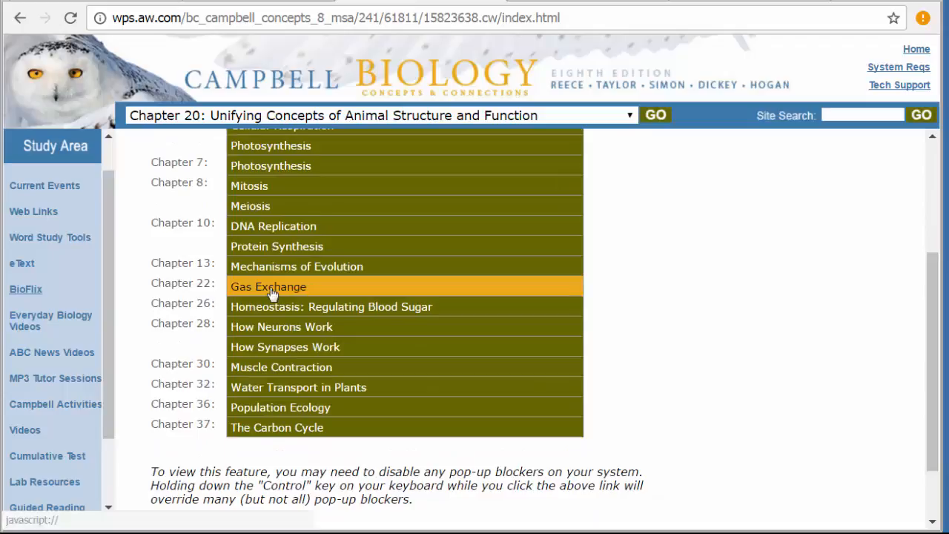
{"action": "left_click", "coordinate": [268, 286]}
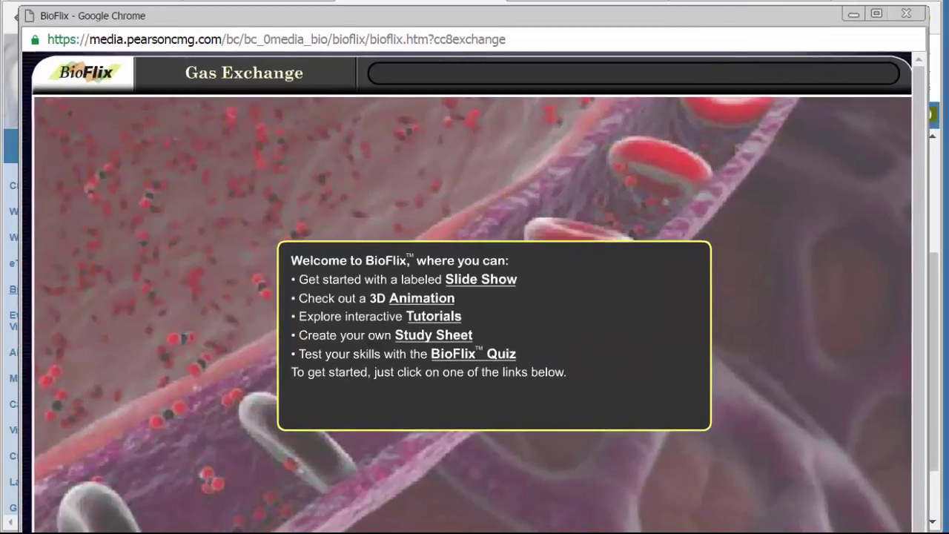
- Play the Gas Exchange 3D animation from the BioFlix welcome screen
{"action": "left_click", "coordinate": [421, 296]}
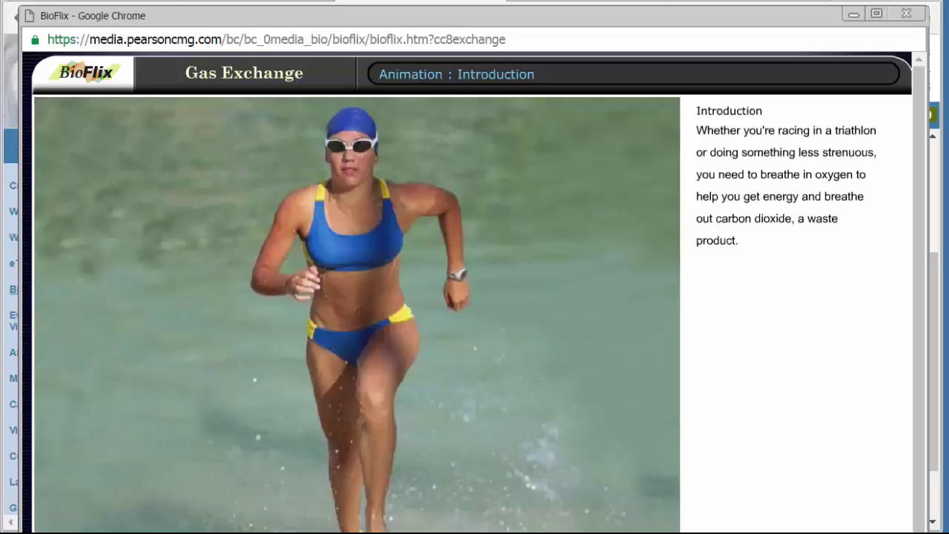
{"action": "scroll", "scroll_direction": "up", "scroll_amount": 3}
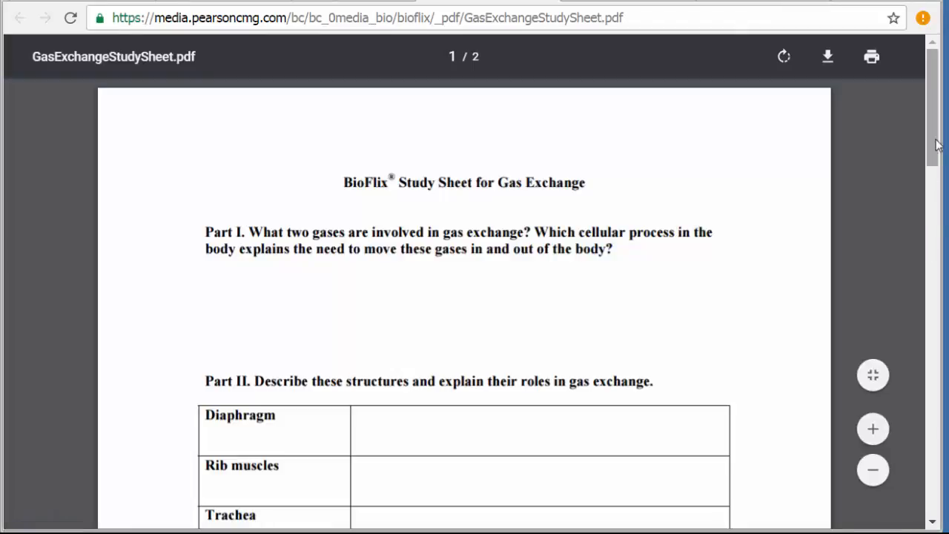
- Scroll through both pages of GasExchangeStudySheet.pdf, then close it to return to BioFlix
{"action": "scroll", "scroll_direction": "down", "scroll_amount": 3}
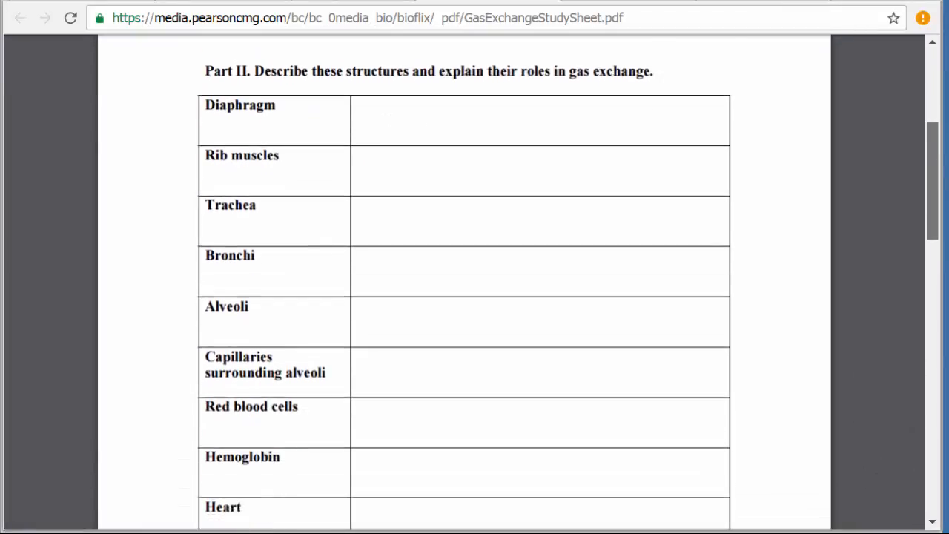
{"action": "scroll", "scroll_direction": "down", "scroll_amount": 3}
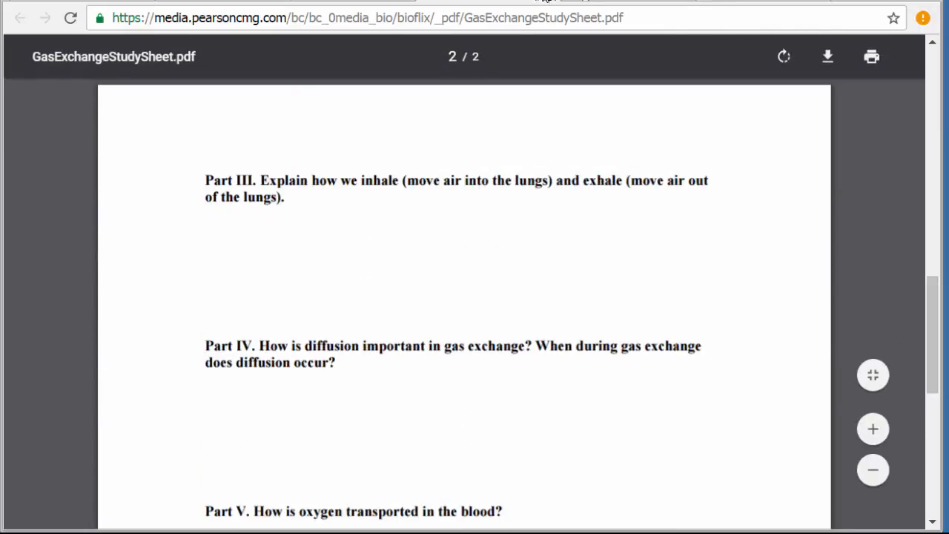
{"action": "left_click", "coordinate": [21, 18]}
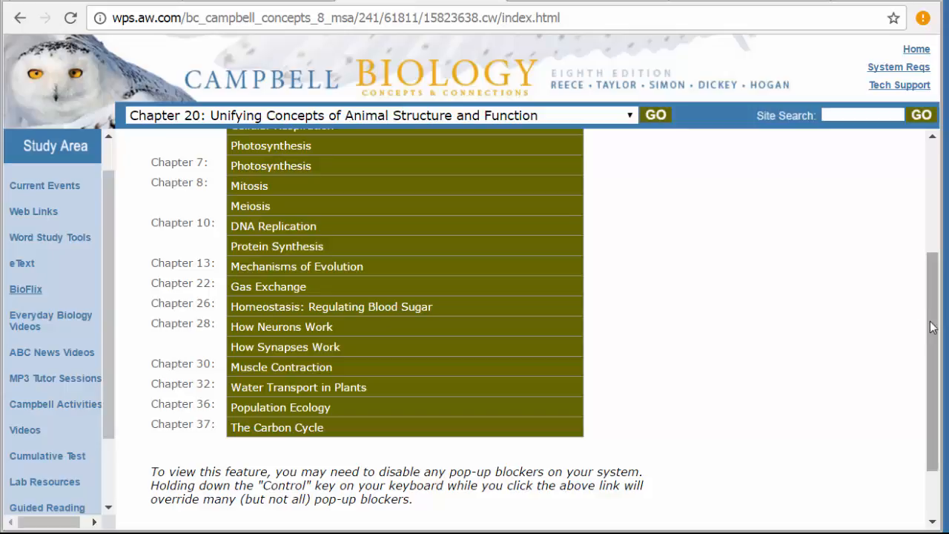
{"action": "scroll", "scroll_direction": "up", "scroll_amount": 3}
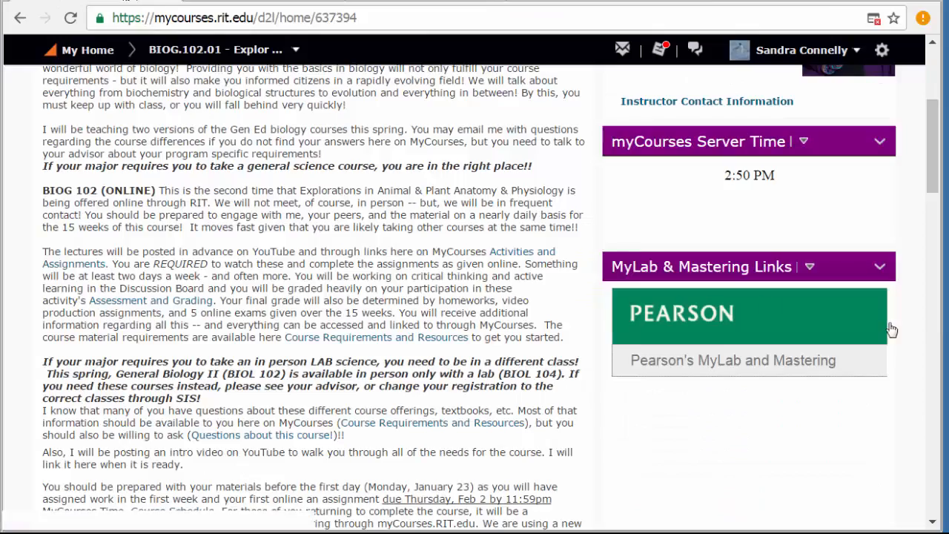
- Open the Intro to Anatomy (Ch 20) video page via Content > Video Pages and view Video #1
{"action": "scroll", "scroll_direction": "up", "scroll_amount": 3}
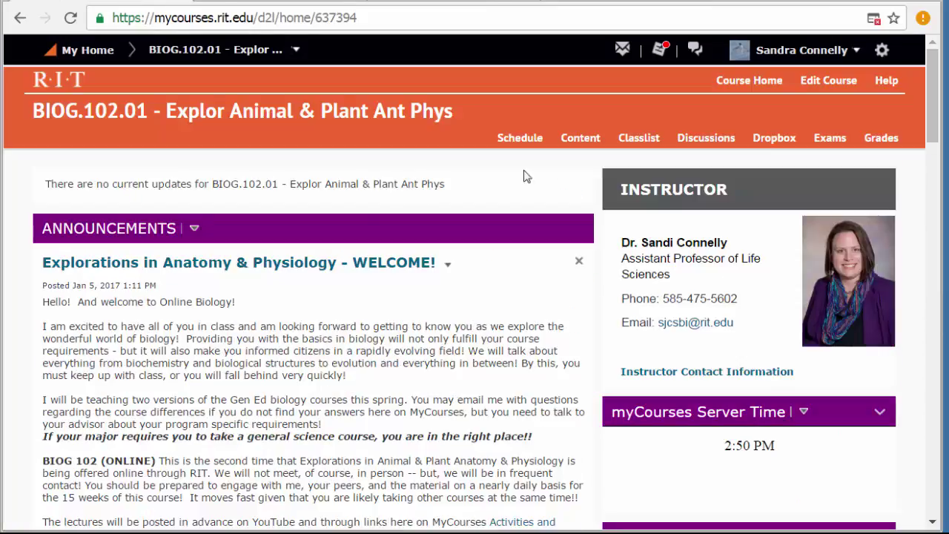
{"action": "left_click", "coordinate": [580, 138]}
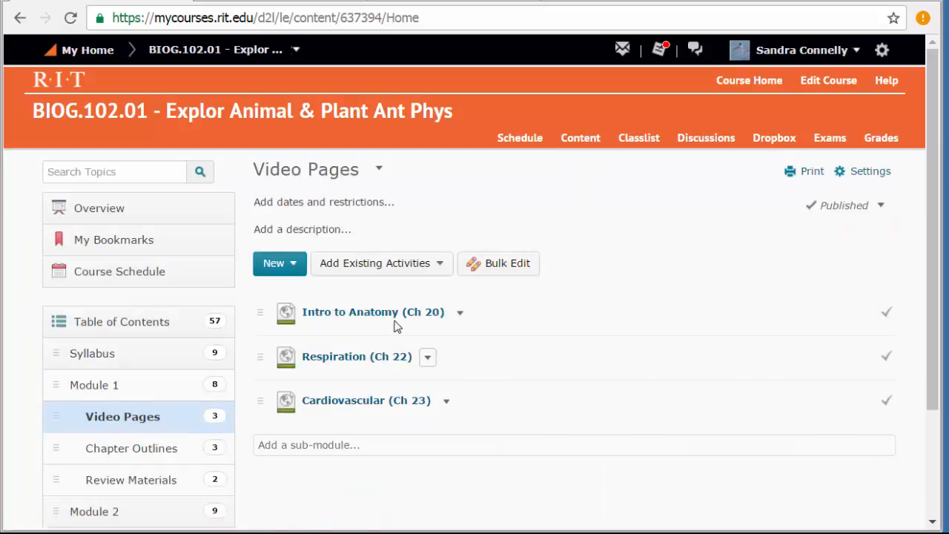
{"action": "left_click", "coordinate": [372, 311]}
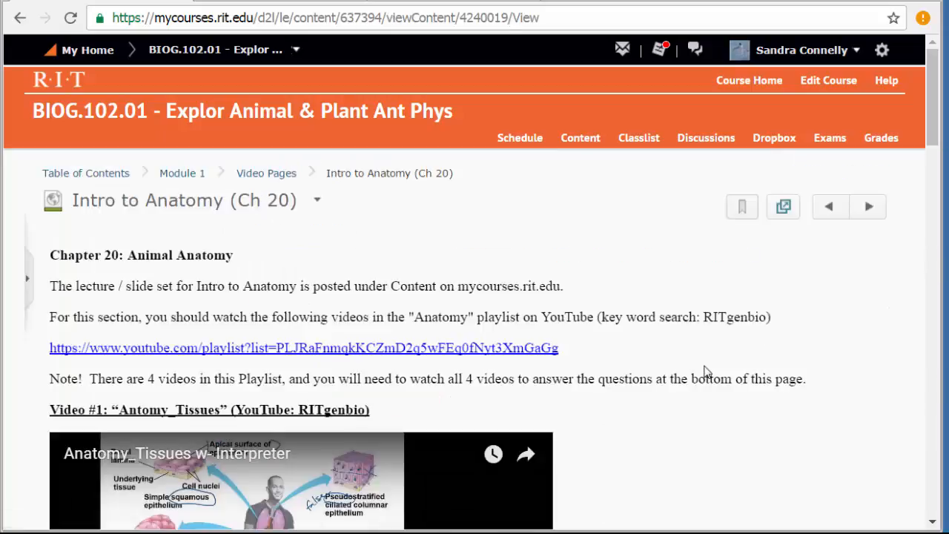
{"action": "scroll", "scroll_direction": "down", "scroll_amount": 3}
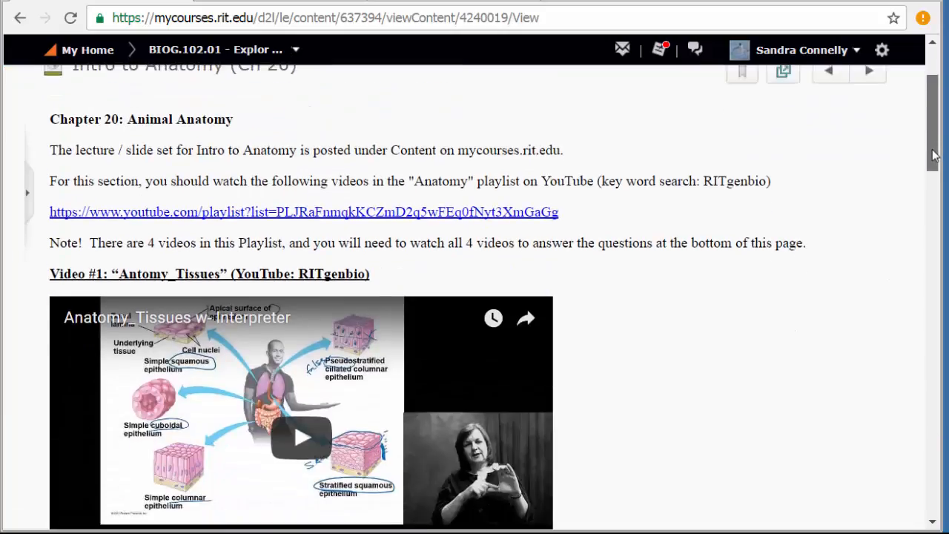
{"action": "scroll", "scroll_direction": "down", "scroll_amount": 3}
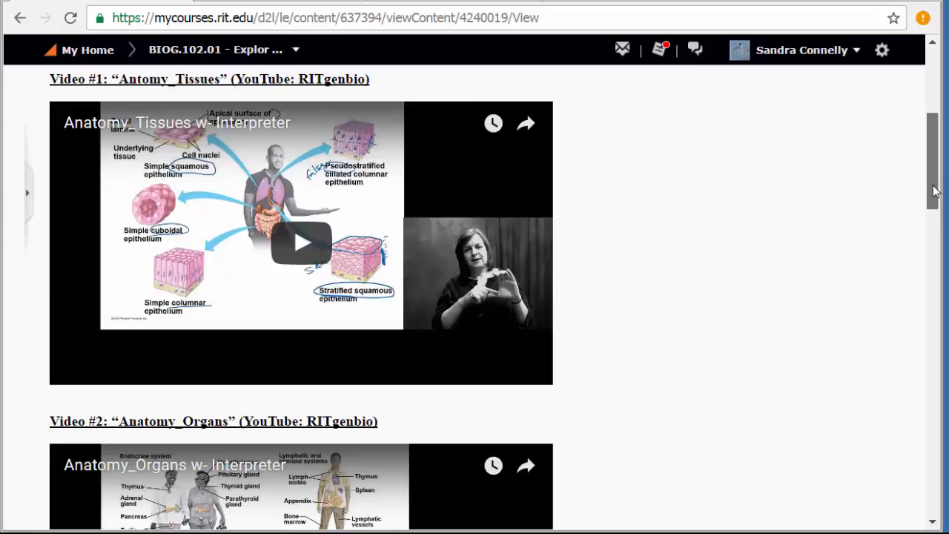
{"action": "scroll", "scroll_direction": "up", "scroll_amount": 3}
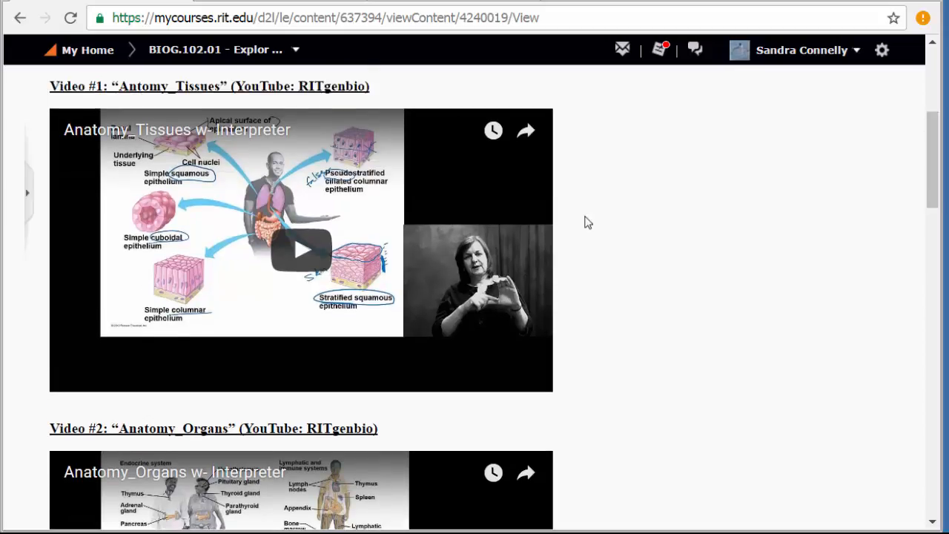
{"action": "mouse_move", "coordinate": [655, 229]}
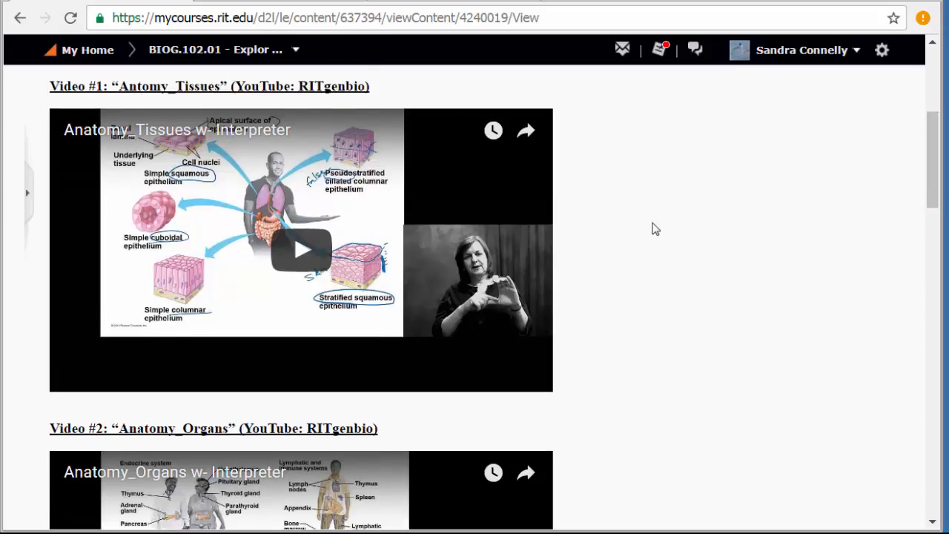